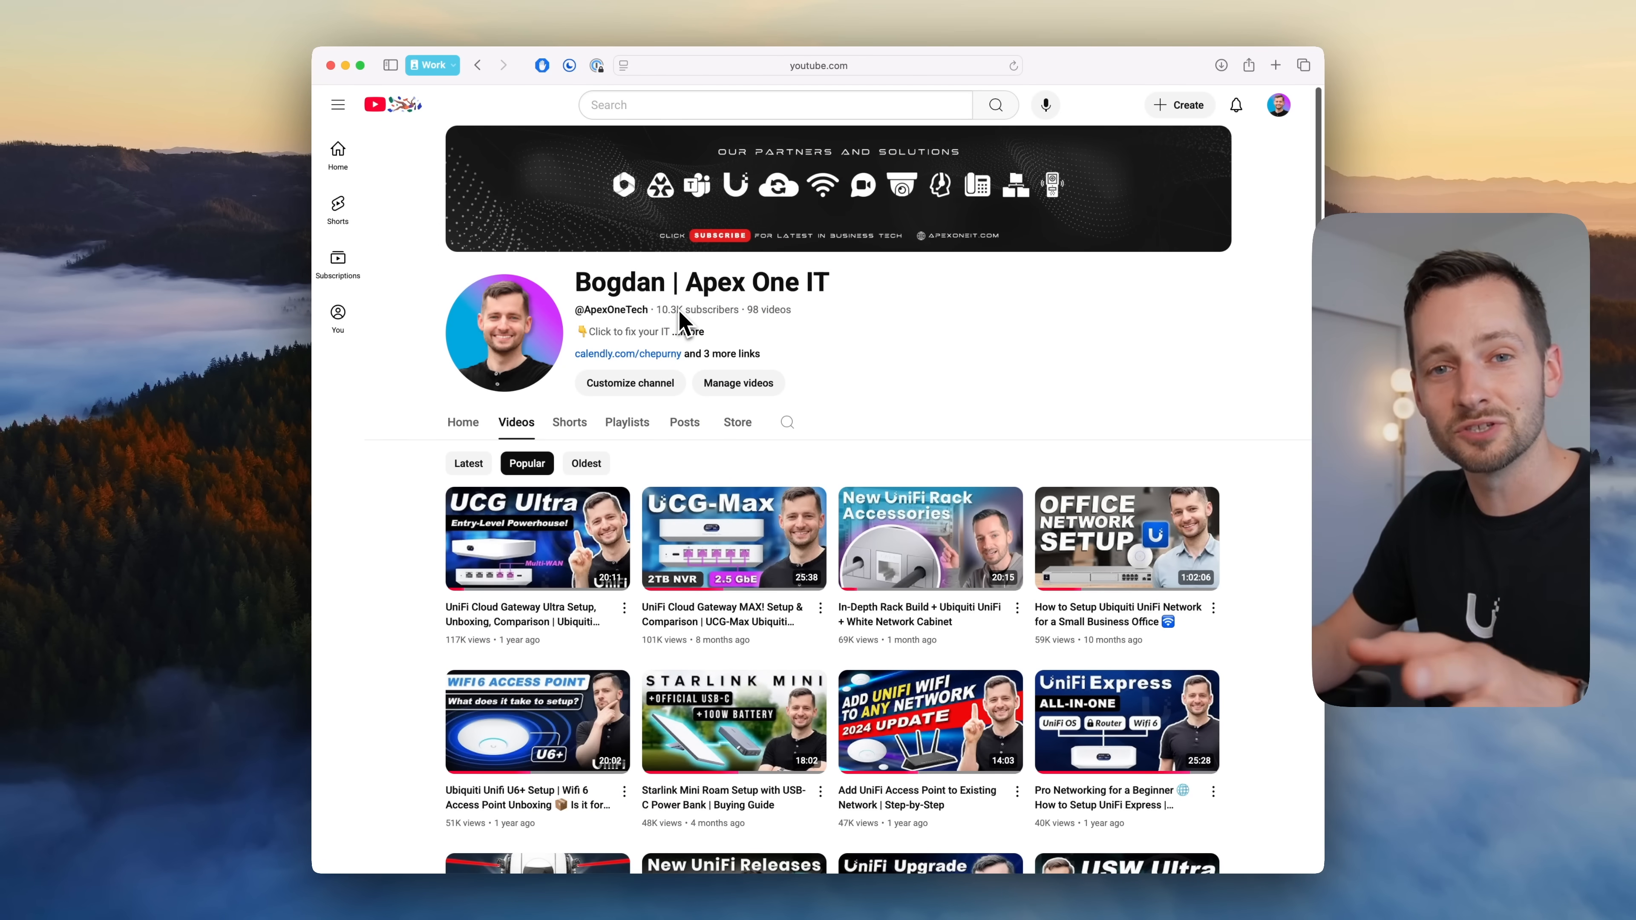
Step: Scroll the WAN Switch page down to Deployment and show its Compare section
scroll("down", 3)
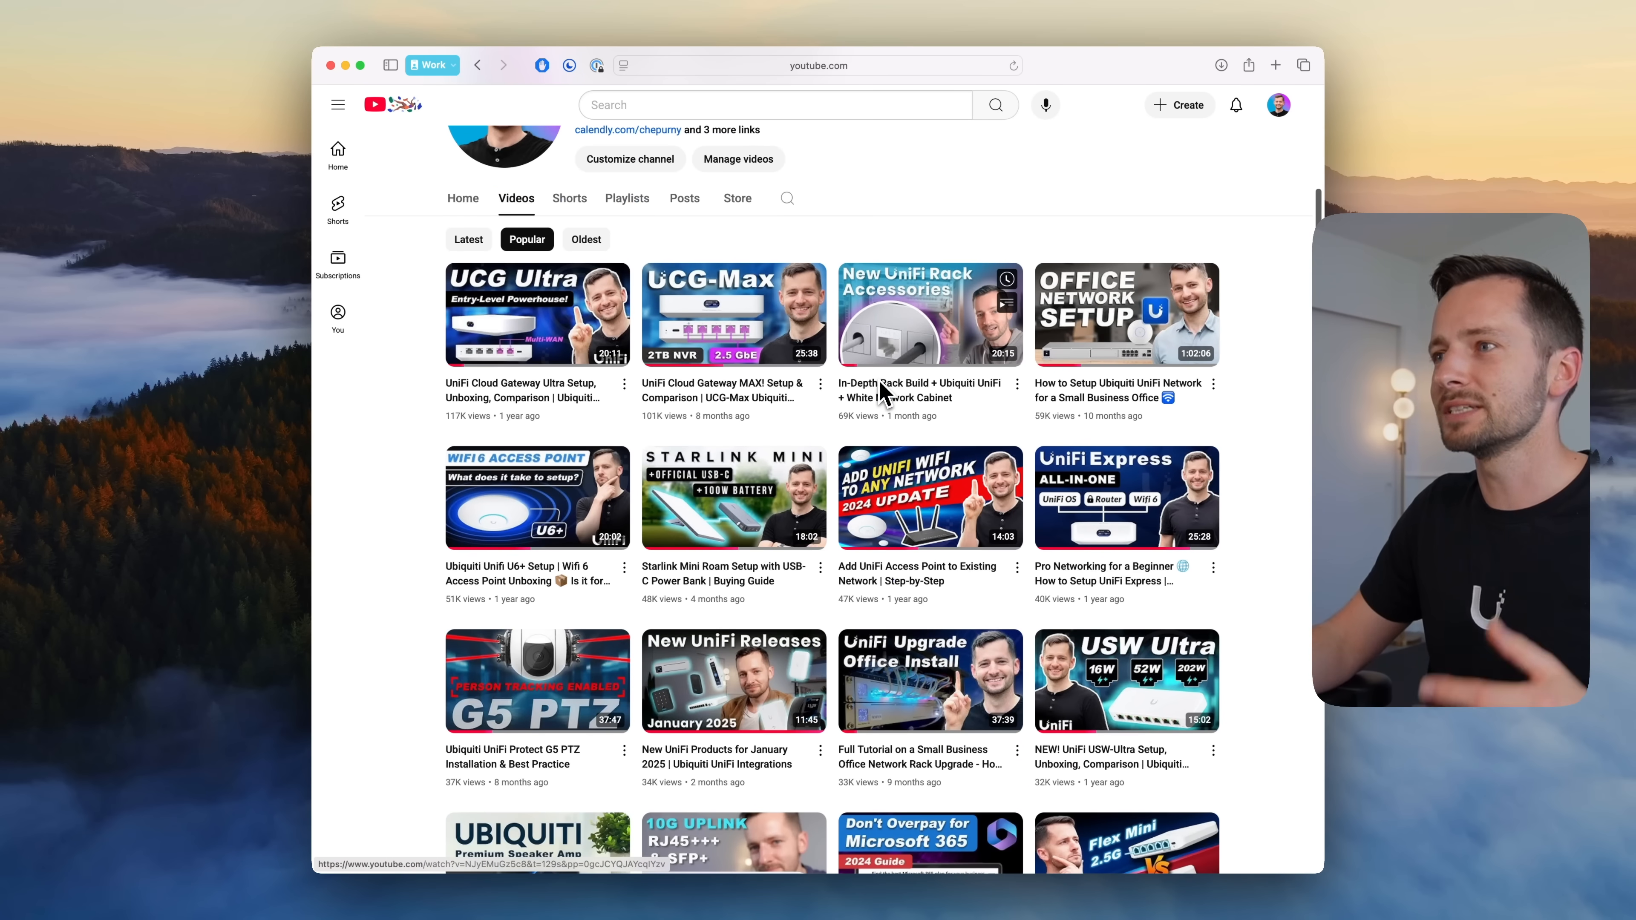
mouse_move(922, 391)
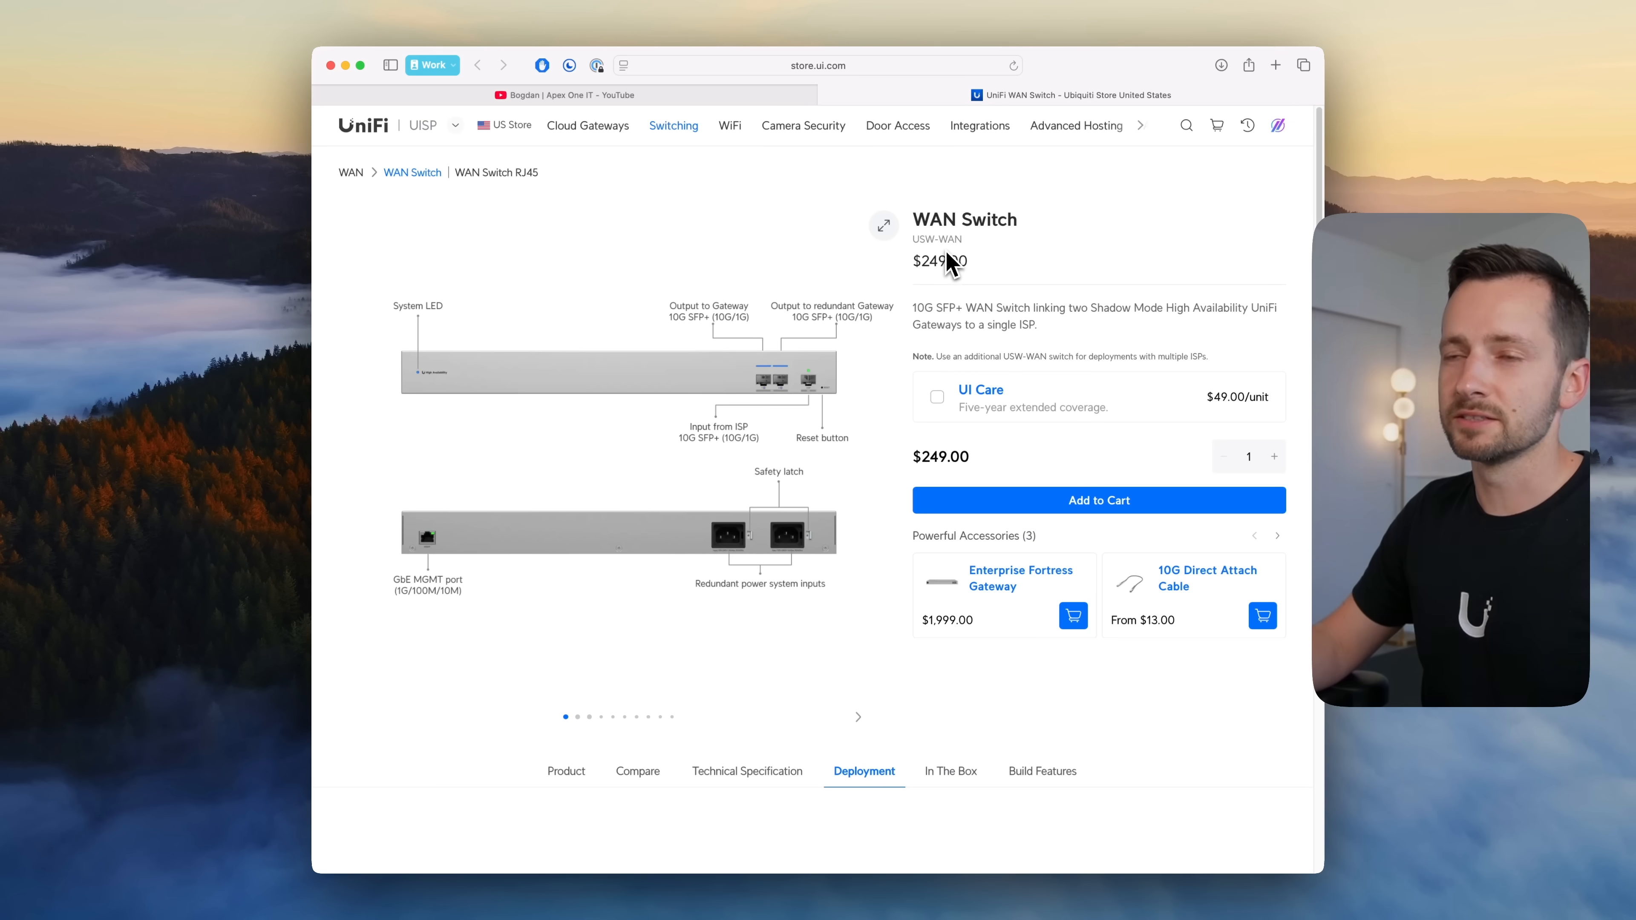
mouse_move(770, 405)
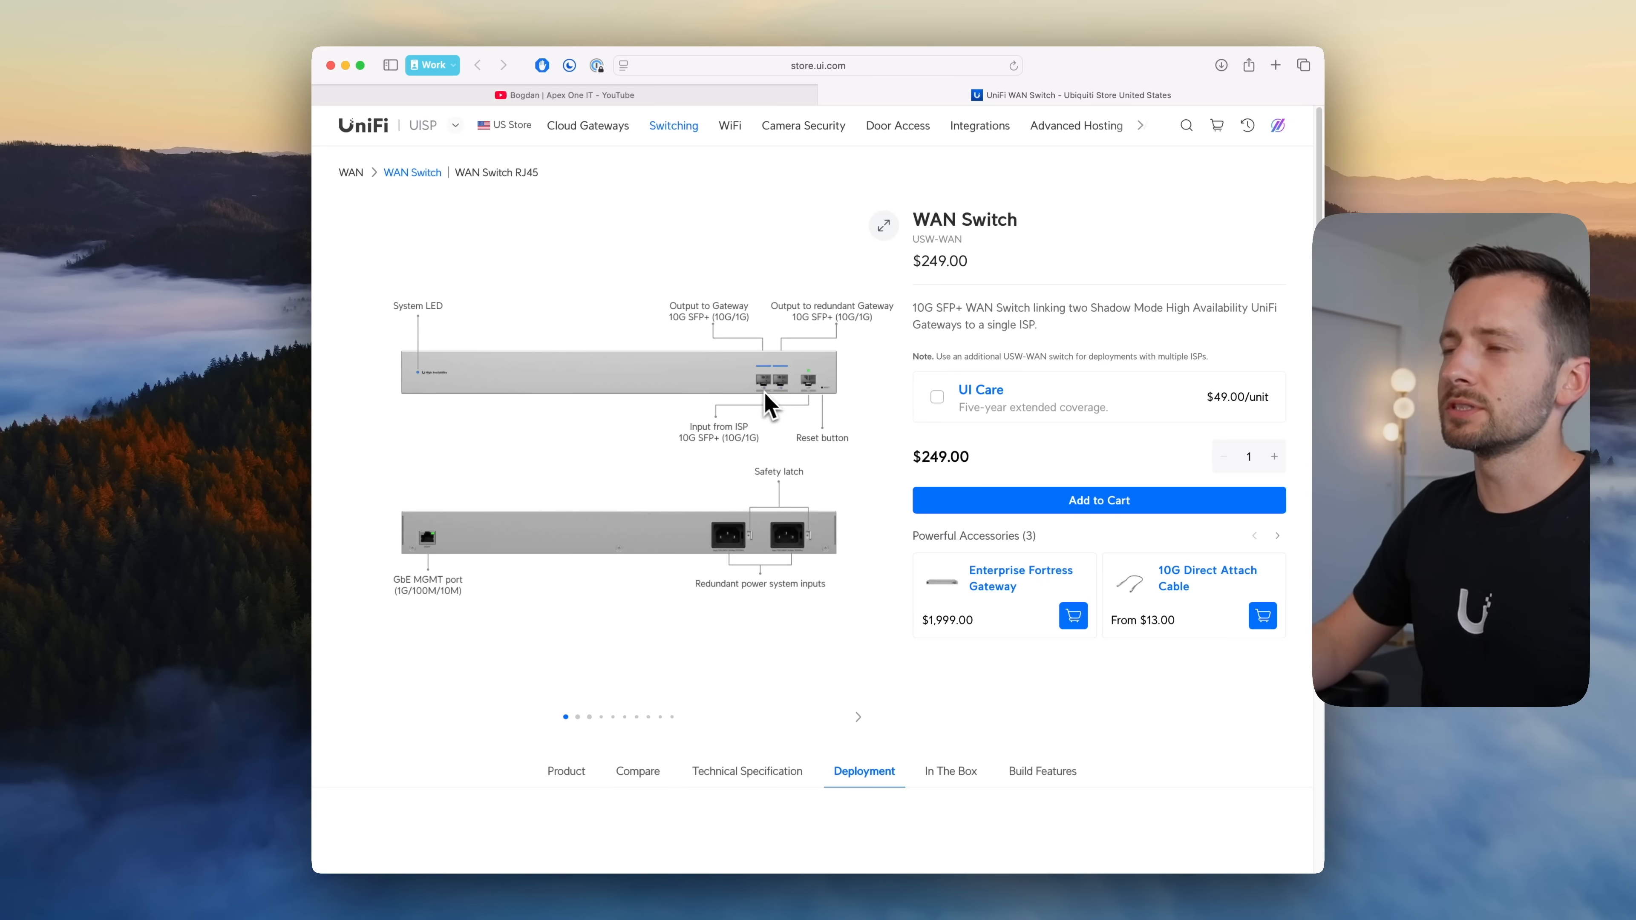
mouse_move(796, 400)
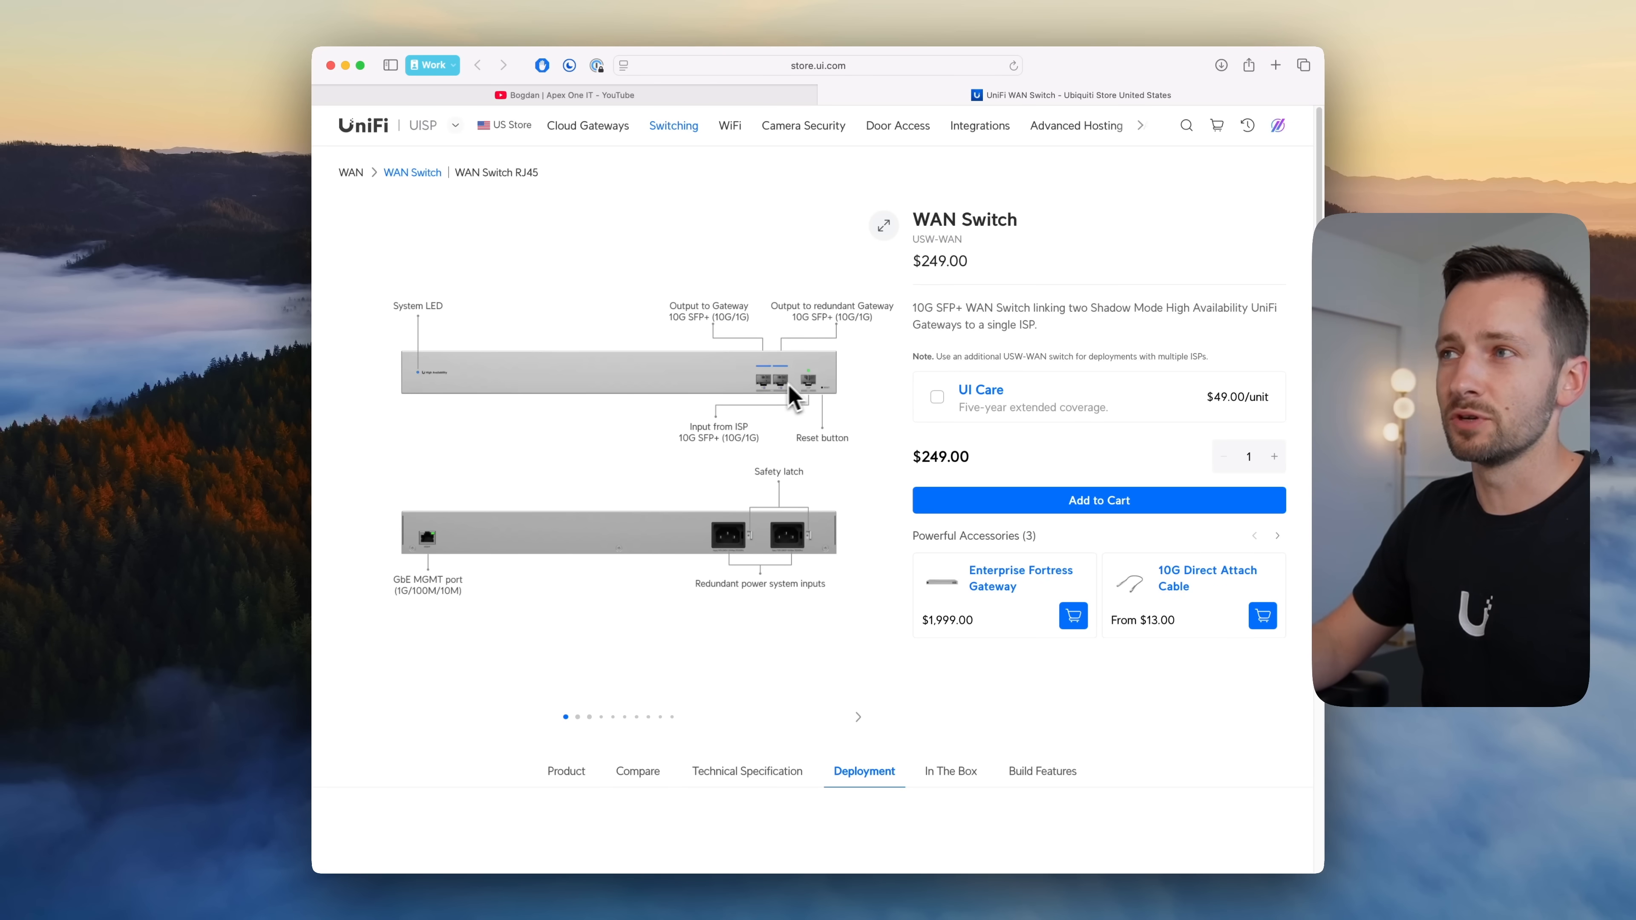
mouse_move(432, 562)
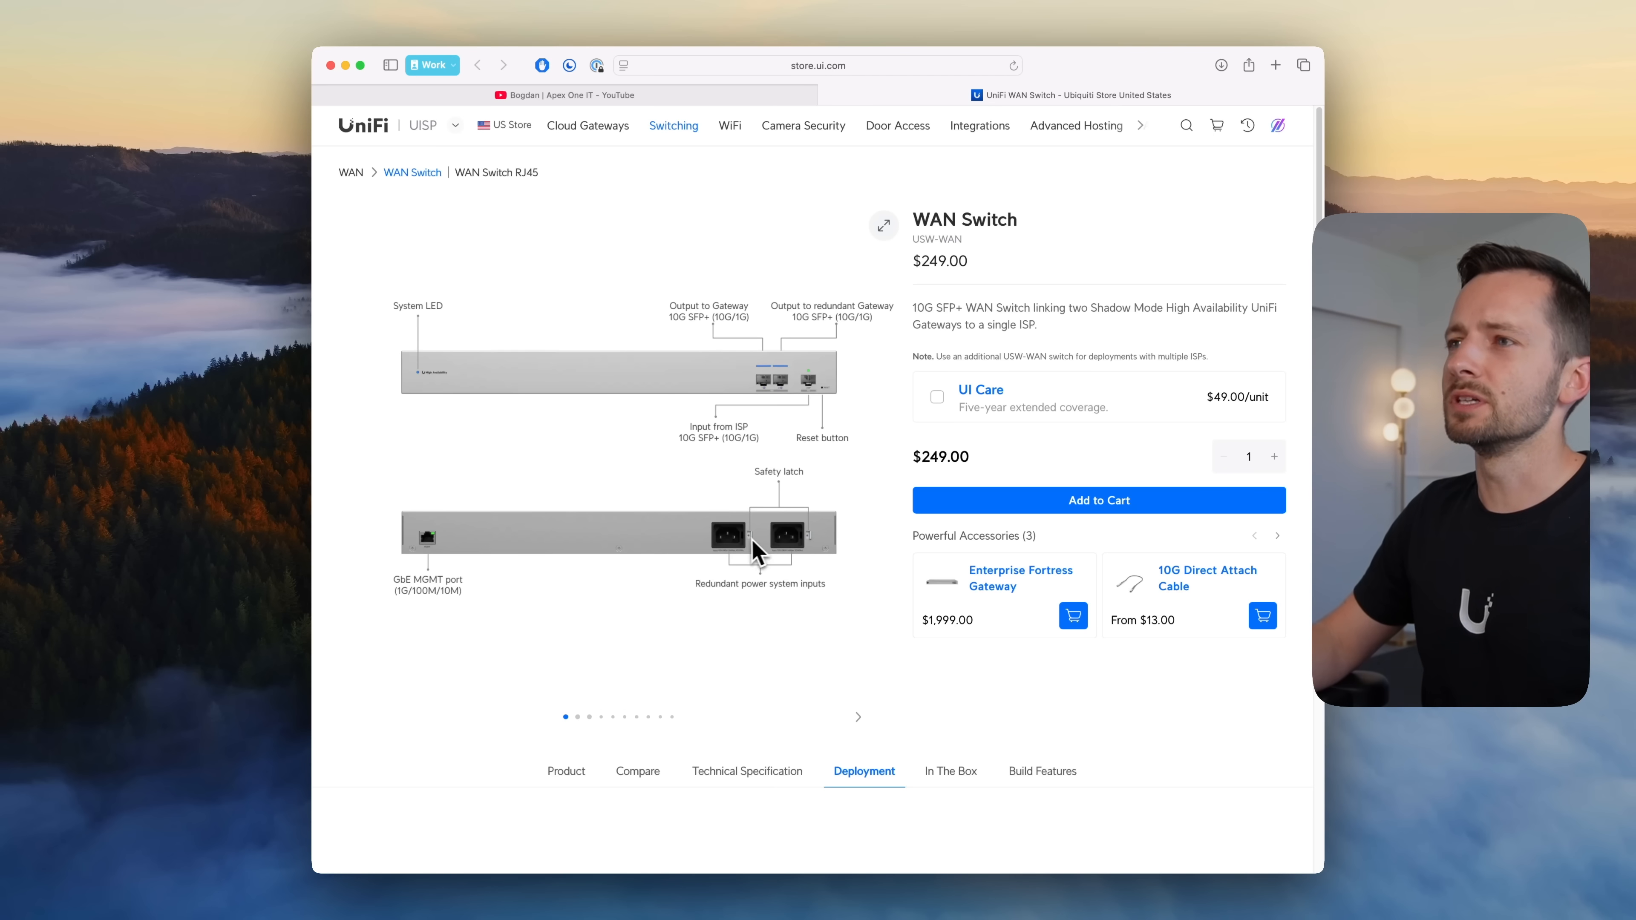
mouse_move(819, 498)
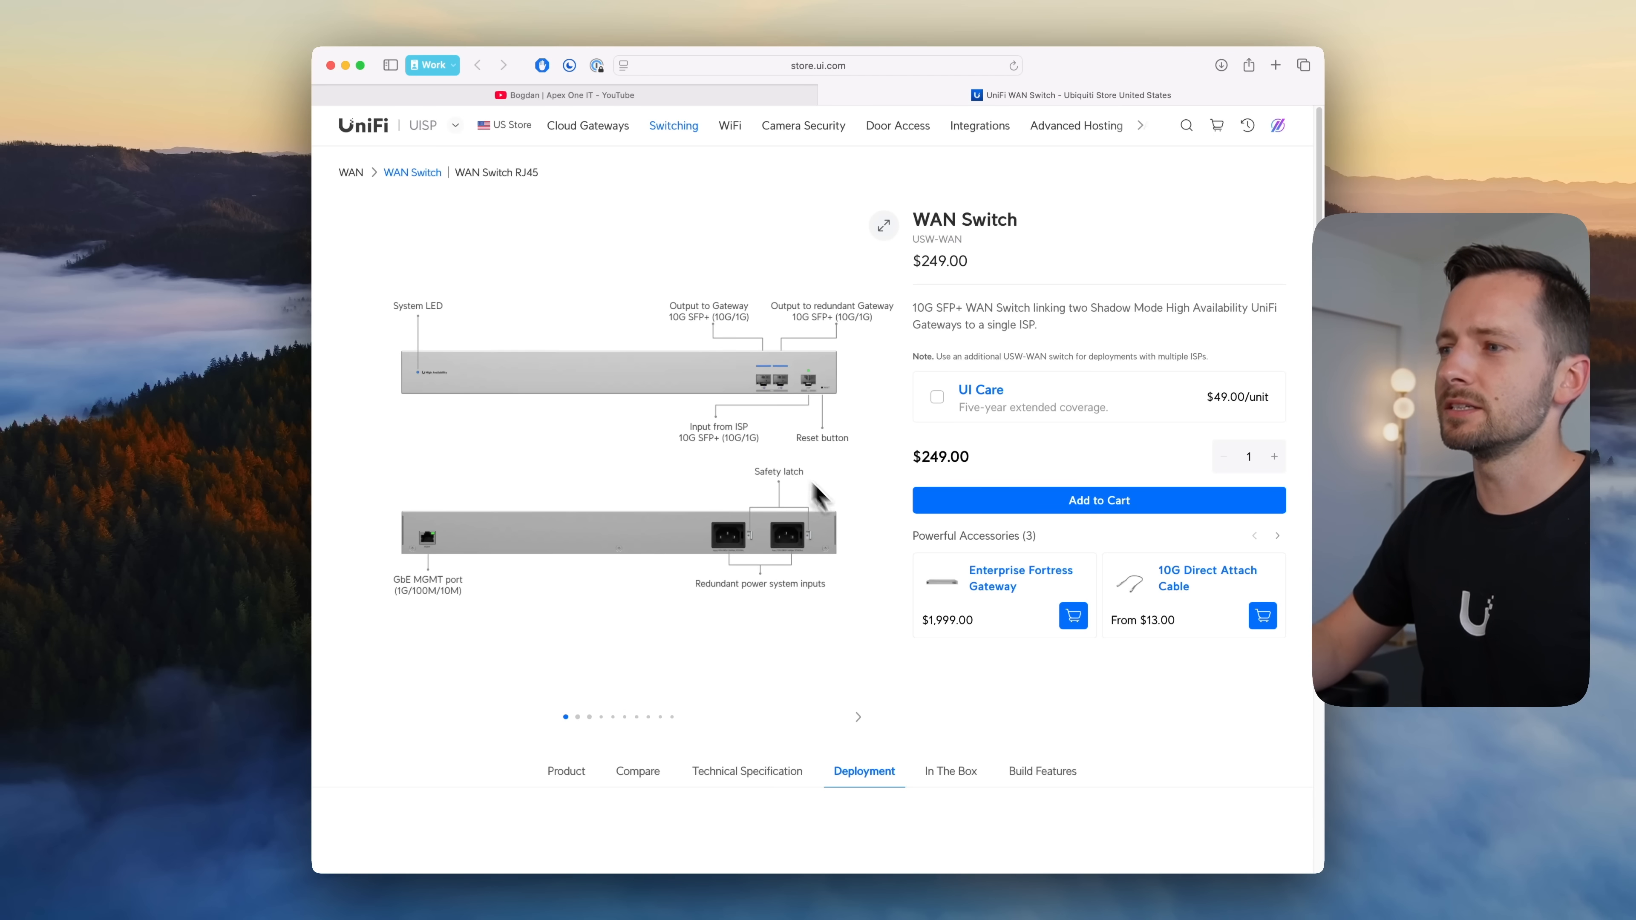
scroll("down", 3)
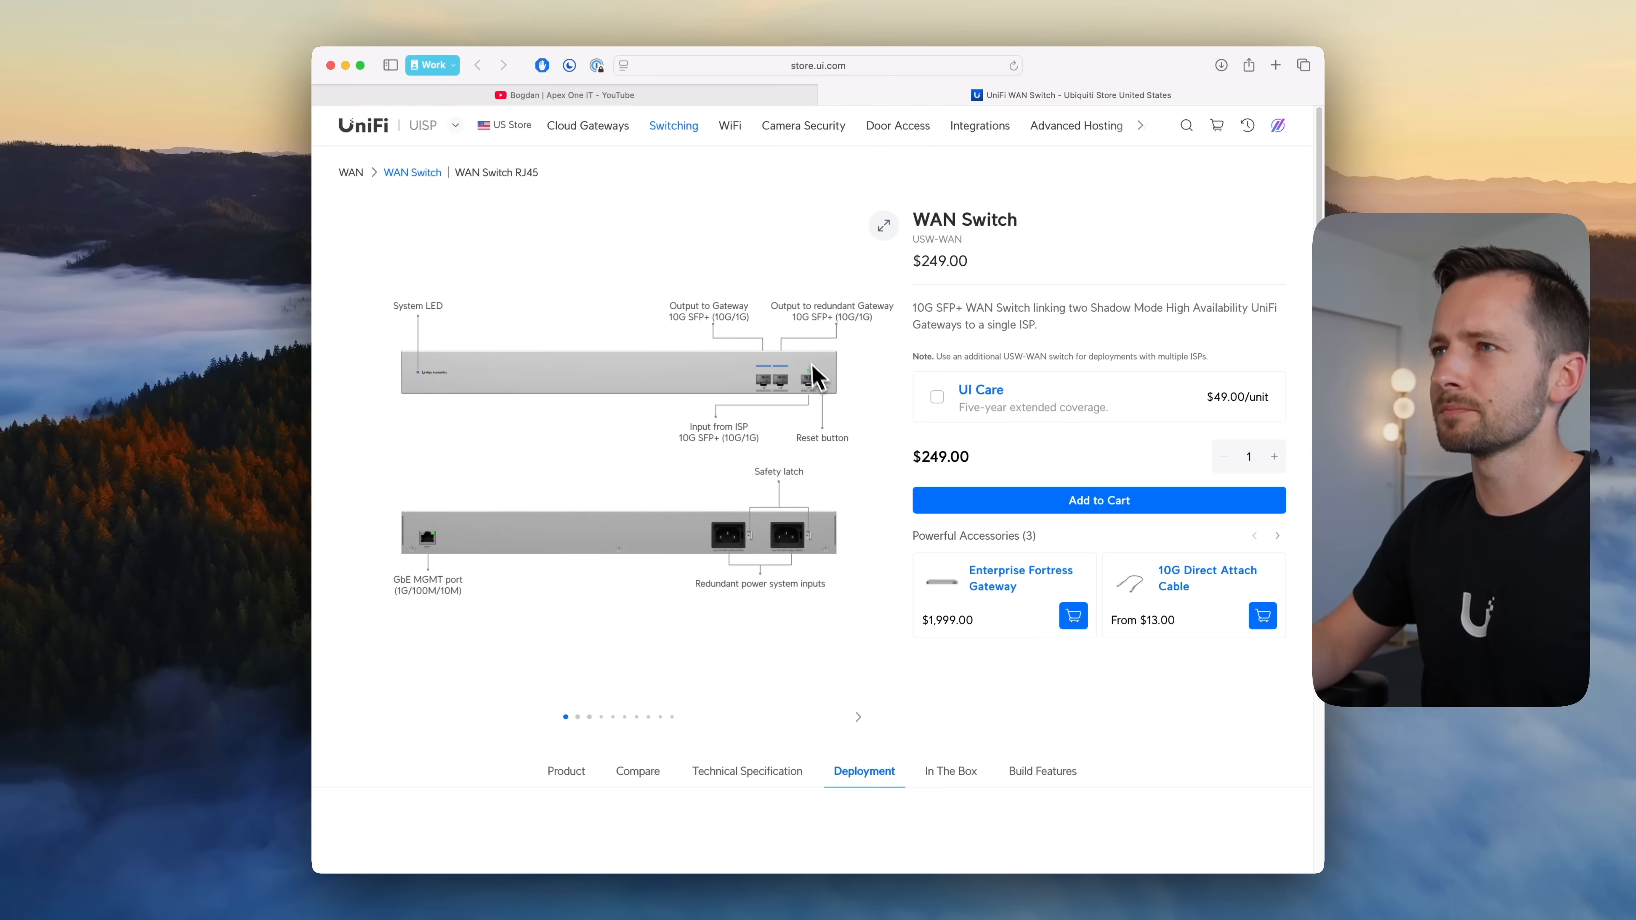
mouse_move(725, 329)
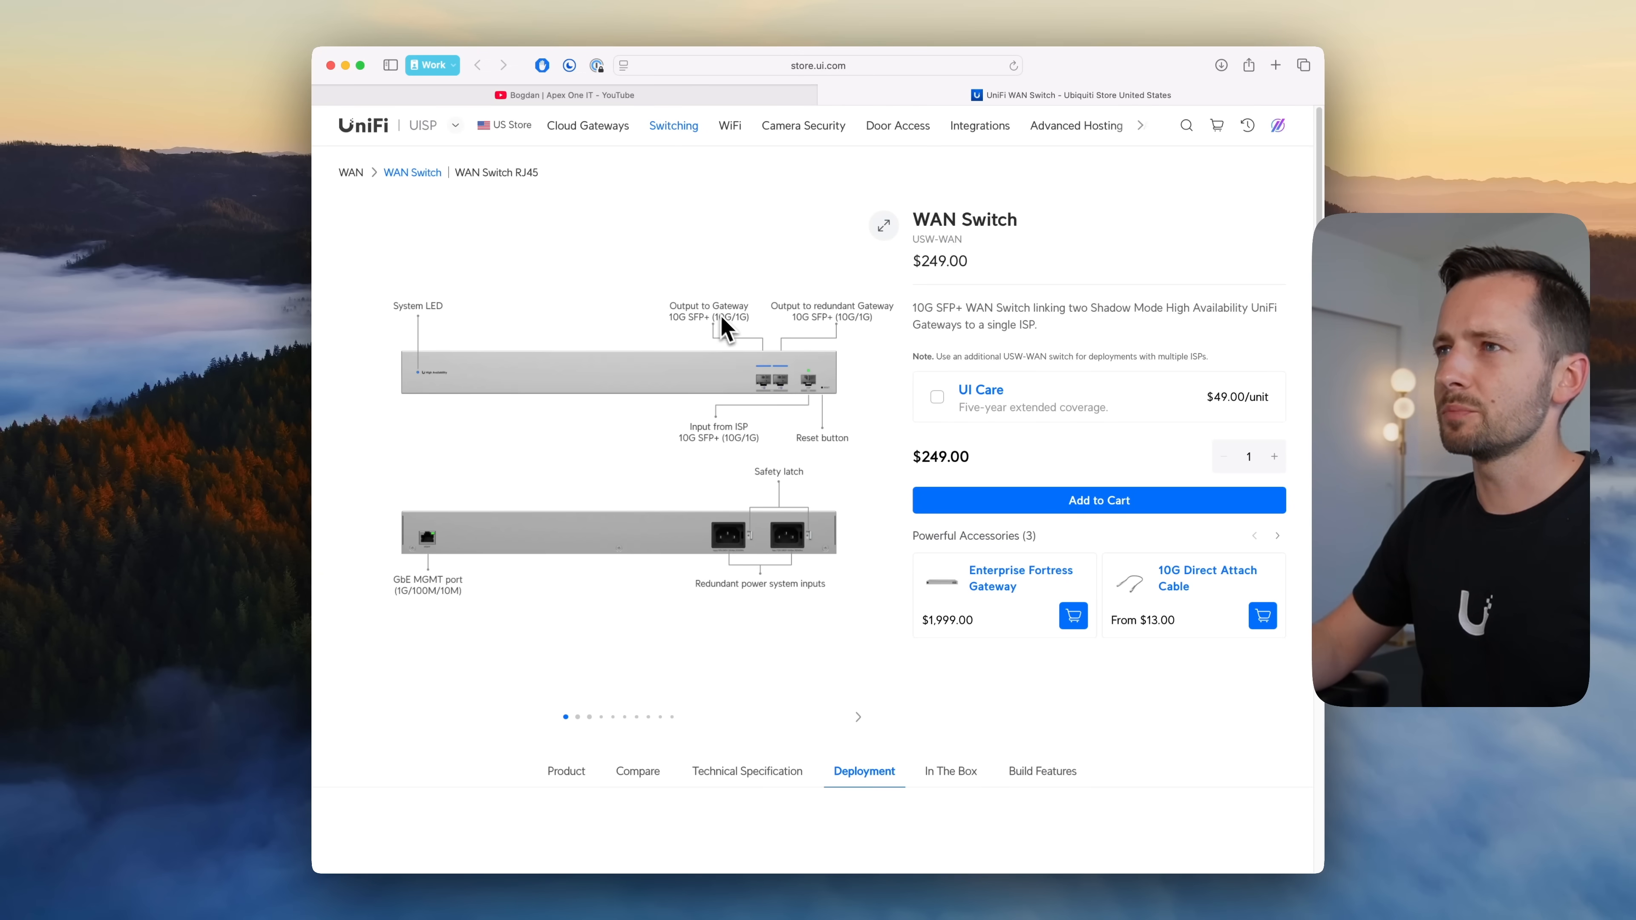
scroll("down", 3)
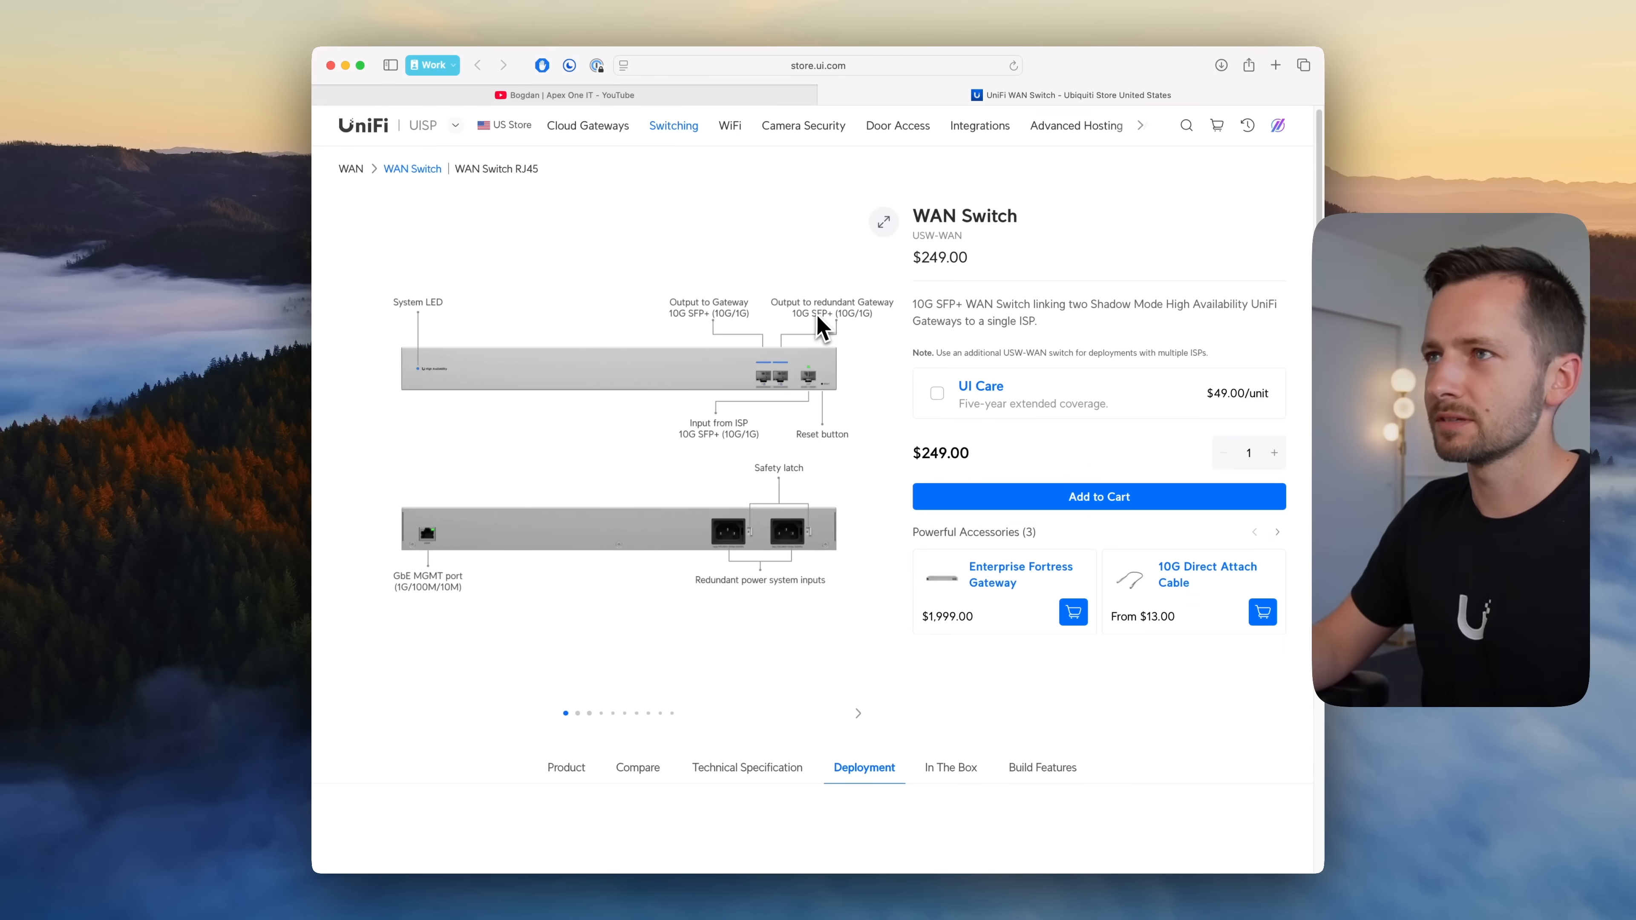
mouse_move(785, 395)
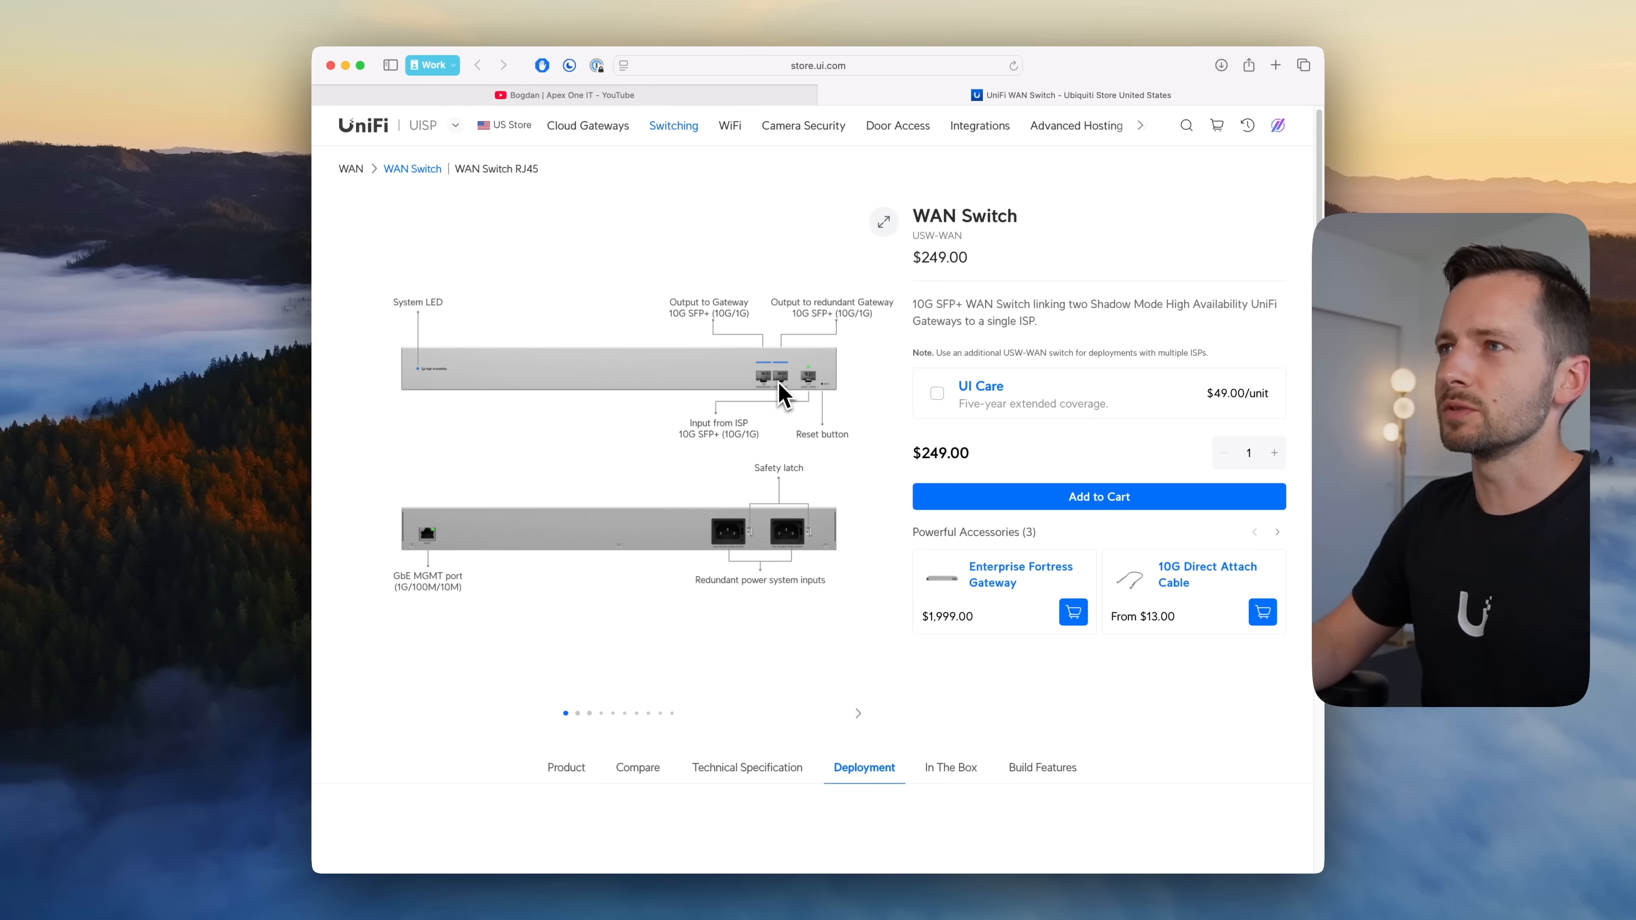
mouse_move(705, 329)
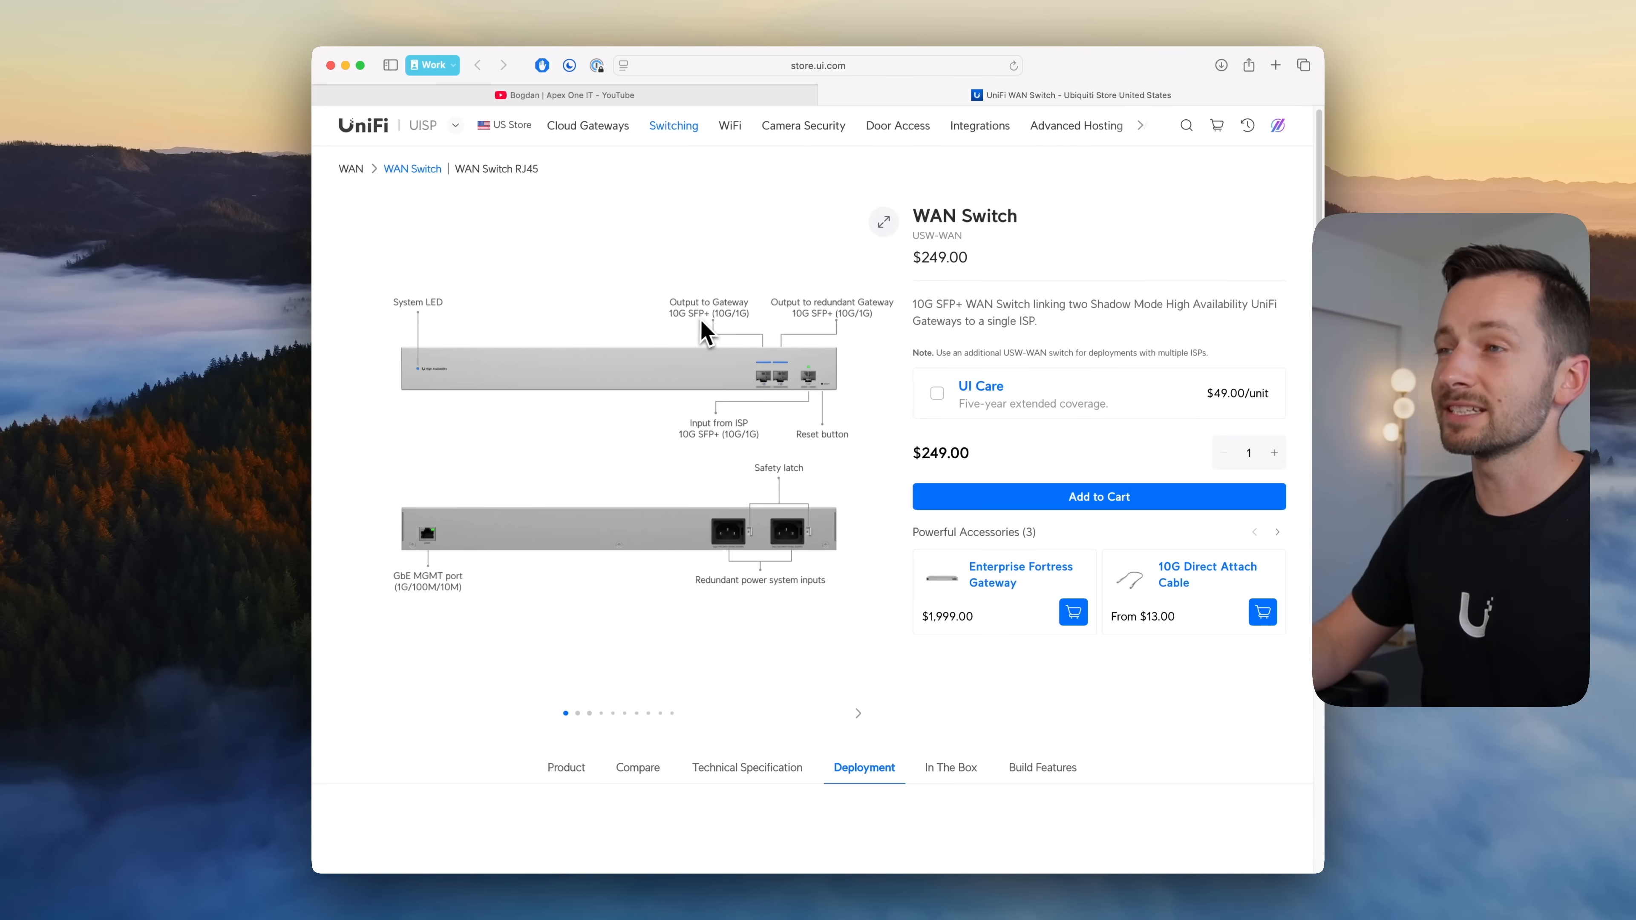
scroll("down", 3)
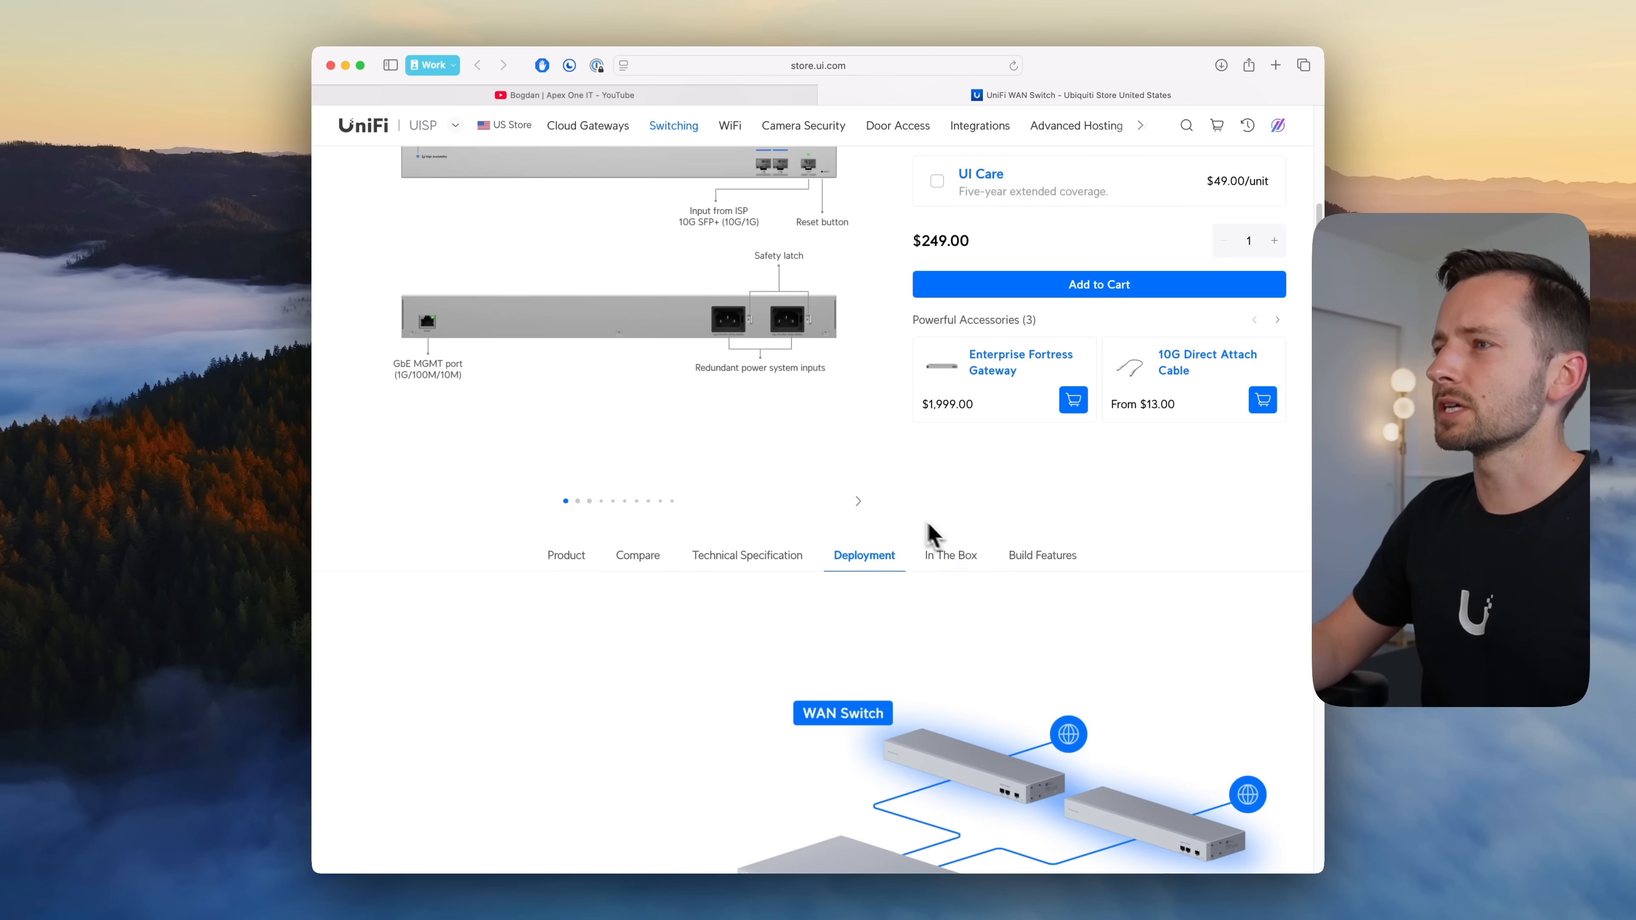
left_click(638, 554)
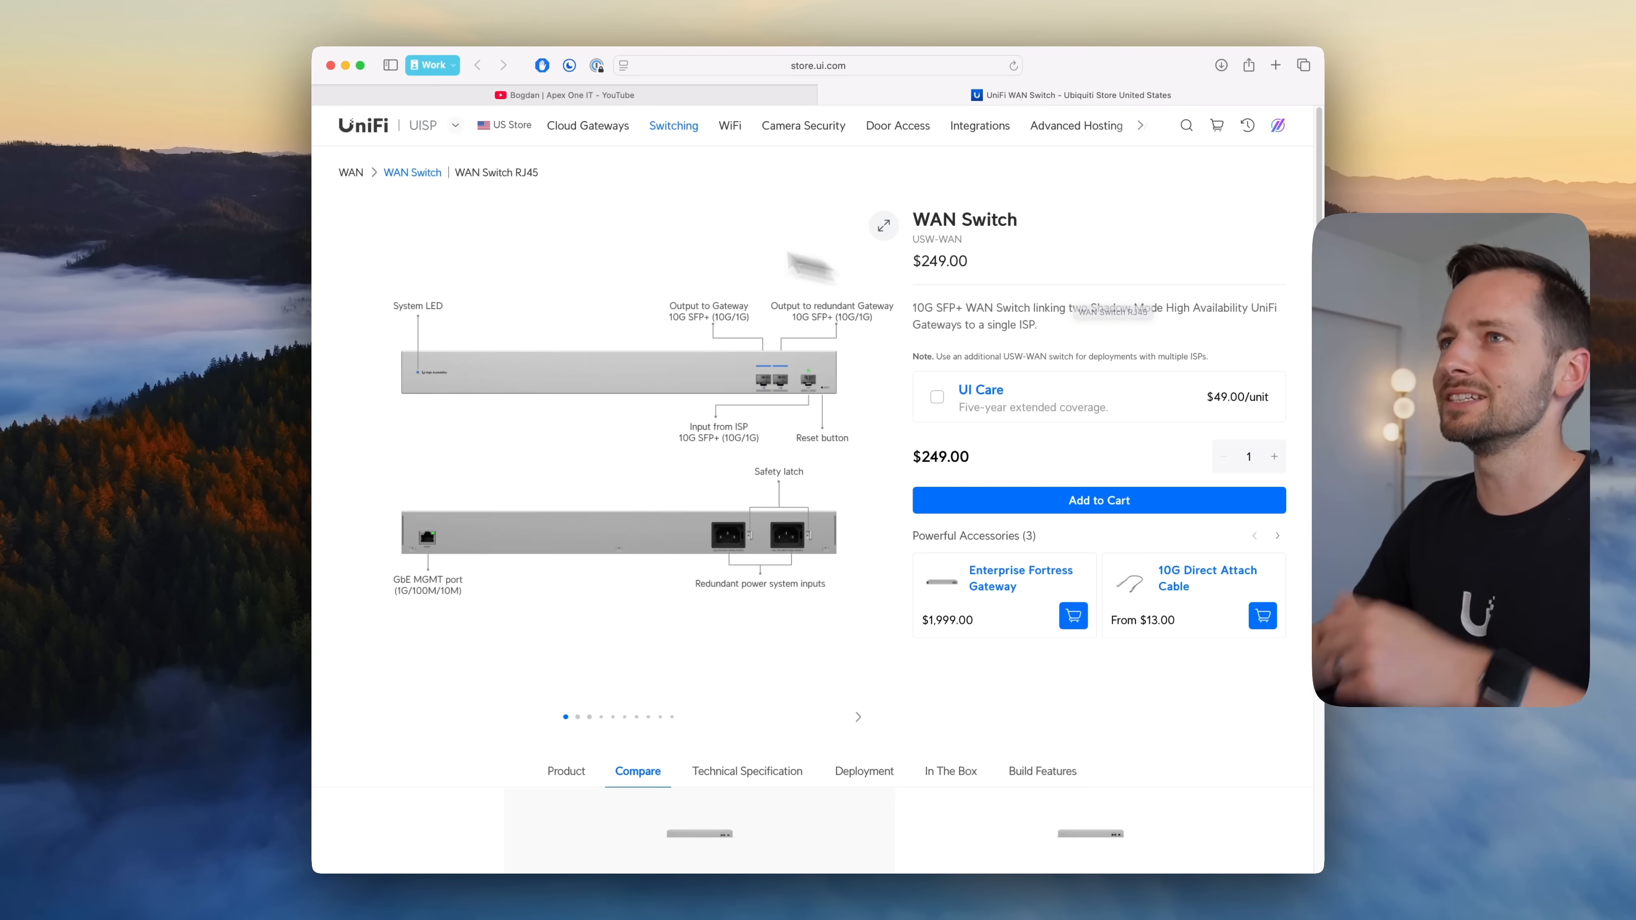
Step: Show the WAN Switch RJ45 variant at $249 with 10 GbE RJ45 ports
left_click(496, 173)
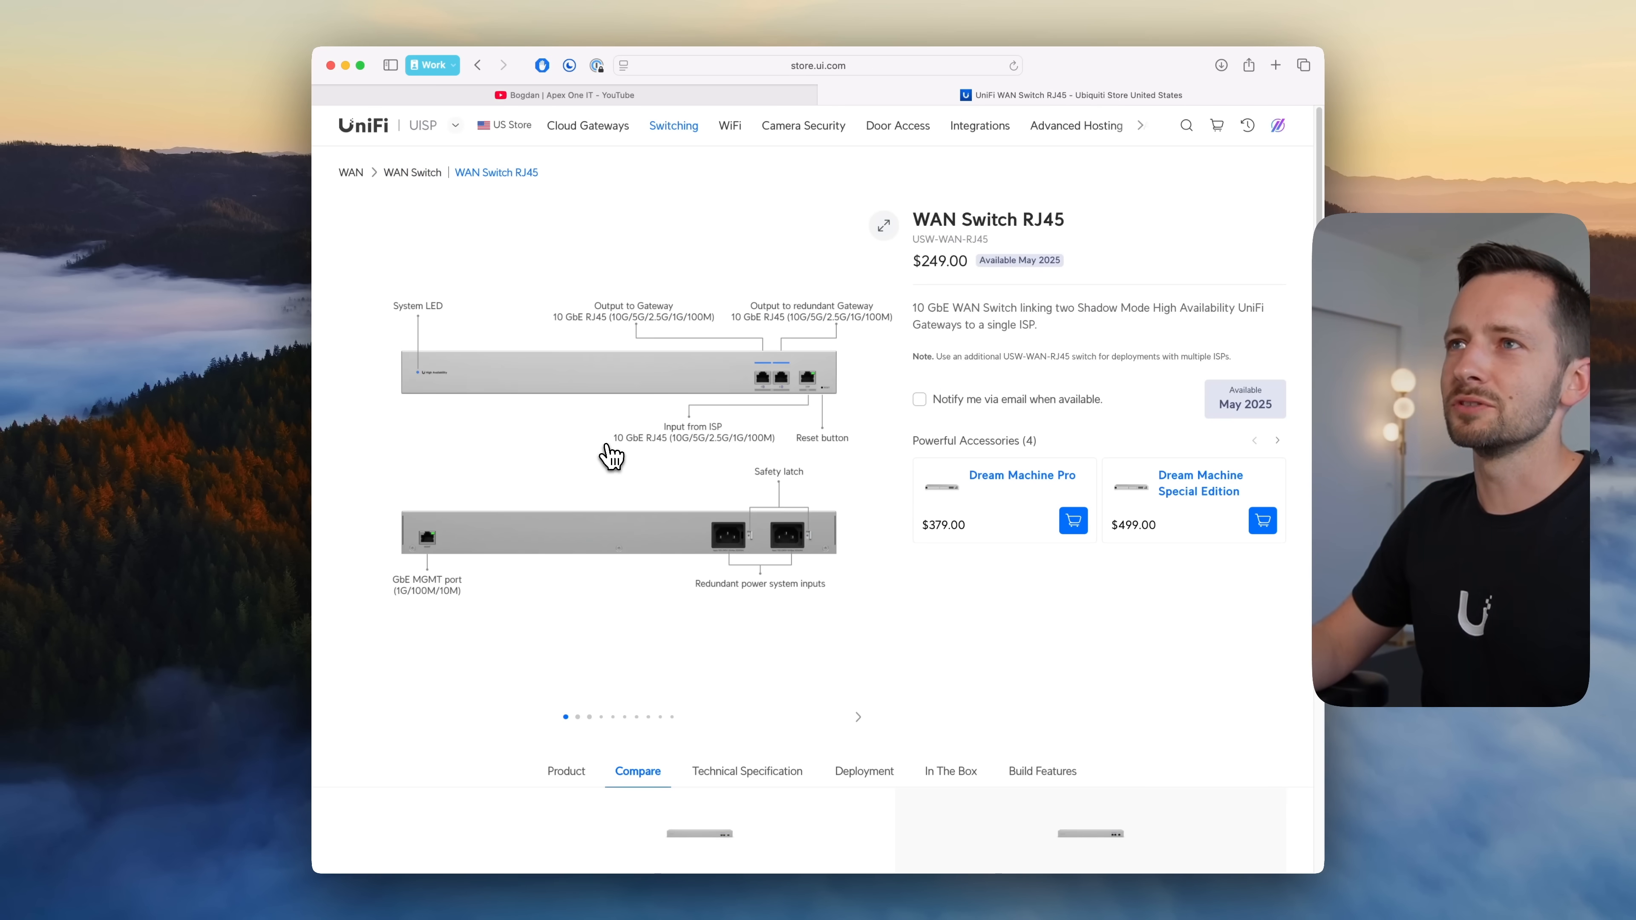
mouse_move(777, 388)
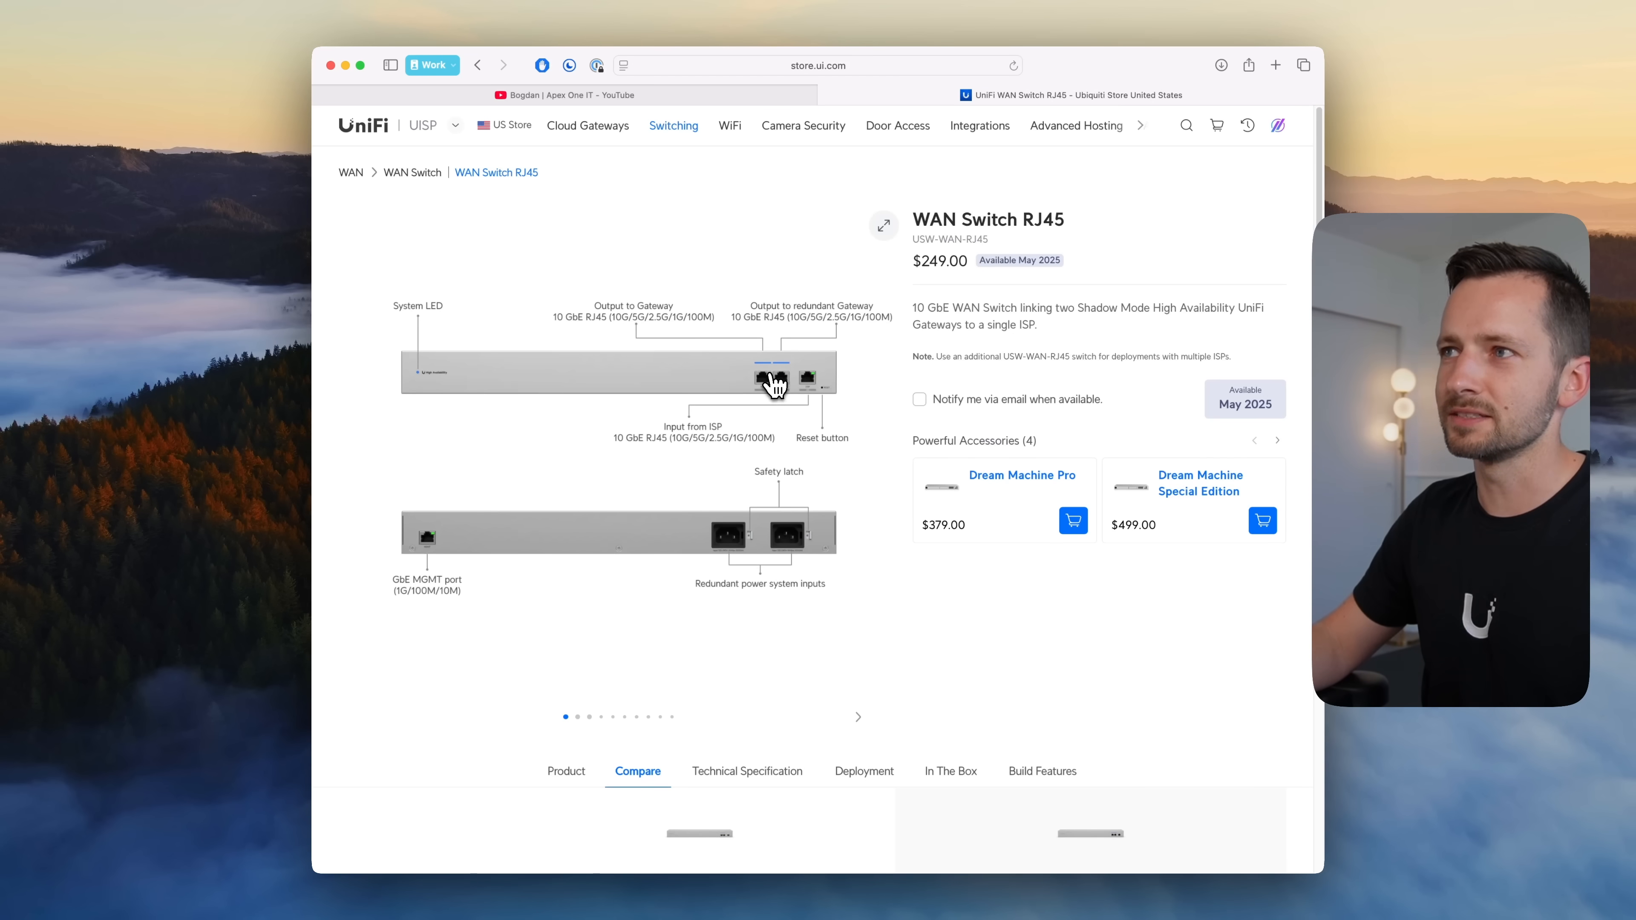
mouse_move(819, 401)
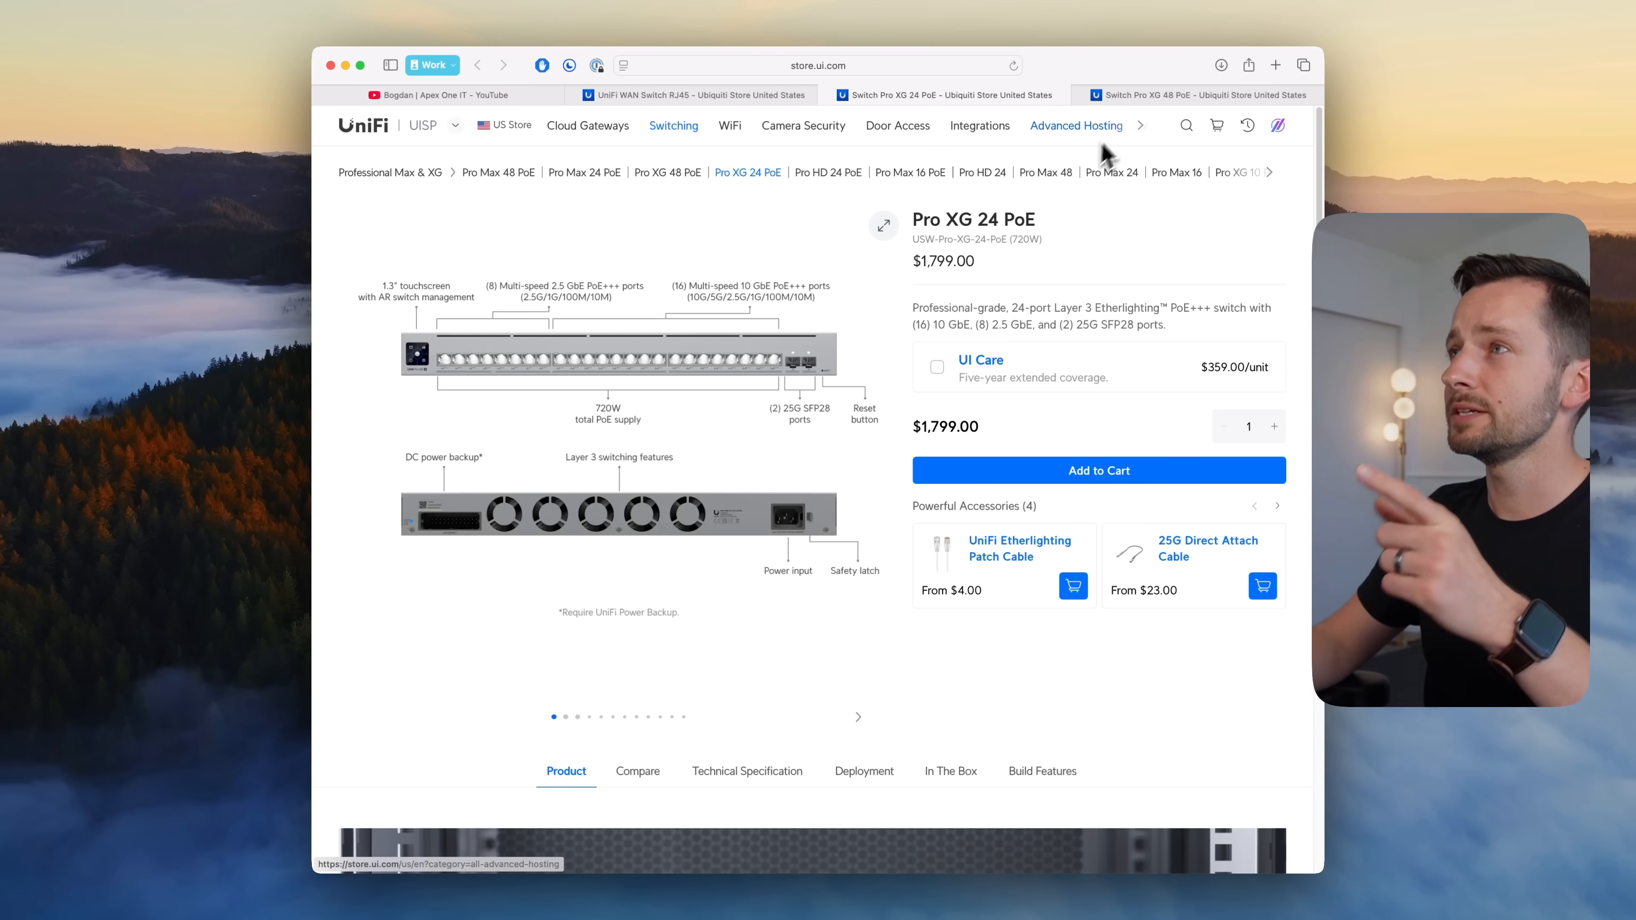
Step: Flip between the $1,799 Pro XG 24 PoE and $2,499 Pro XG 48 PoE pages, ending on the 48 PoE
left_click(668, 172)
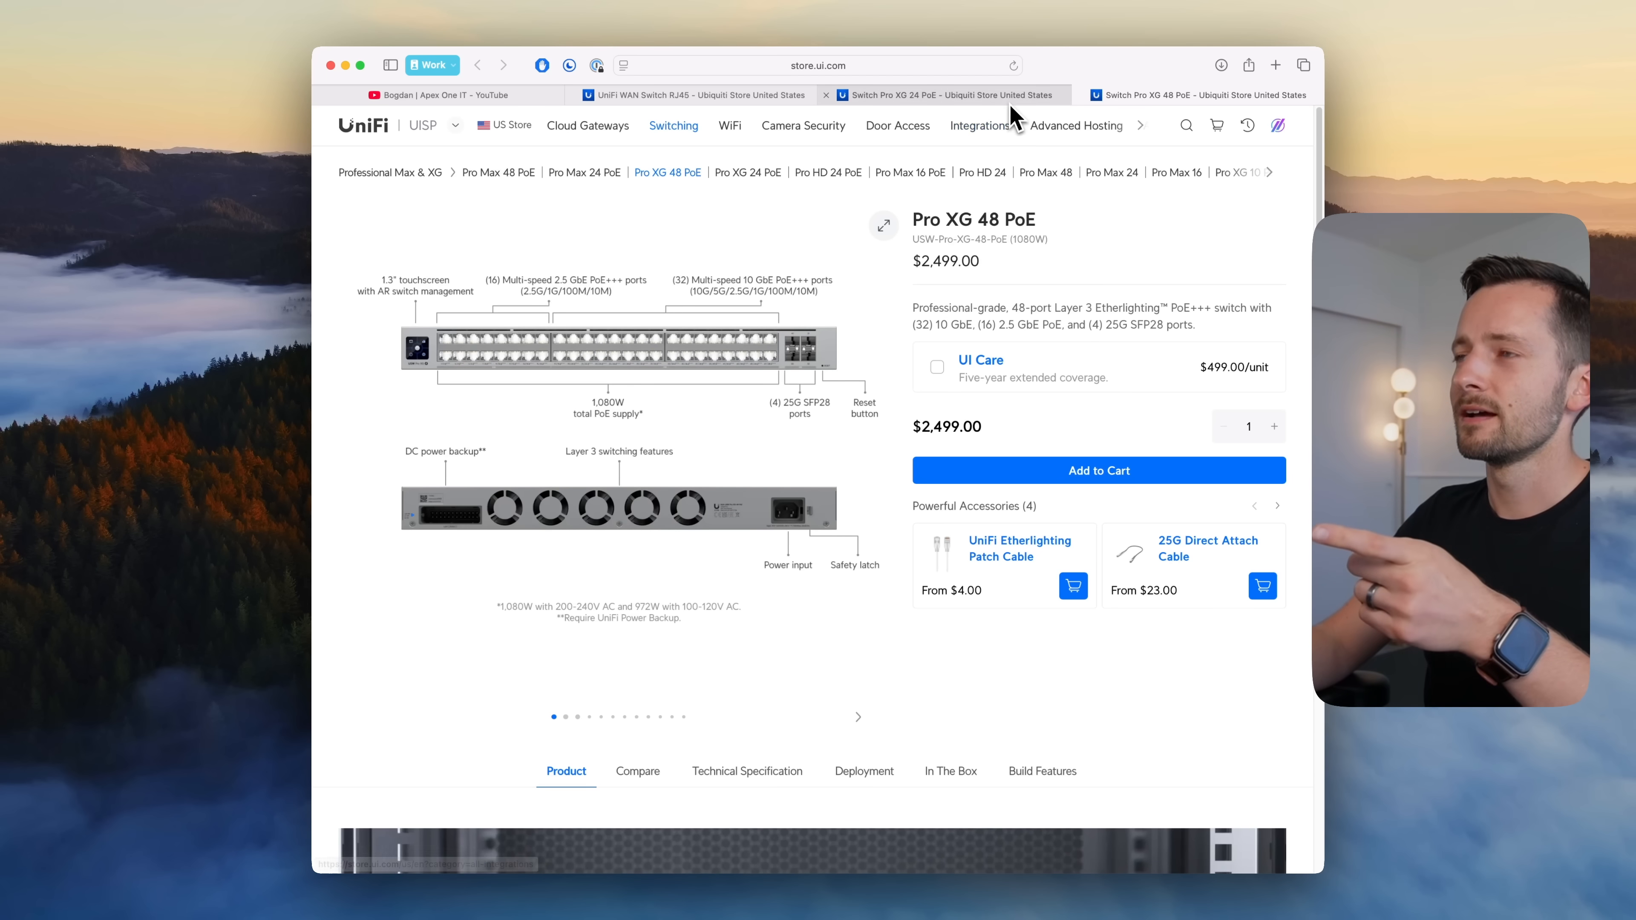
left_click(747, 172)
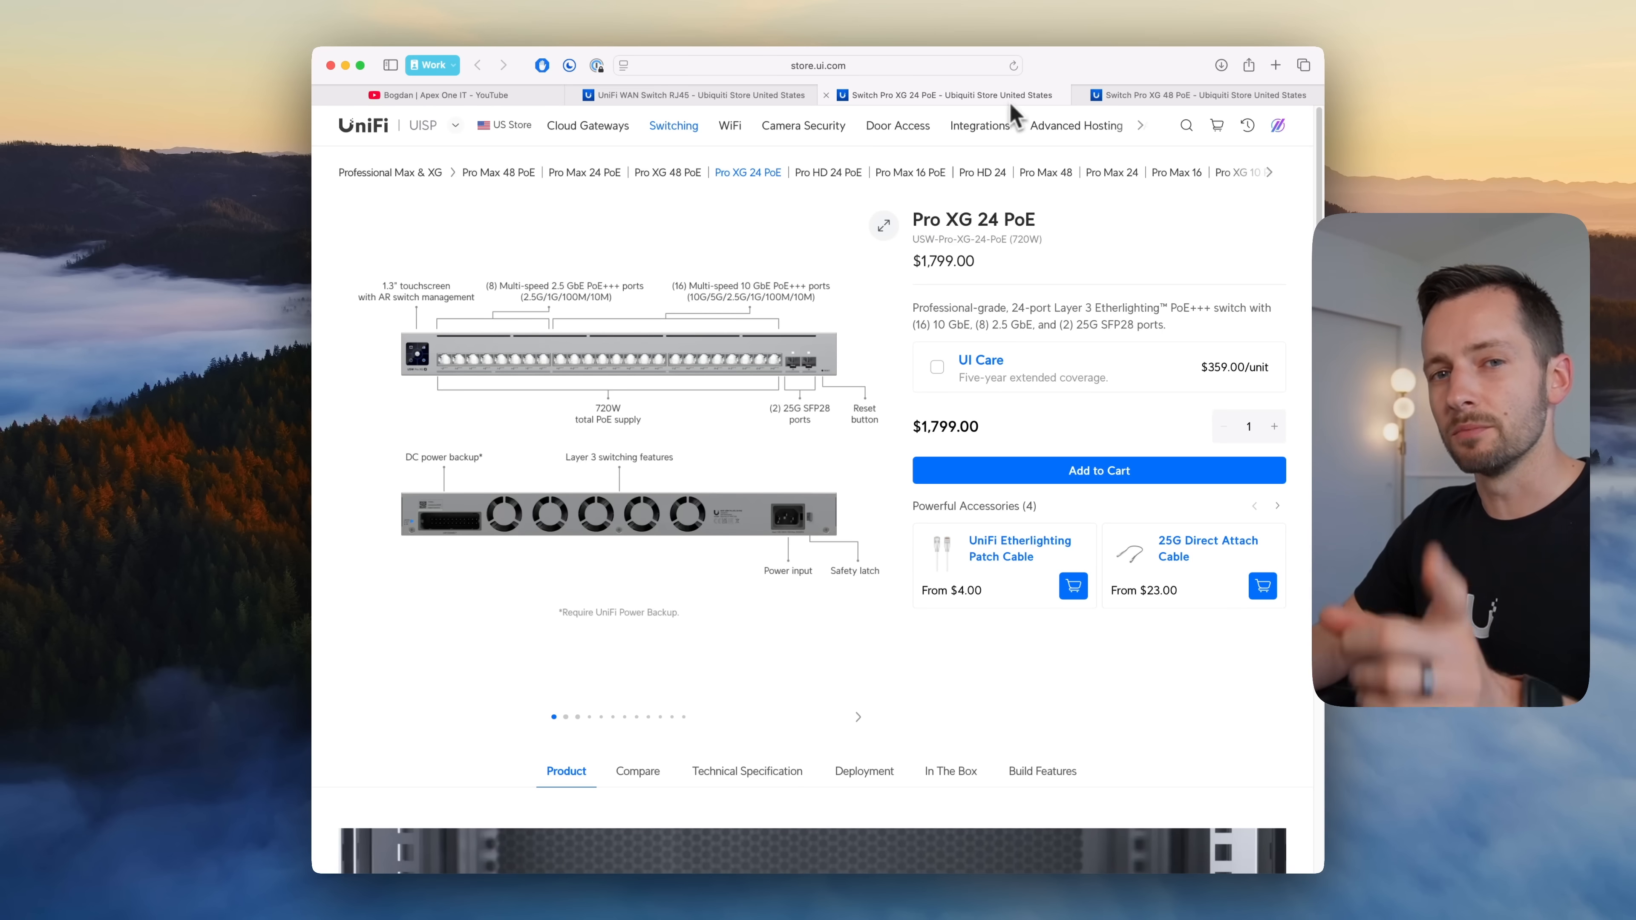
mouse_move(976, 125)
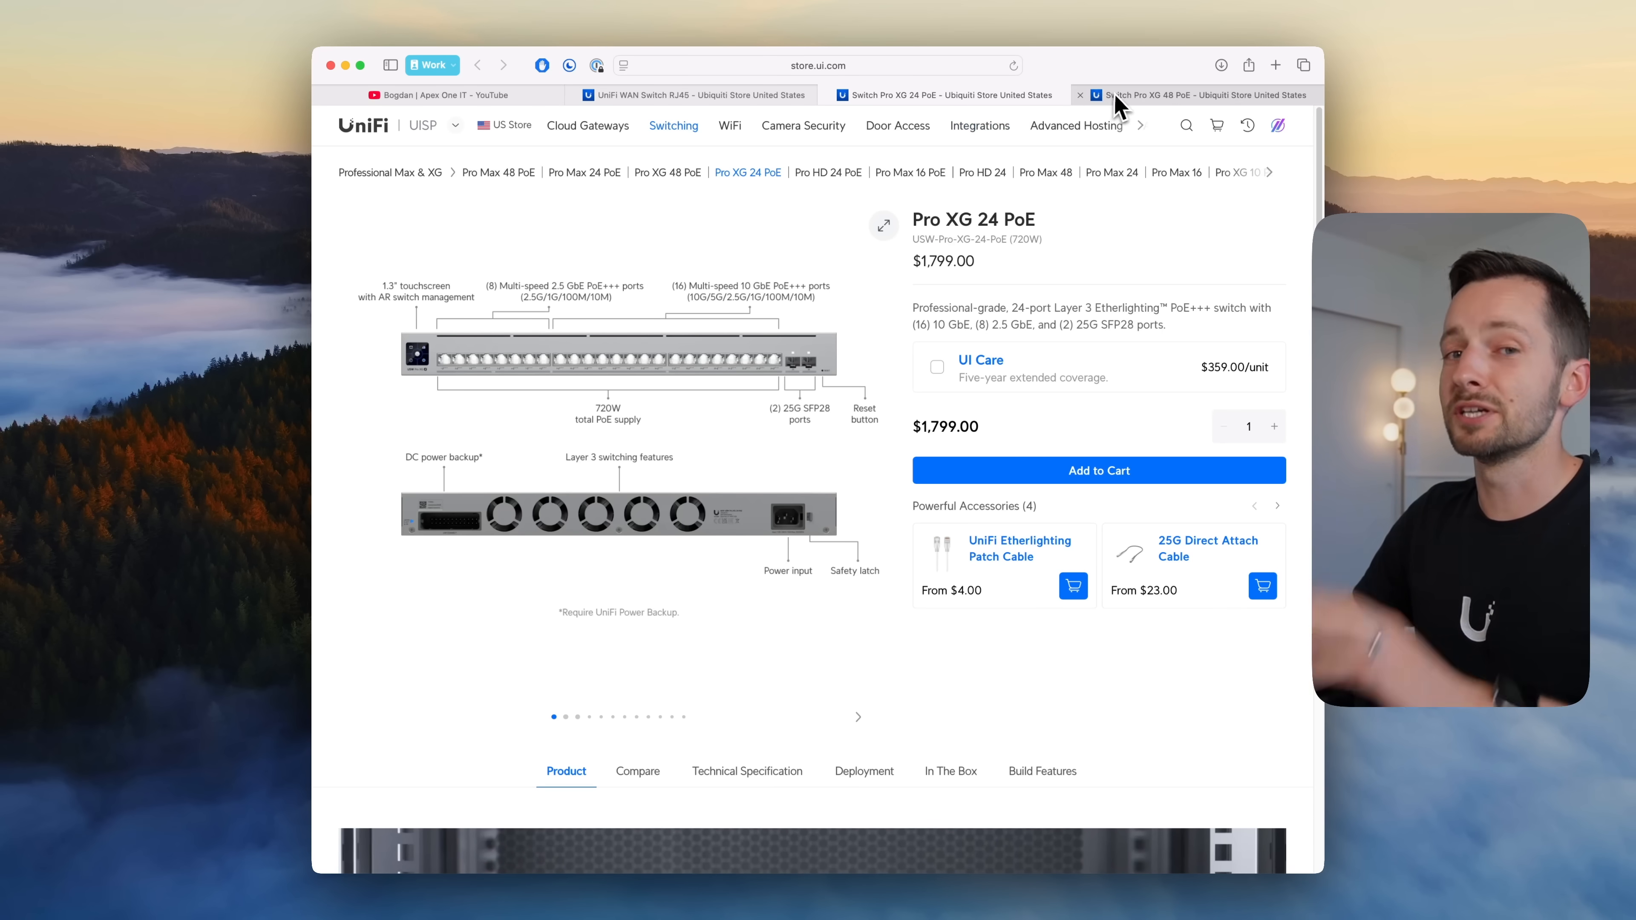
left_click(1189, 94)
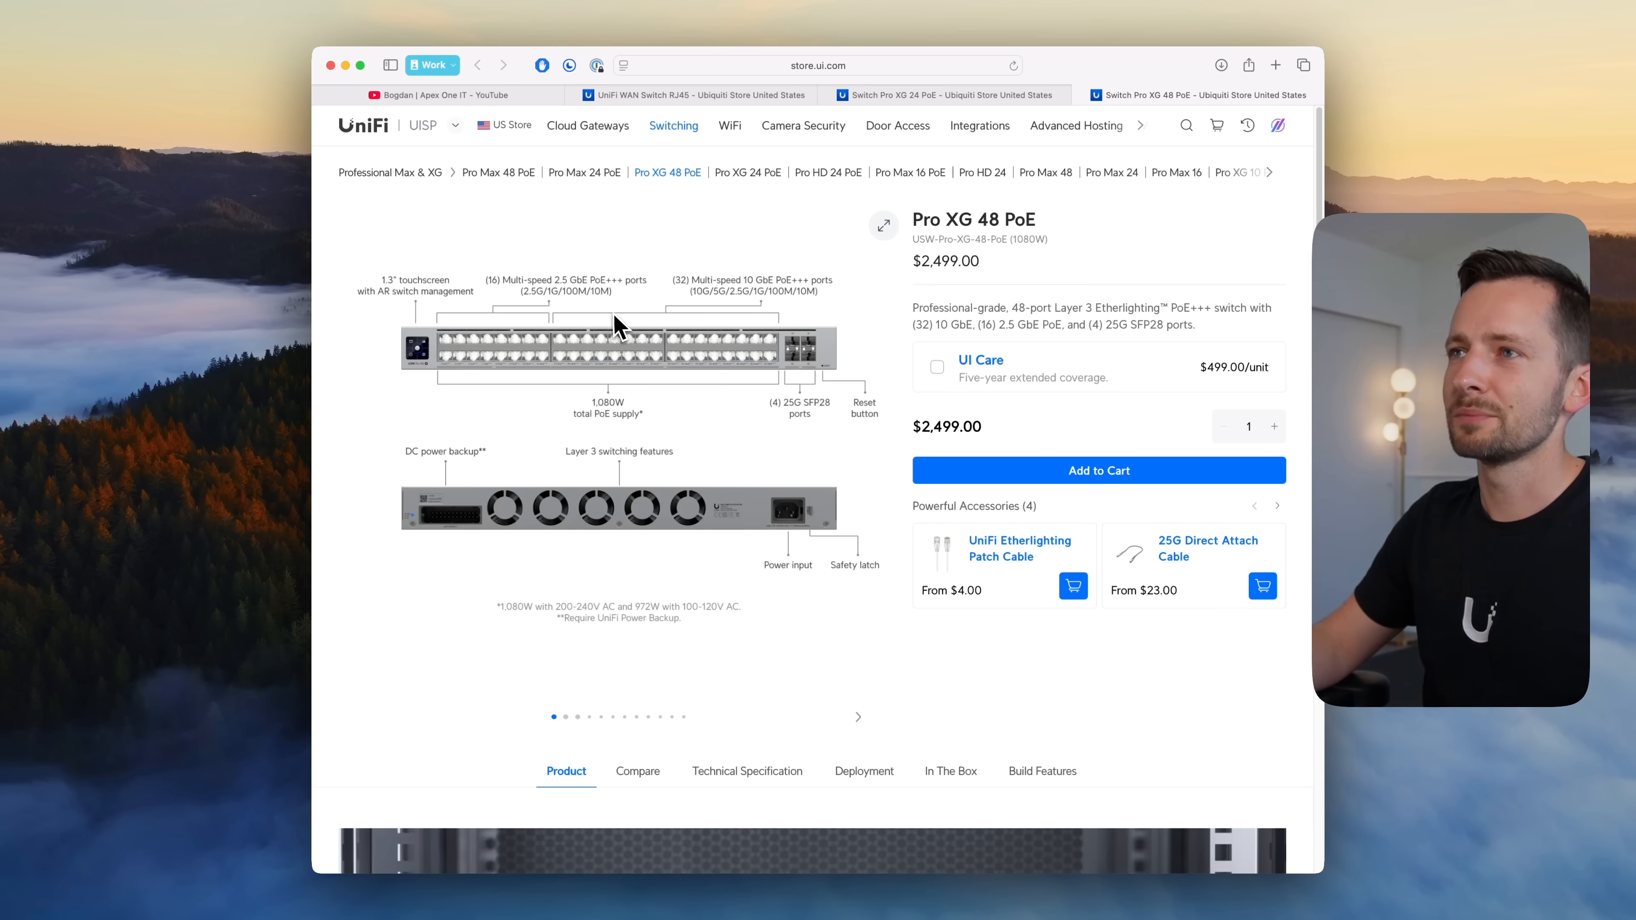
mouse_move(610, 343)
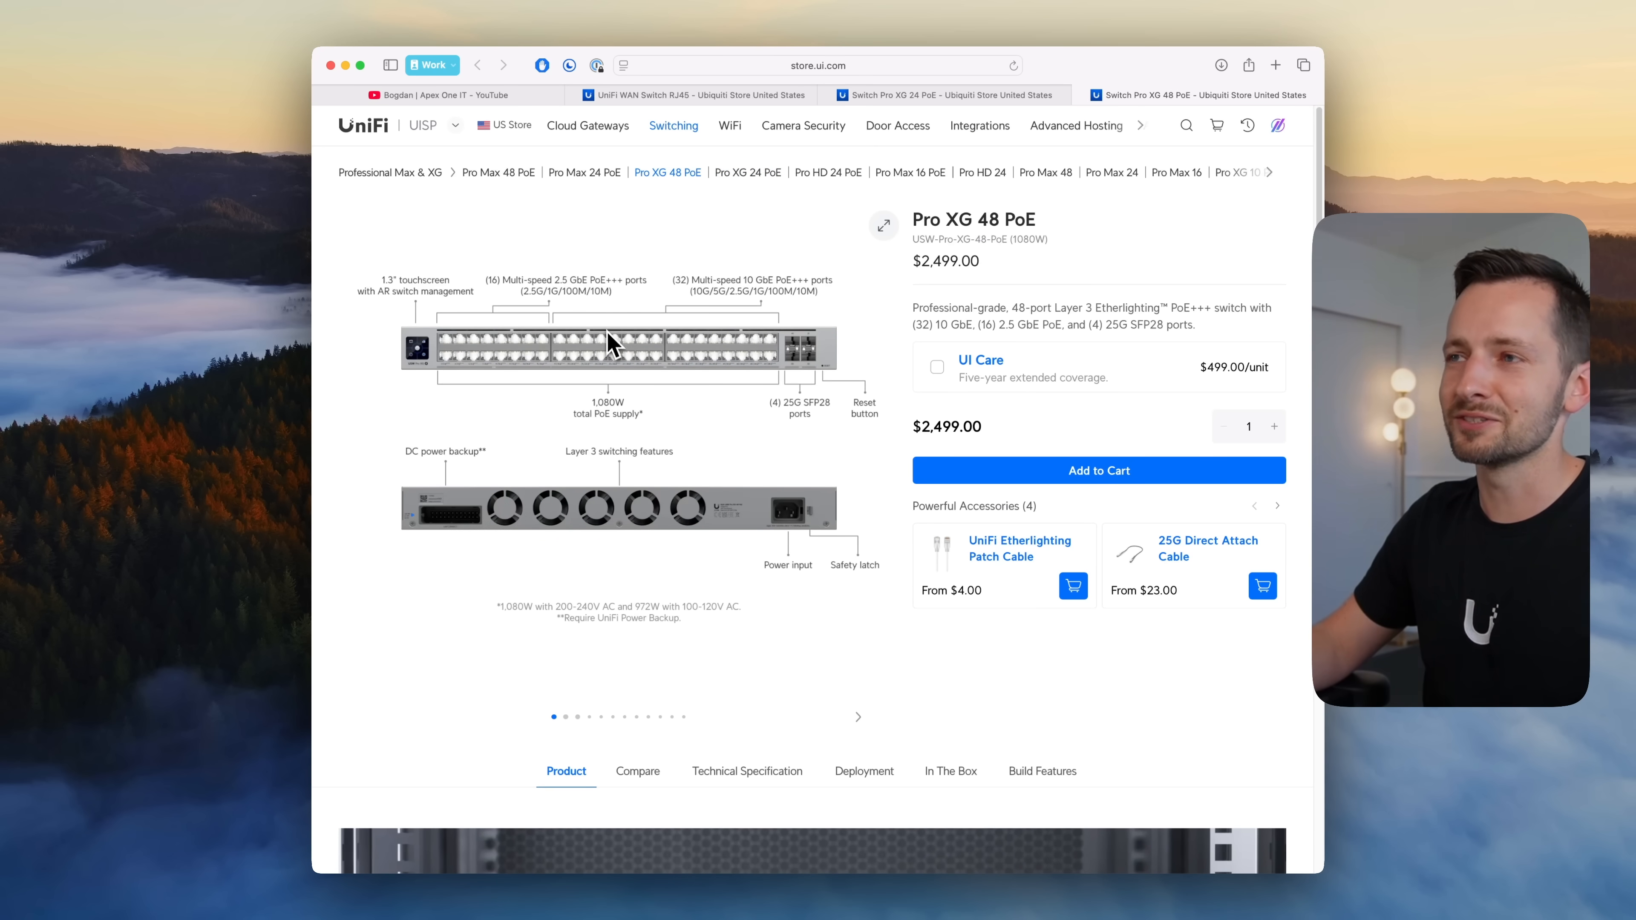
mouse_move(521, 261)
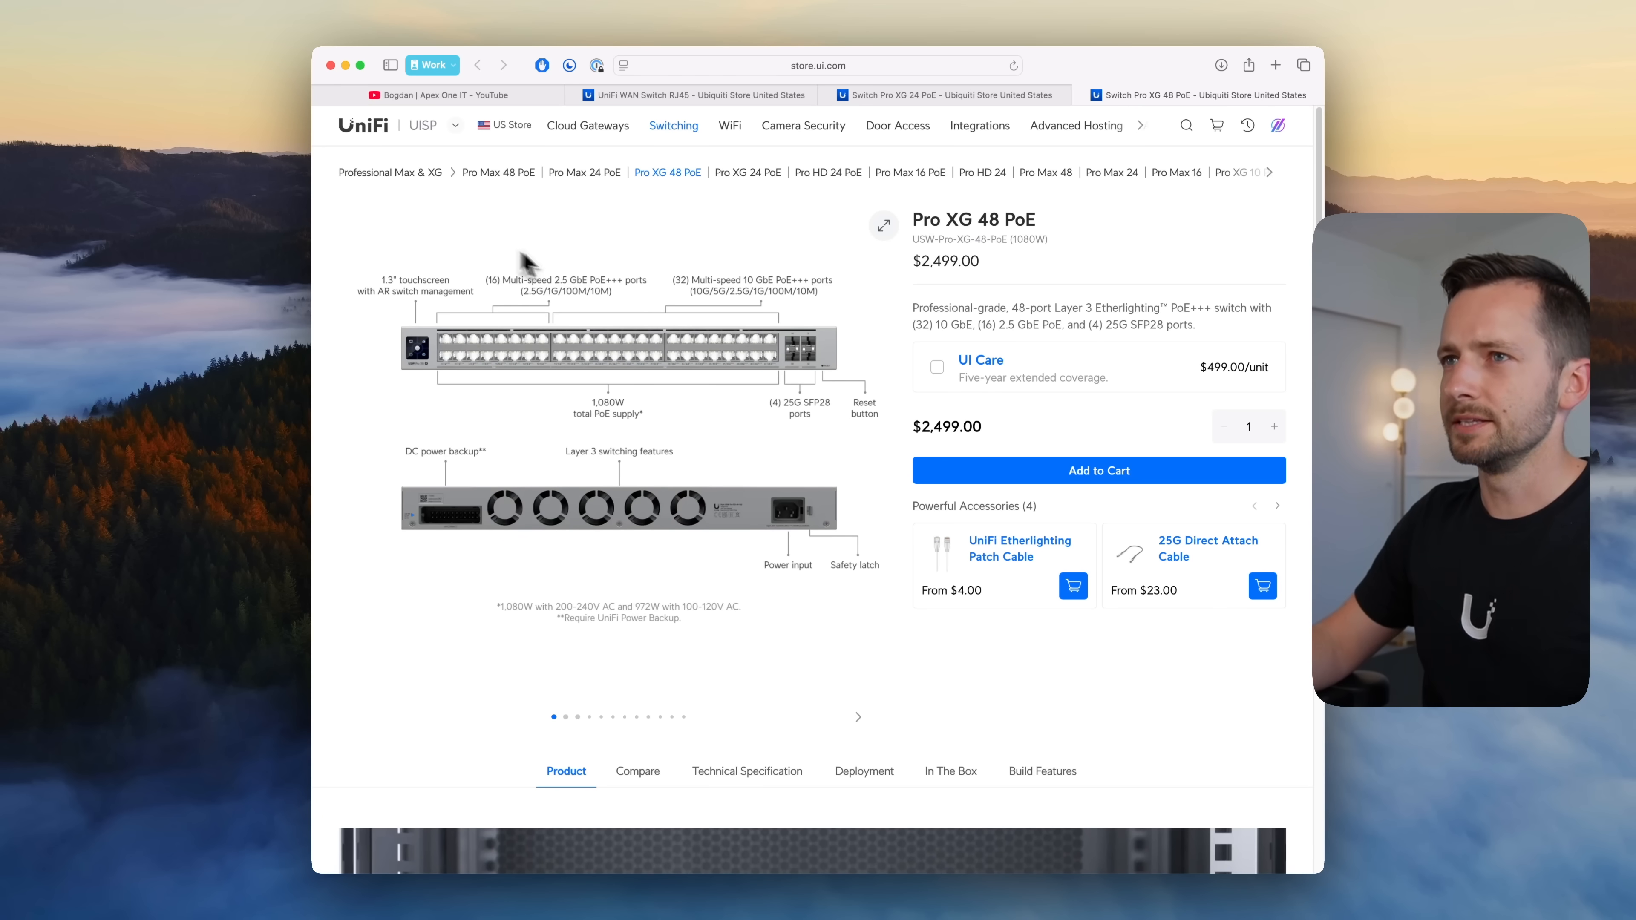
mouse_move(819, 426)
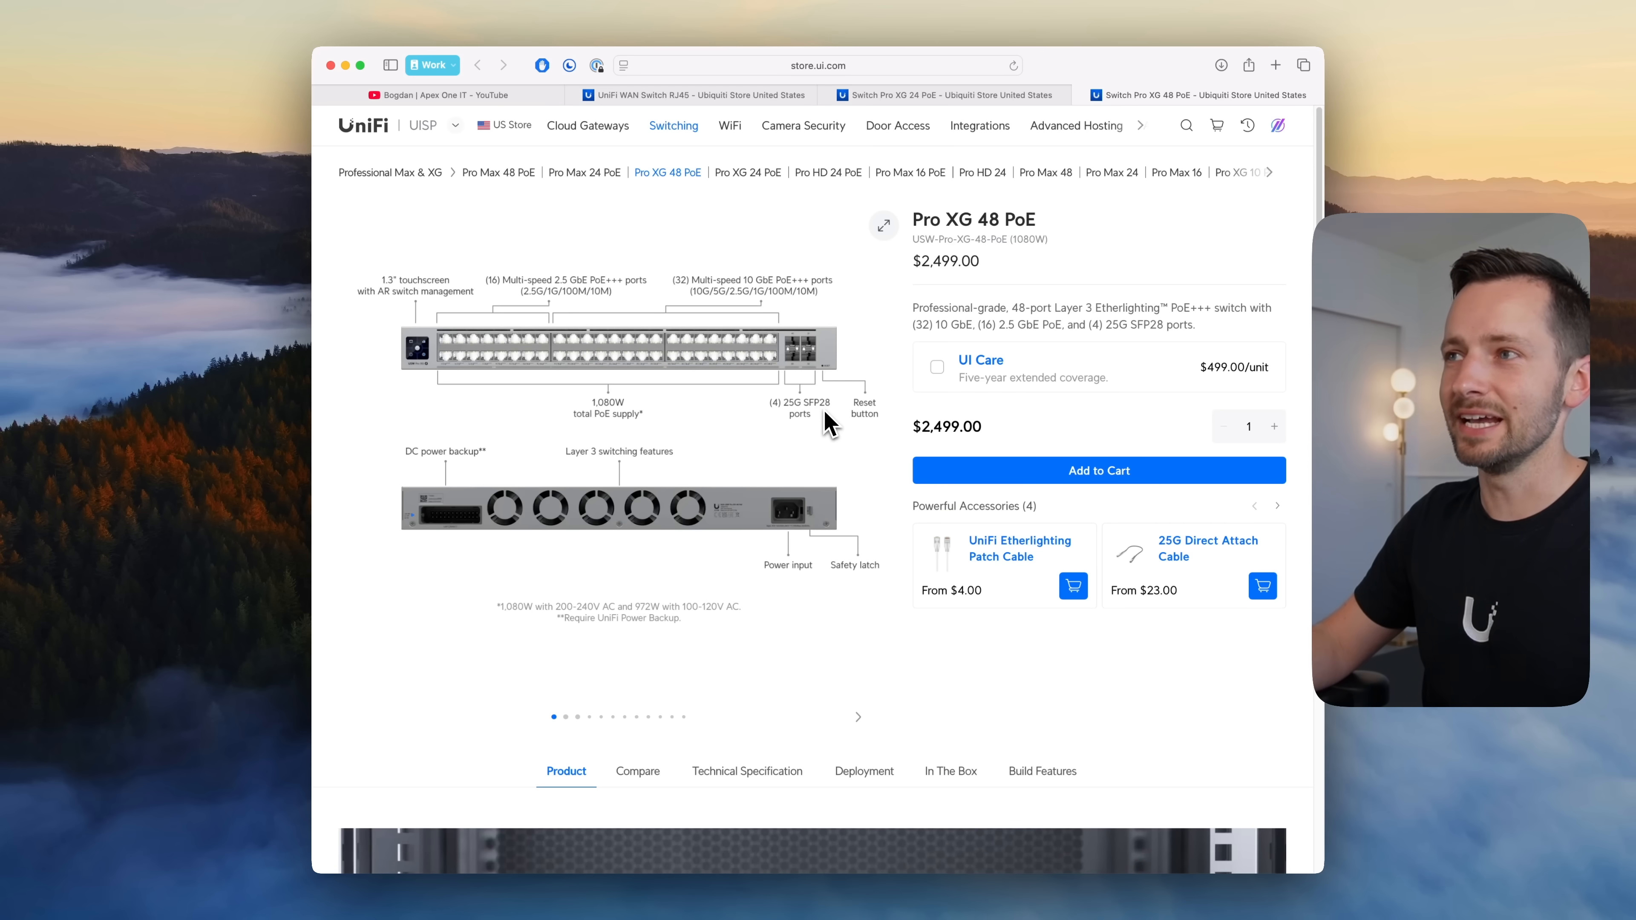
mouse_move(520, 352)
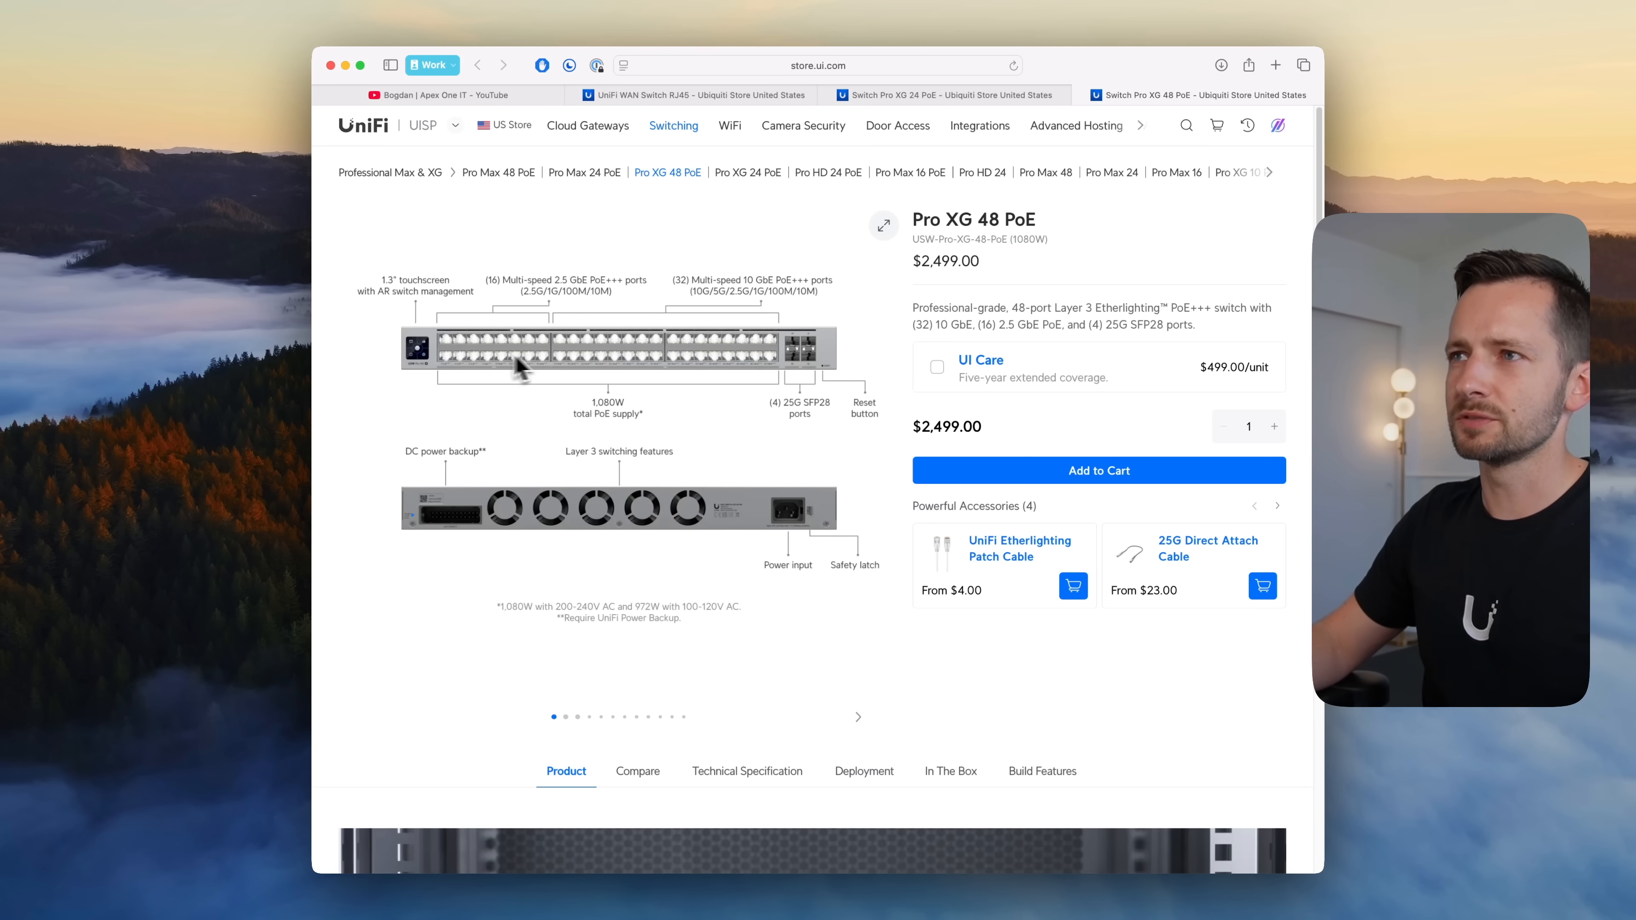
scroll("down", 3)
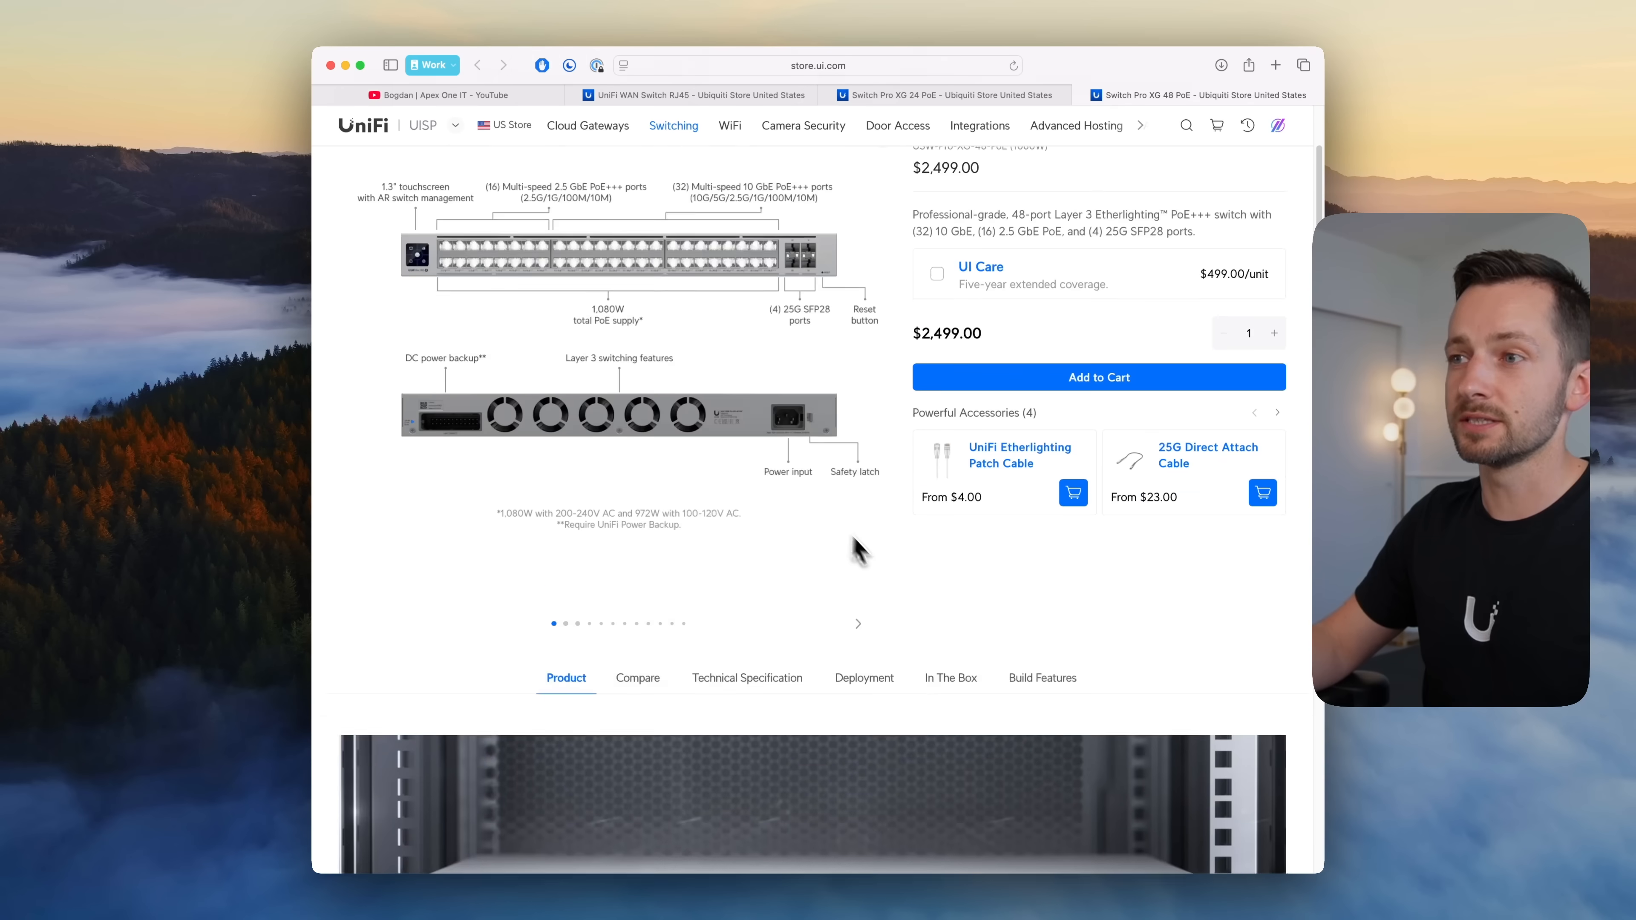
Step: Bring up the $699 Pro XG 10 PoE page, briefly checking the Pro XG 24 PoE page
left_click(1246, 172)
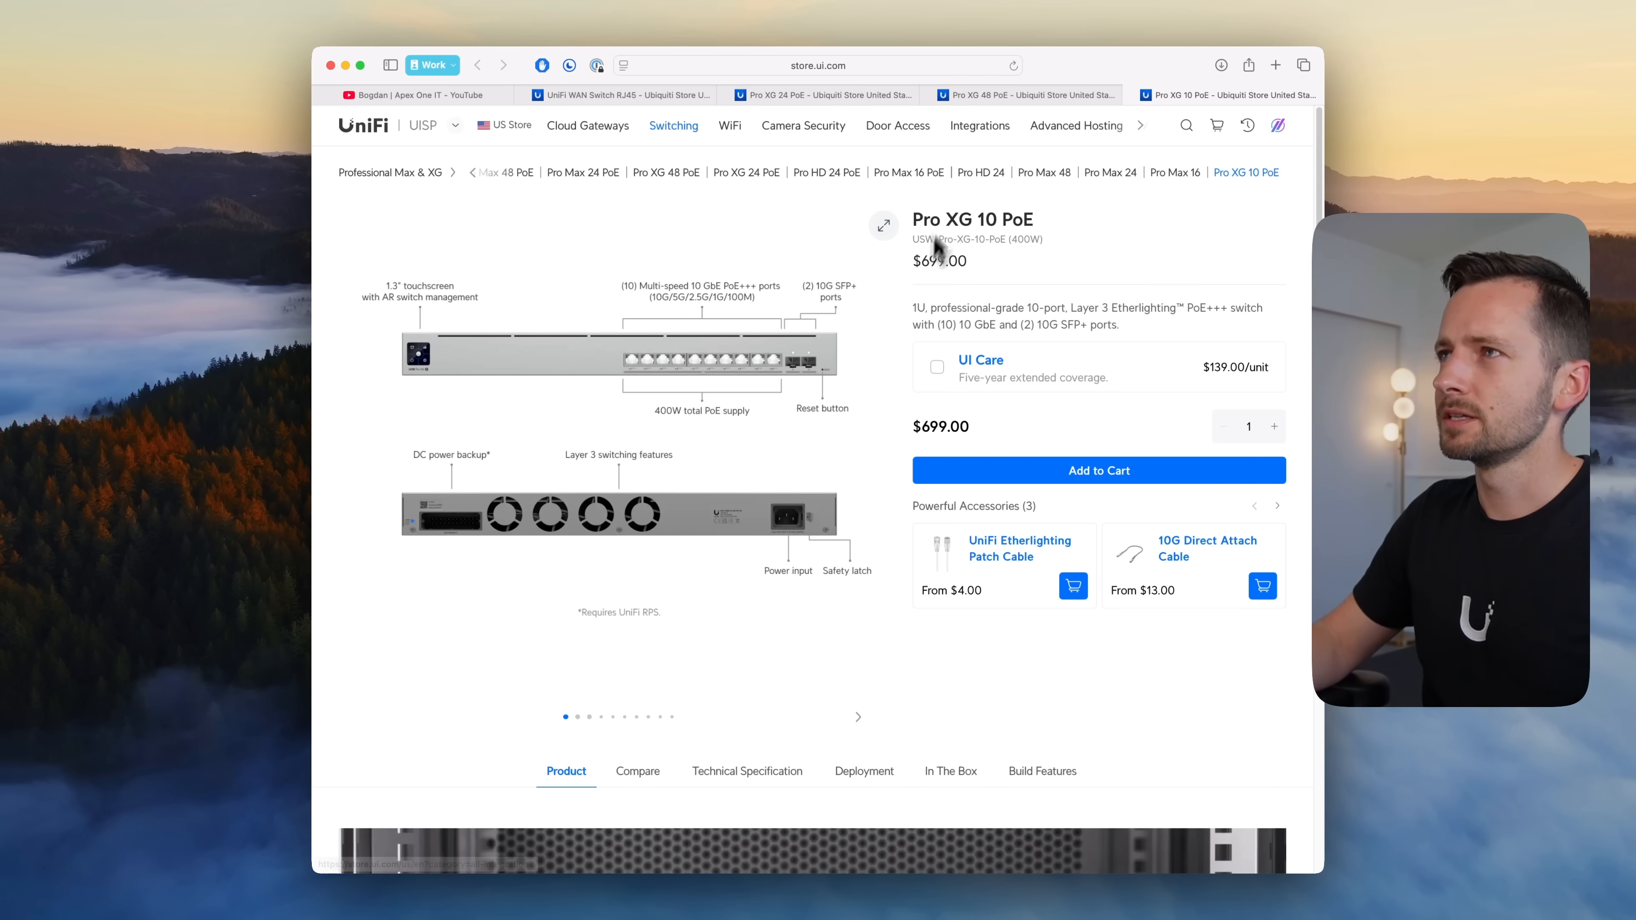
mouse_move(896, 126)
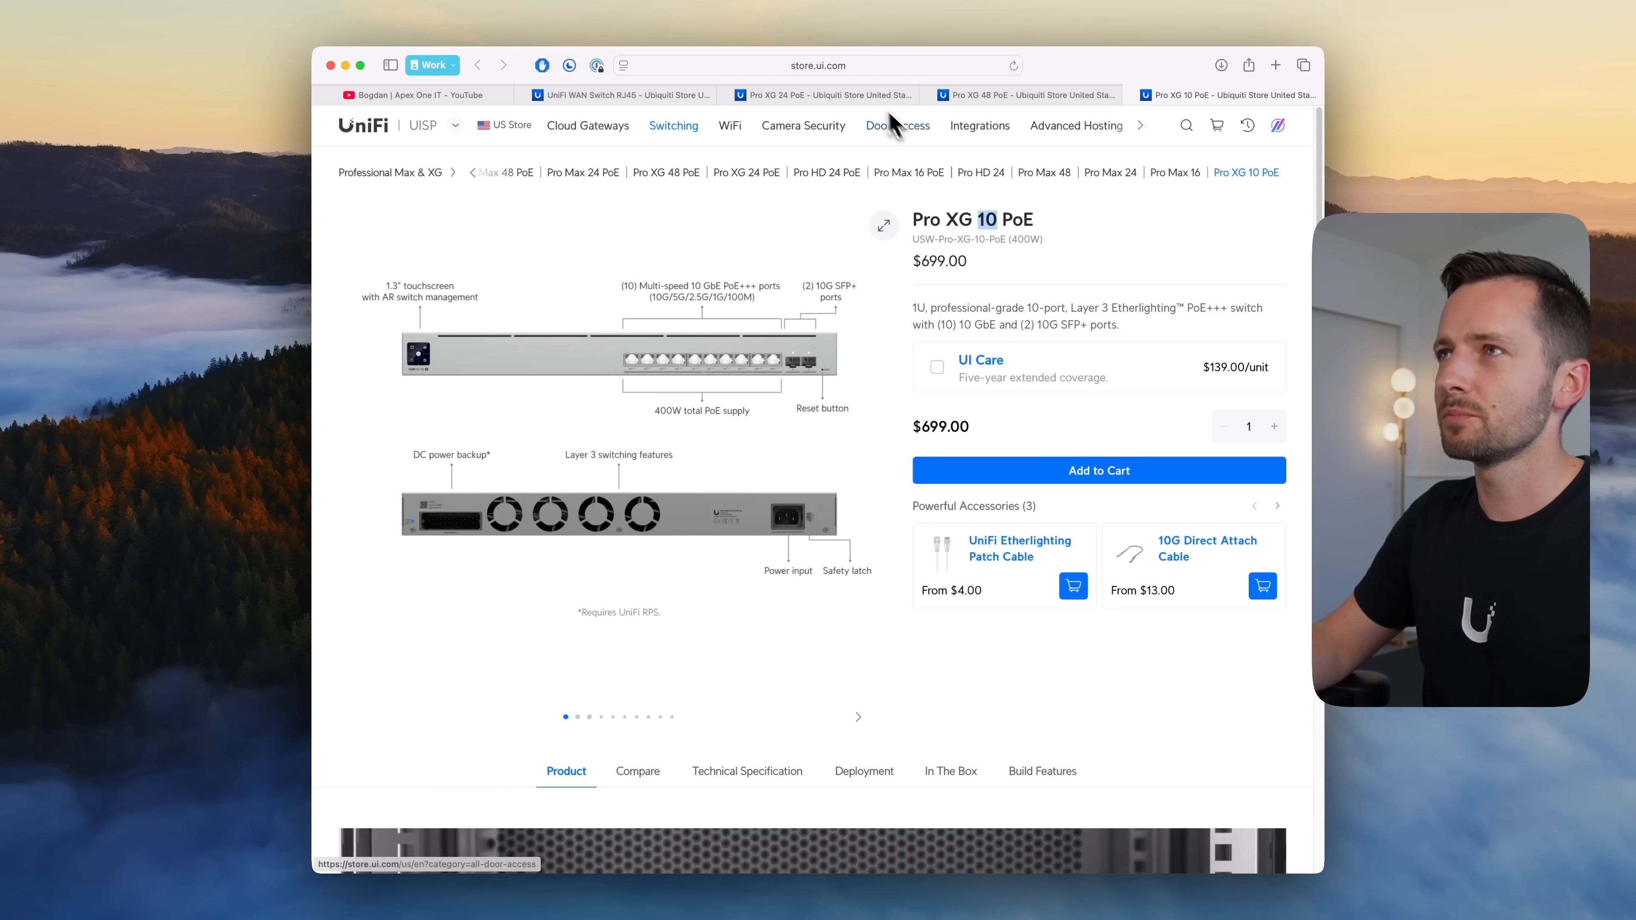
left_click(747, 172)
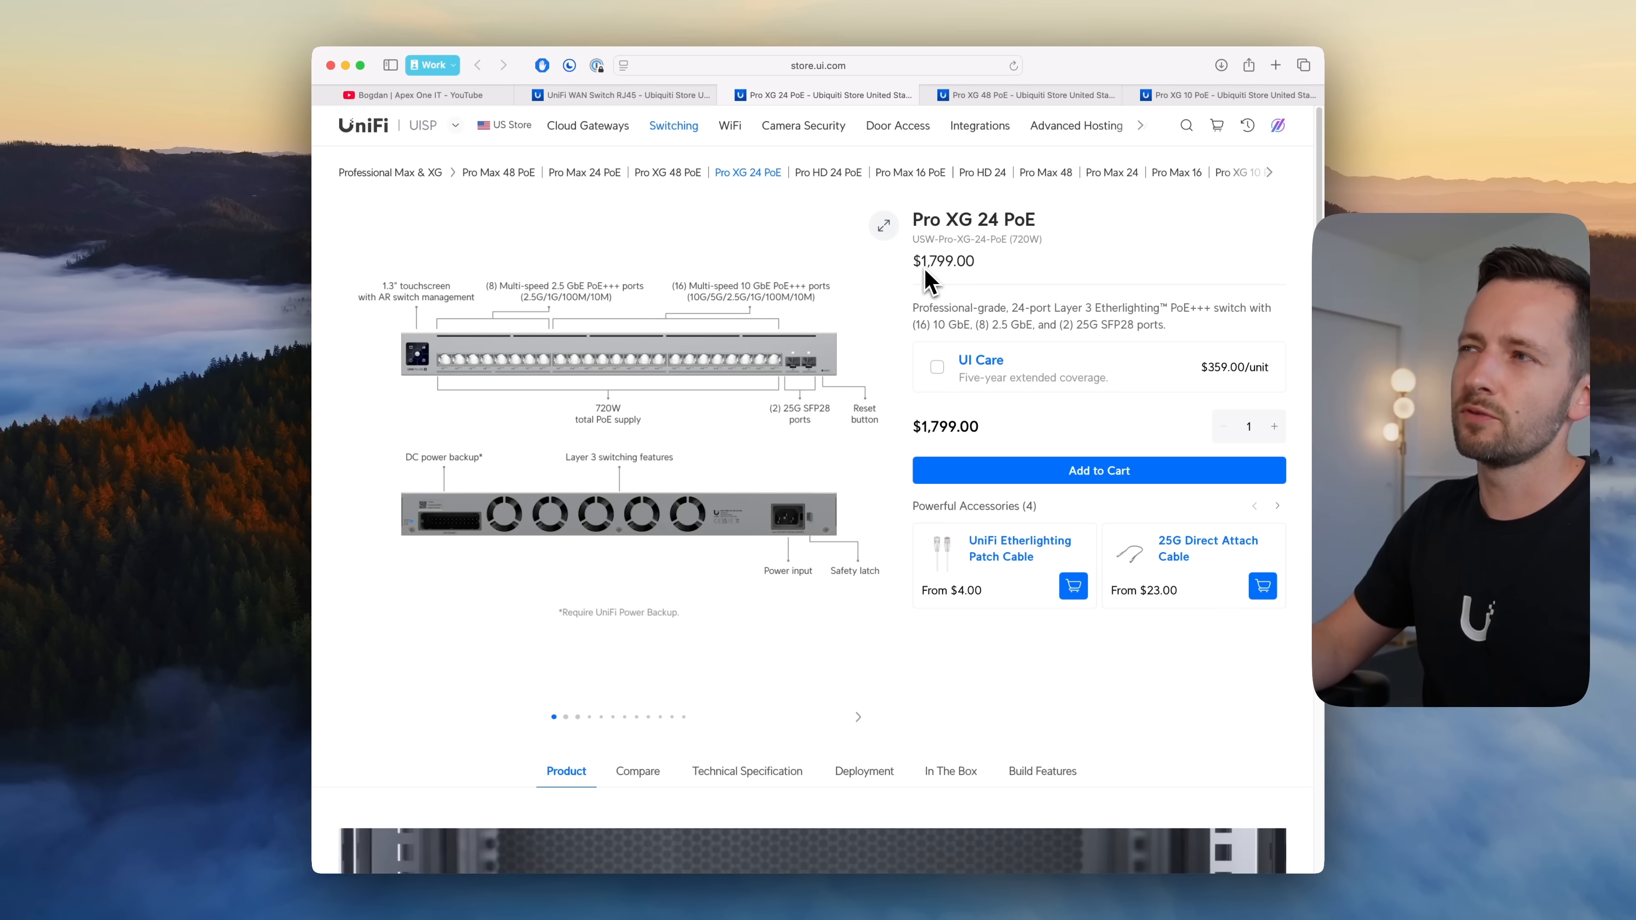
left_click(1245, 172)
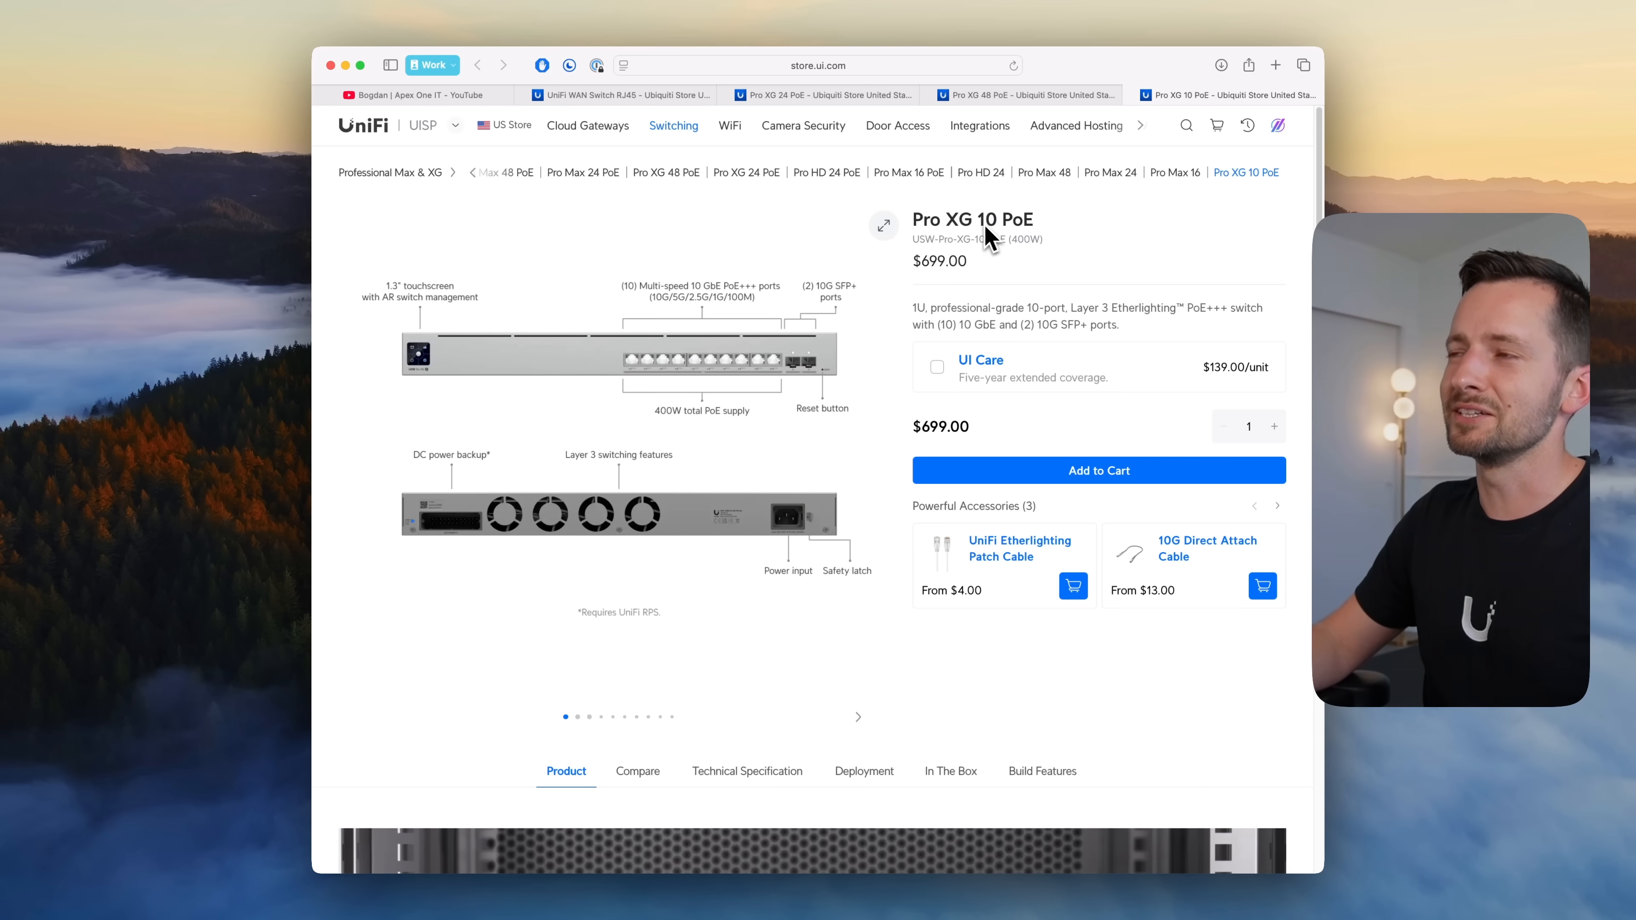
mouse_move(671, 371)
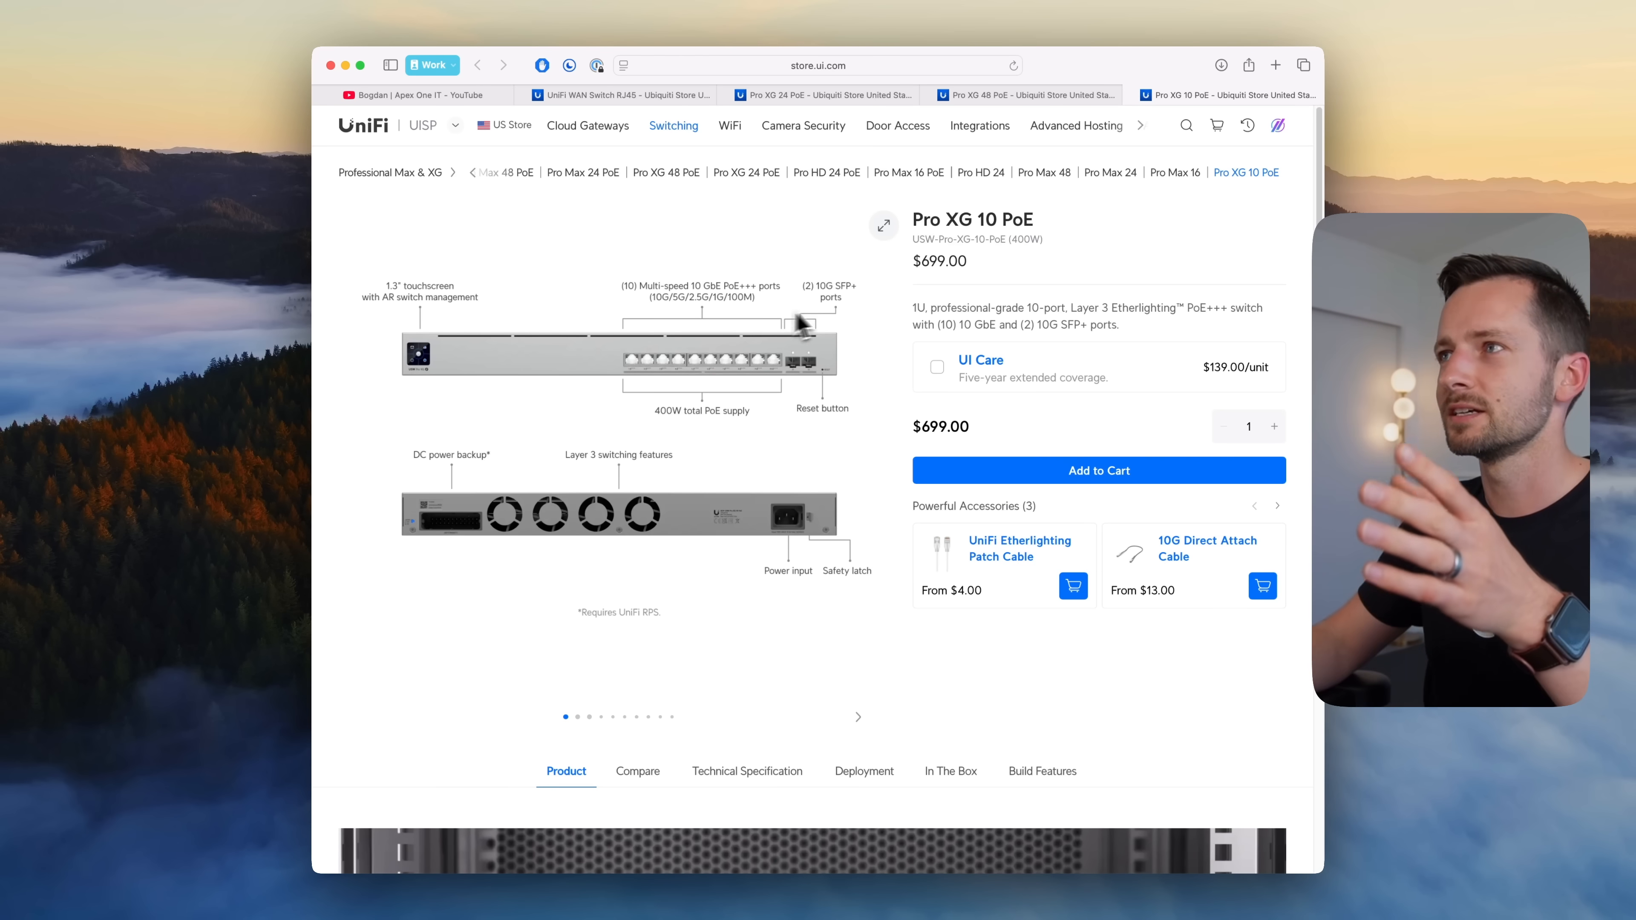
mouse_move(719, 479)
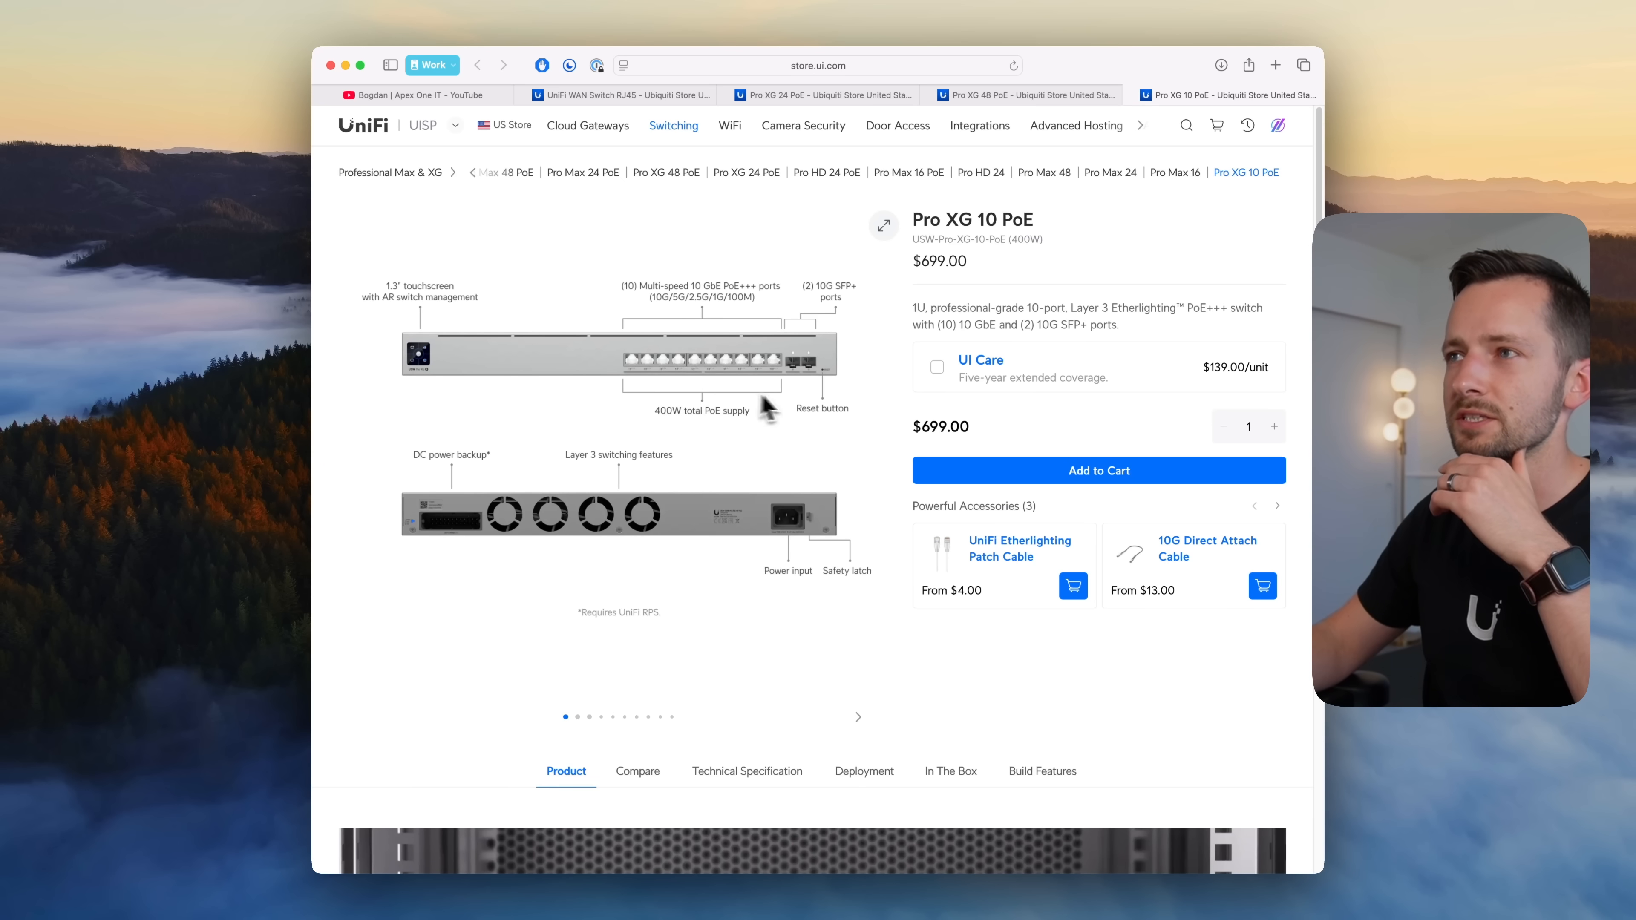
mouse_move(744, 317)
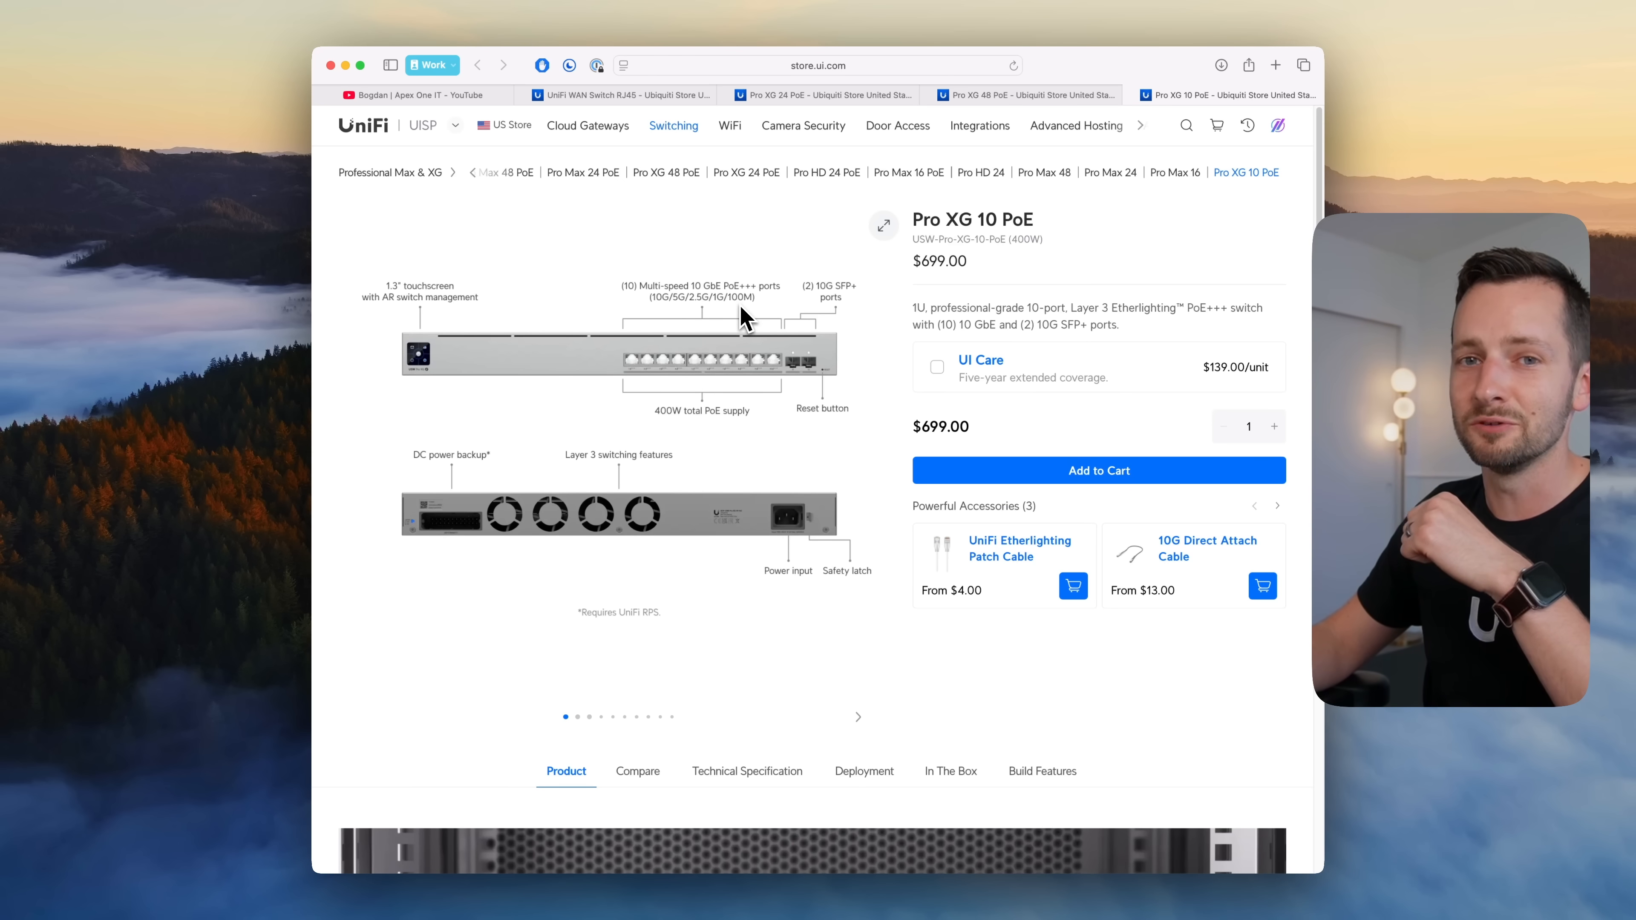
mouse_move(683, 430)
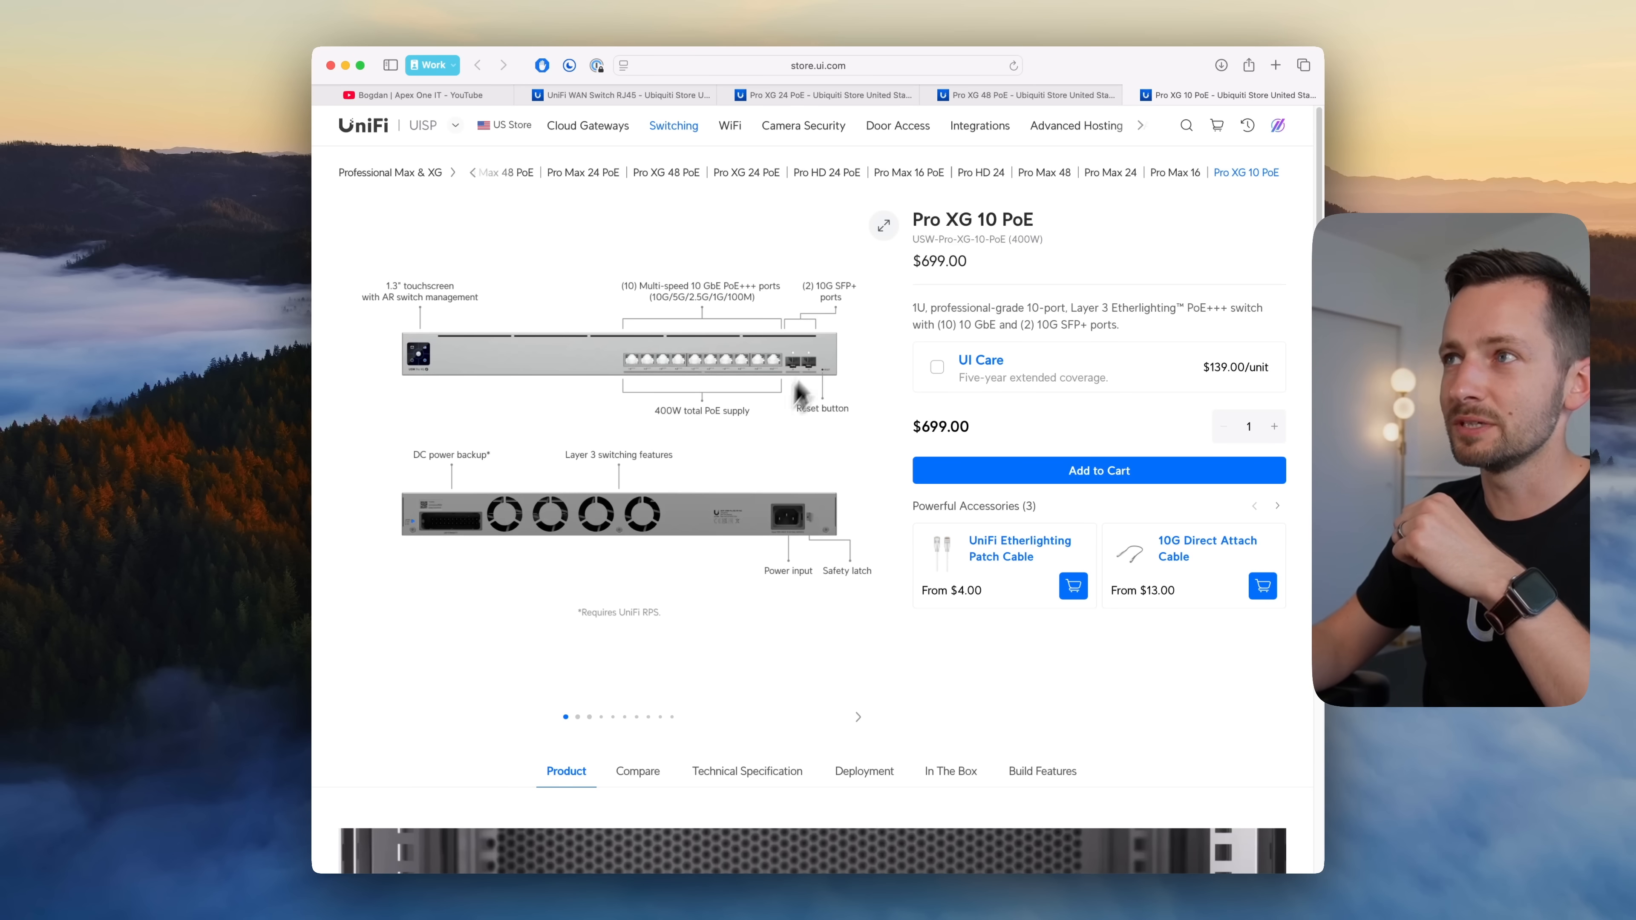
mouse_move(804, 381)
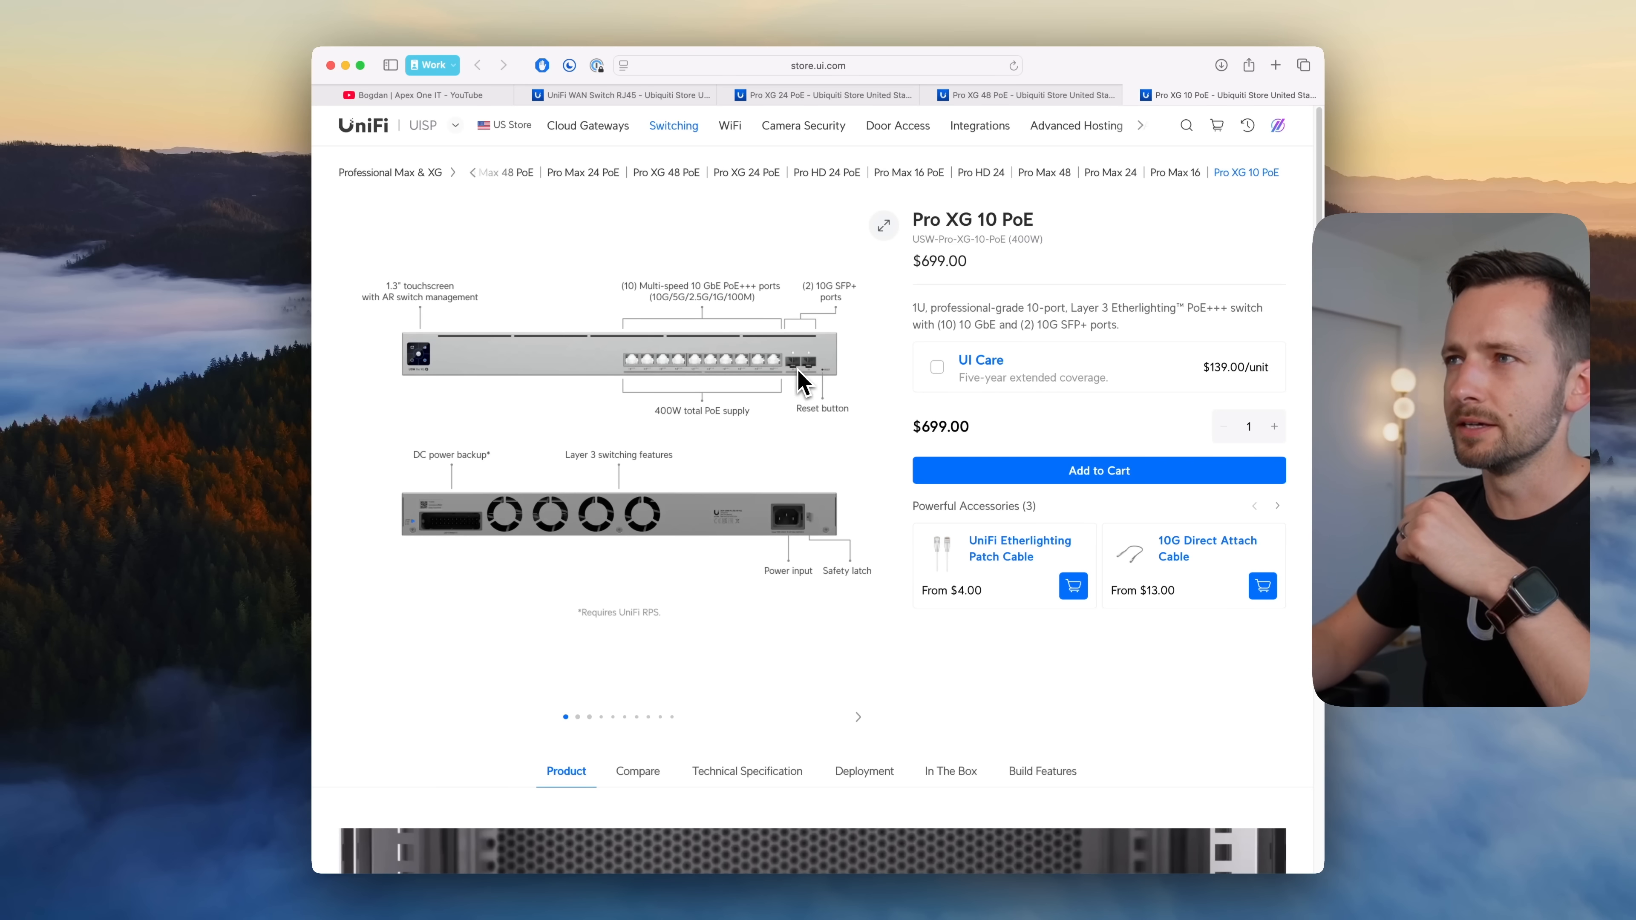
mouse_move(840, 318)
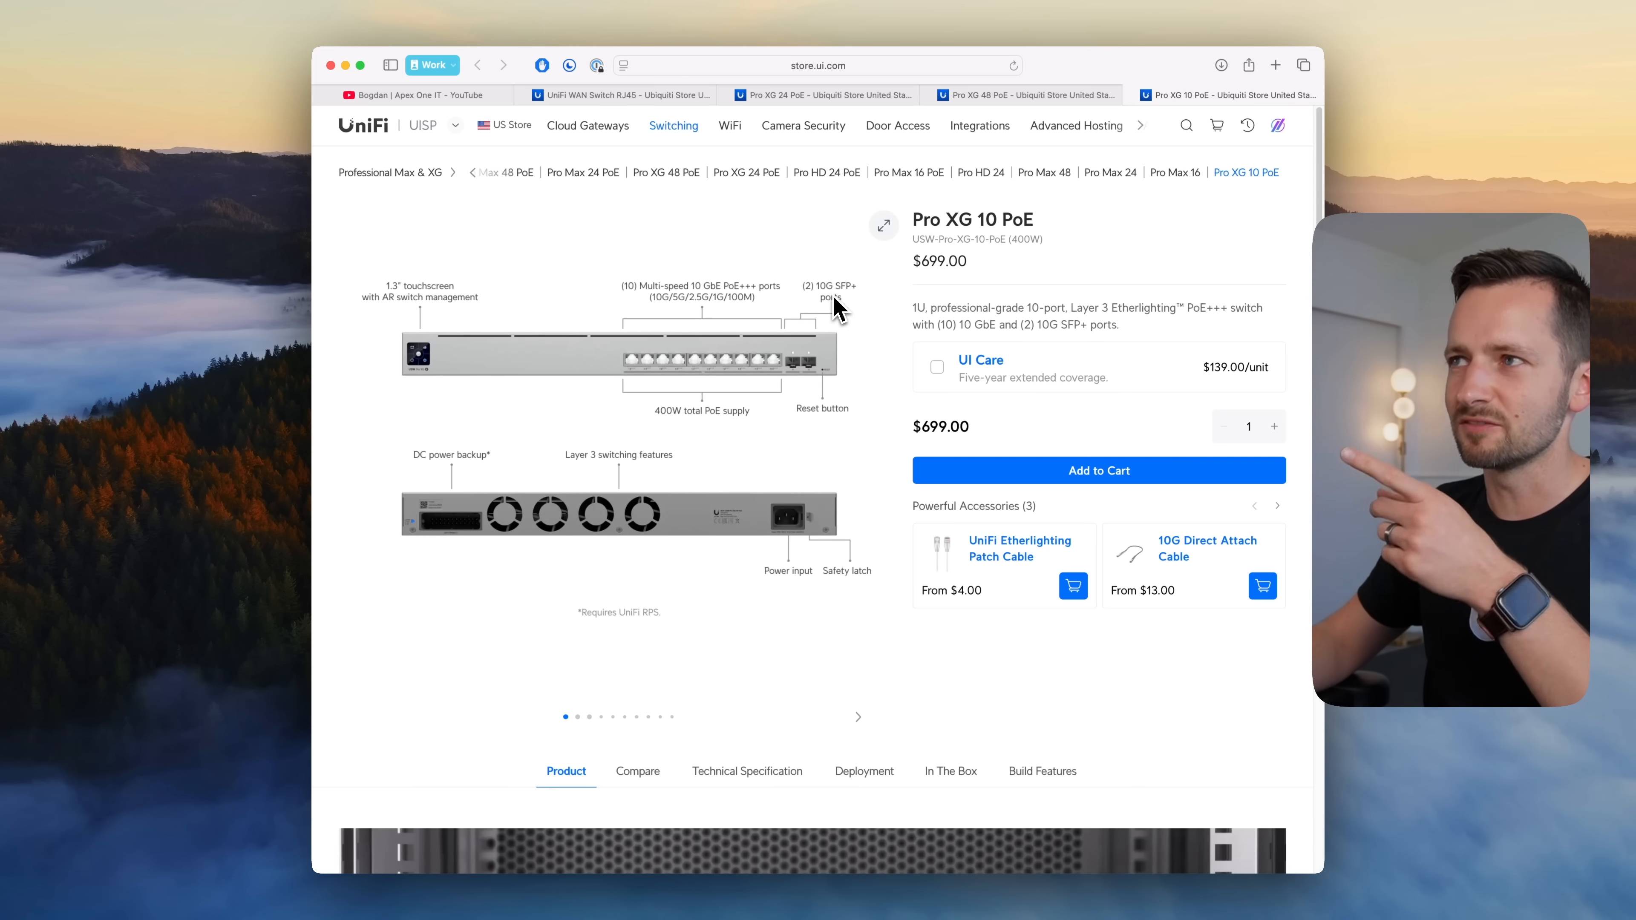
Step: Show the Pro XG 10 PoE's Deployment diagram and its In The Box contents
scroll("down", 3)
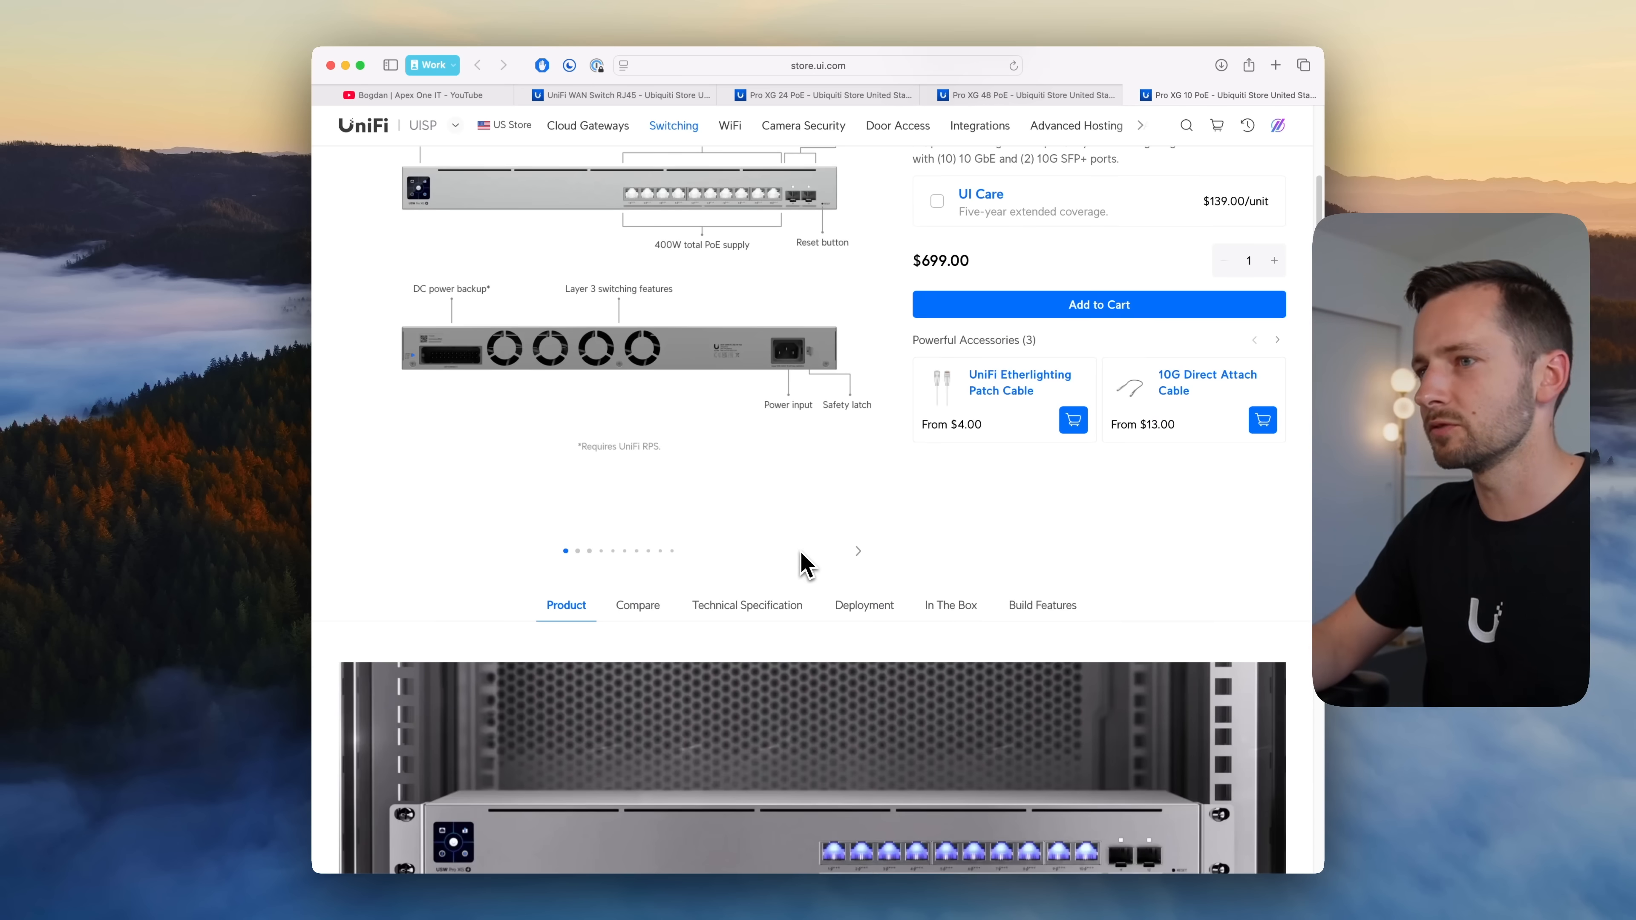
left_click(864, 605)
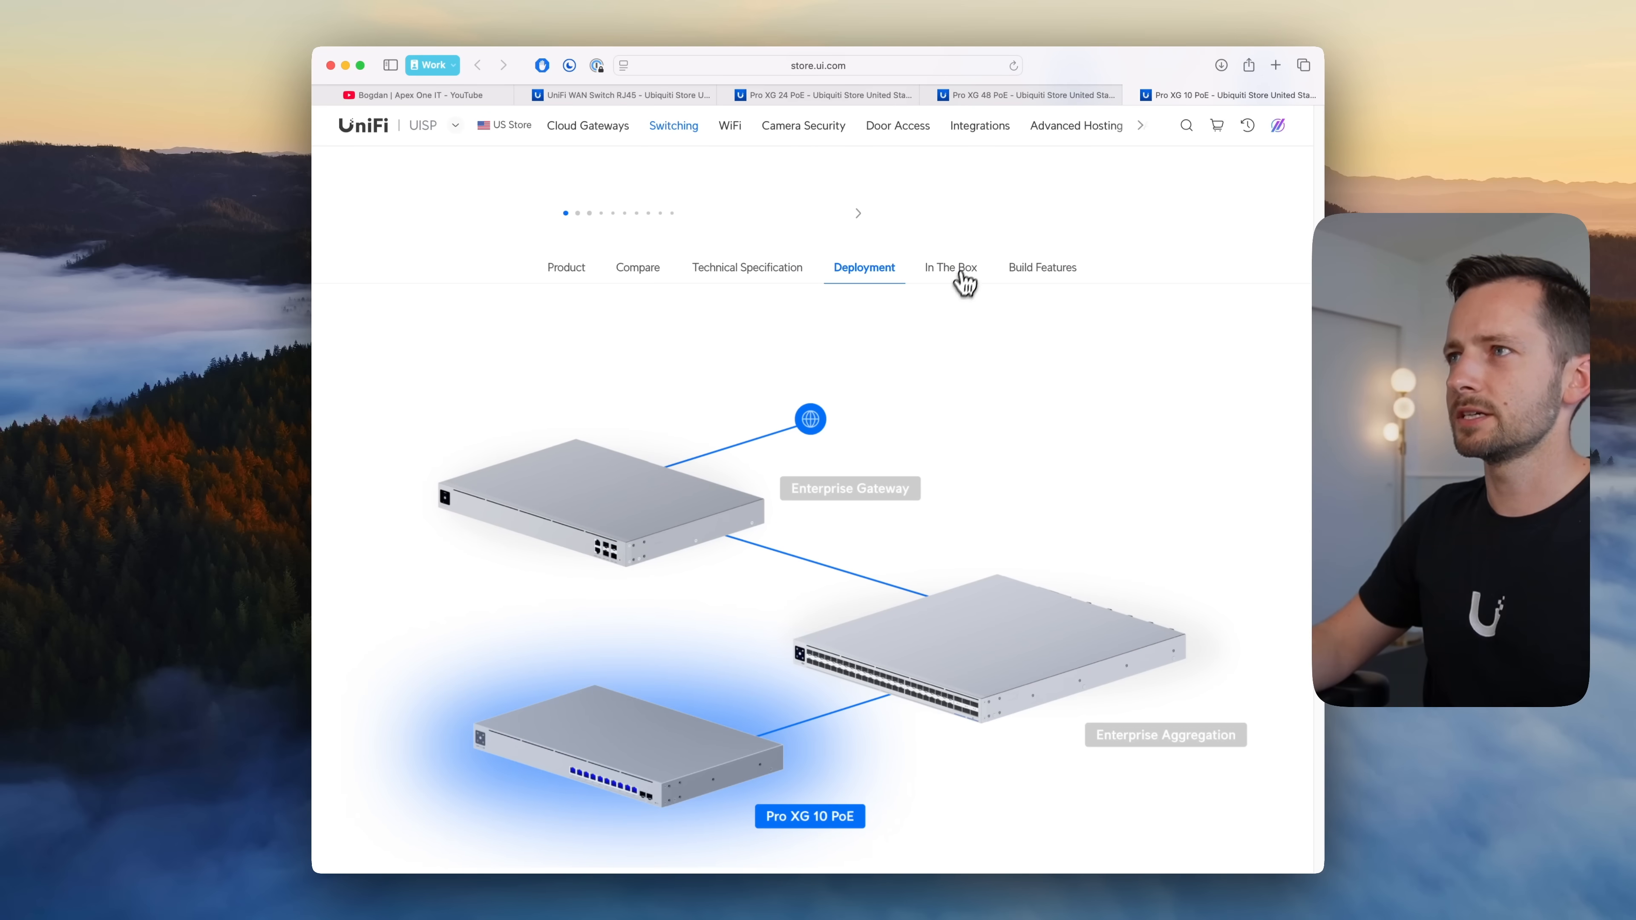
left_click(951, 266)
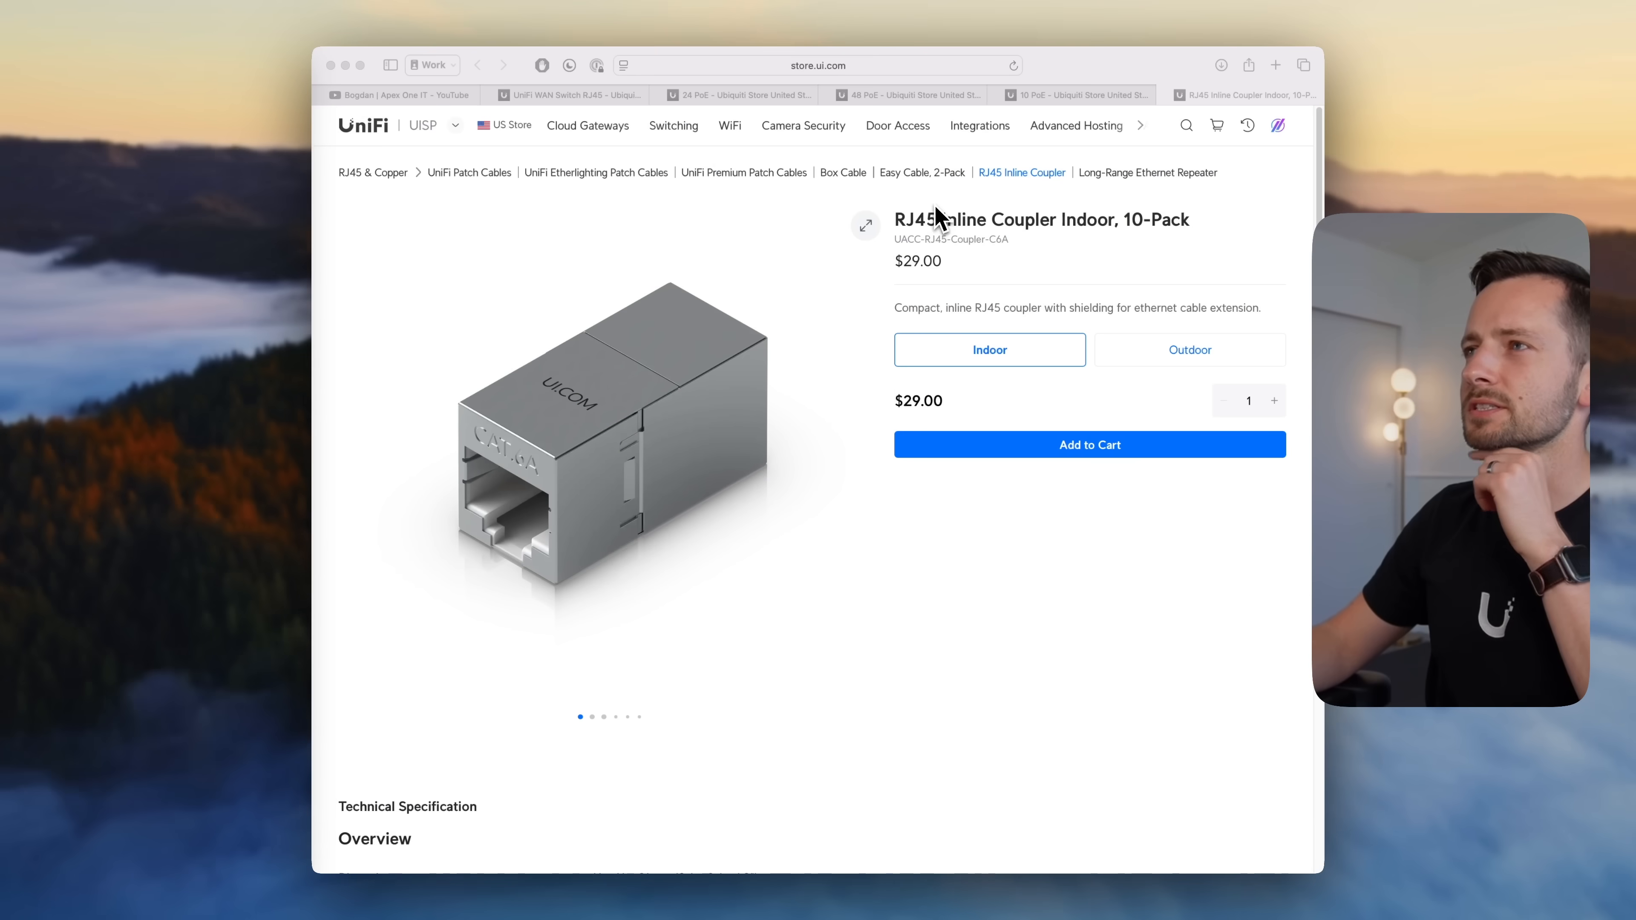
mouse_move(1075, 237)
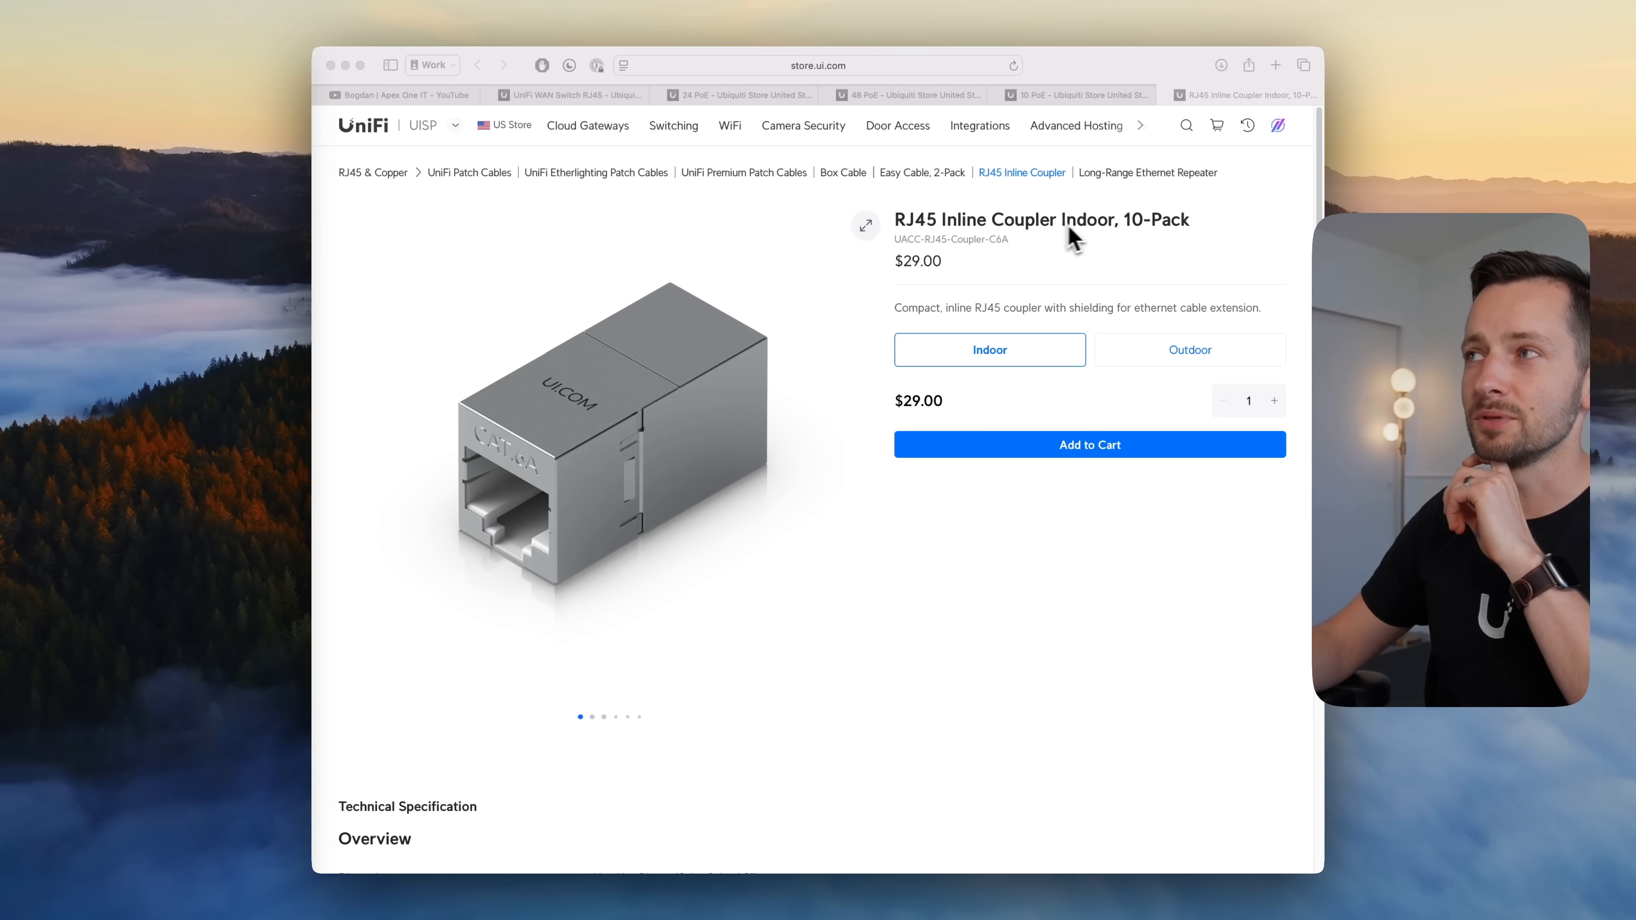
mouse_move(916, 284)
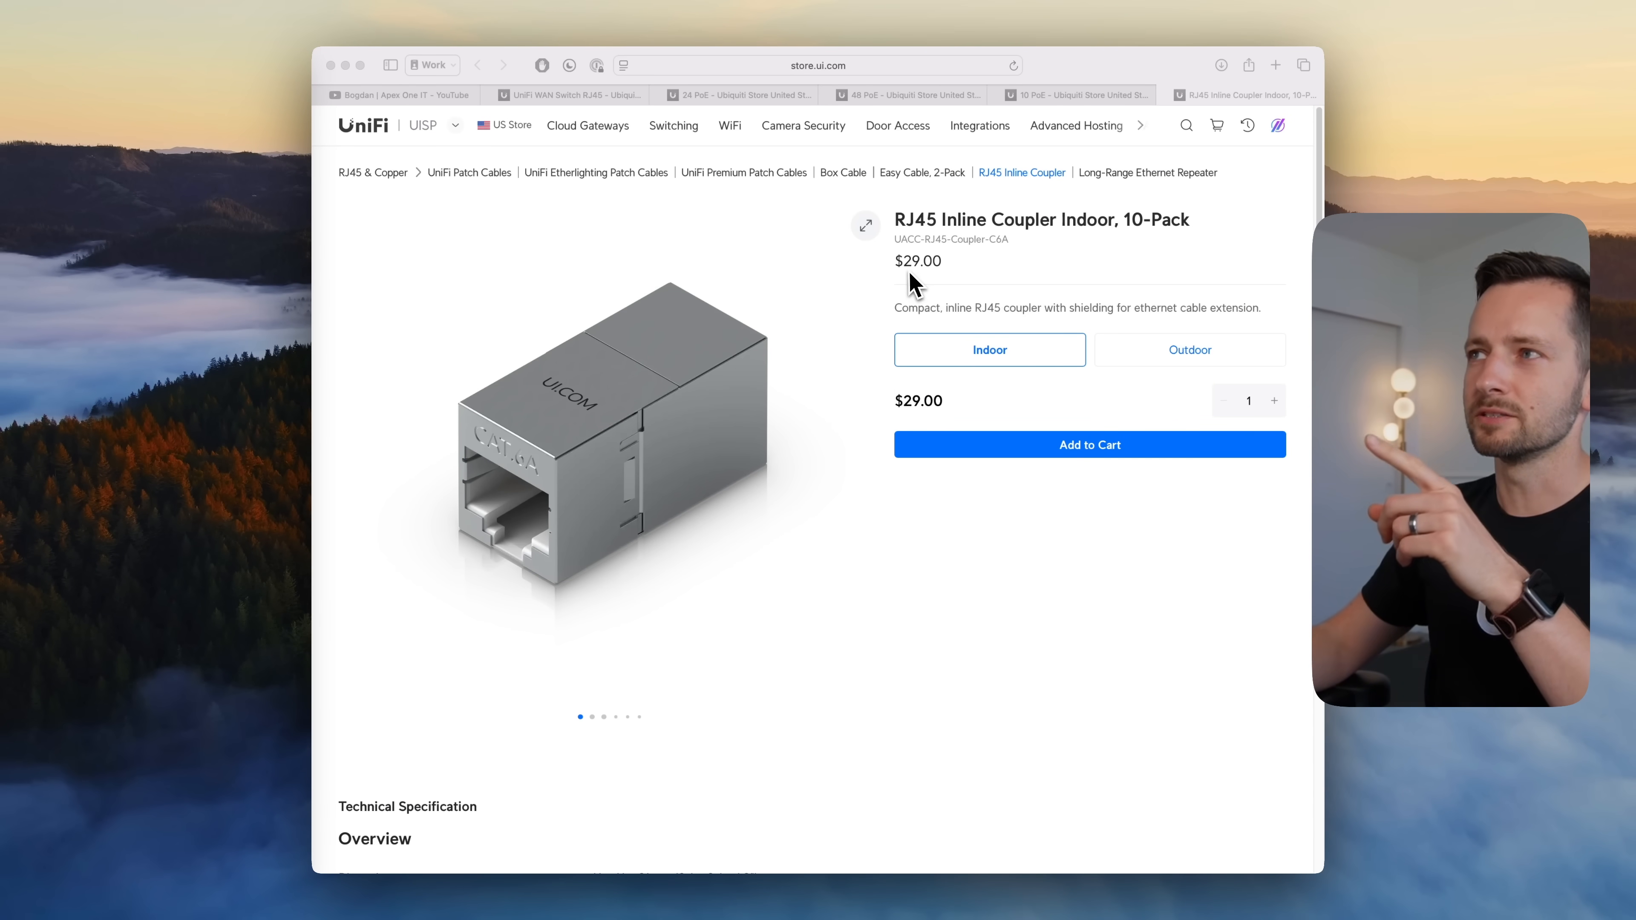
mouse_move(1019, 298)
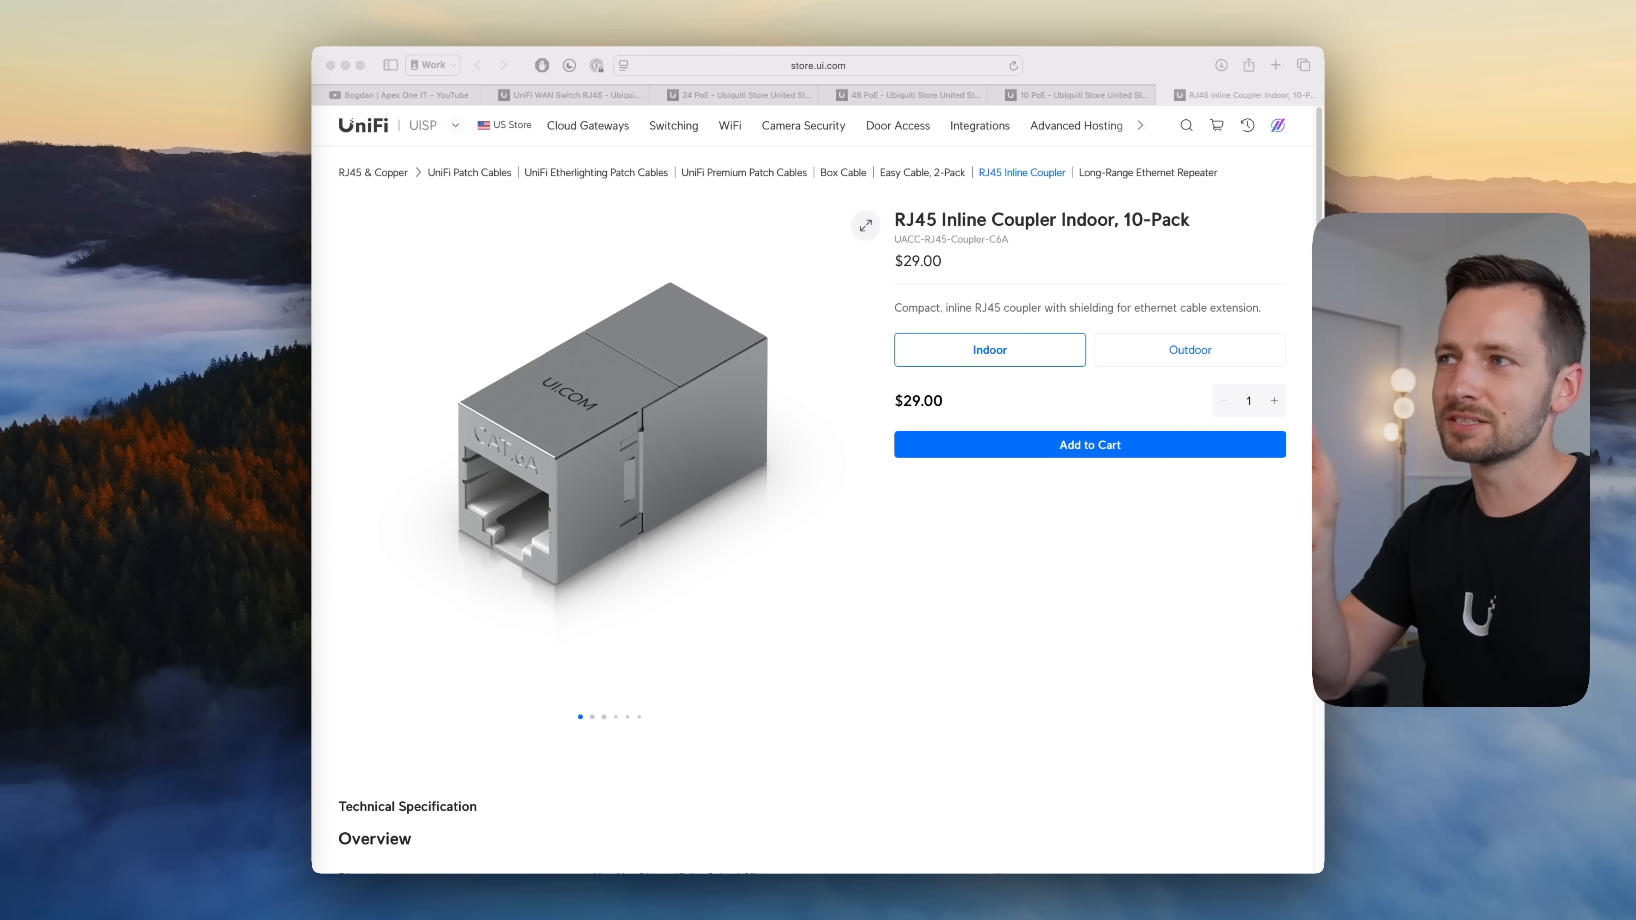
mouse_move(641, 436)
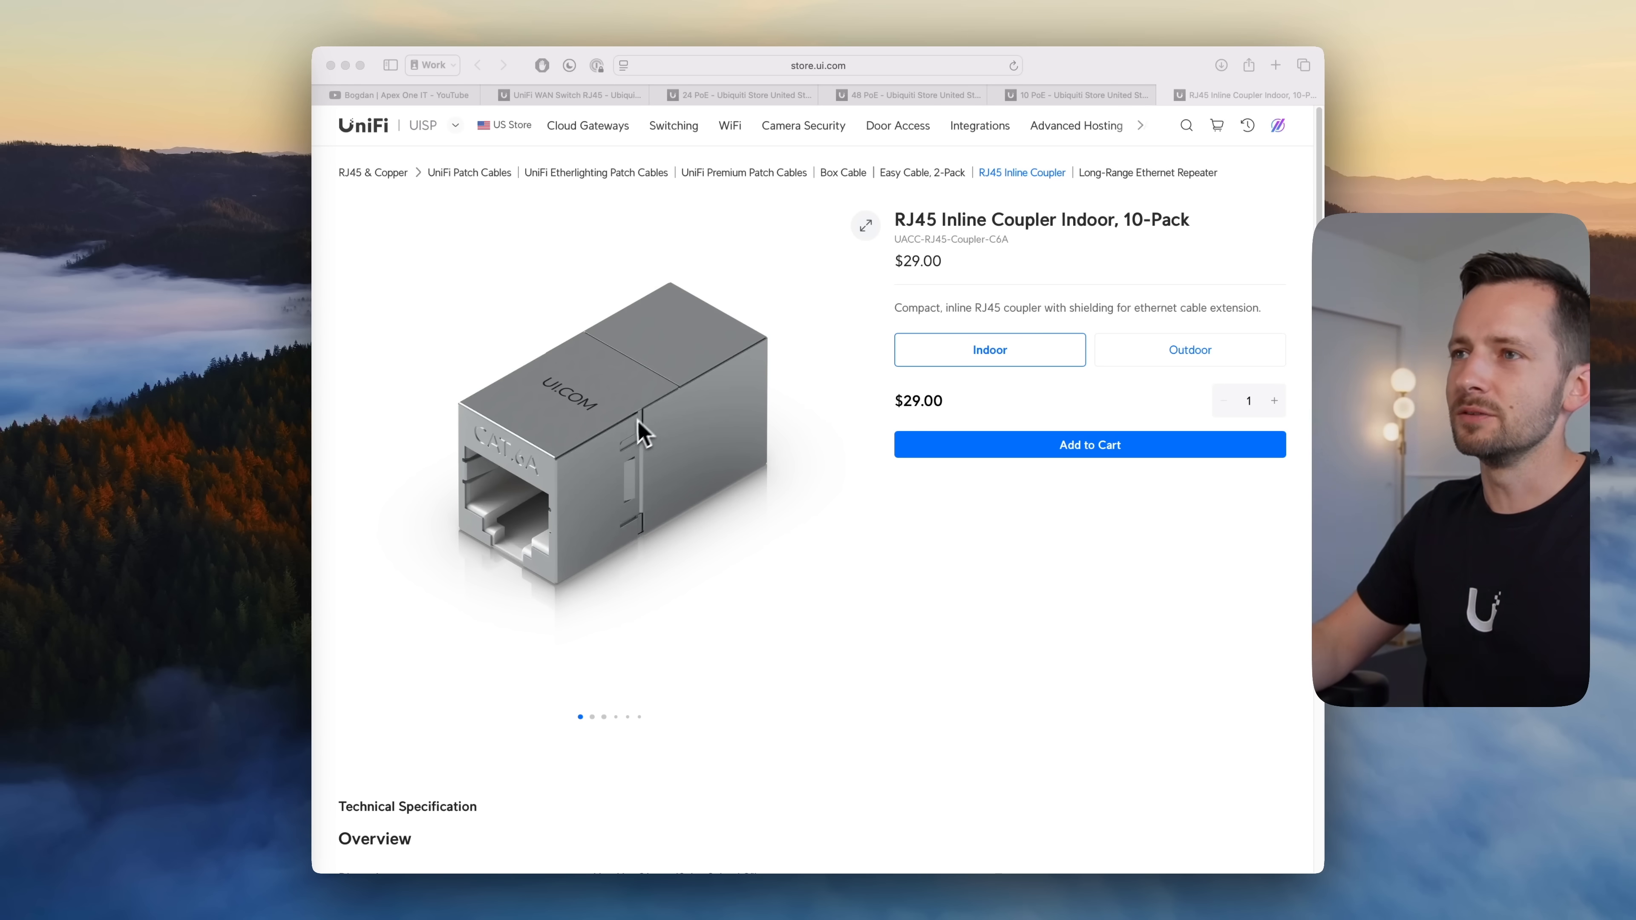
mouse_move(636, 440)
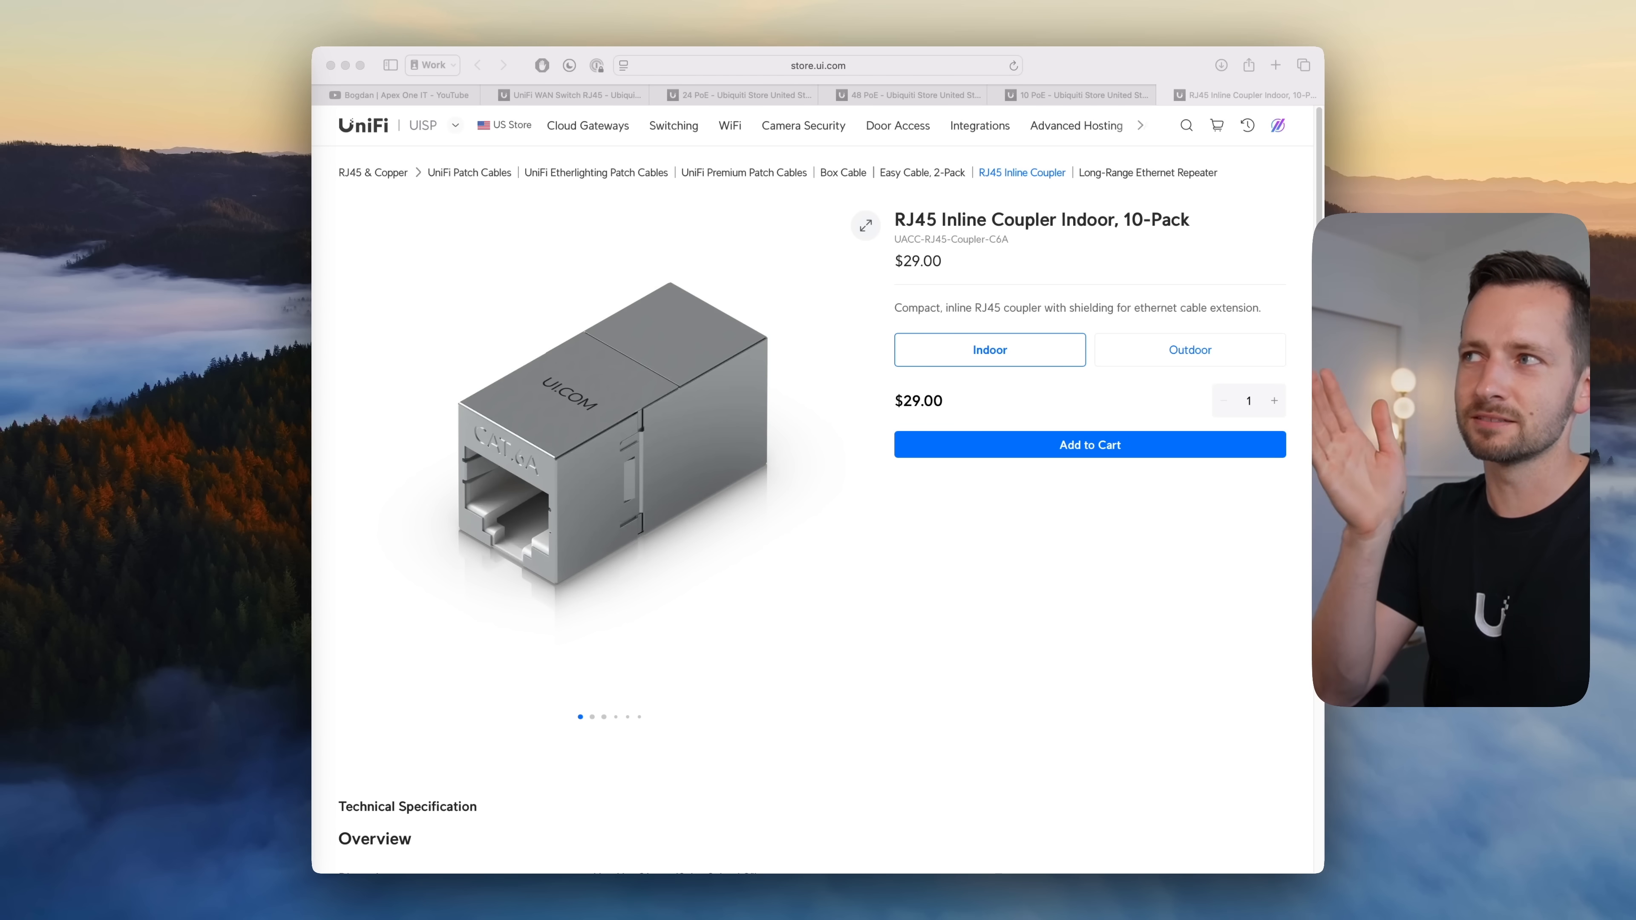
mouse_move(634, 442)
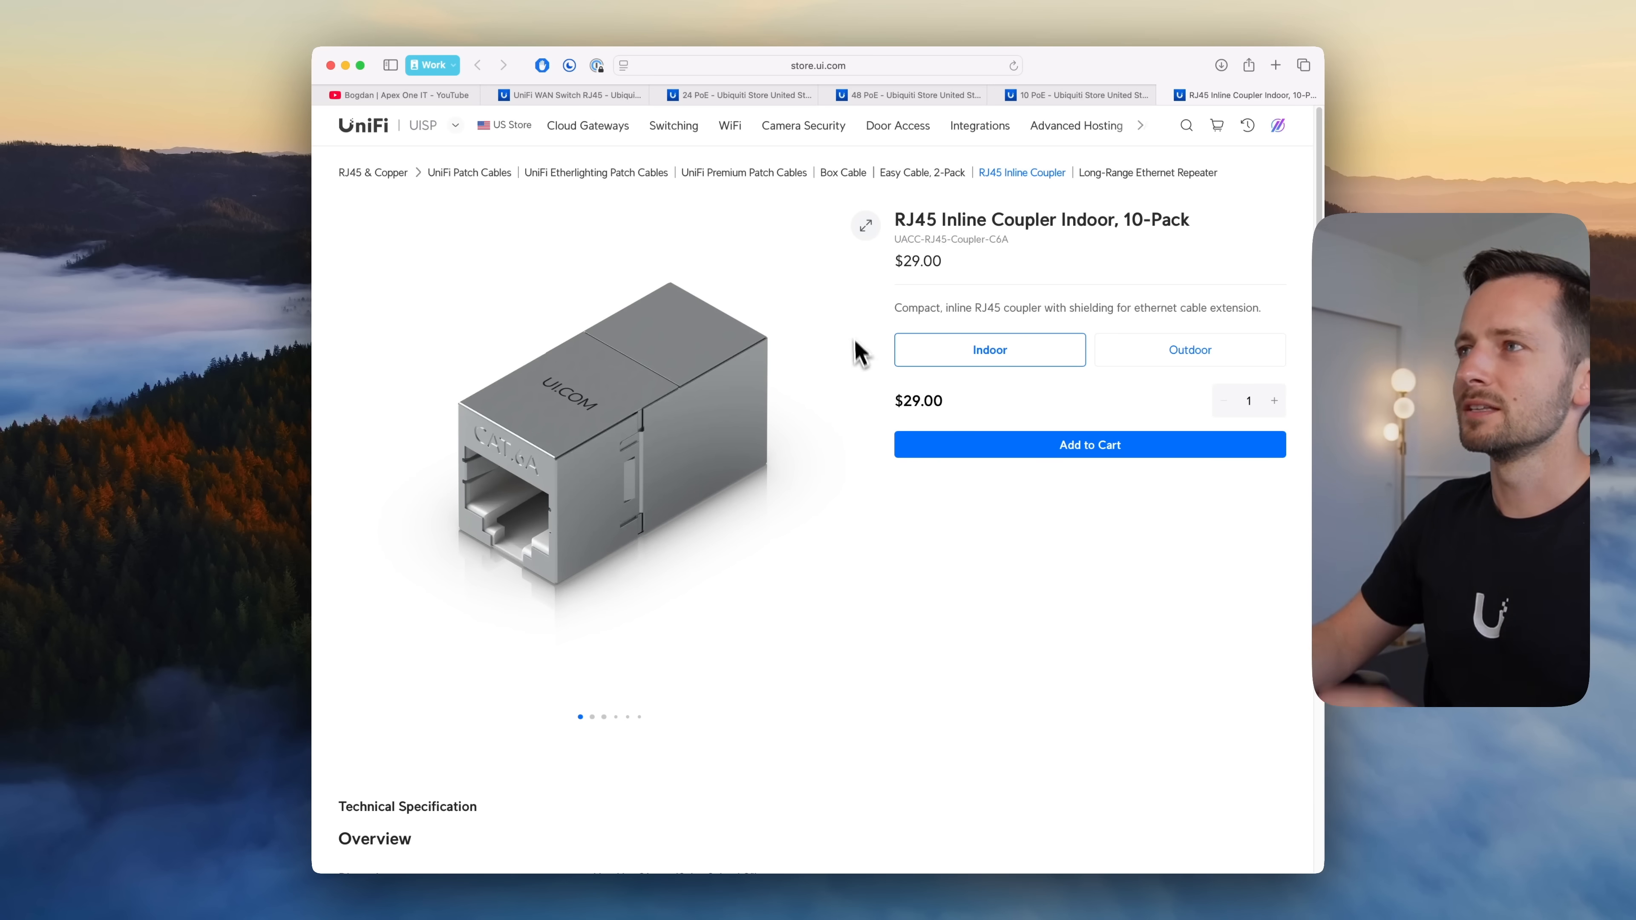
Step: Switch the RJ45 Inline Coupler between Indoor and Outdoor variants, ending on Outdoor 2-Pack
left_click(1189, 350)
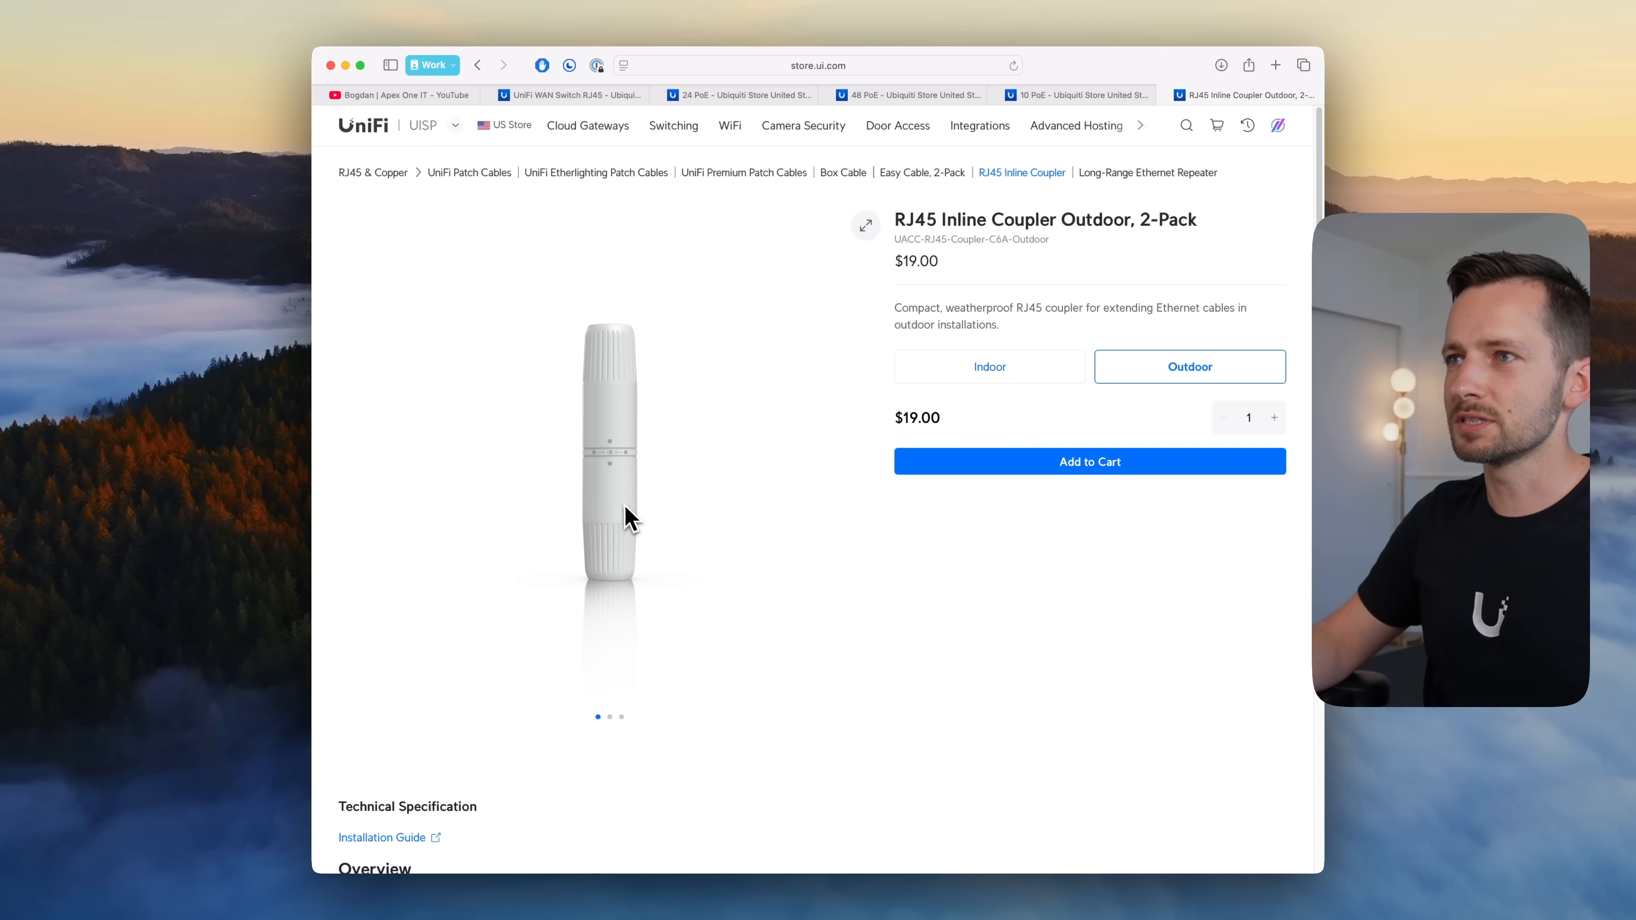
left_click(990, 367)
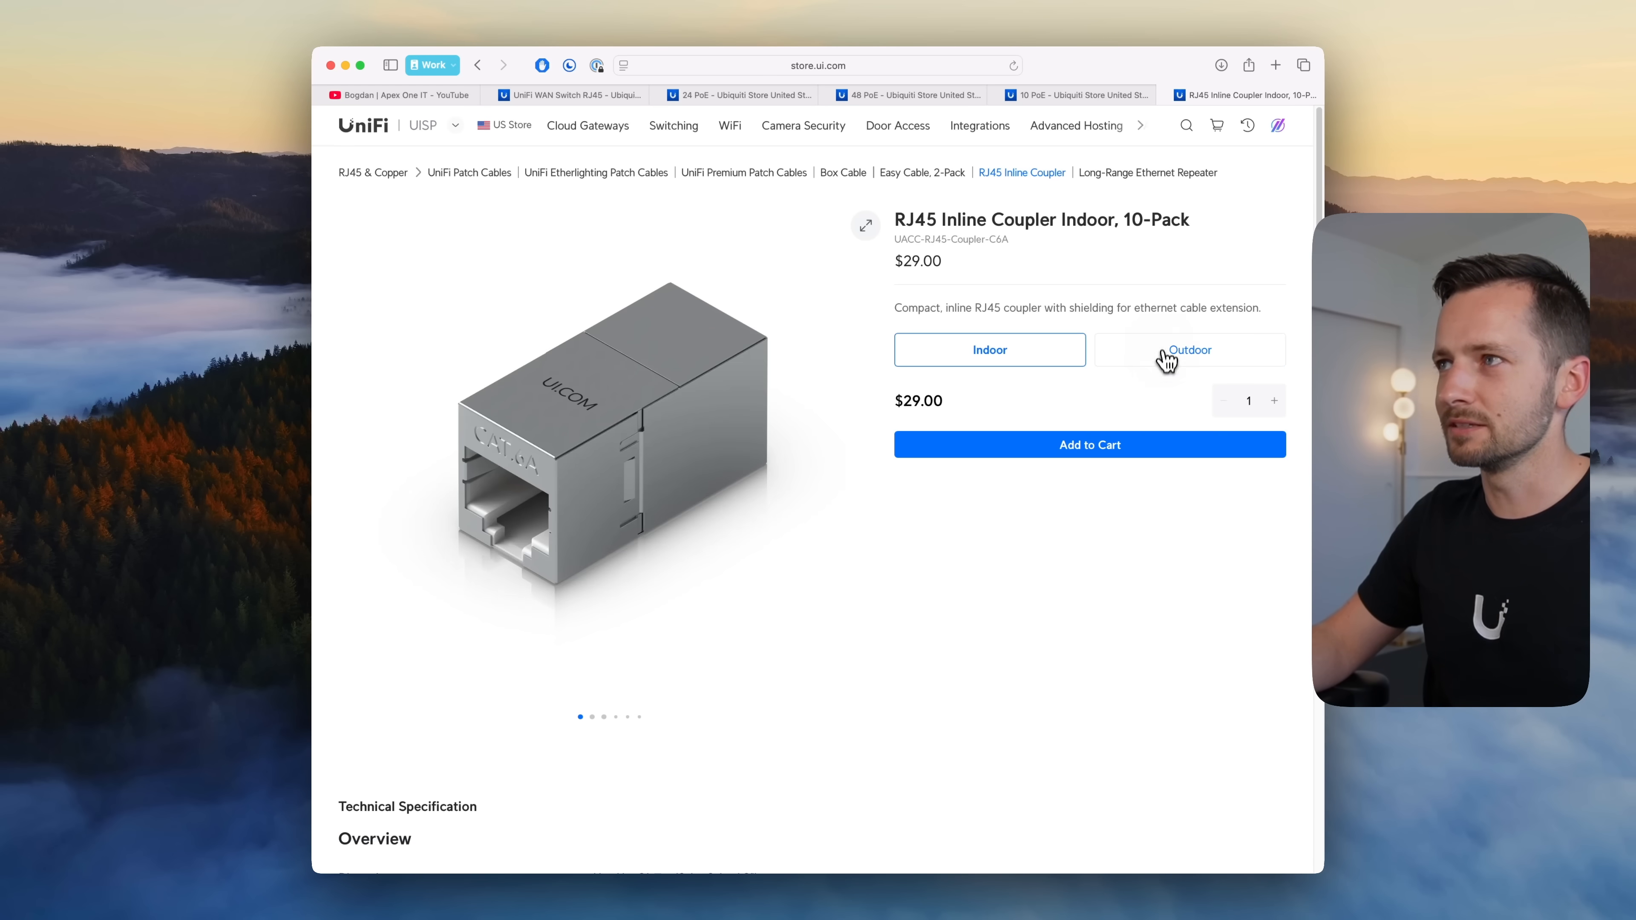
left_click(1189, 350)
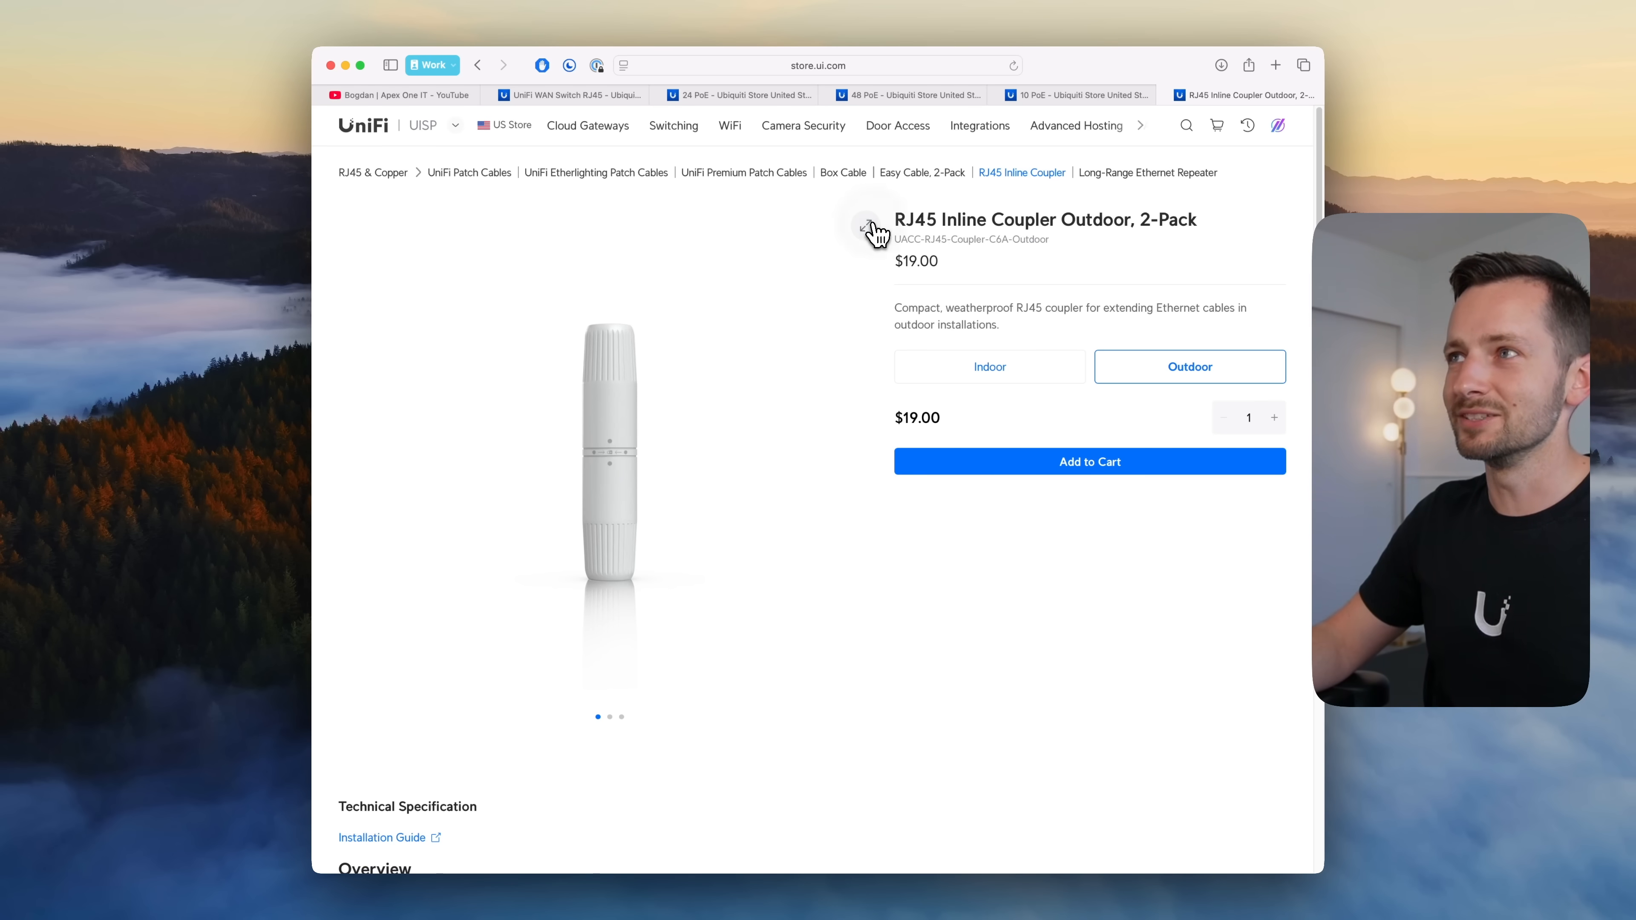
Step: Enlarge the outdoor coupler photos to the exploded view, then close the gallery
left_click(610, 455)
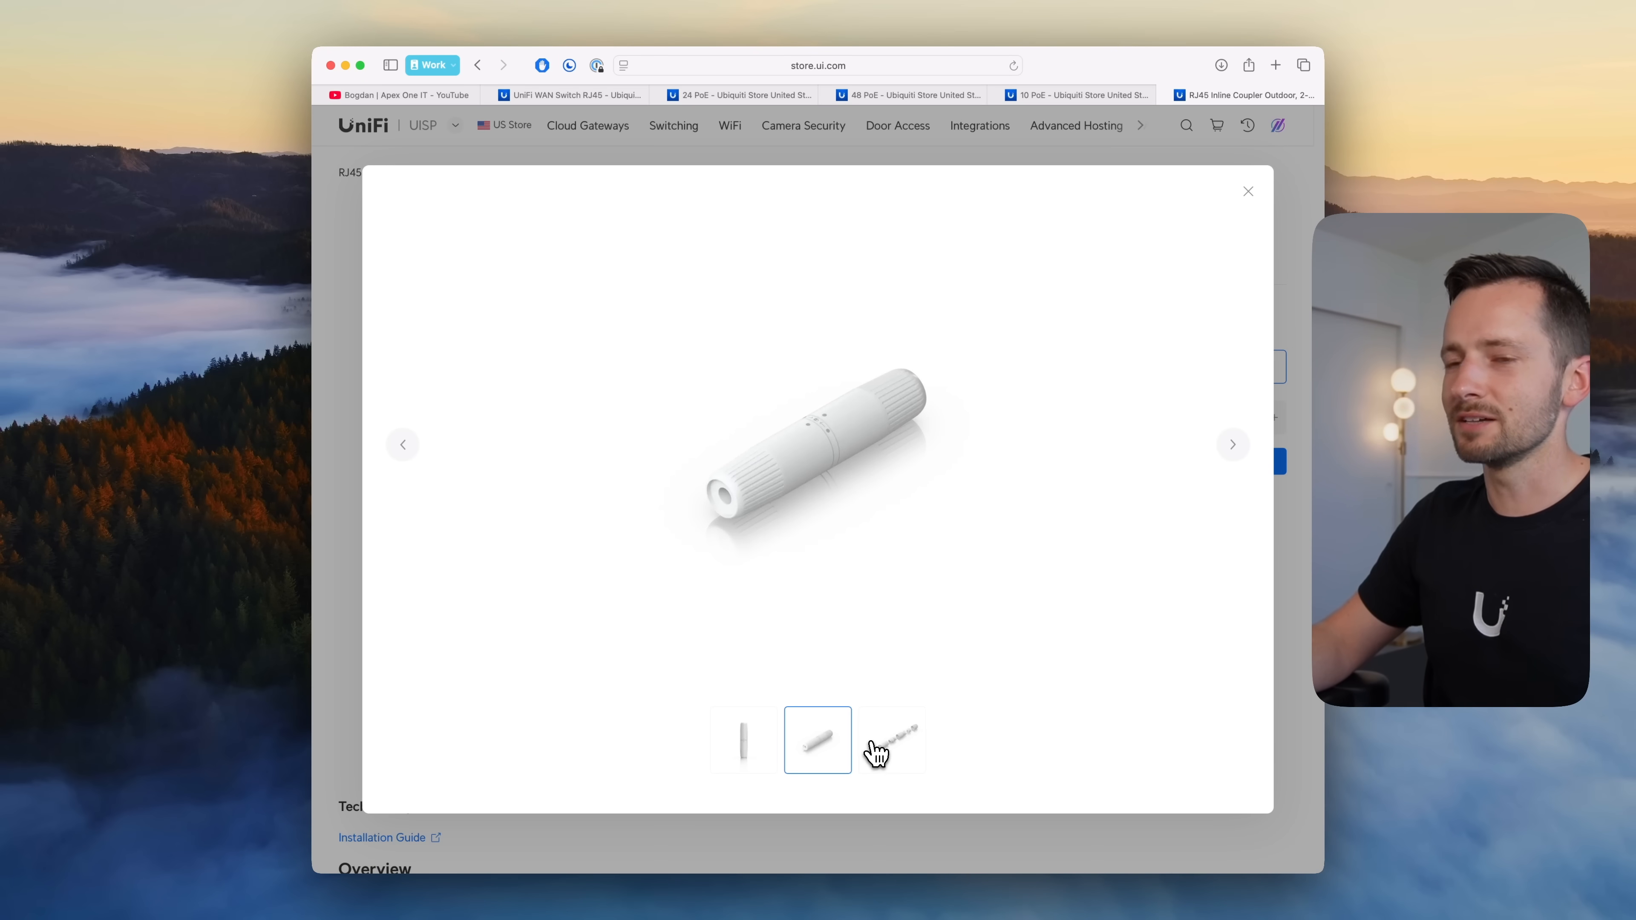
left_click(892, 740)
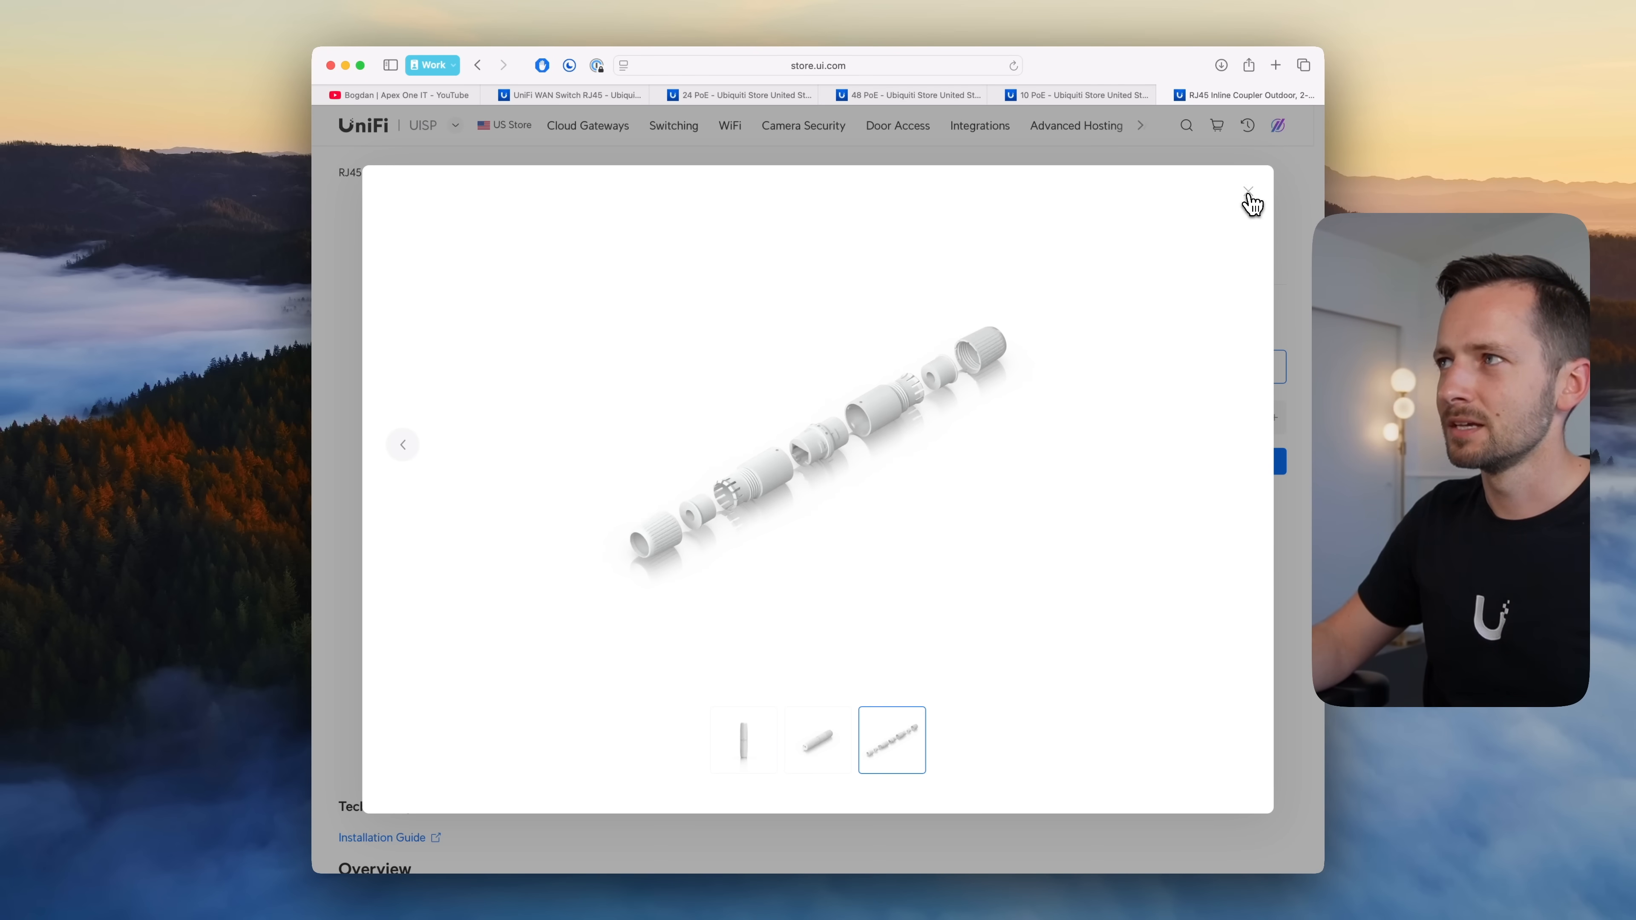
left_click(1247, 190)
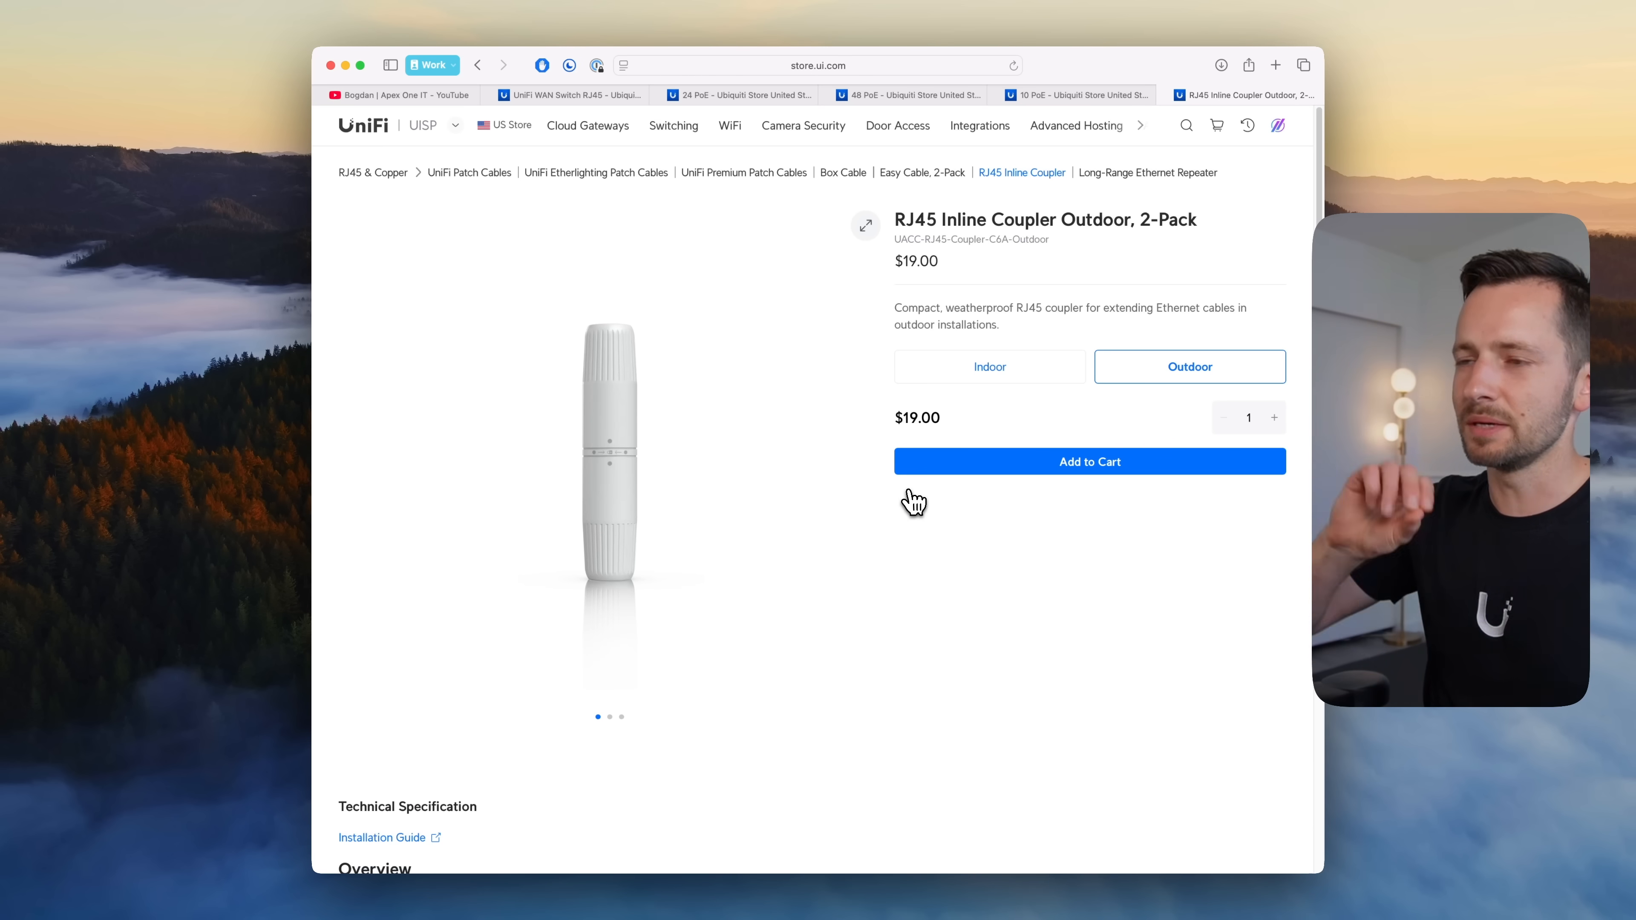
scroll("down", 3)
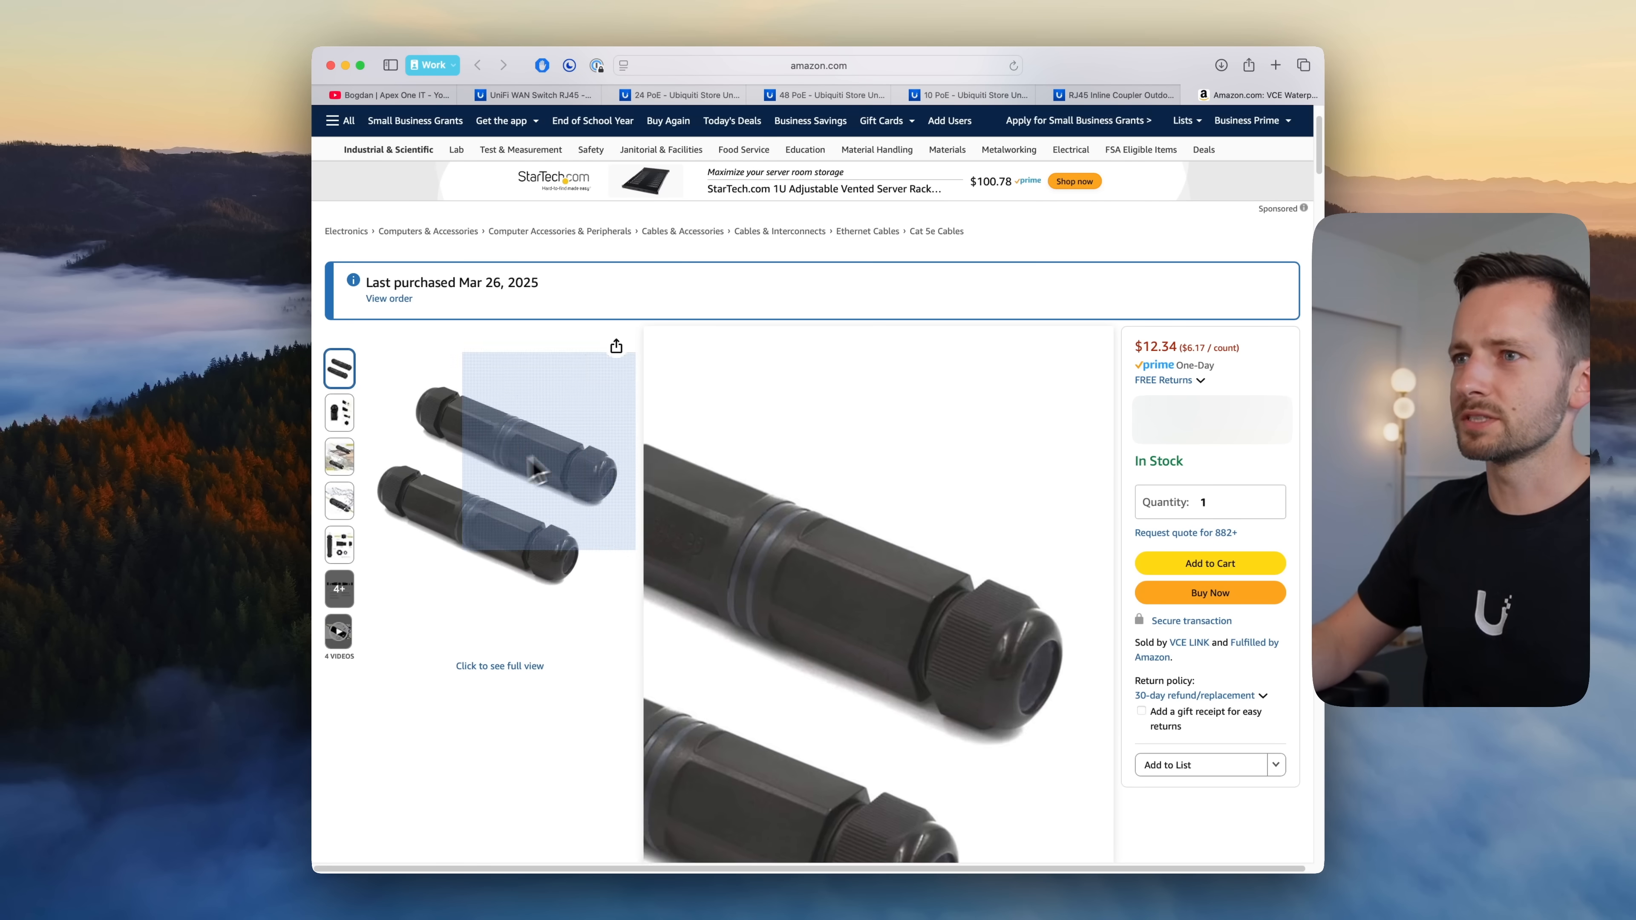
Step: View a close-up photo of the VCE waterproof coupler, then return to the main photo
left_click(340, 413)
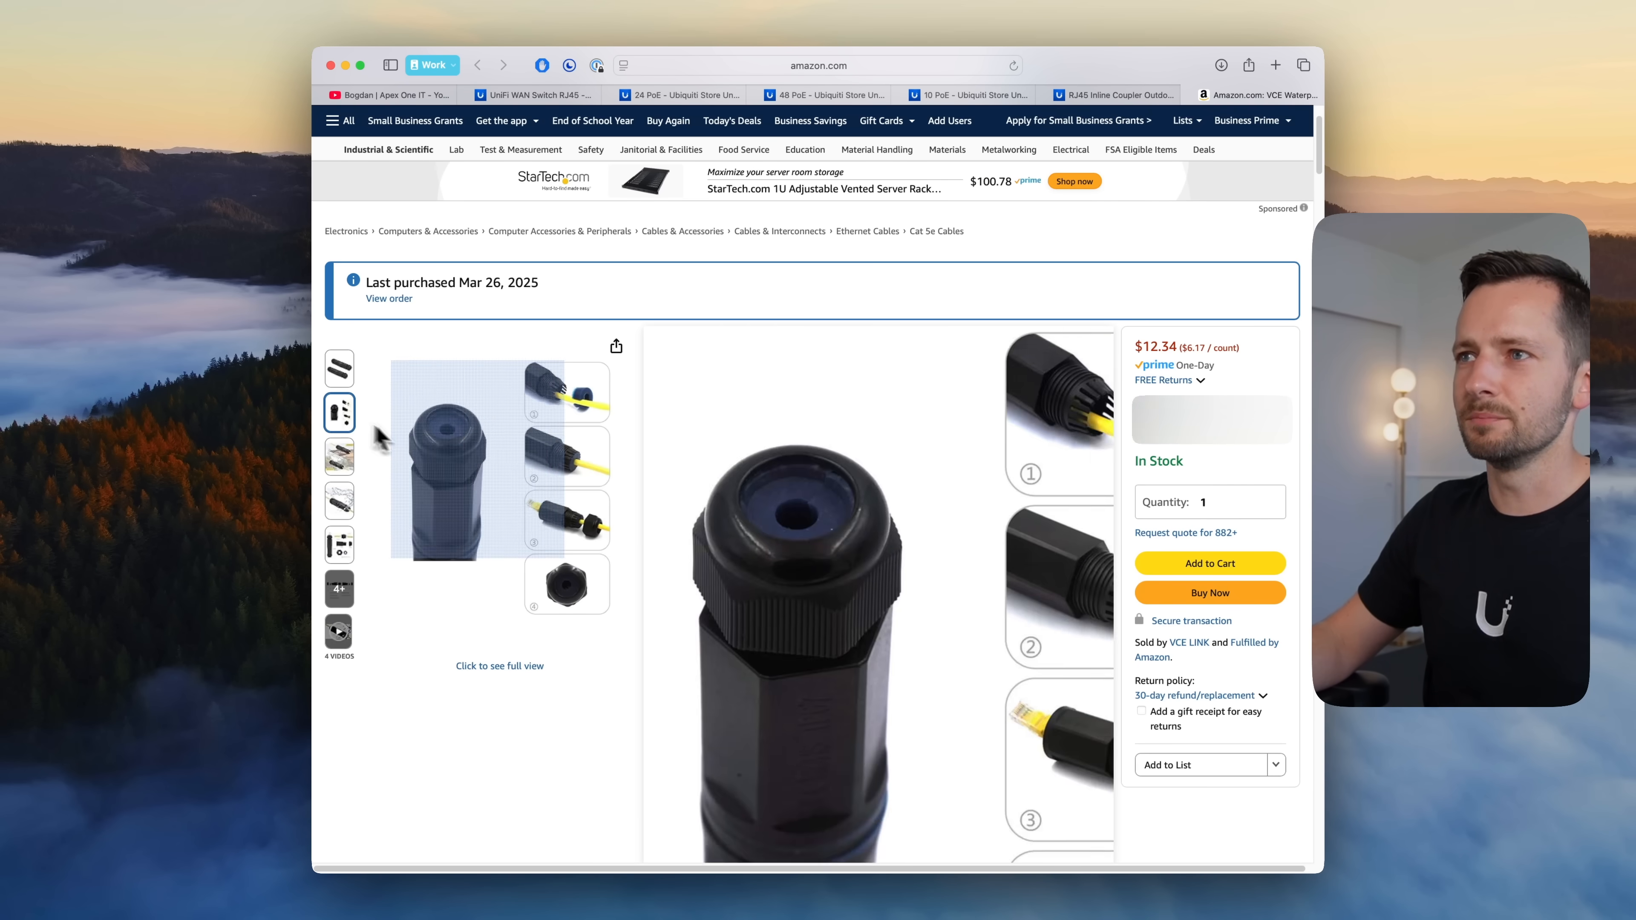
left_click(339, 367)
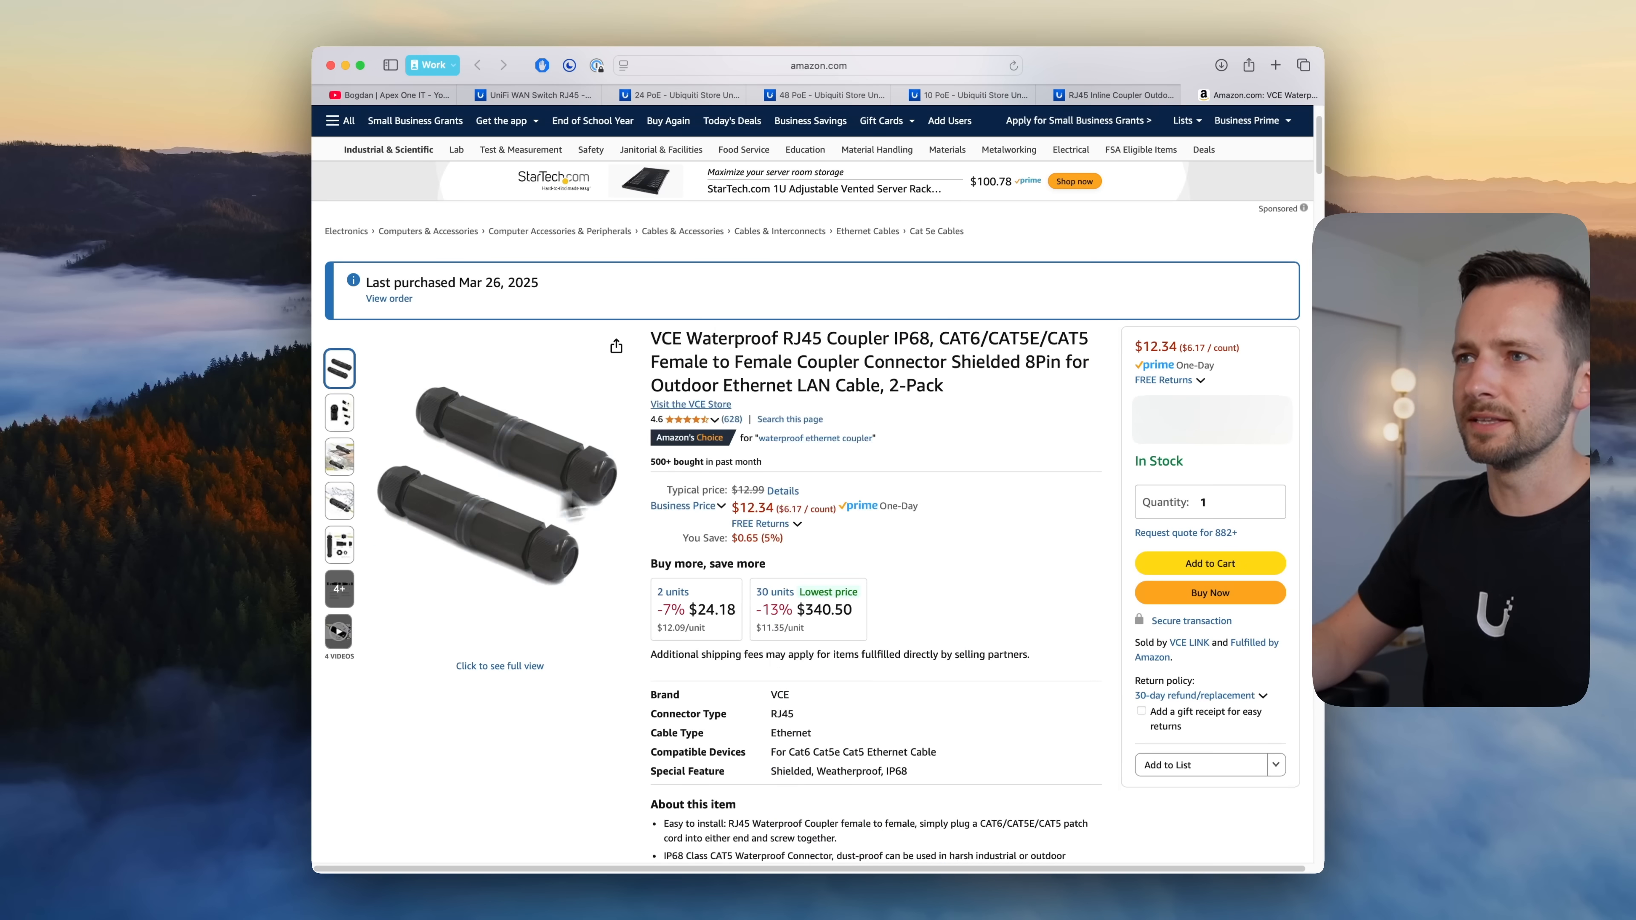
mouse_move(970, 424)
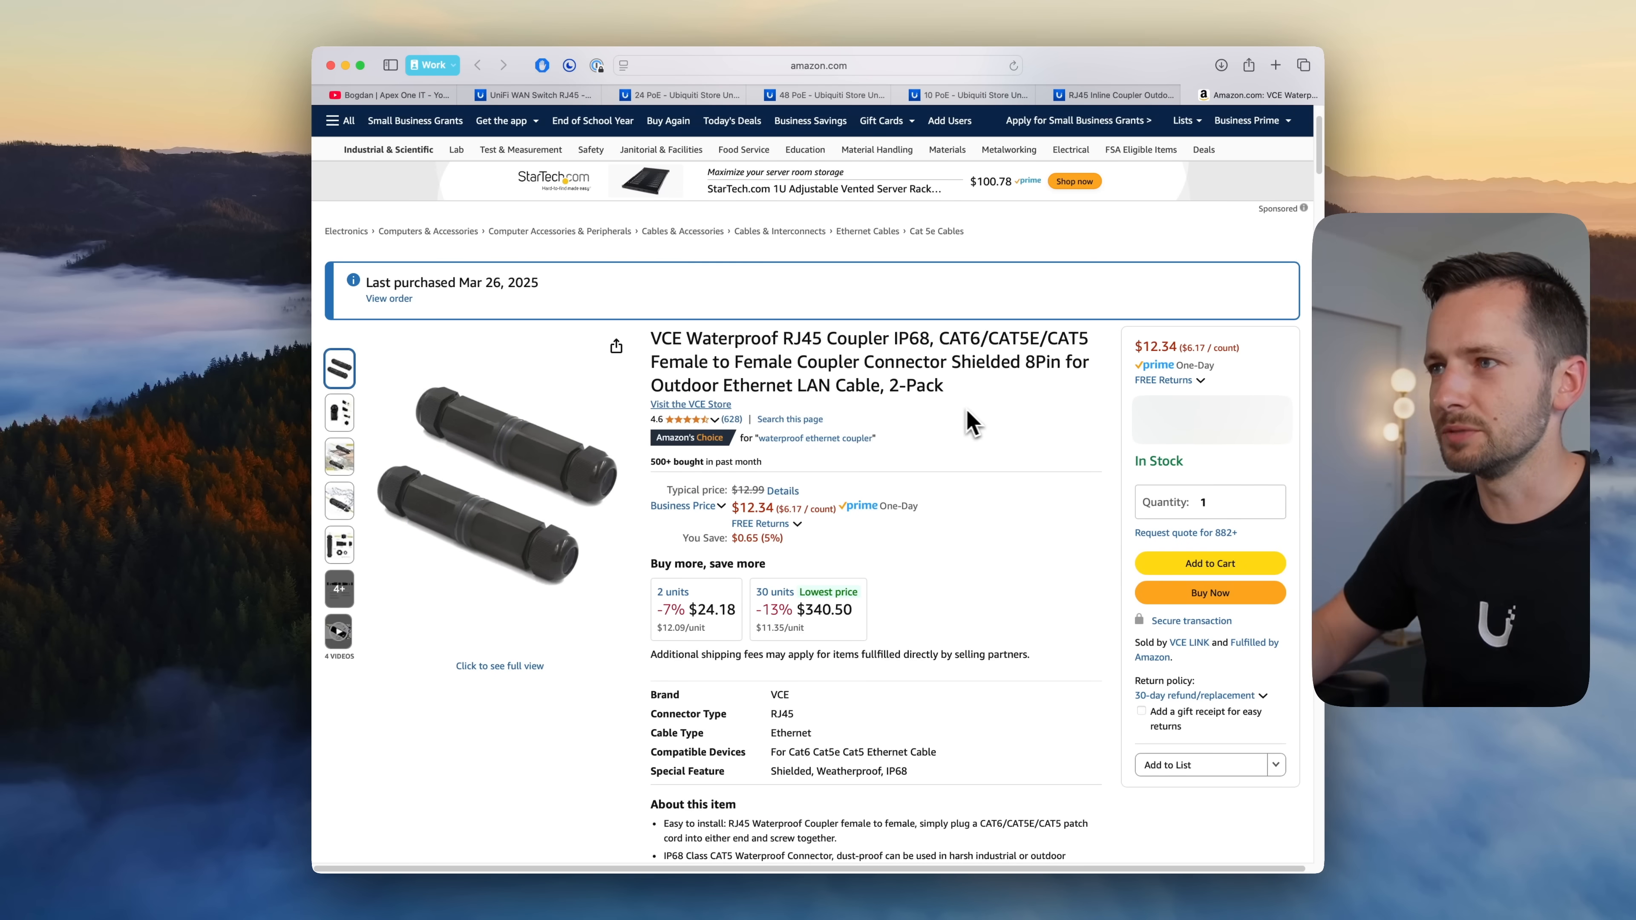
mouse_move(499, 487)
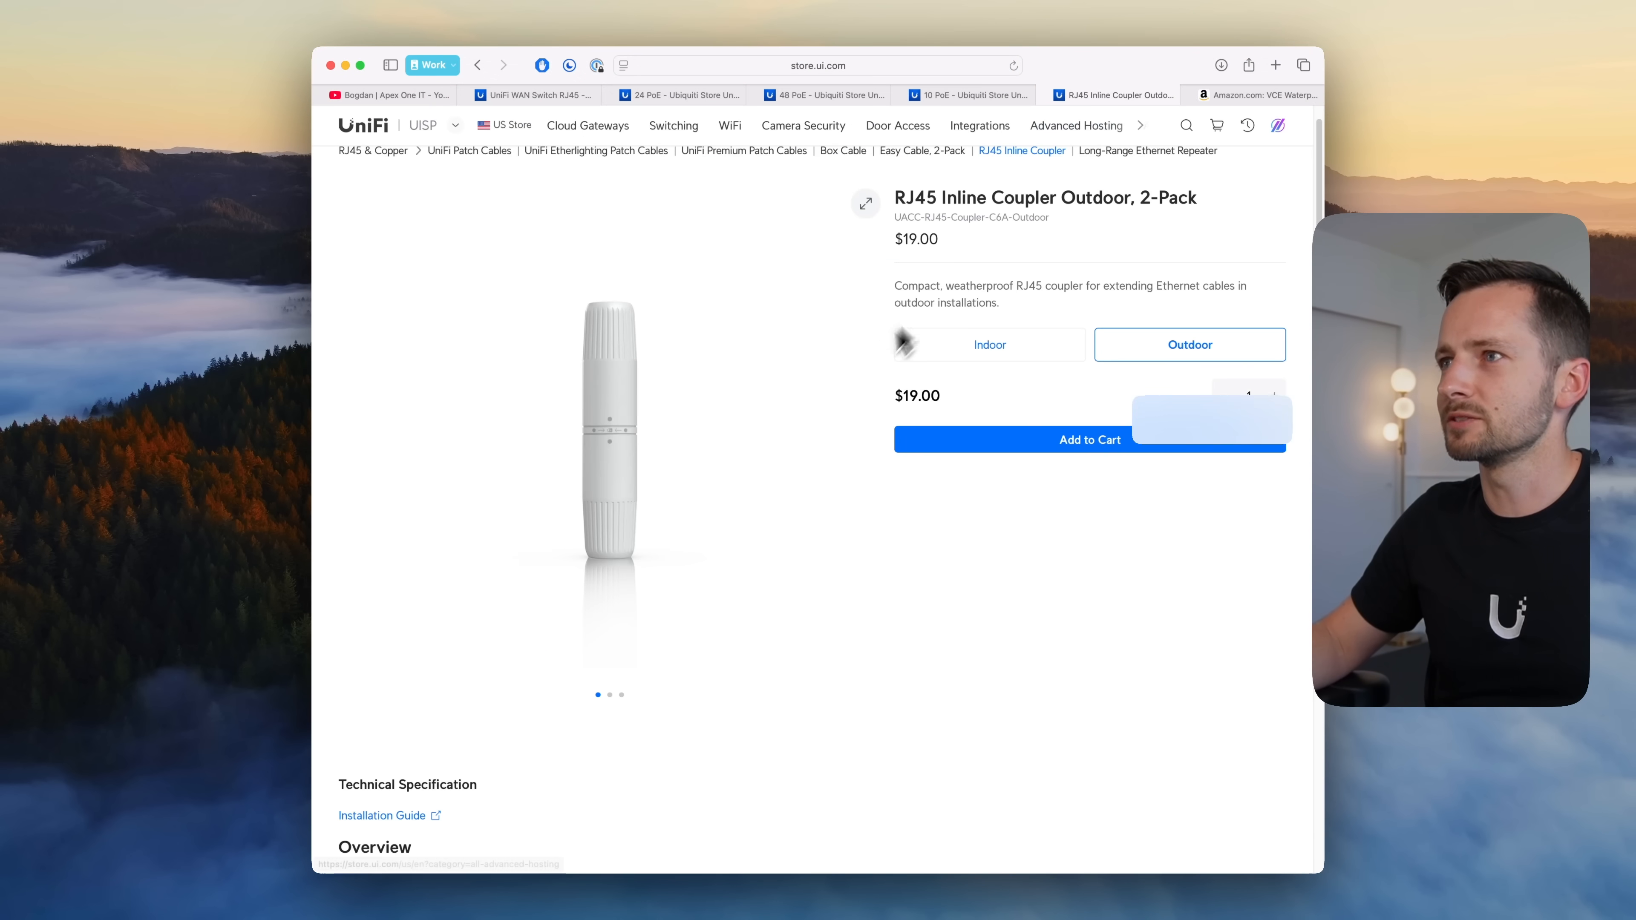
Step: Browse the Easy Cable, 2-Pack photos and close the gallery
scroll("down", 3)
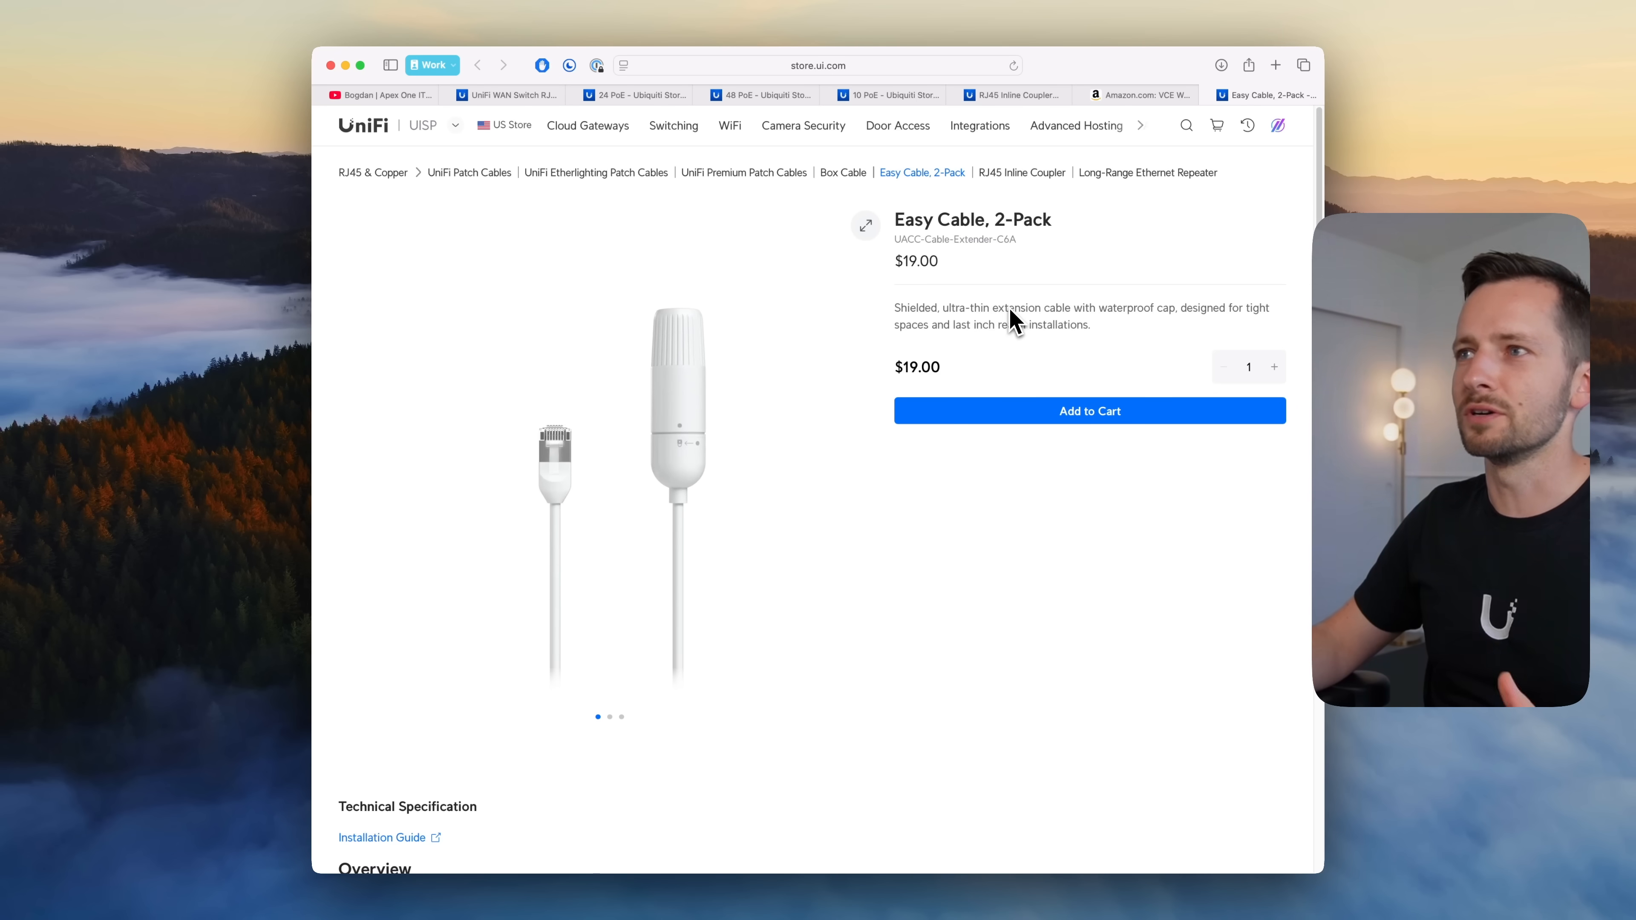
mouse_move(687, 438)
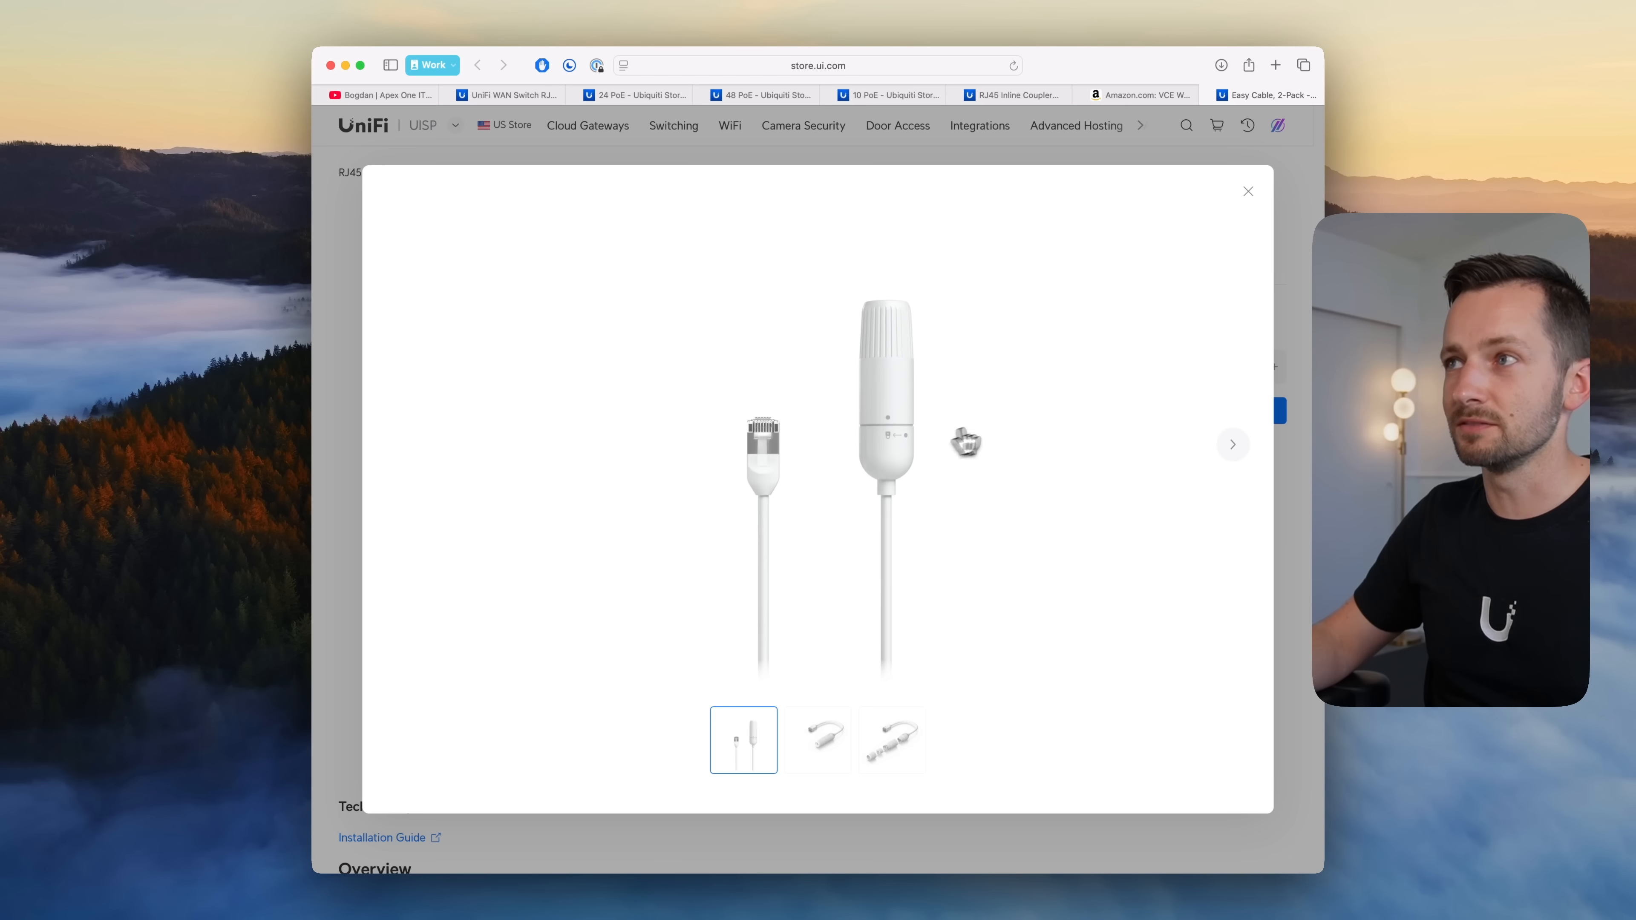
left_click(817, 740)
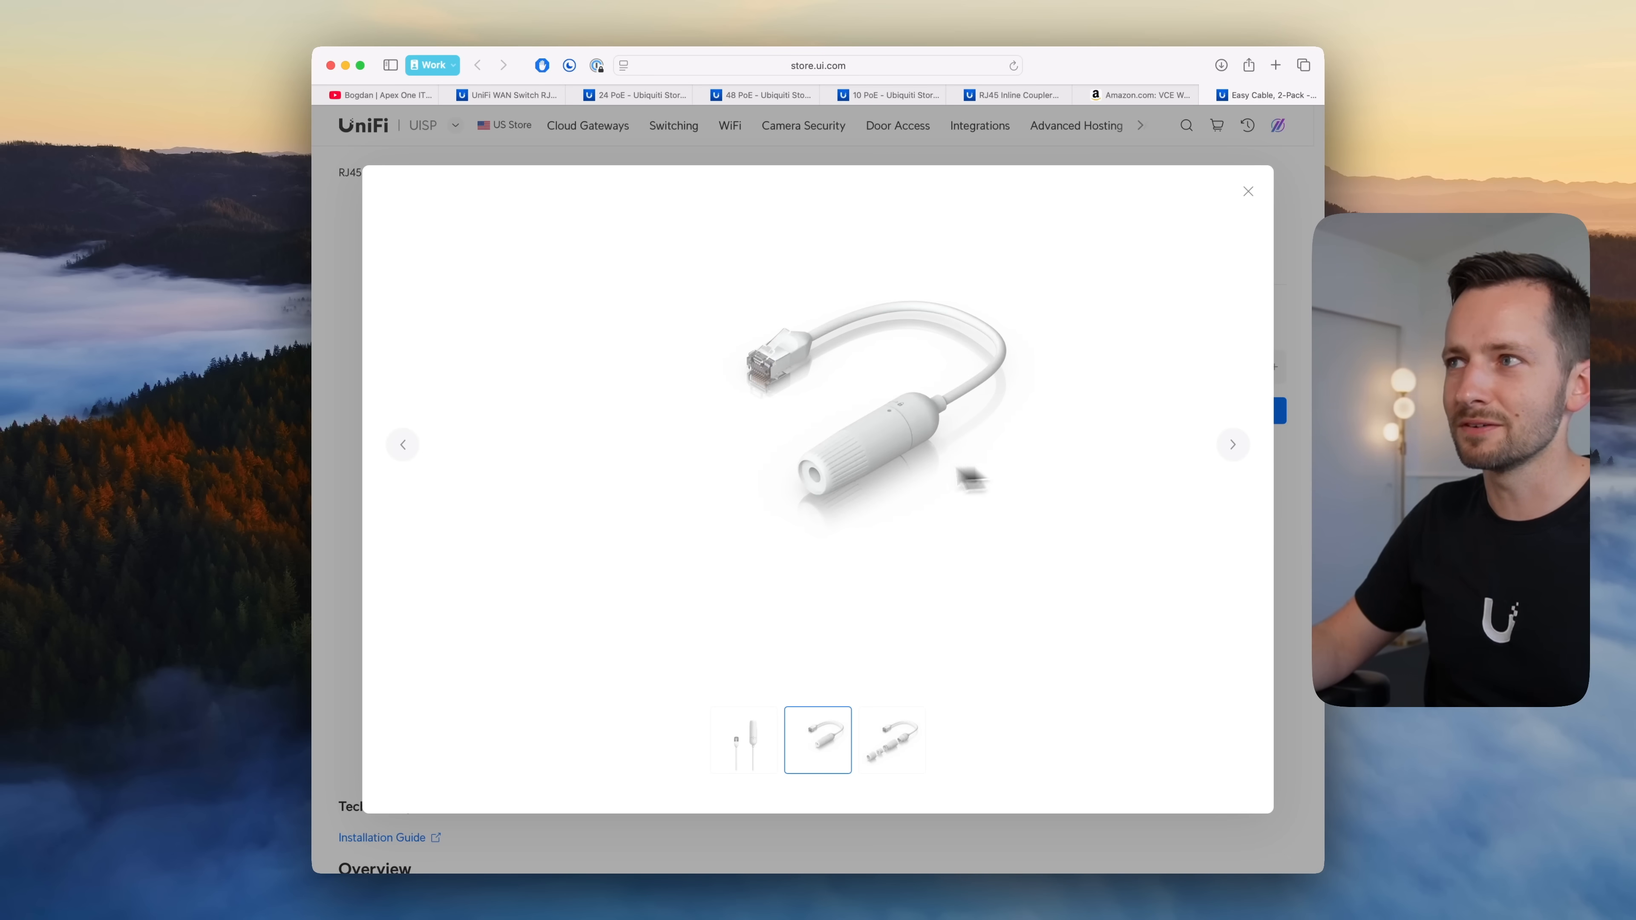
mouse_move(1023, 399)
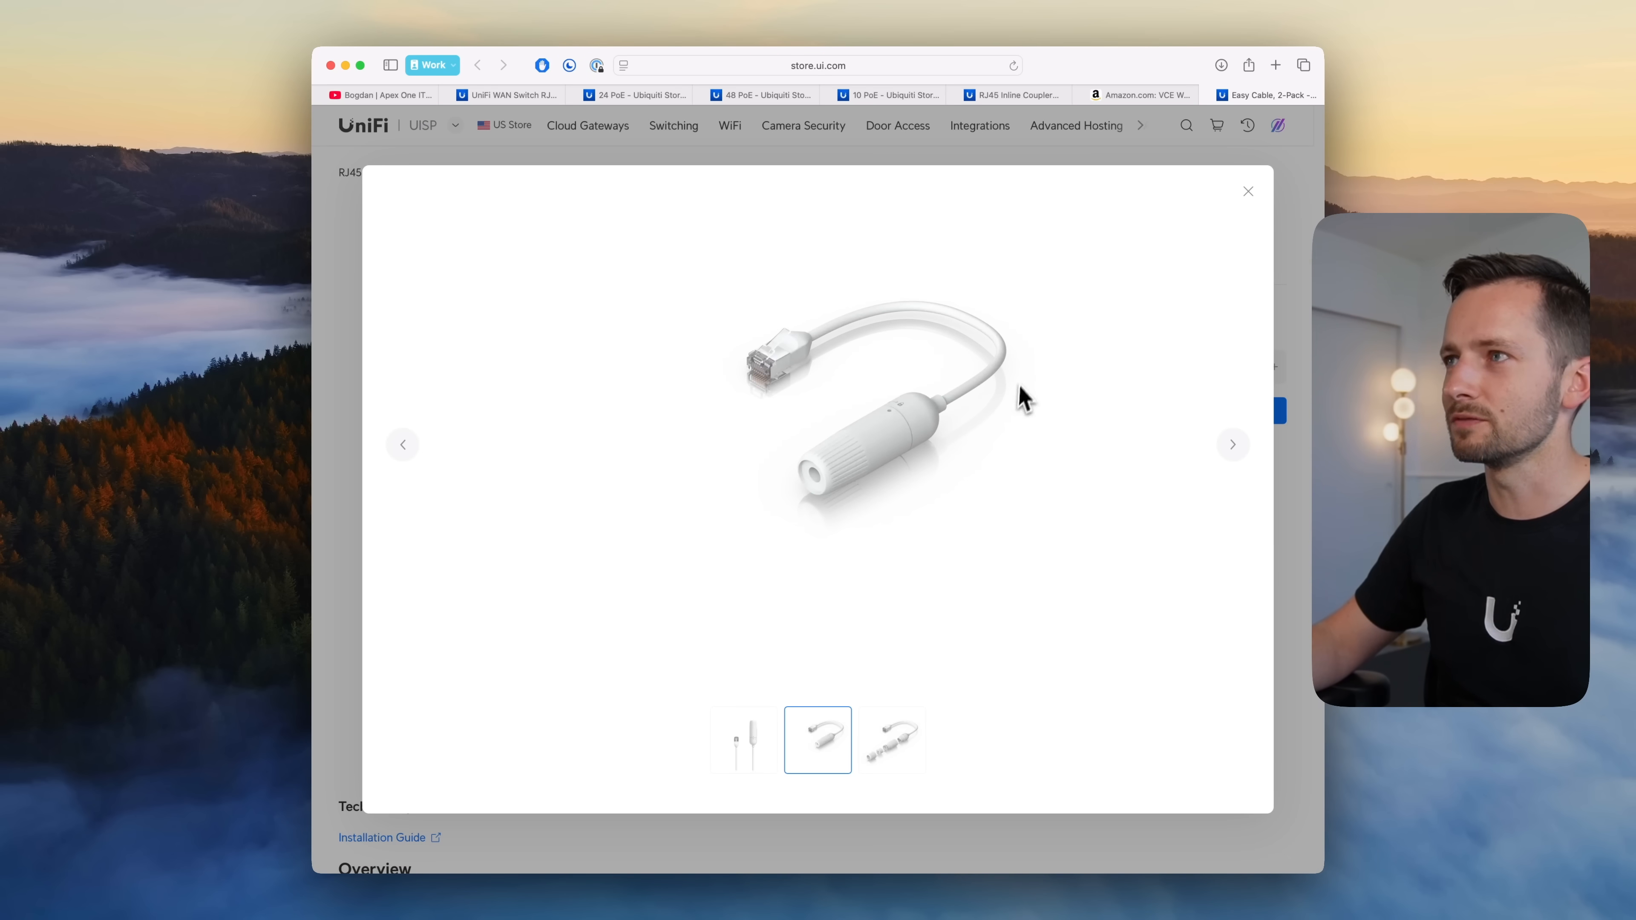
left_click(1248, 191)
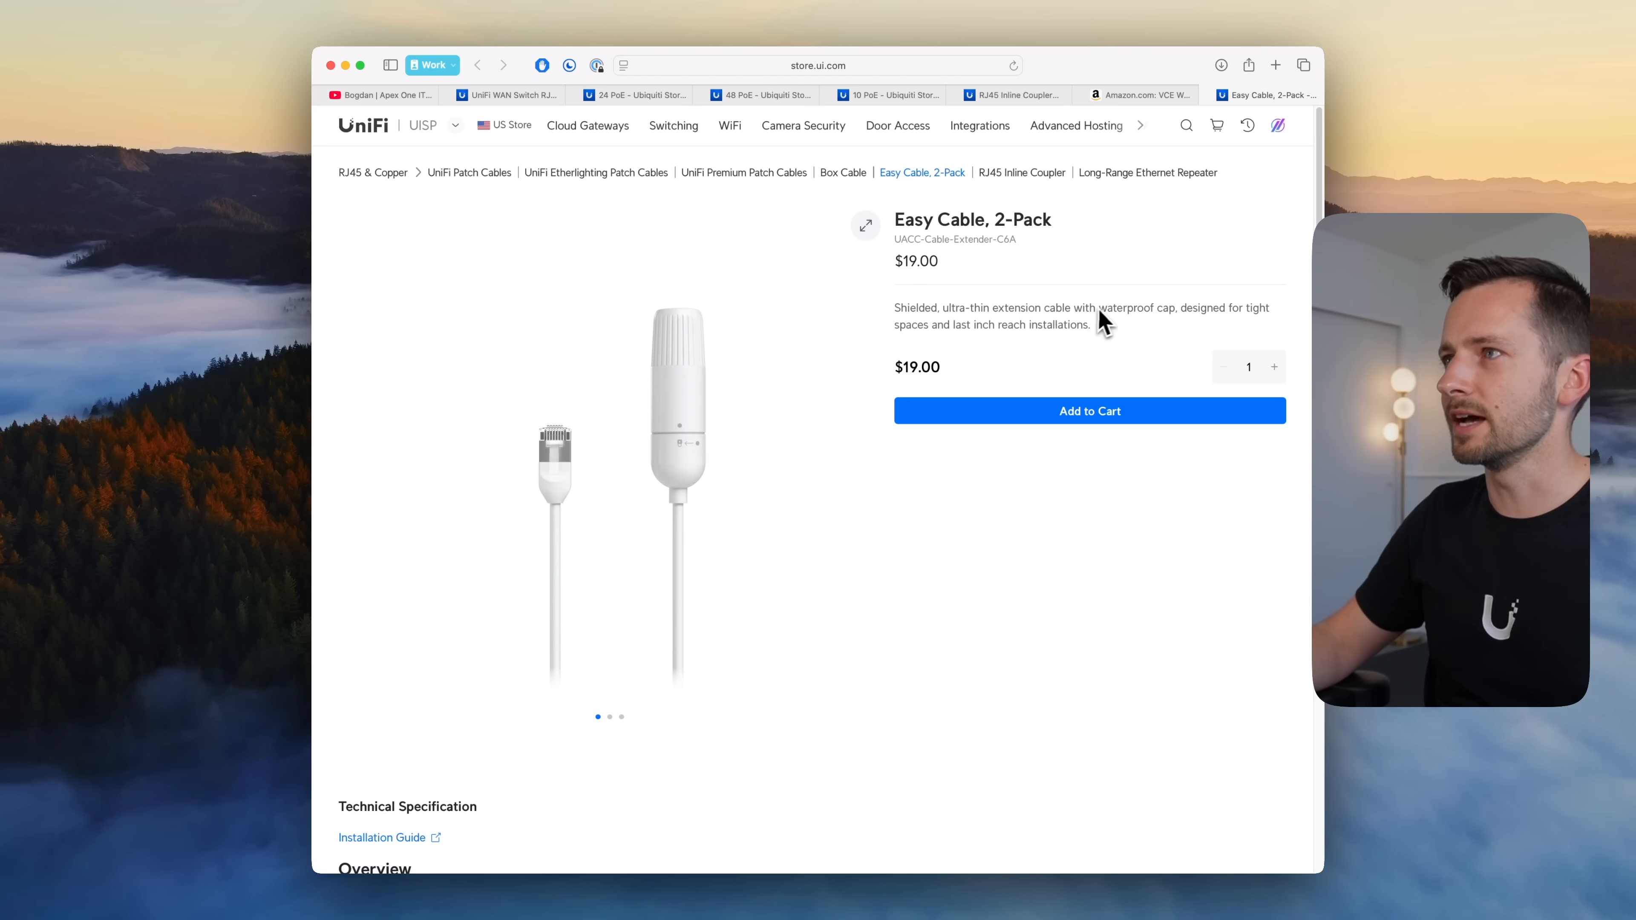
mouse_move(1007, 332)
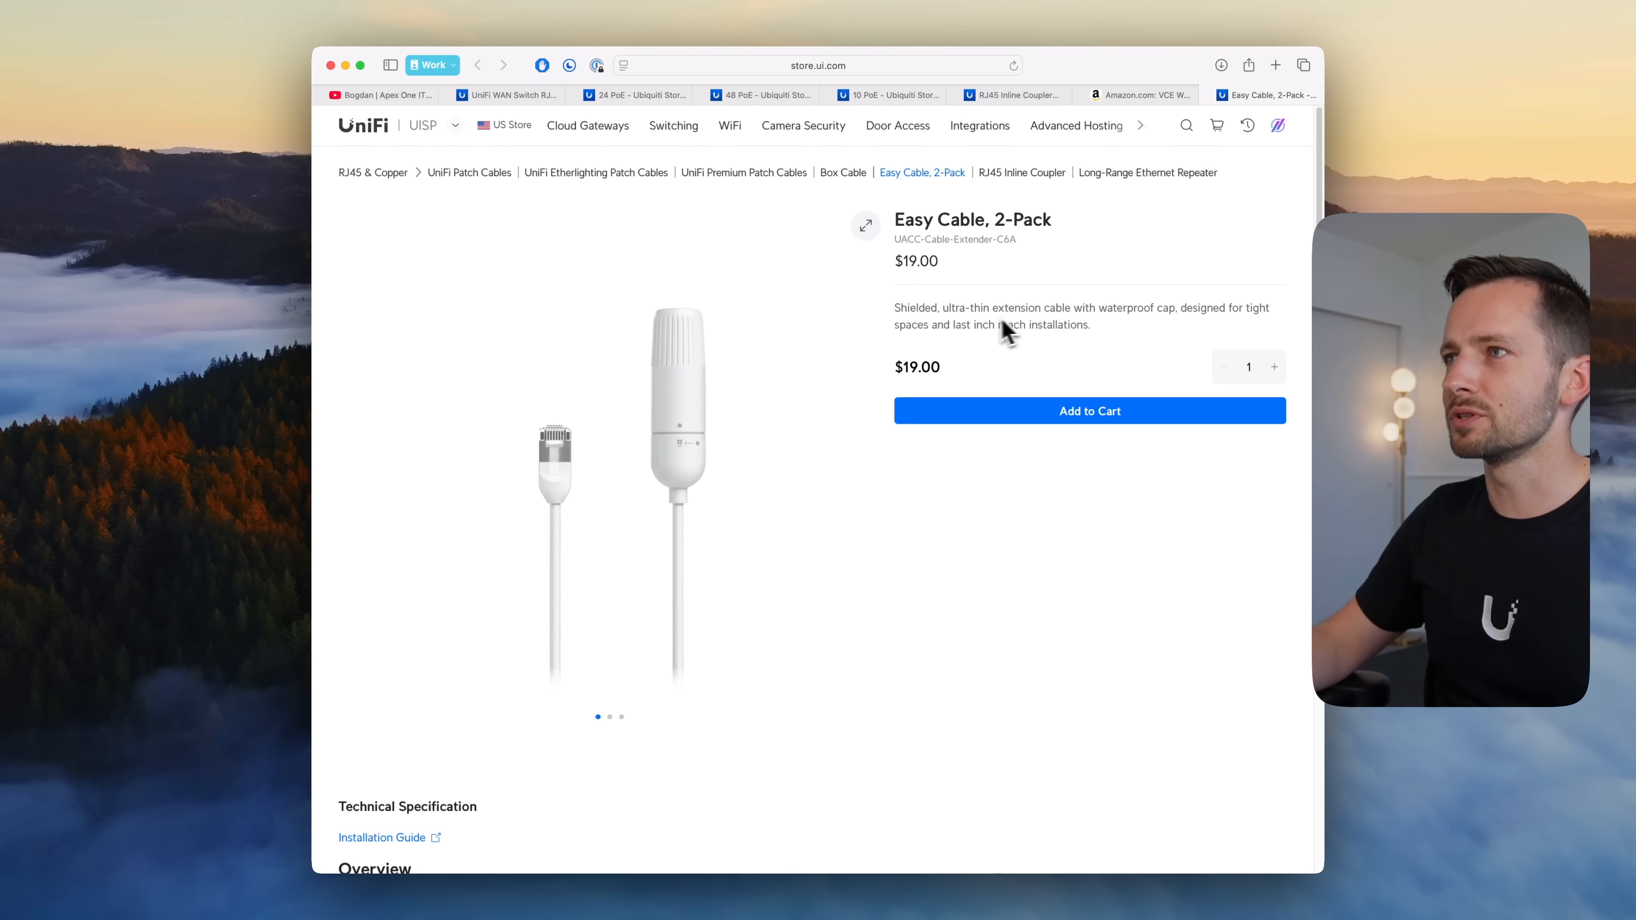
mouse_move(948, 359)
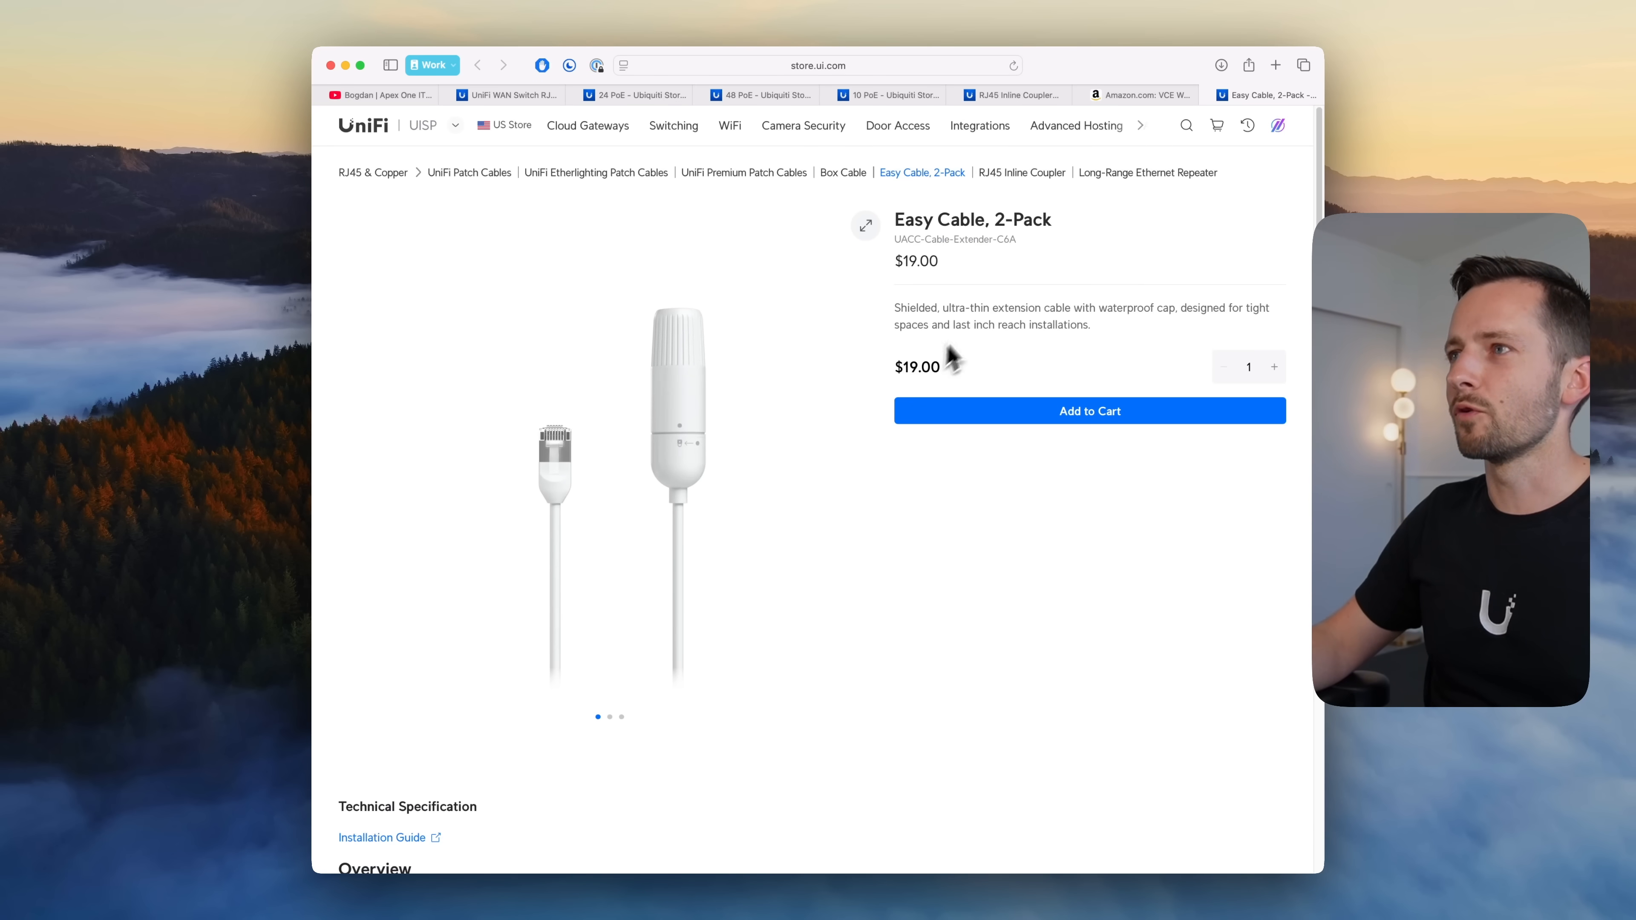
Step: Highlight the end of the Easy Cable product description
double_click(1068, 325)
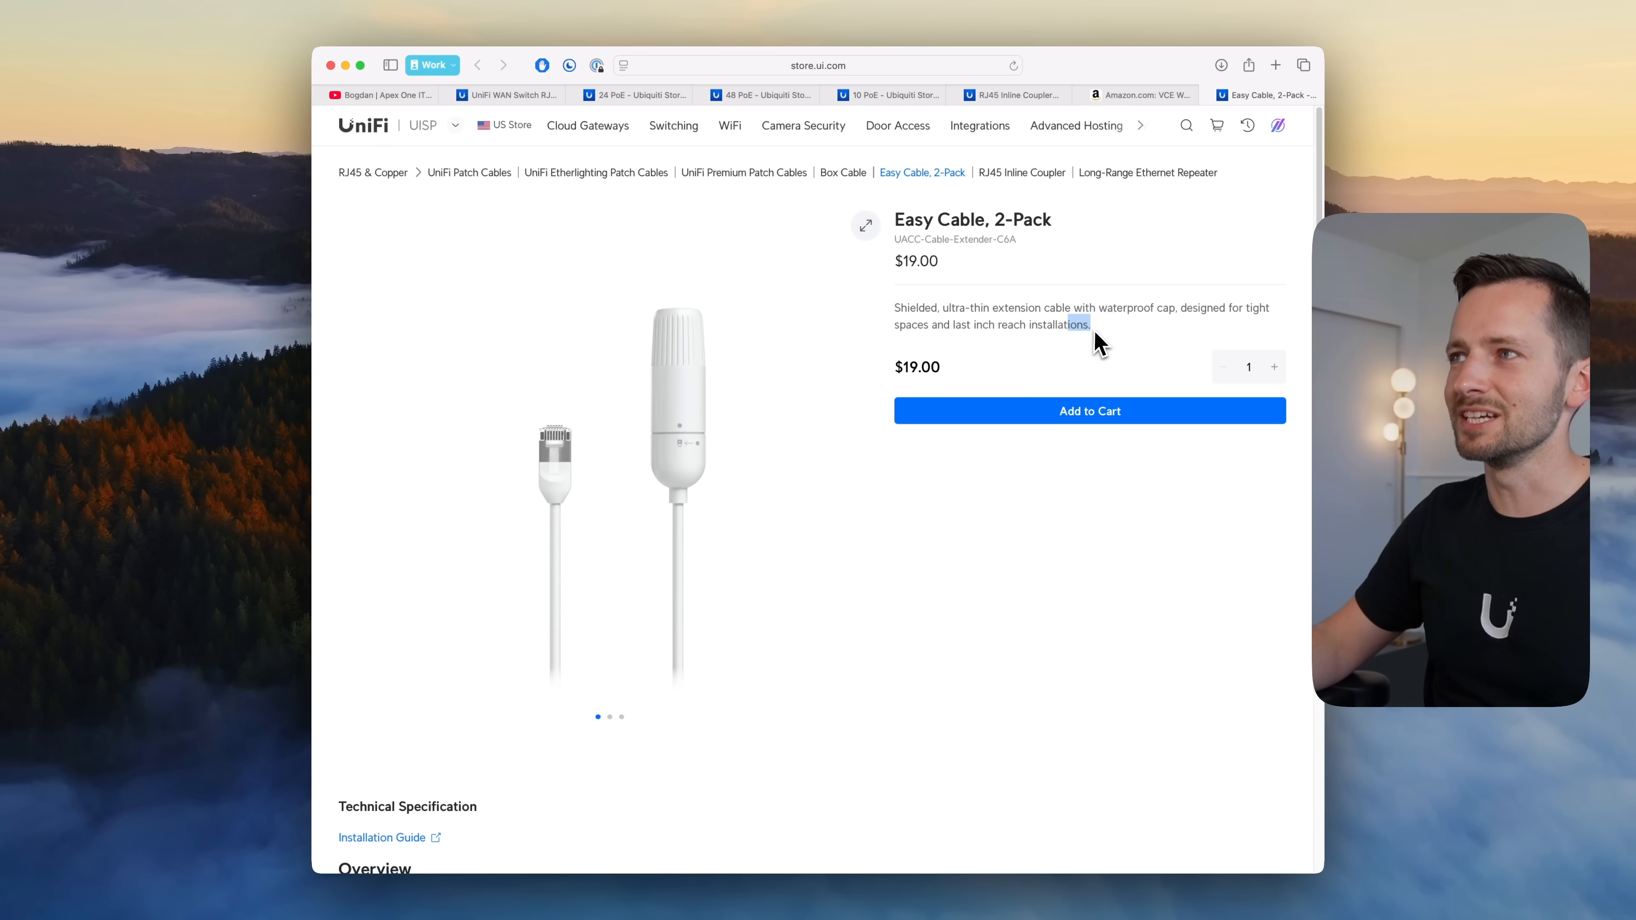
left_click_drag(1091, 325, 940, 325)
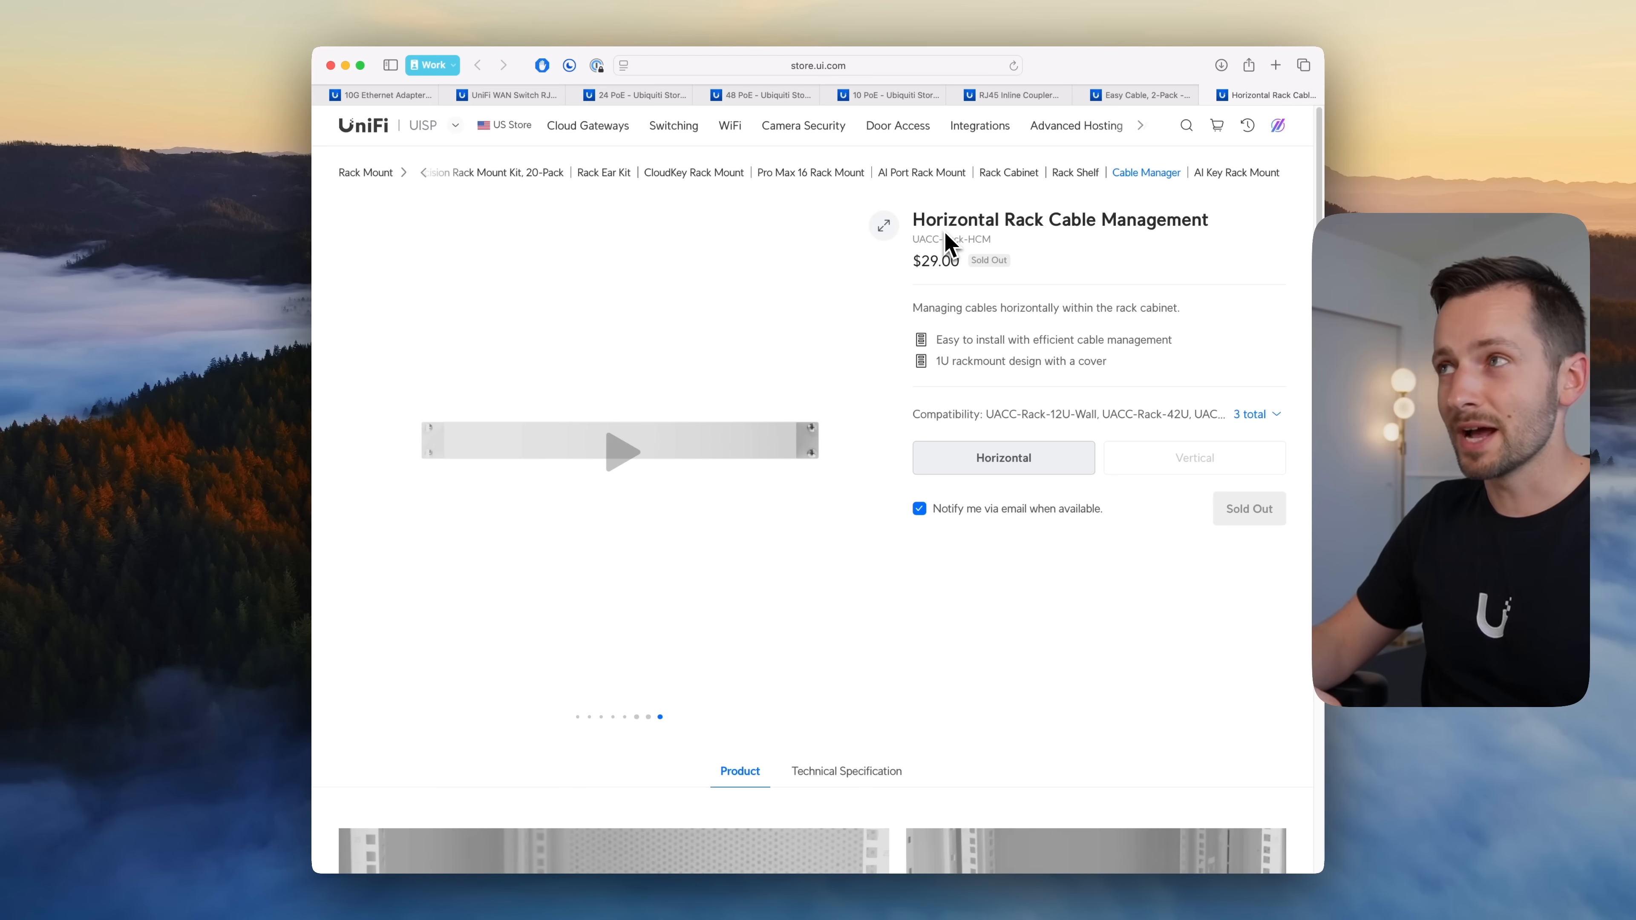
Step: Compare the $59 Vertical and $29 Horizontal rack cable managers and play the Horizontal product video
left_click(1194, 457)
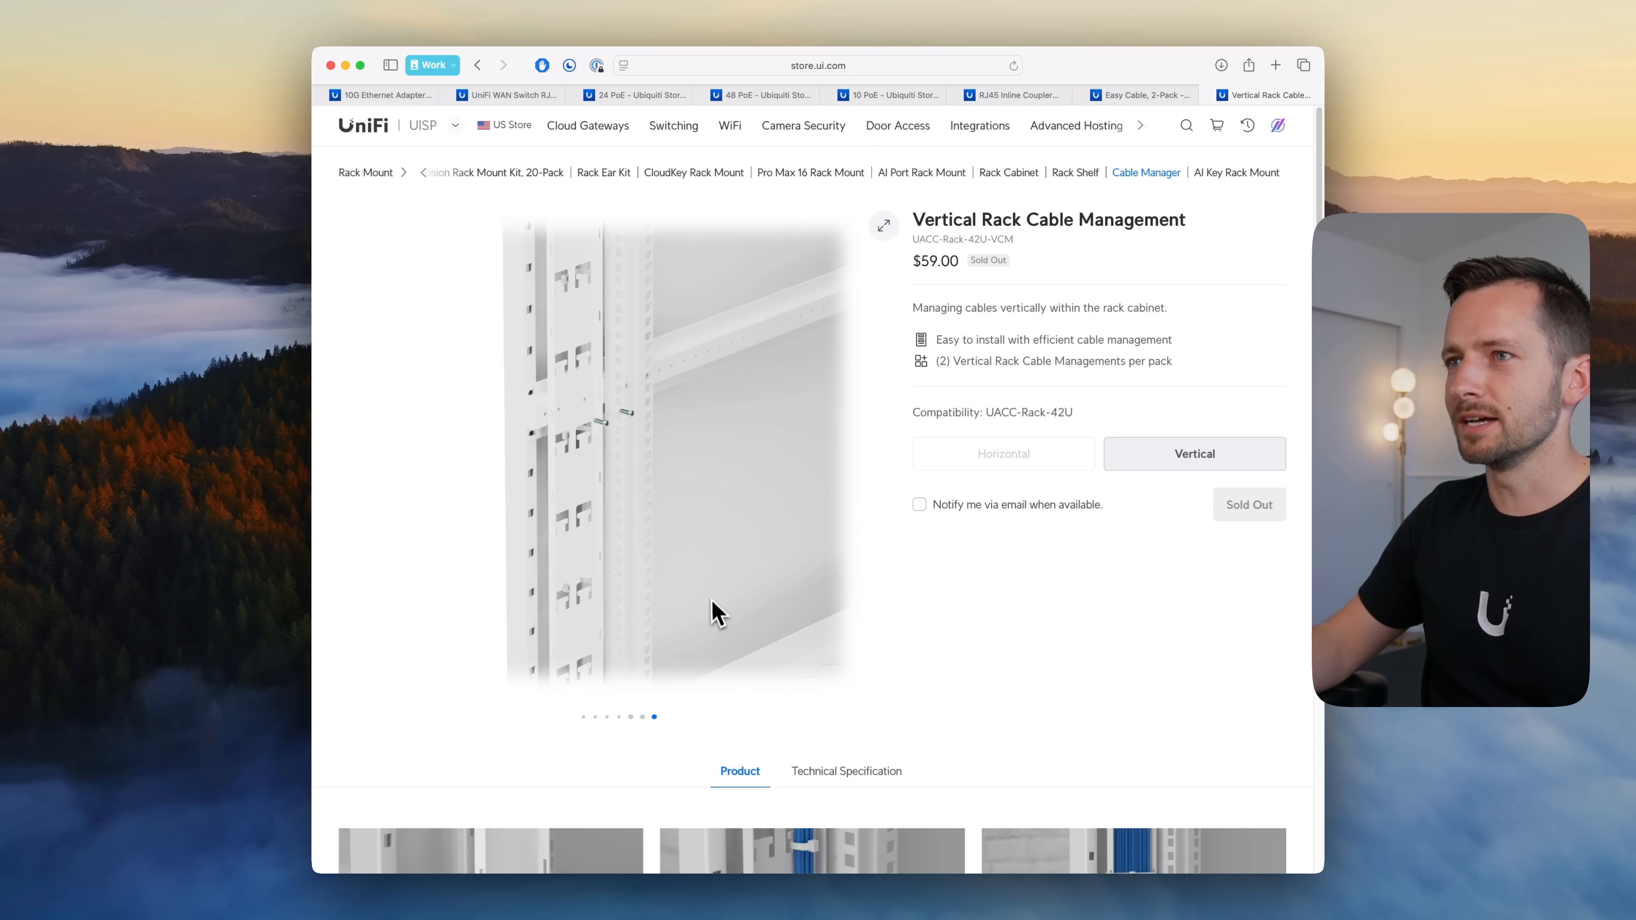
left_click(1002, 457)
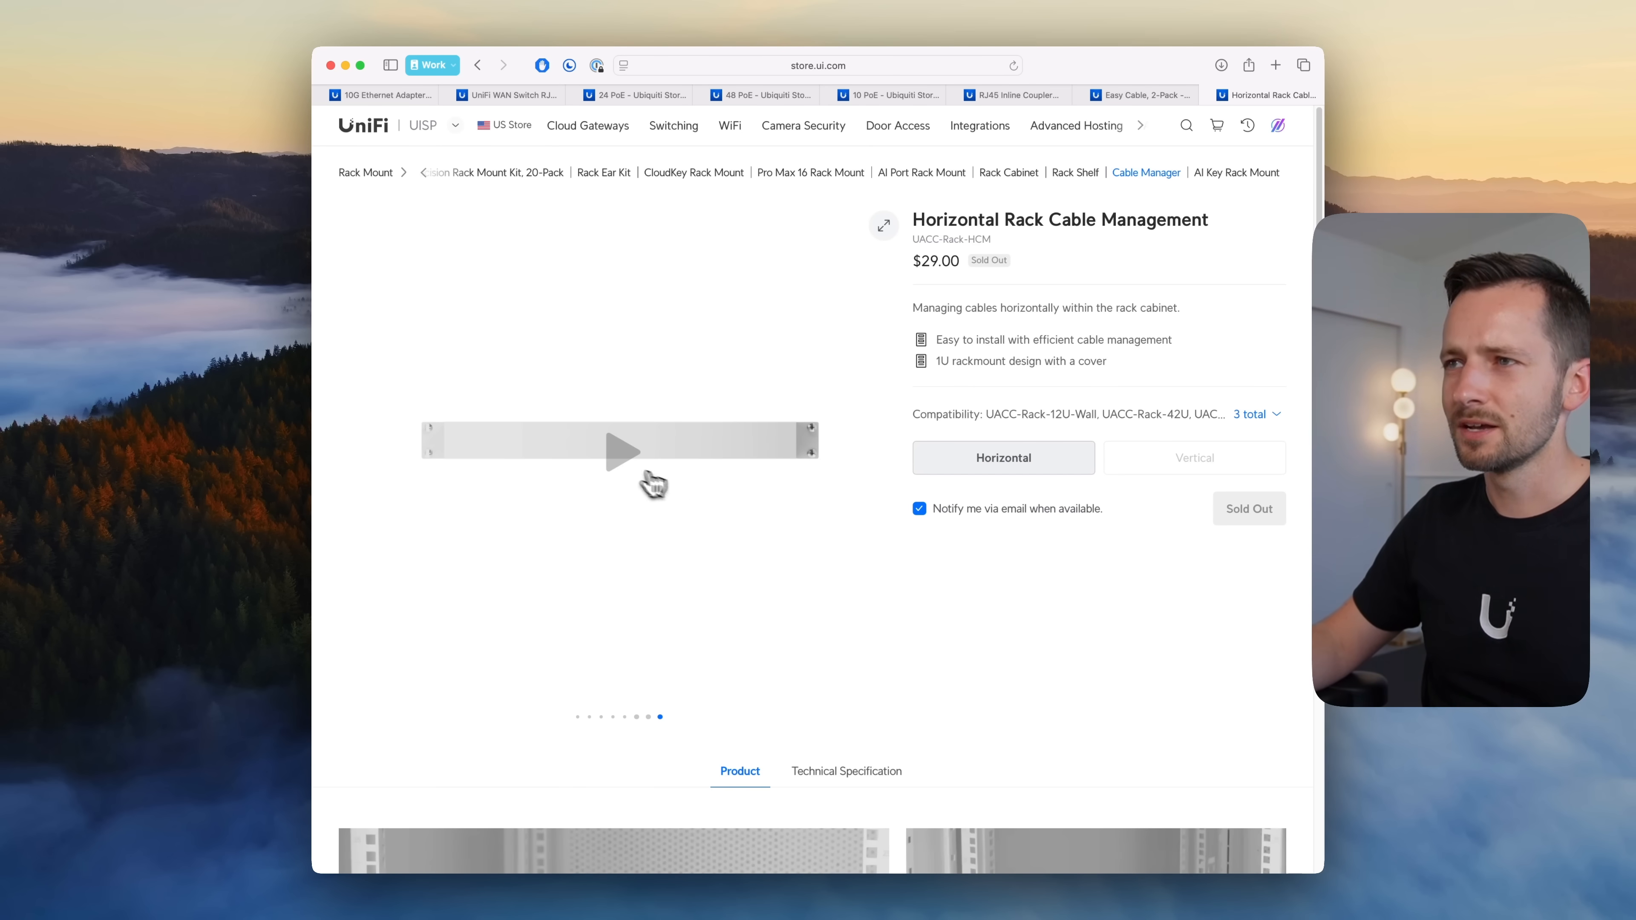
left_click(621, 450)
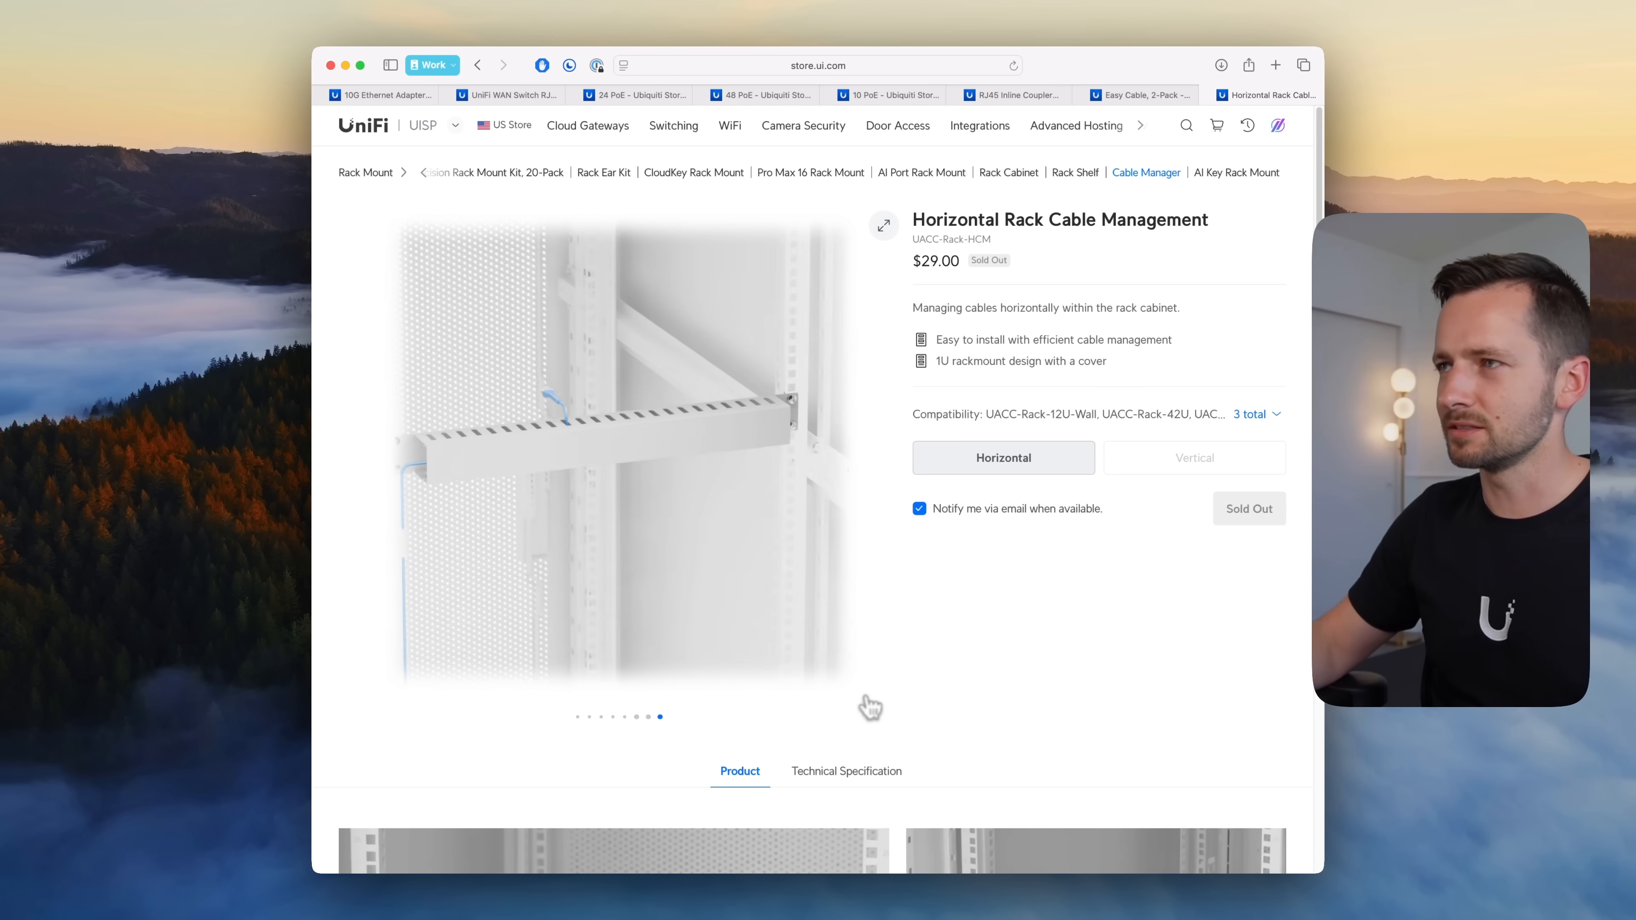
scroll("down", 3)
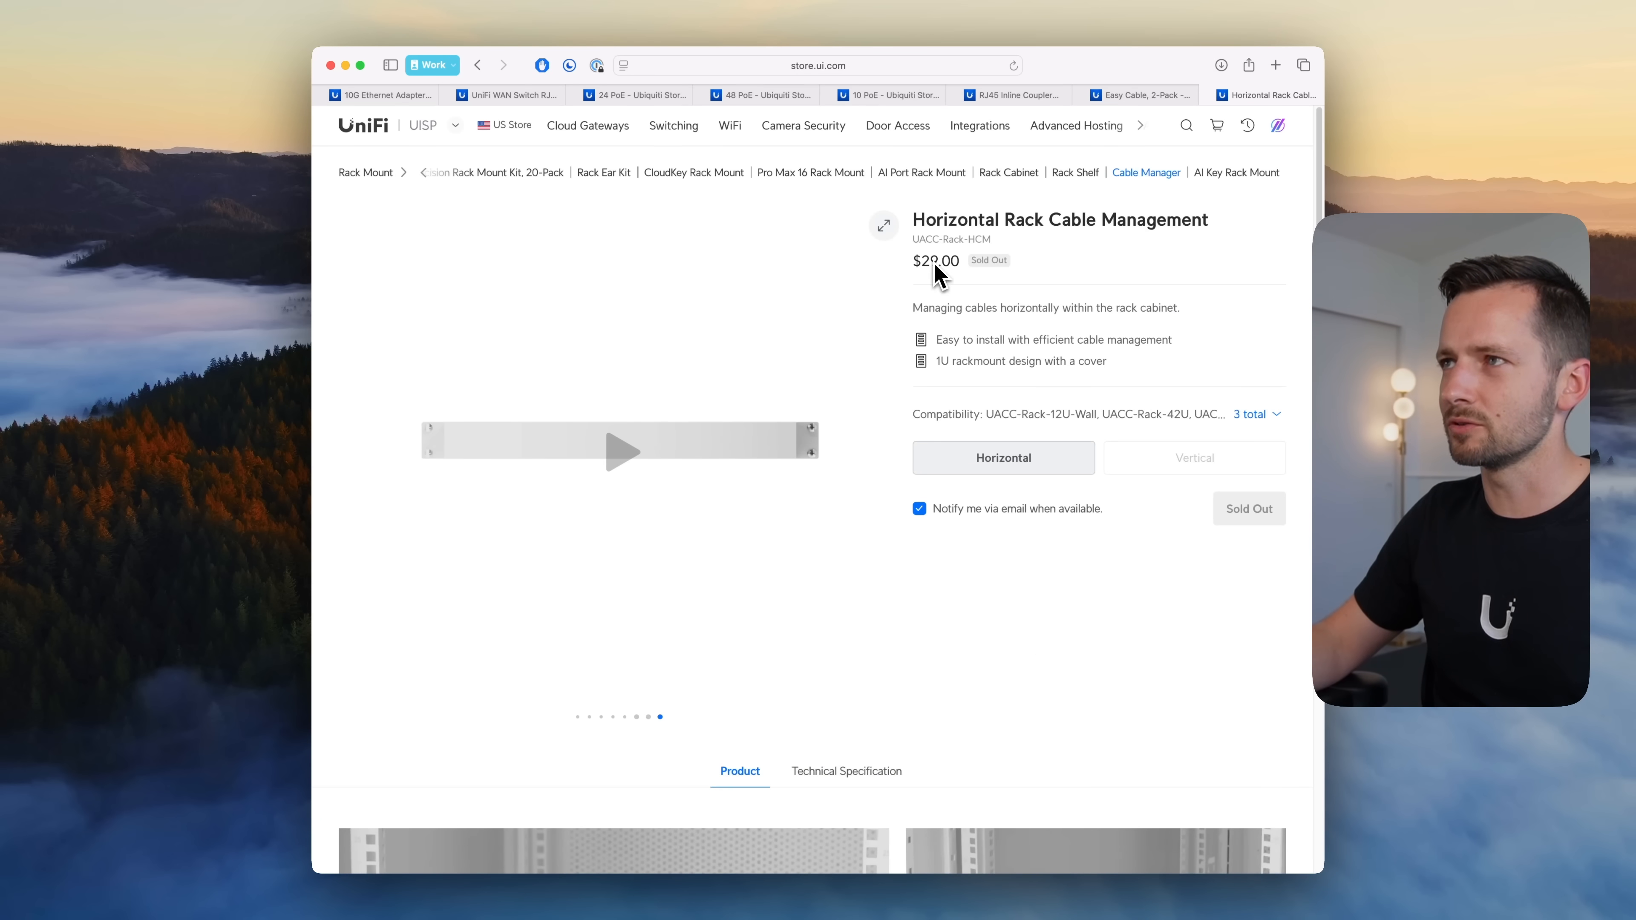
mouse_move(979, 247)
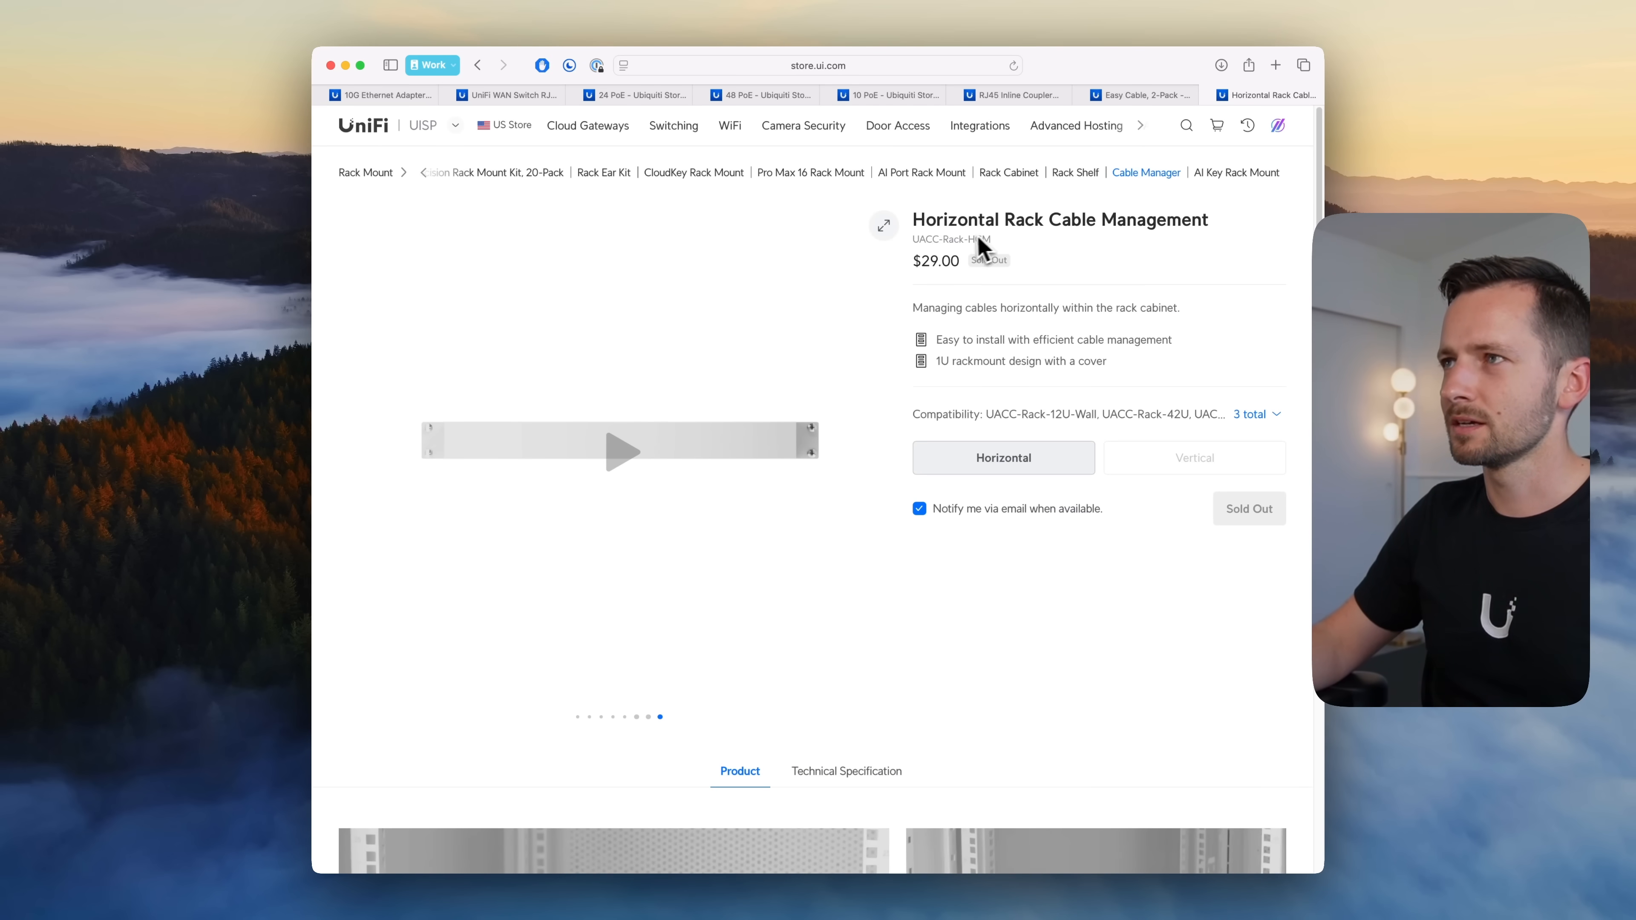
mouse_move(939, 256)
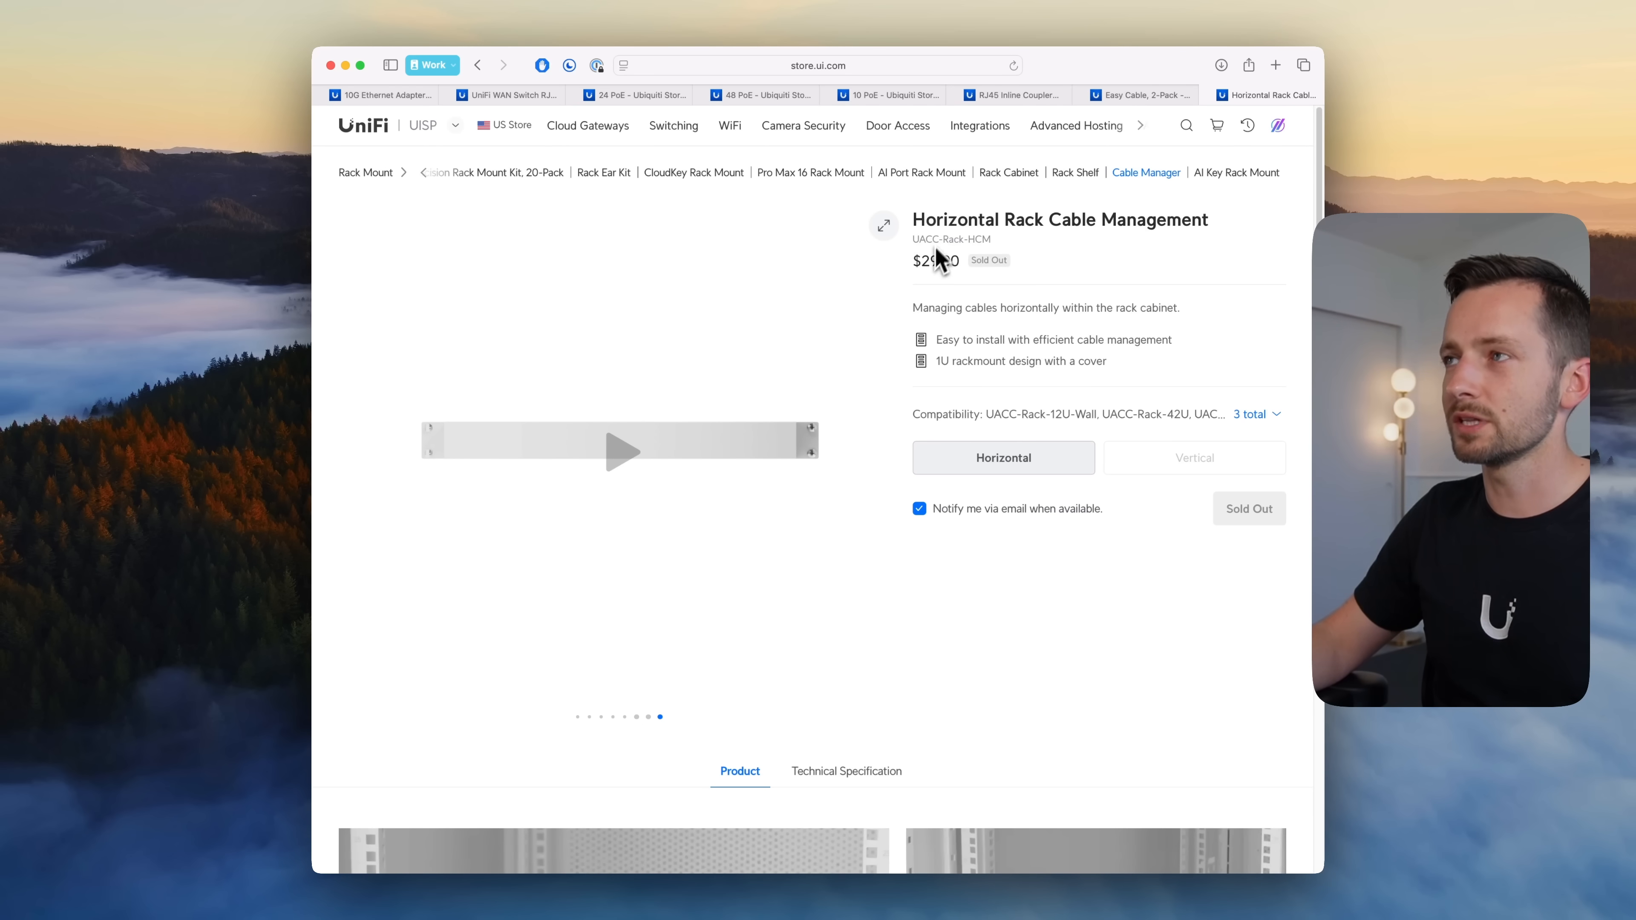
mouse_move(740, 535)
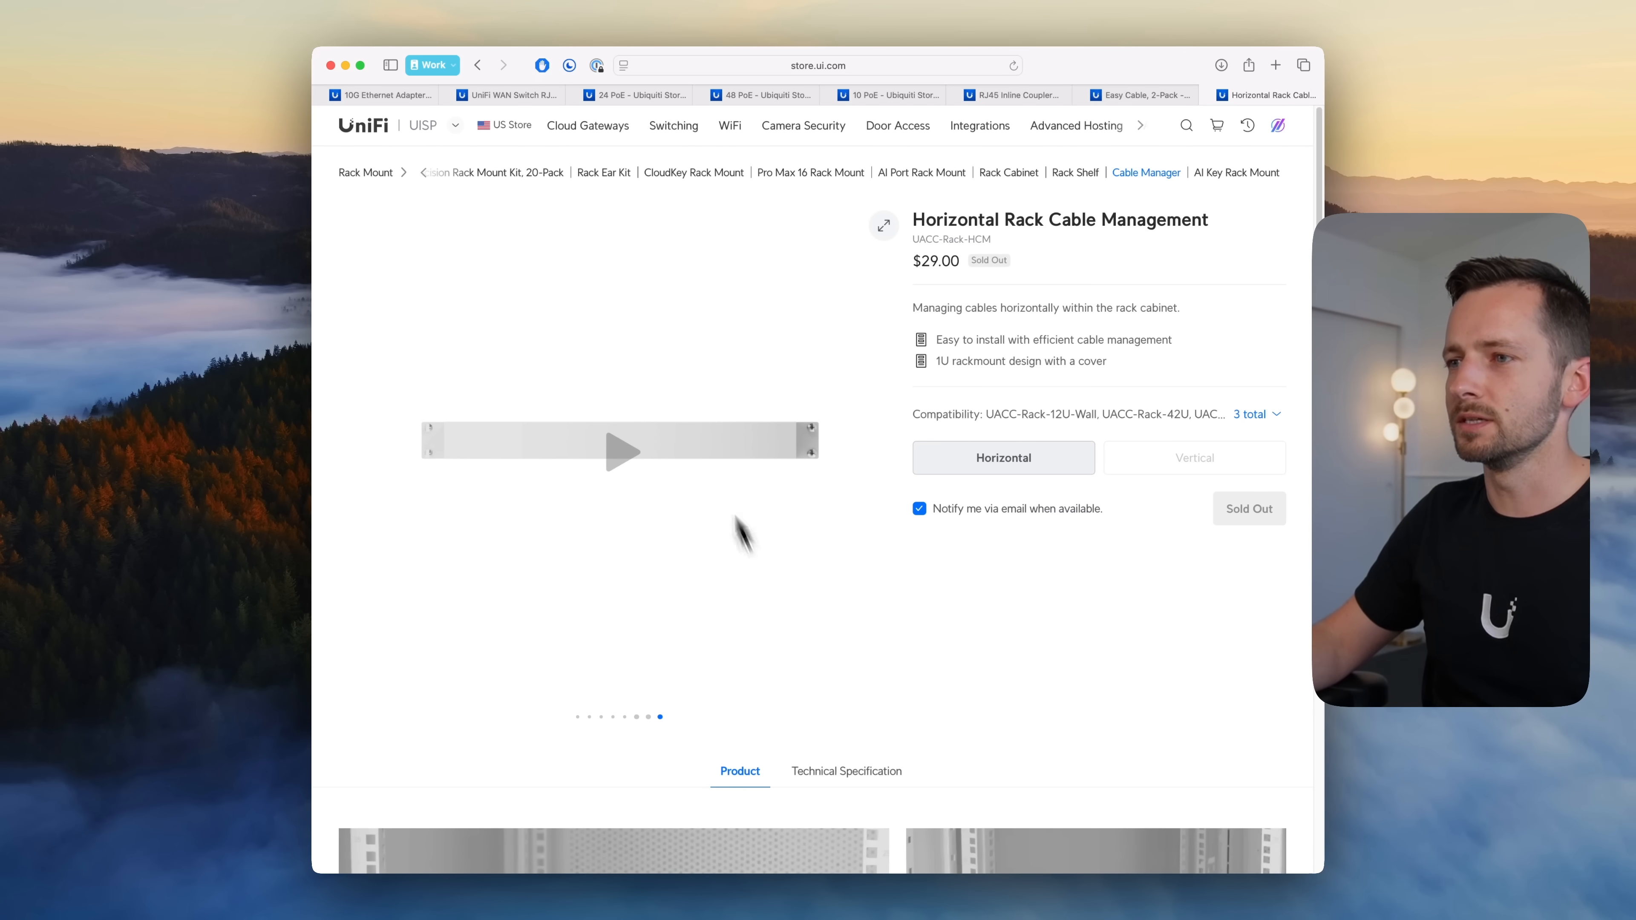
left_click(385, 95)
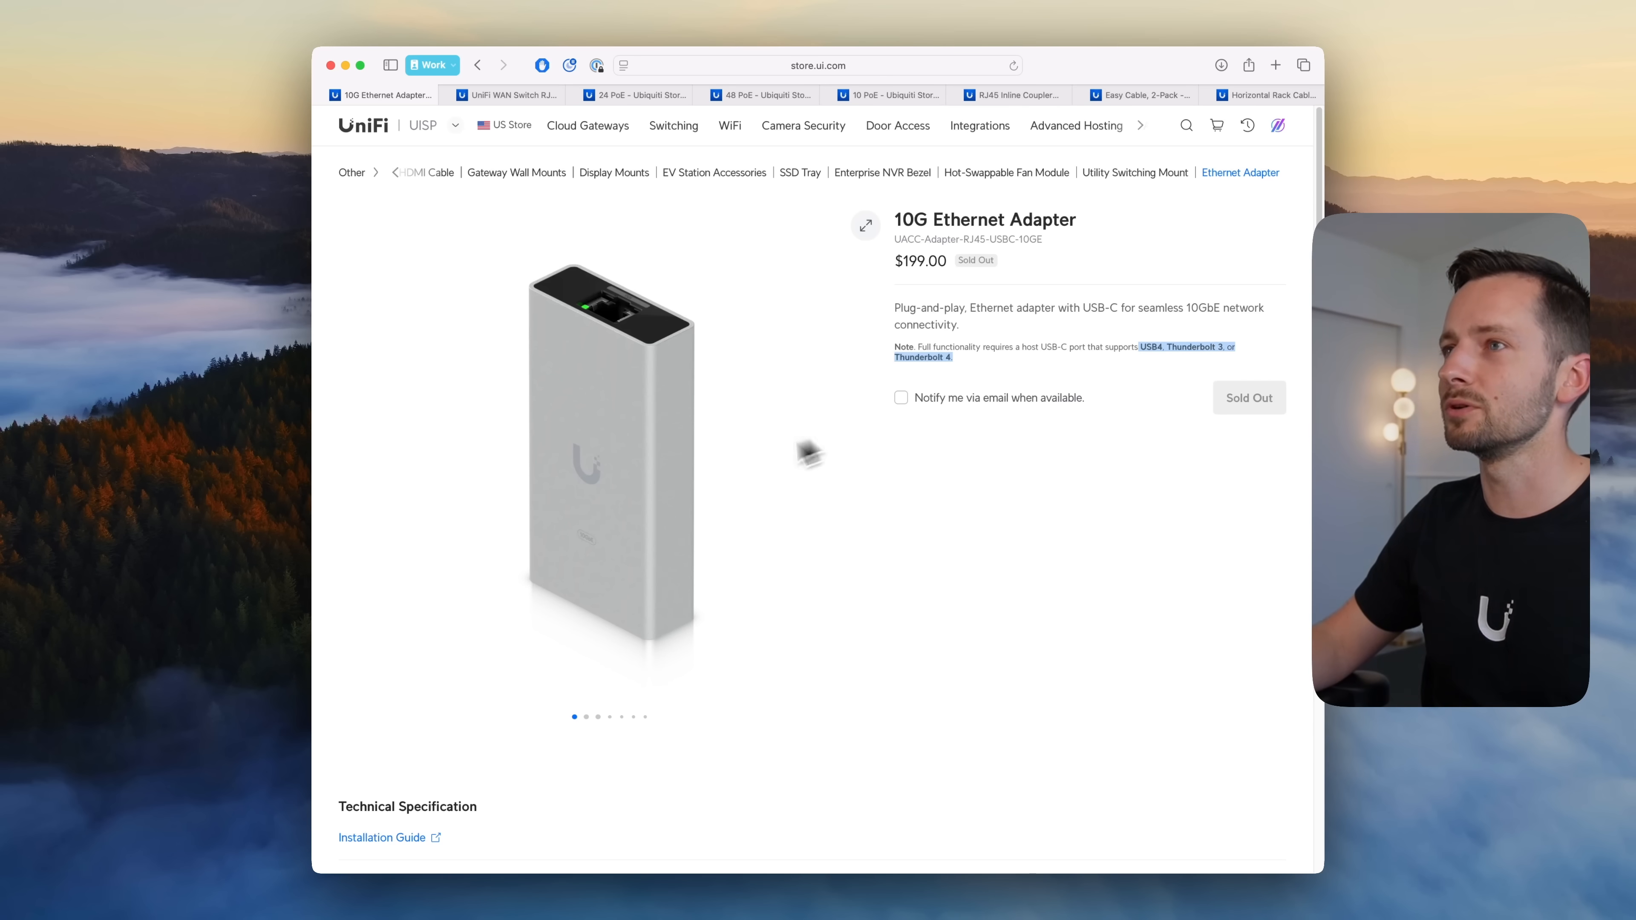
mouse_move(650, 501)
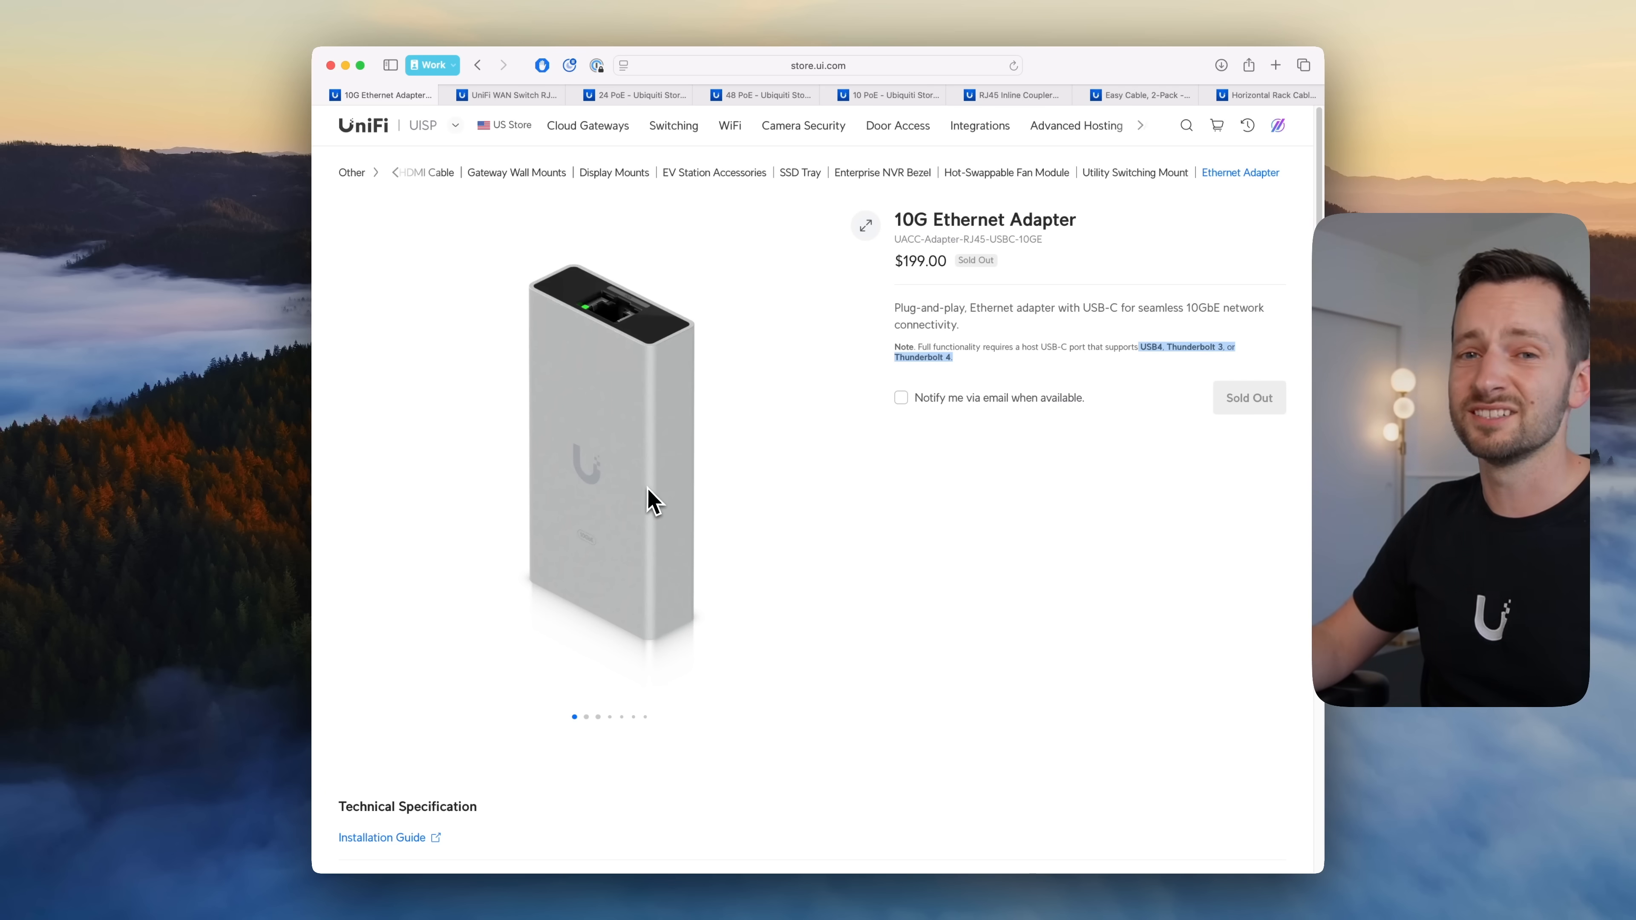
mouse_move(638, 361)
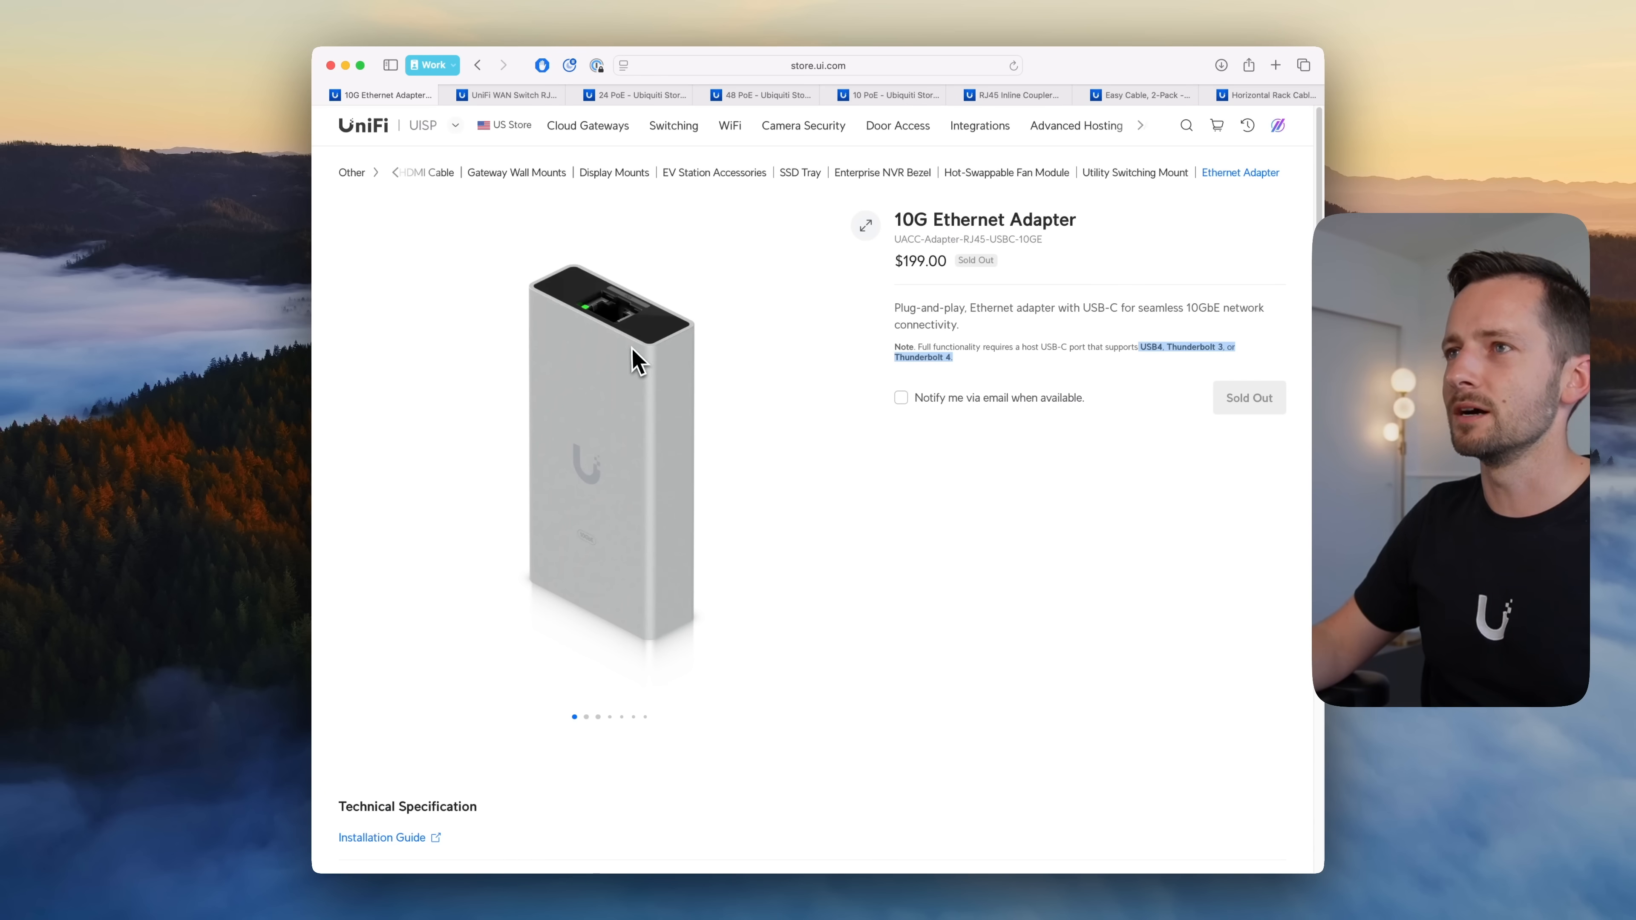
mouse_move(864, 337)
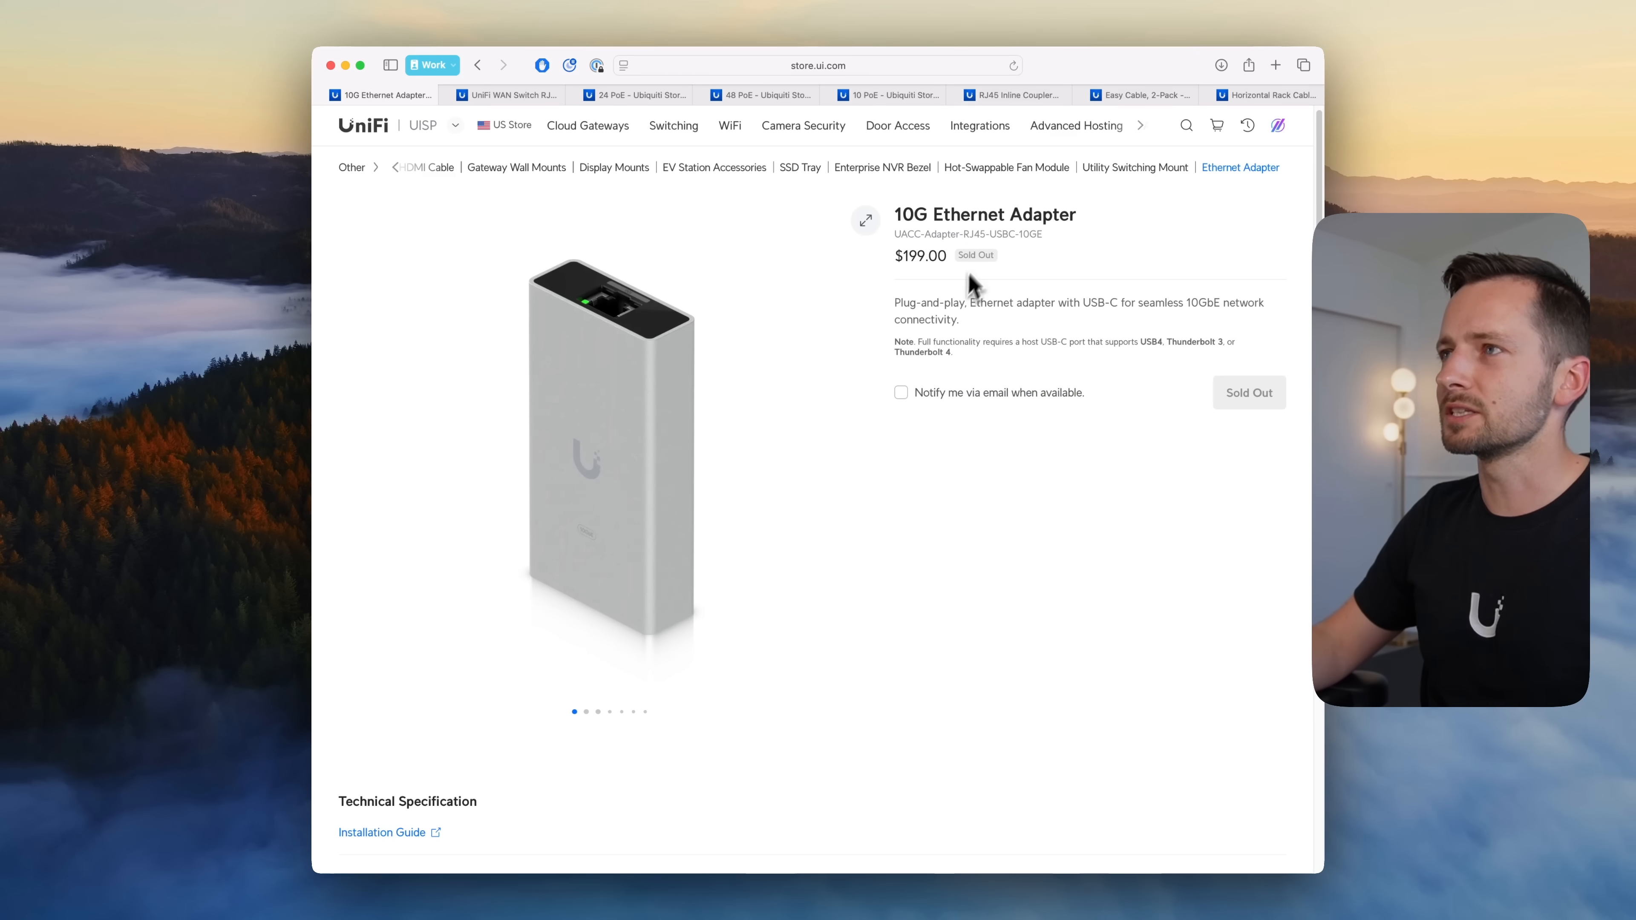
Step: Tick then untick the 10G Ethernet Adapter's 'Notify me via email' and scroll to Technical Specification
left_click(901, 392)
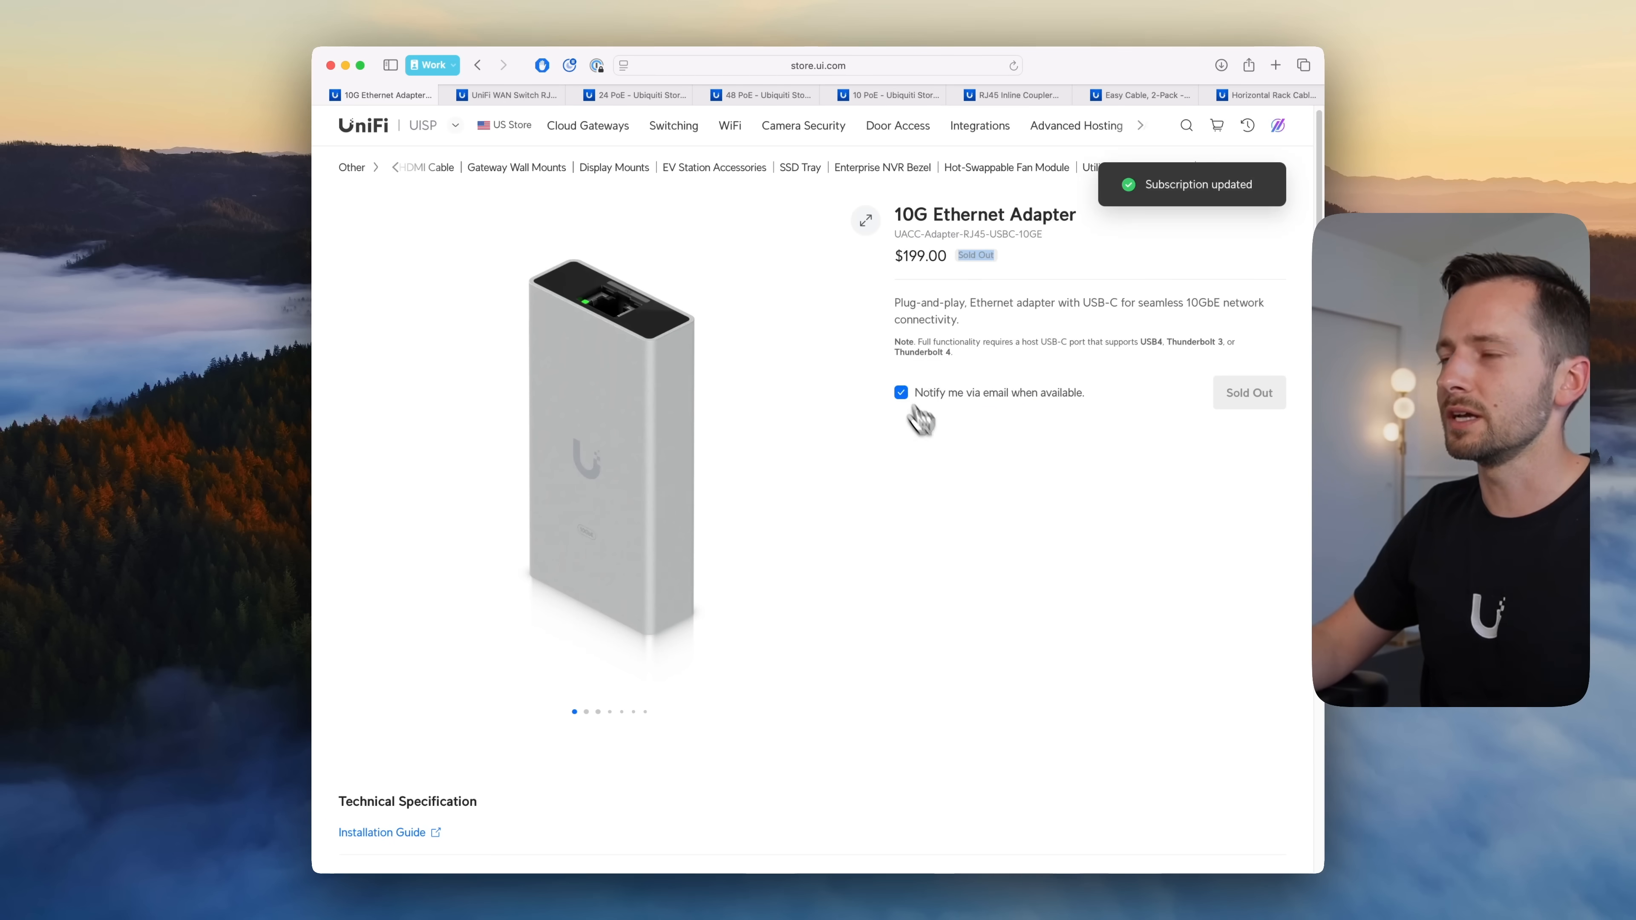
left_click(901, 392)
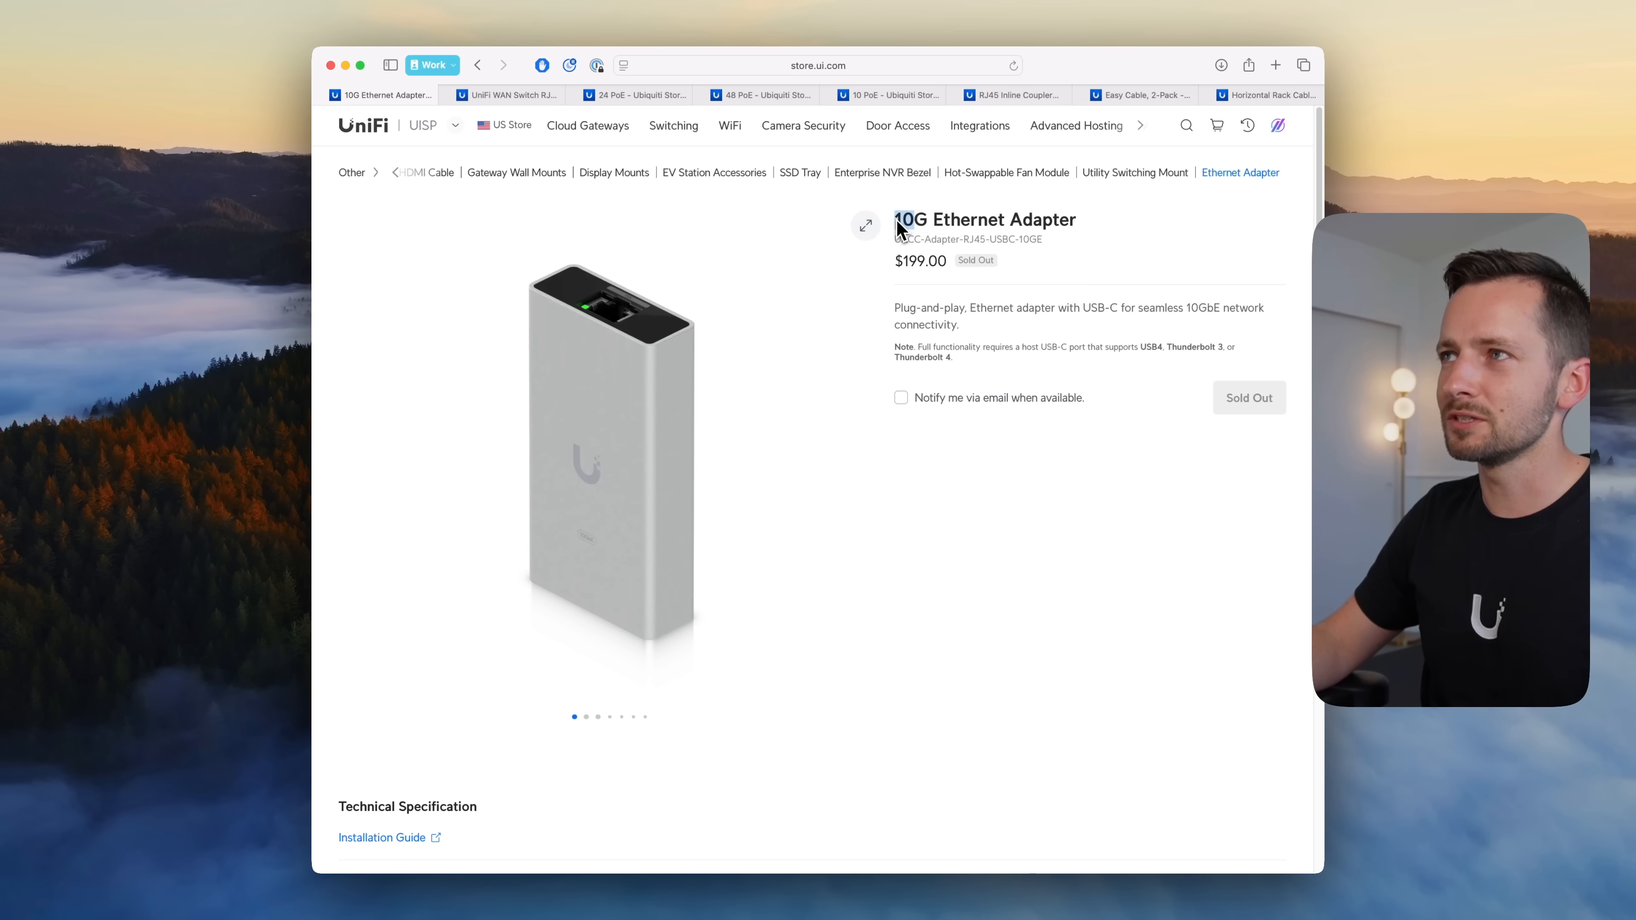
scroll("down", 3)
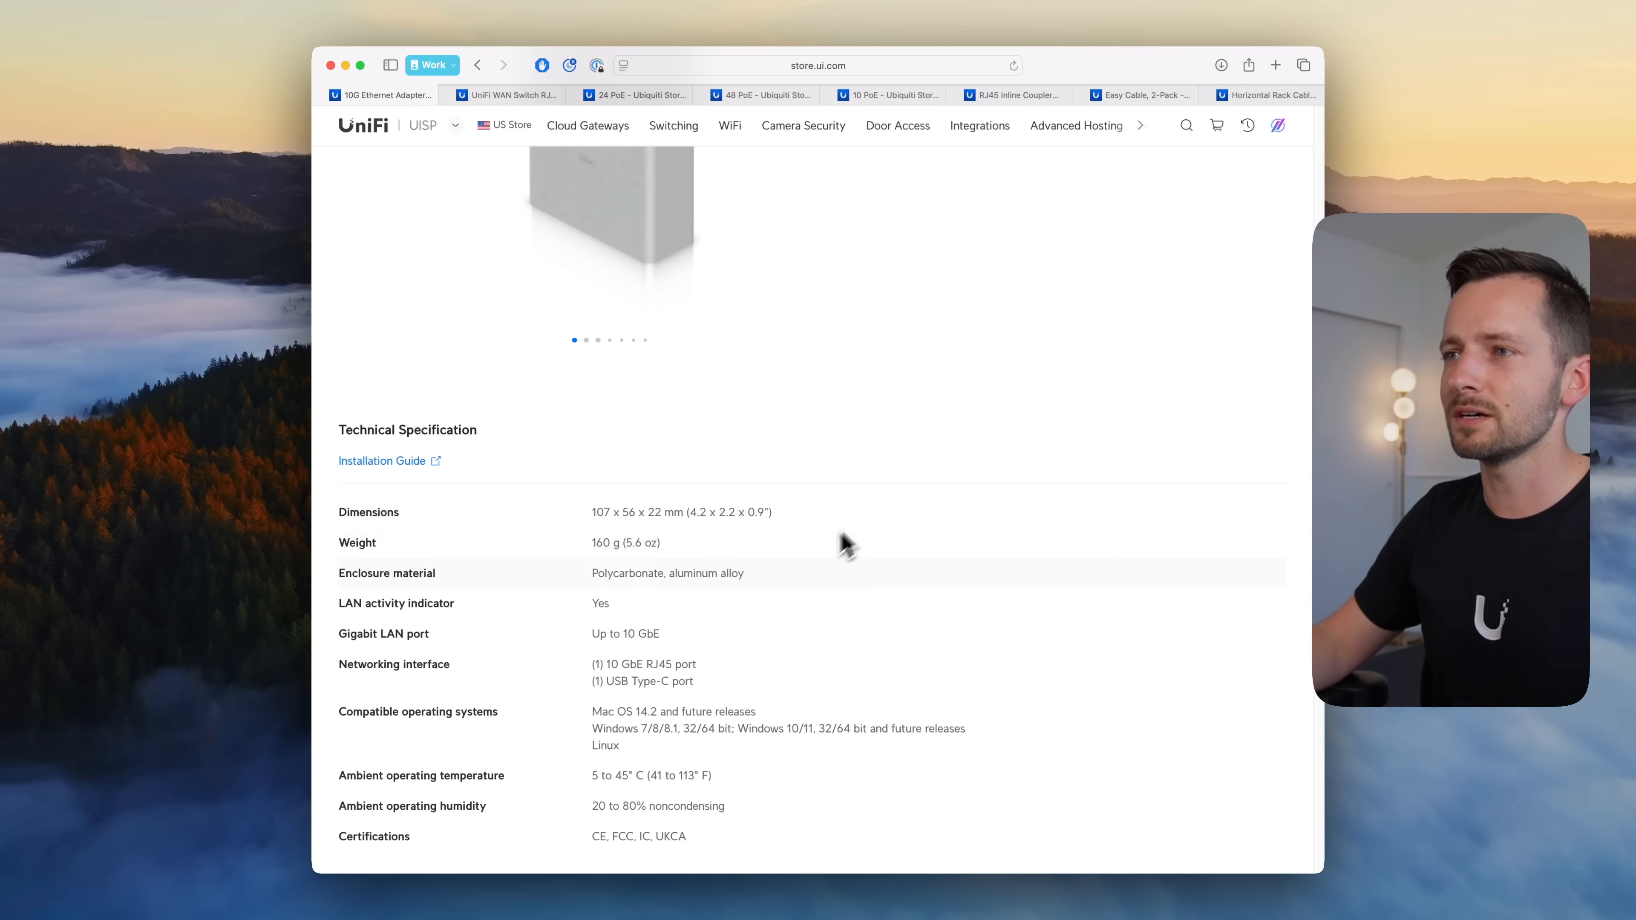
mouse_move(447, 584)
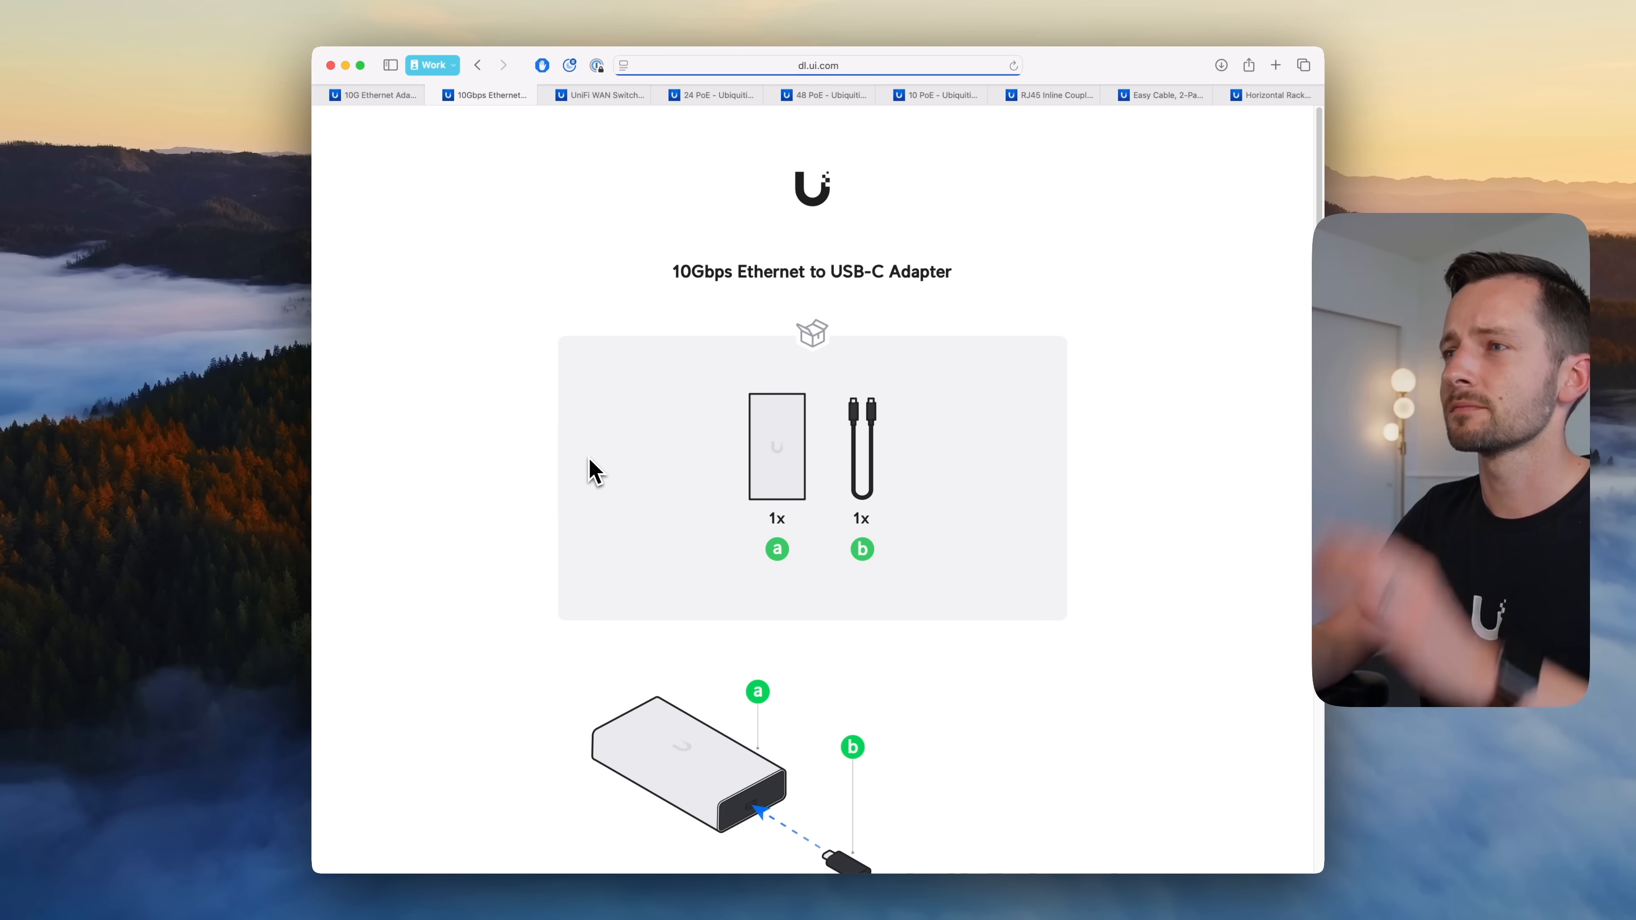
Step: Scroll the 10G Ethernet Adapter page down to the Installation Guide link
scroll("down", 3)
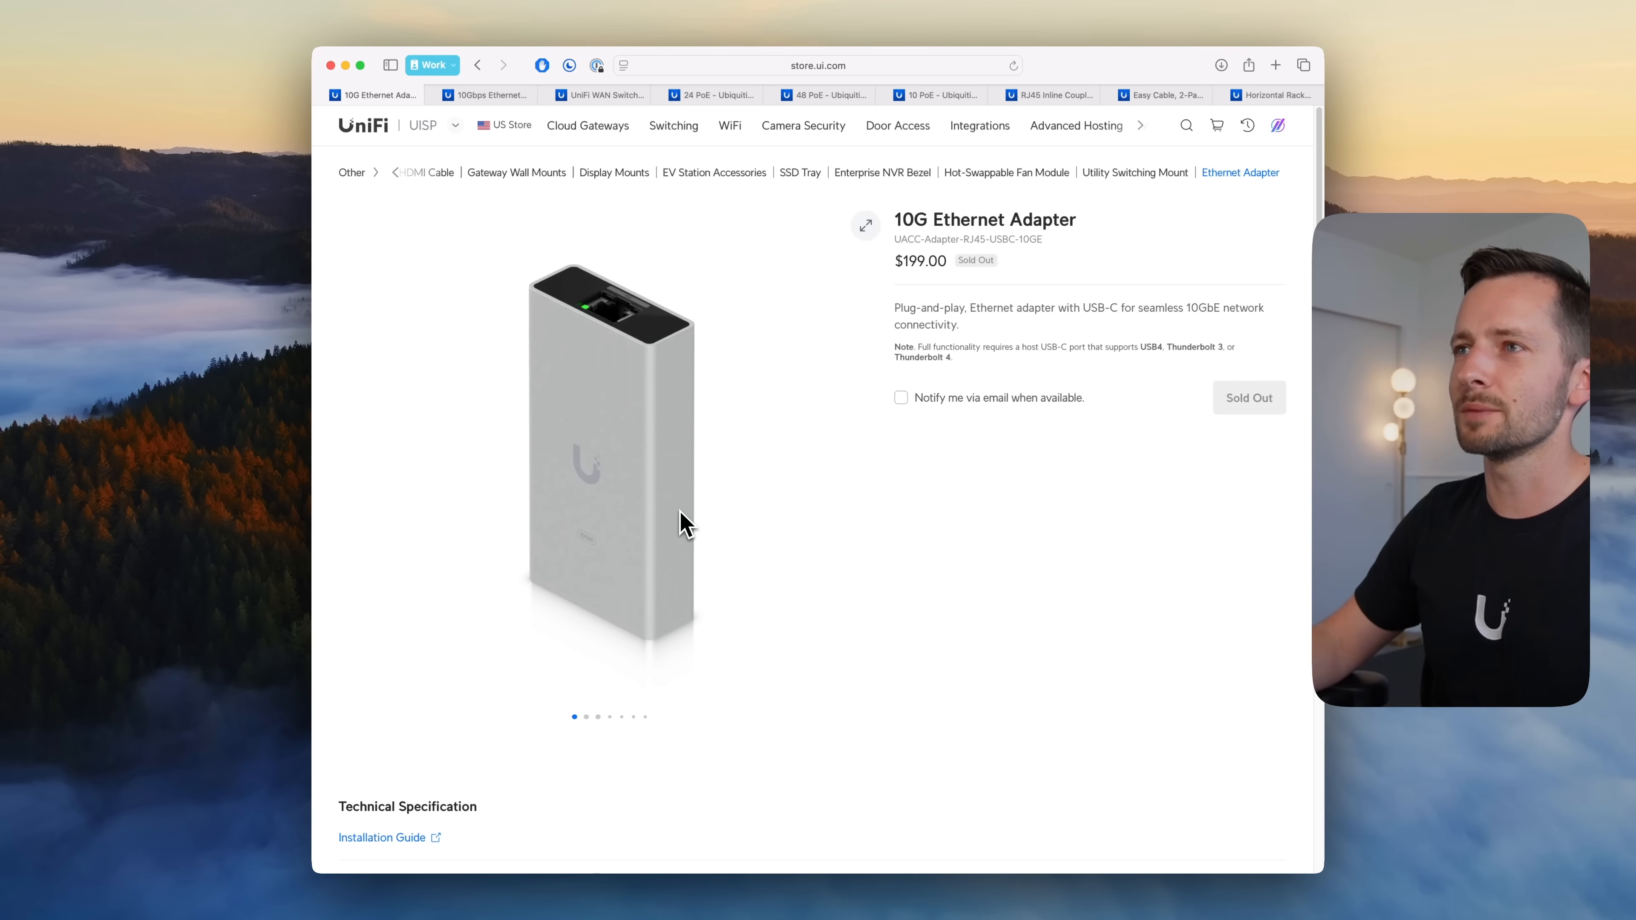
mouse_move(652, 421)
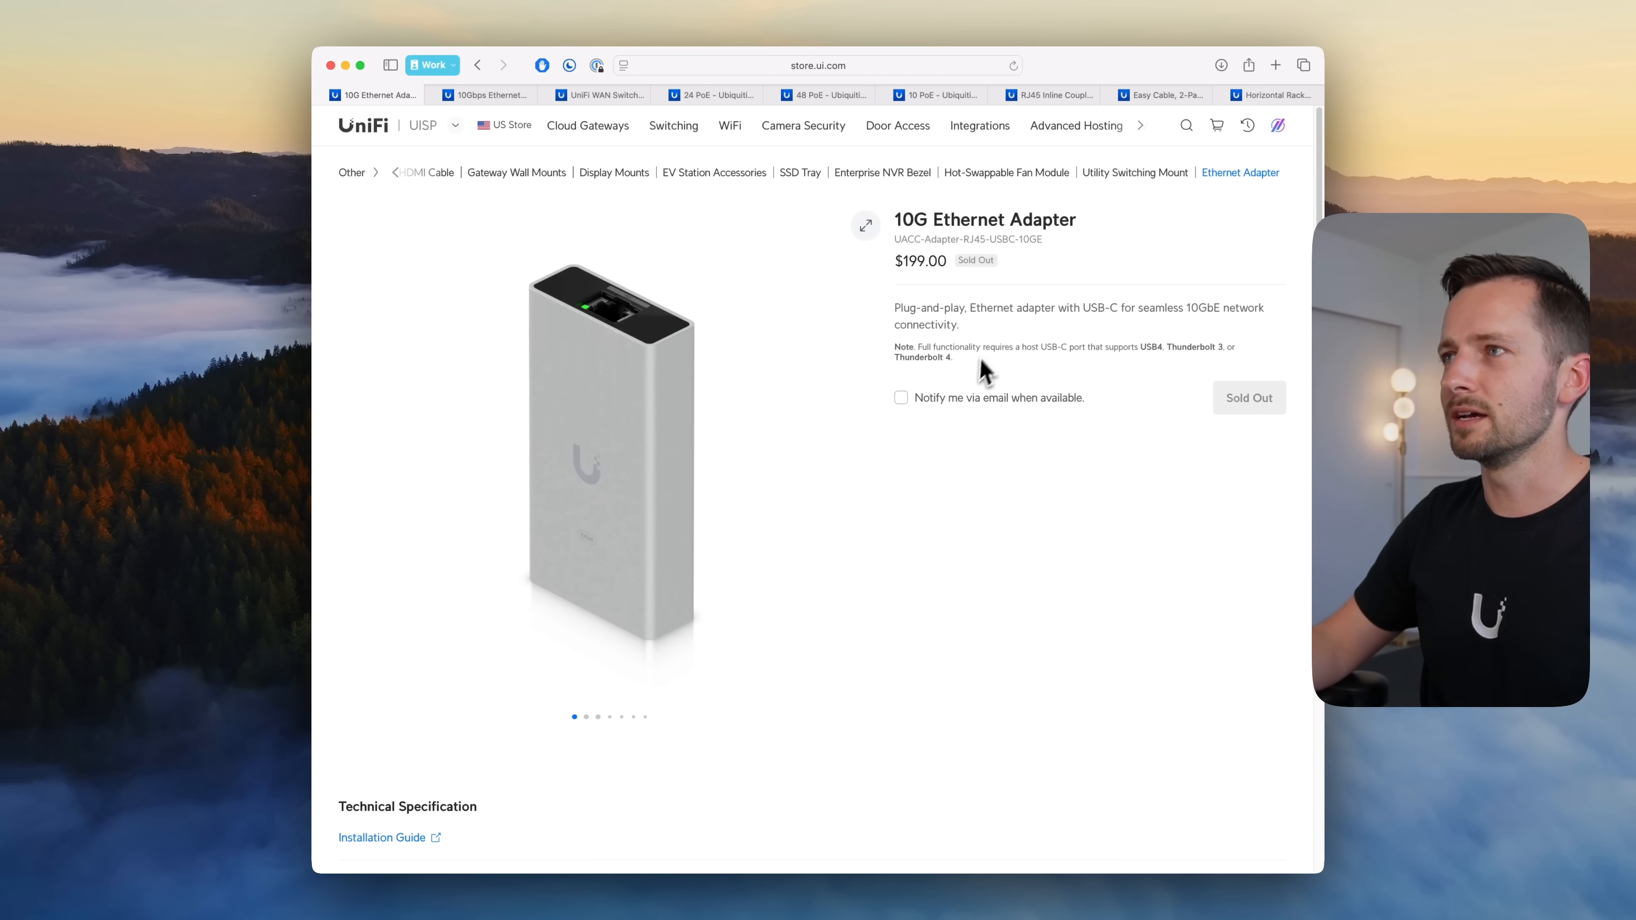
mouse_move(130, 468)
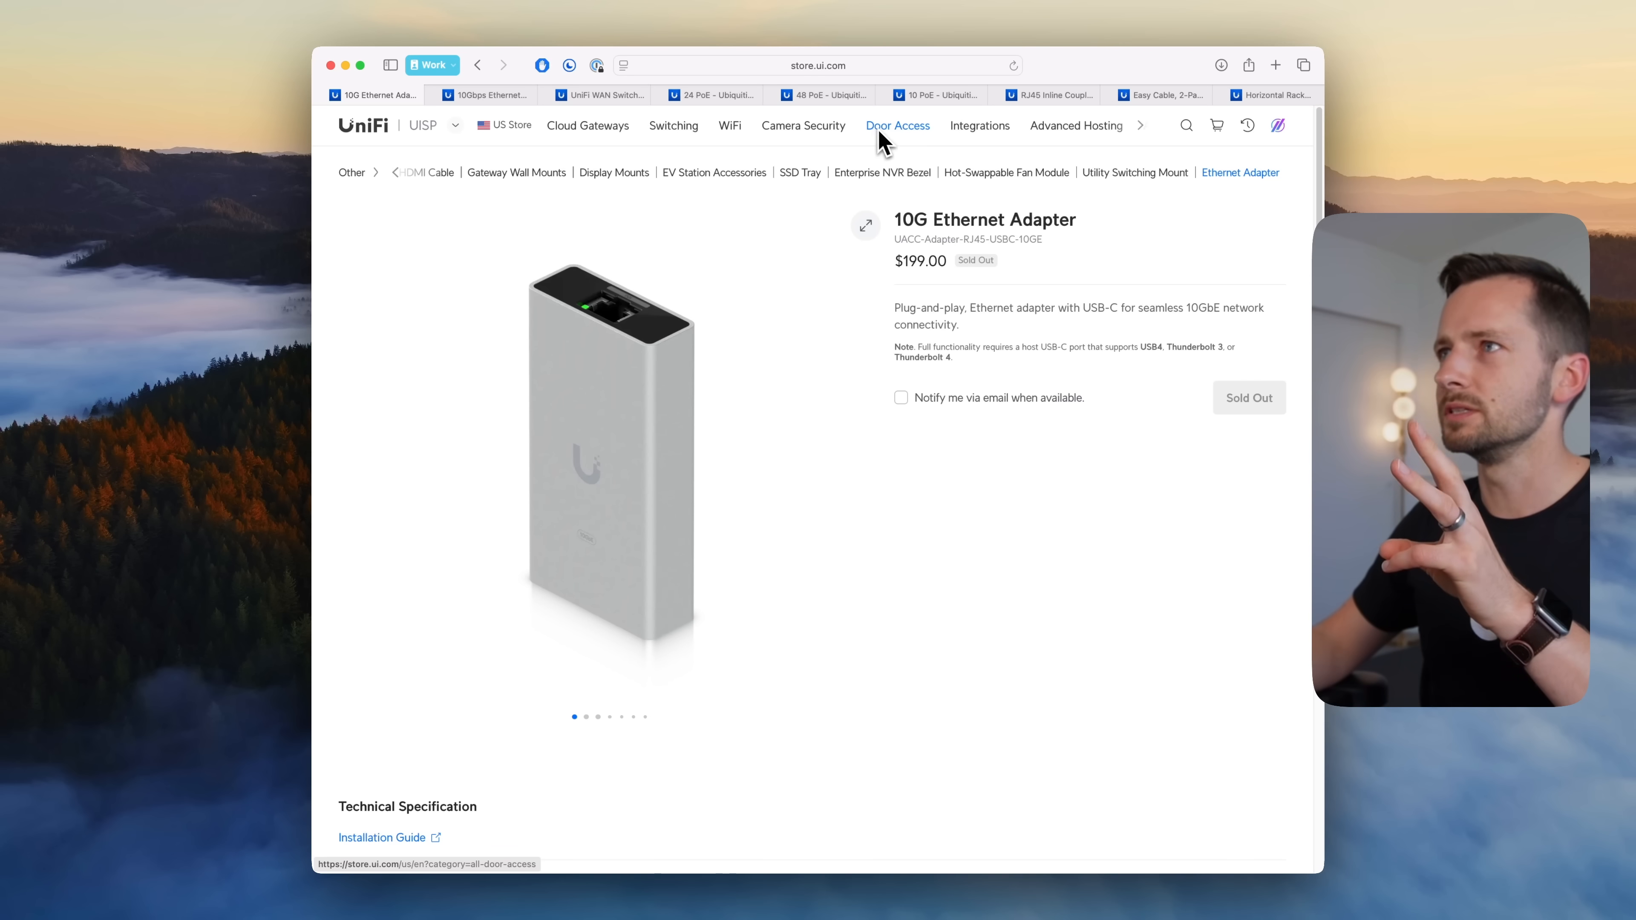
Step: Open the Door Closer page from Door Access and scroll through its features and $129.00 price
left_click(896, 125)
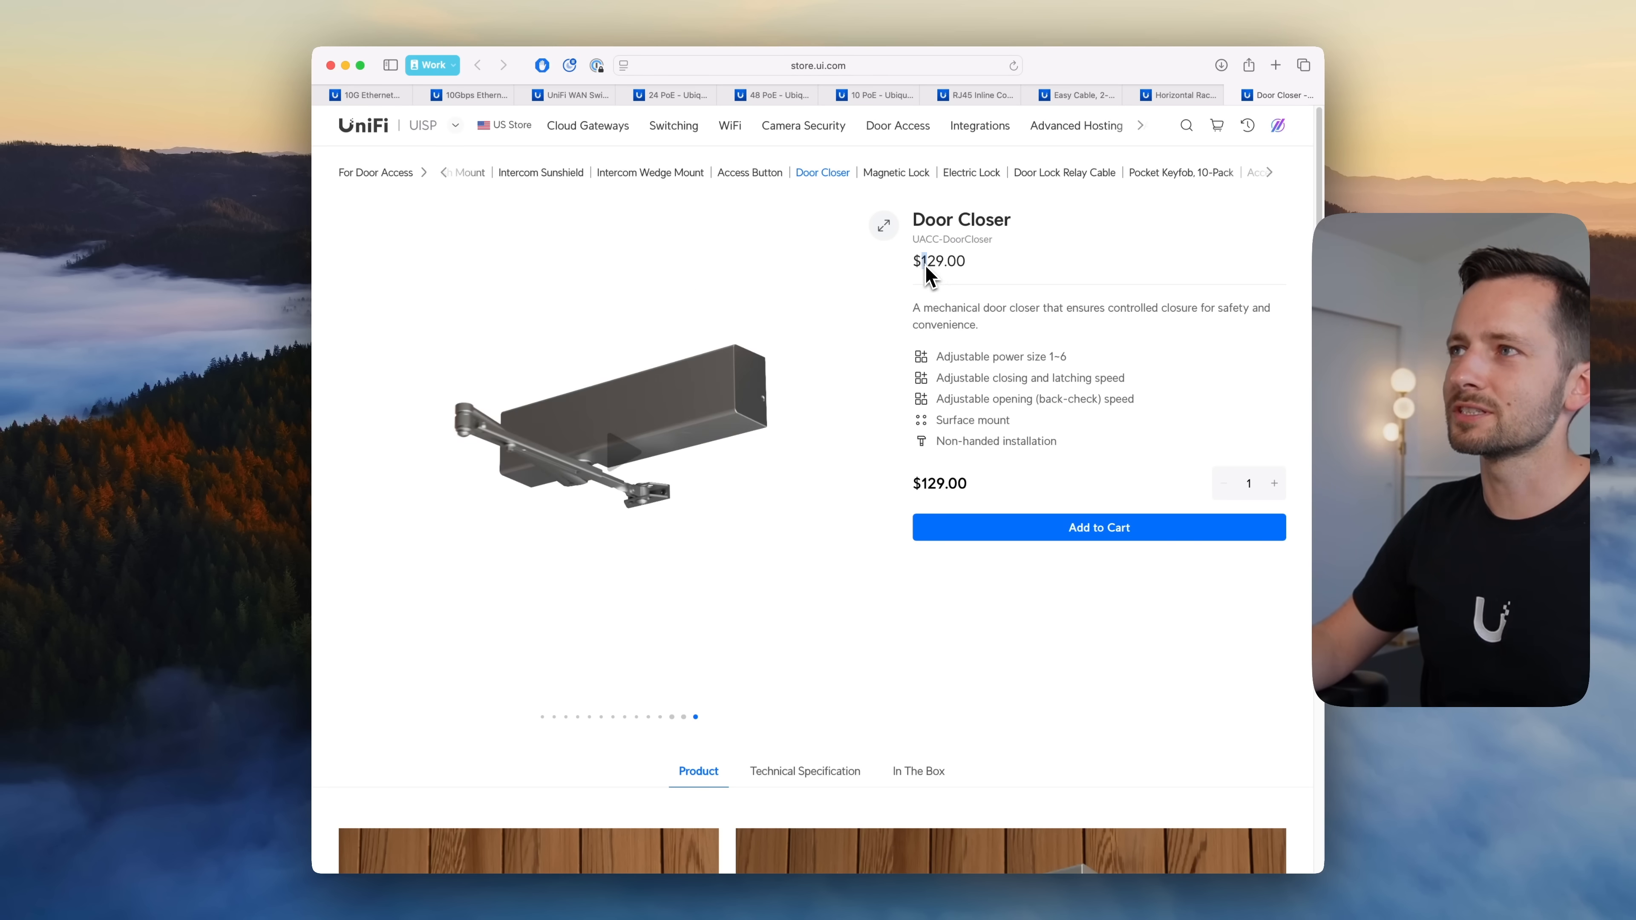
mouse_move(731, 462)
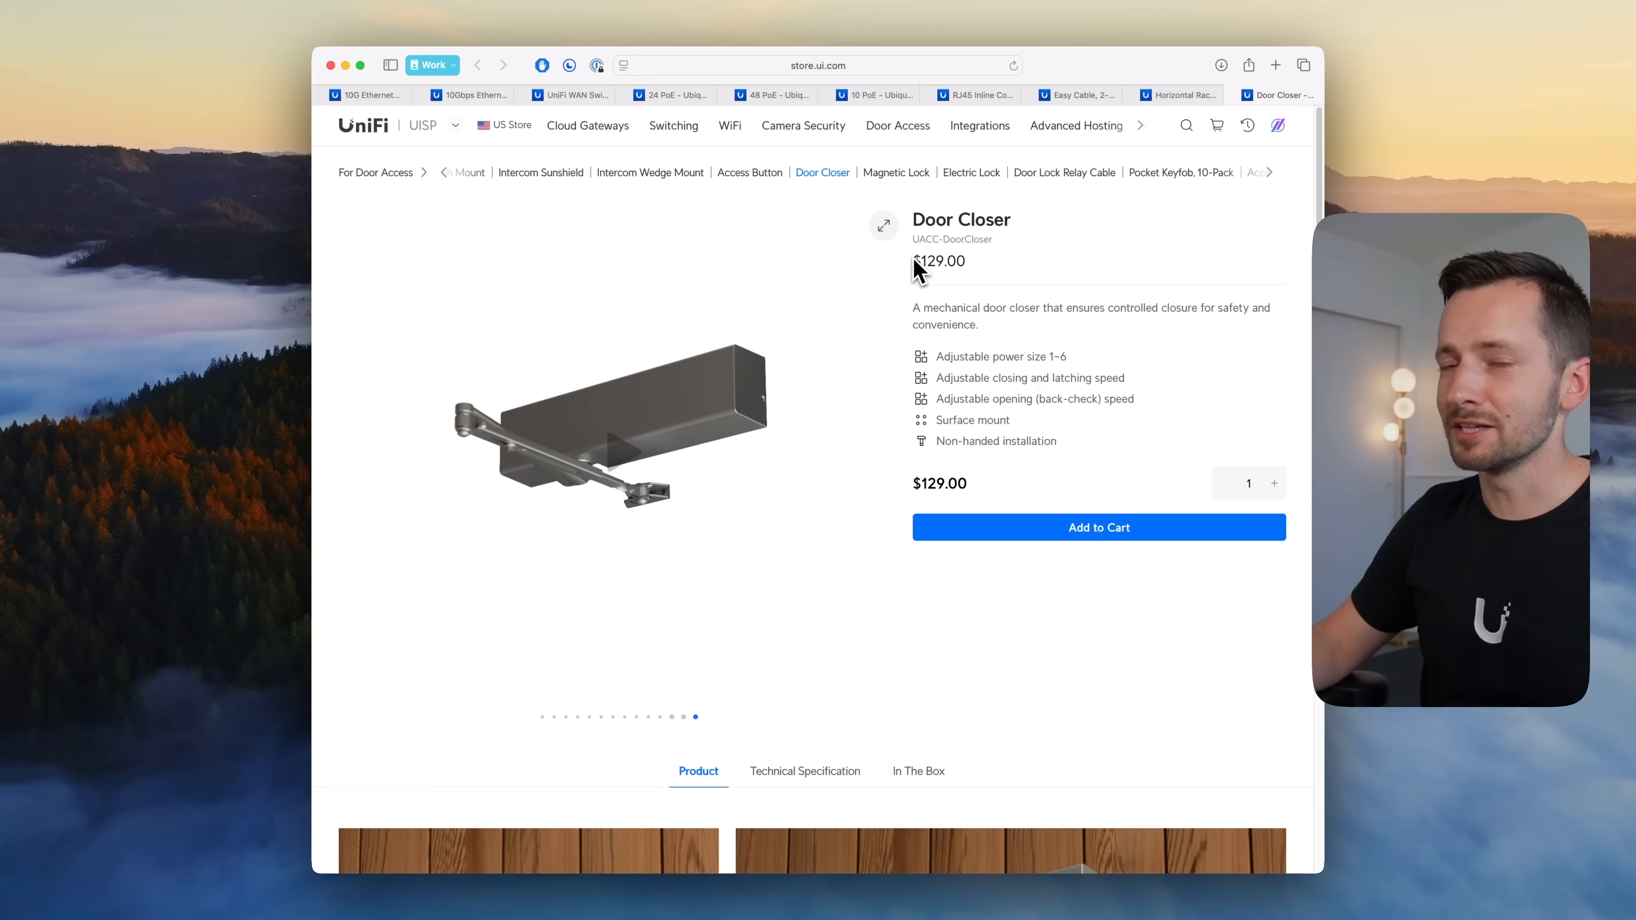
scroll("down", 3)
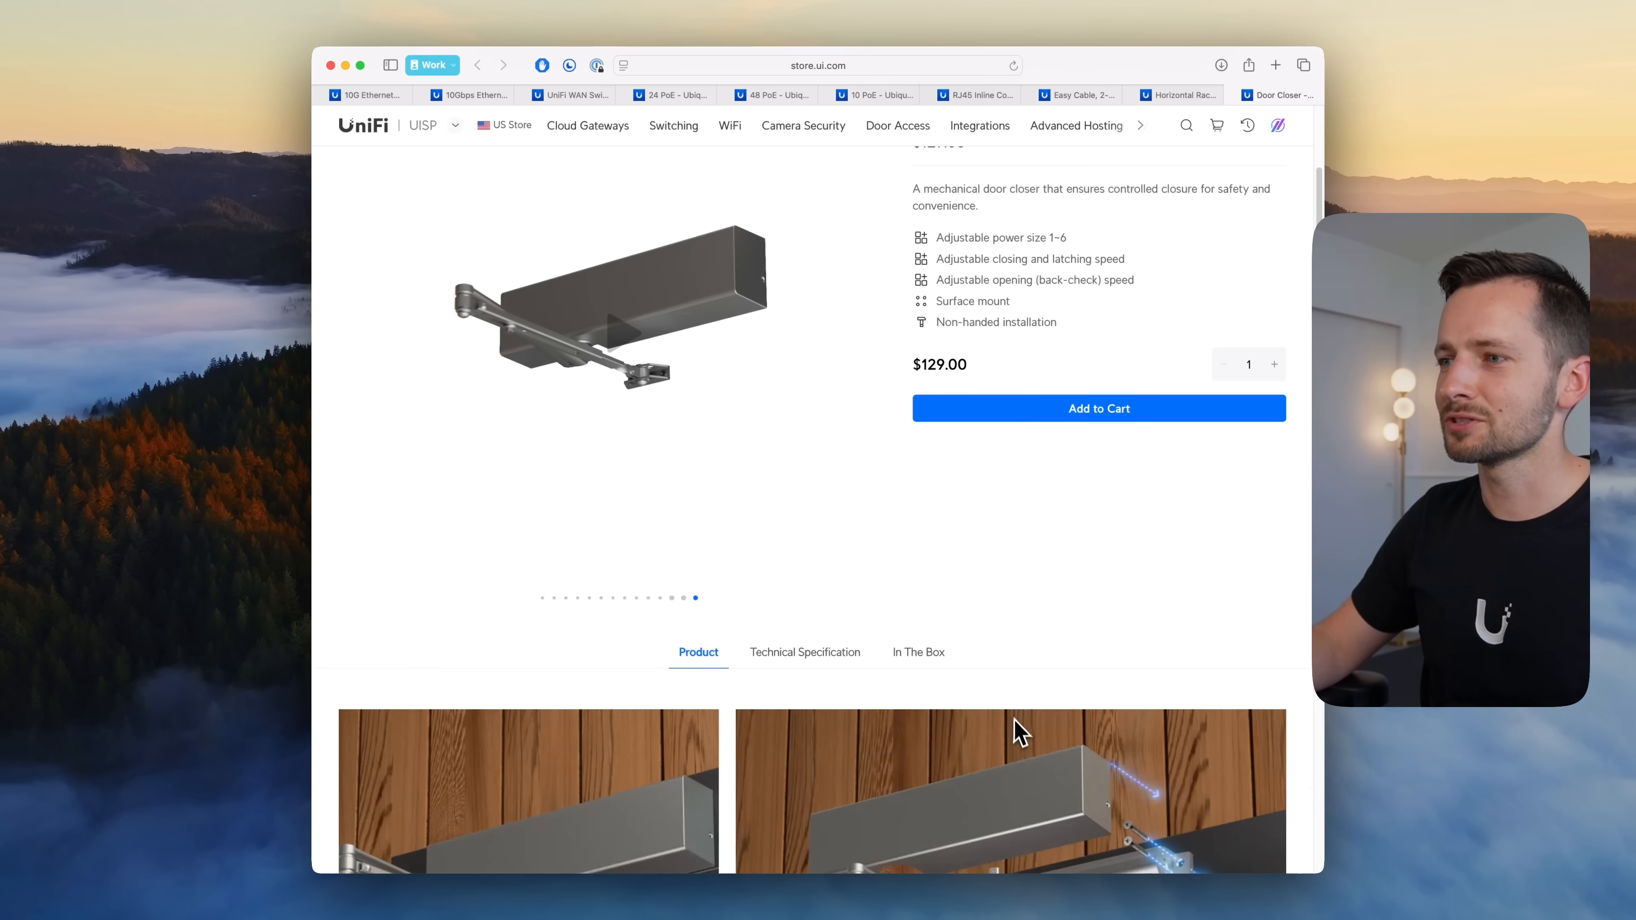
scroll("down", 3)
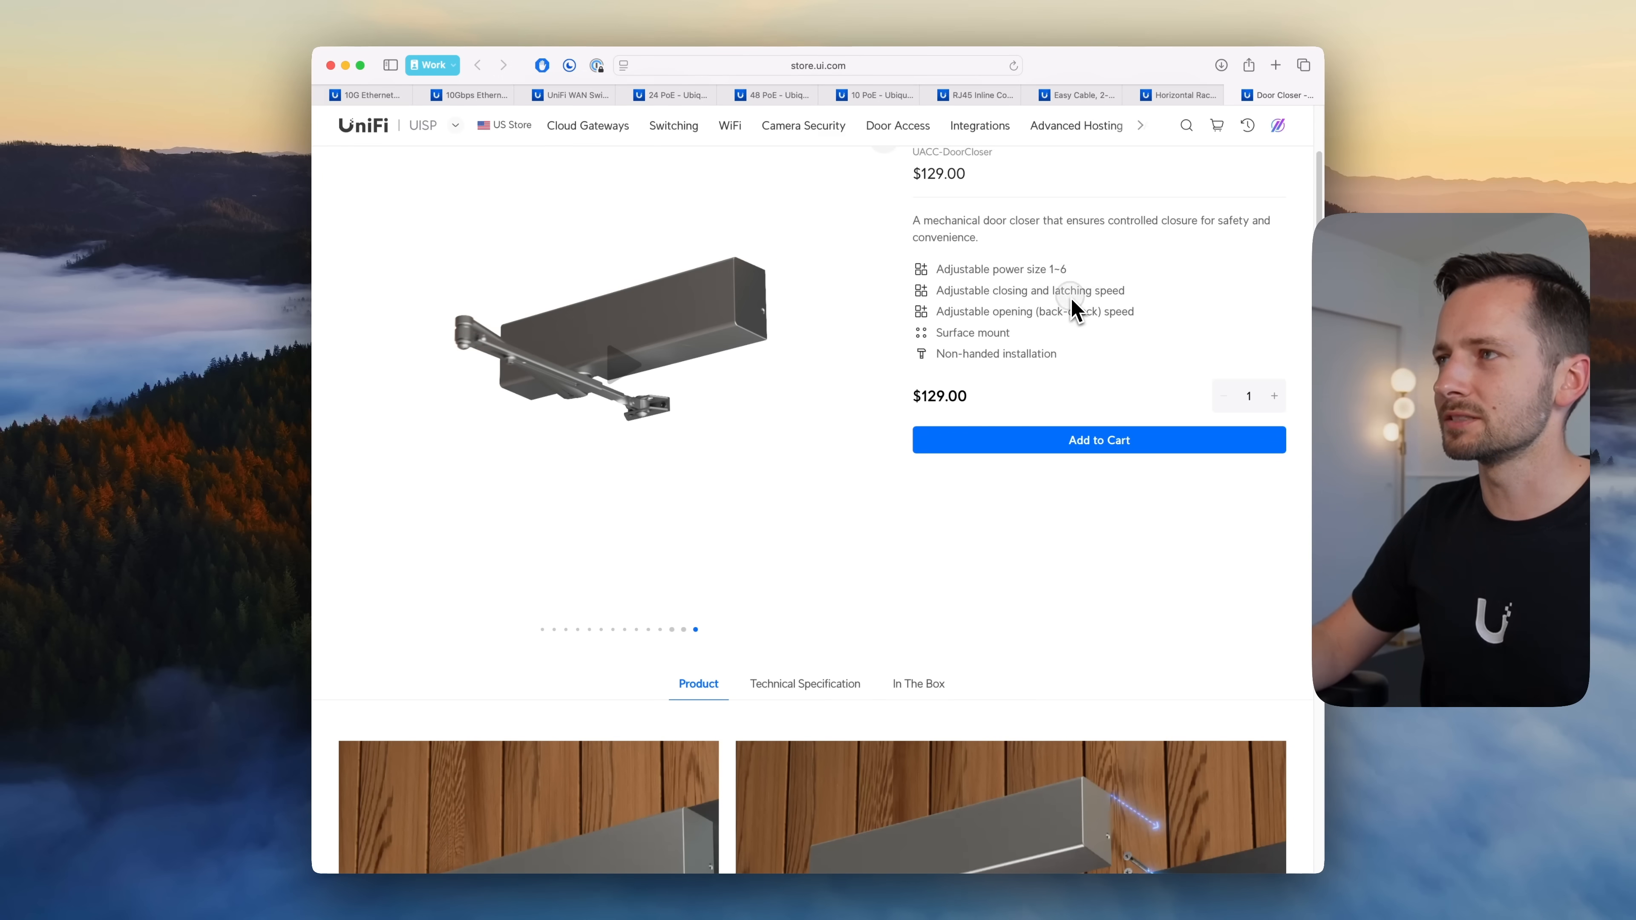
scroll("down", 3)
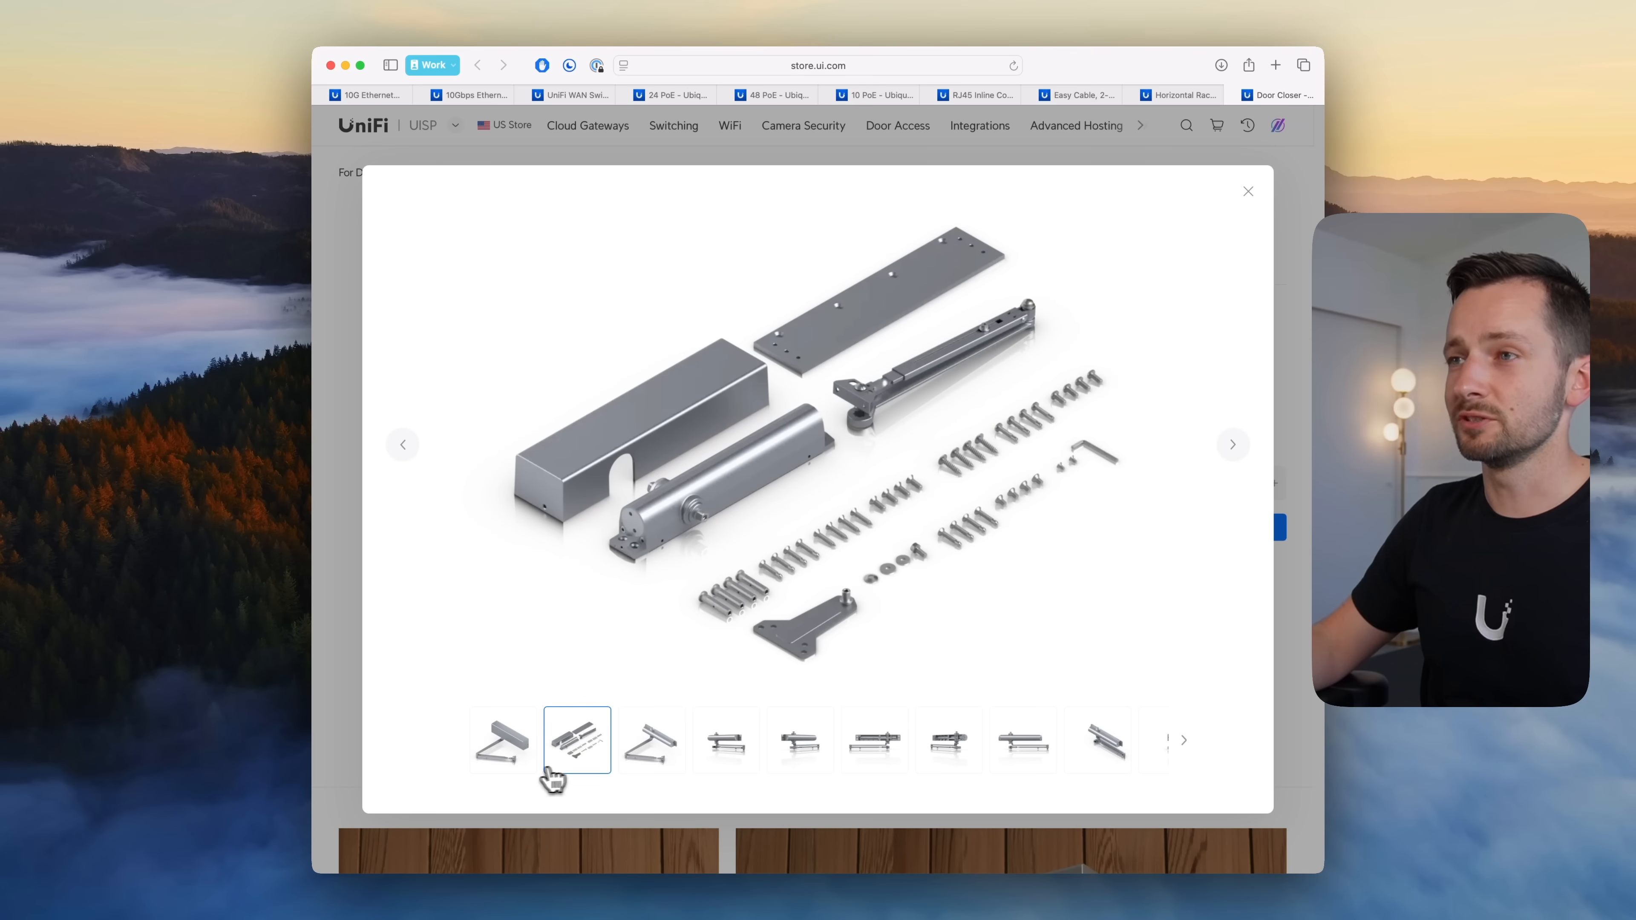
mouse_move(1238, 456)
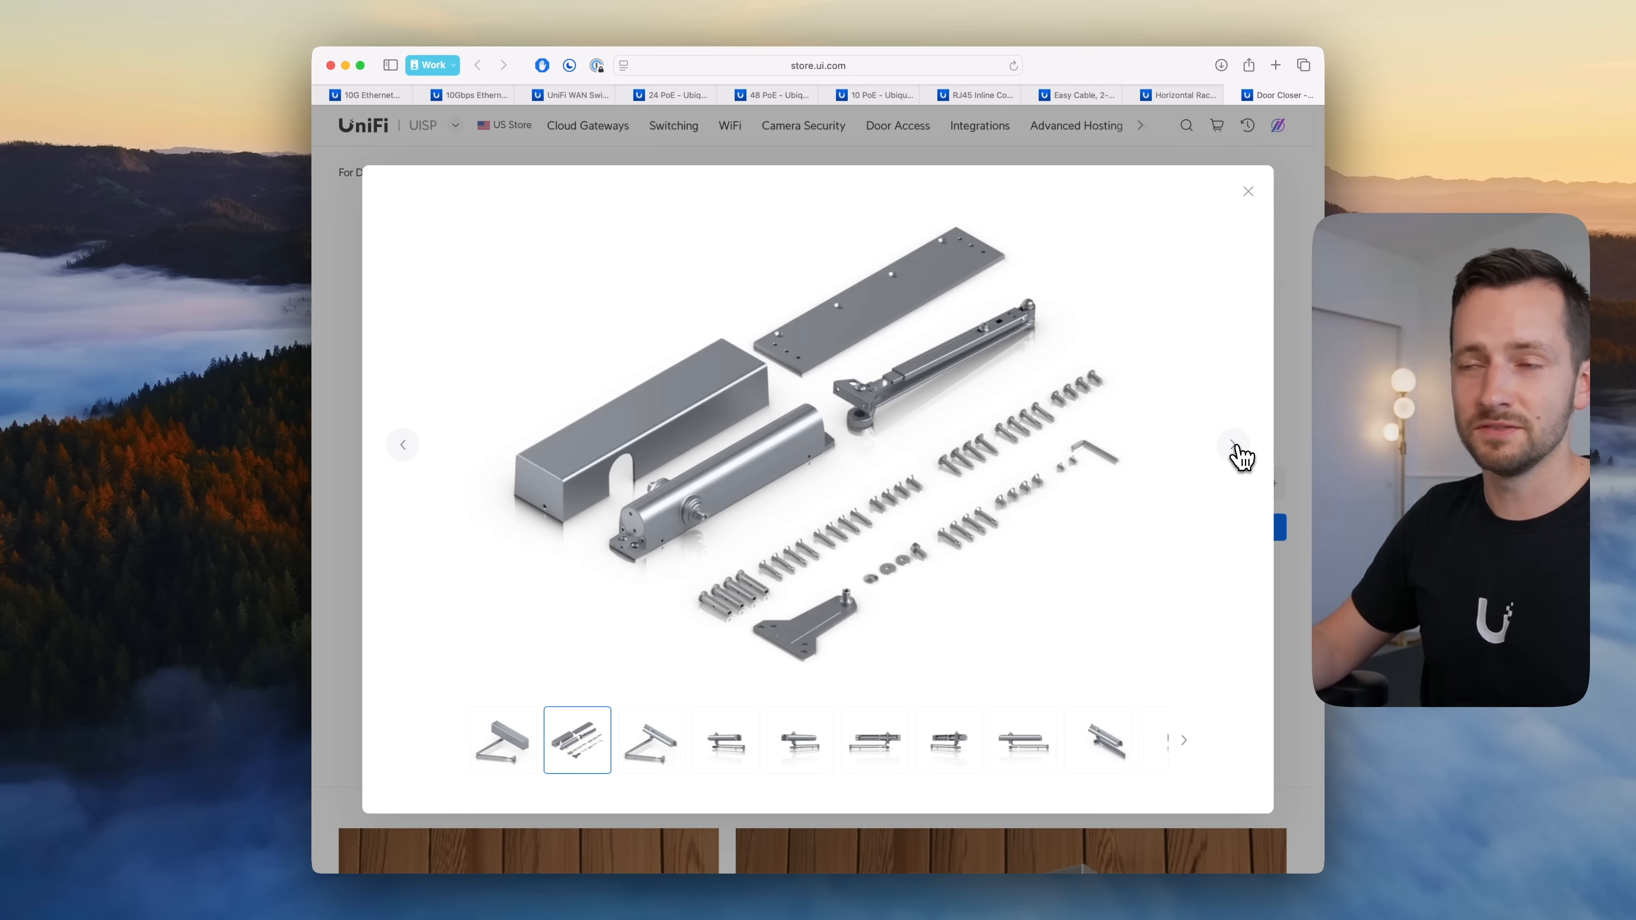
Step: Step through several enlarged Door Closer gallery images, including the exploded parts photo
left_click(1232, 443)
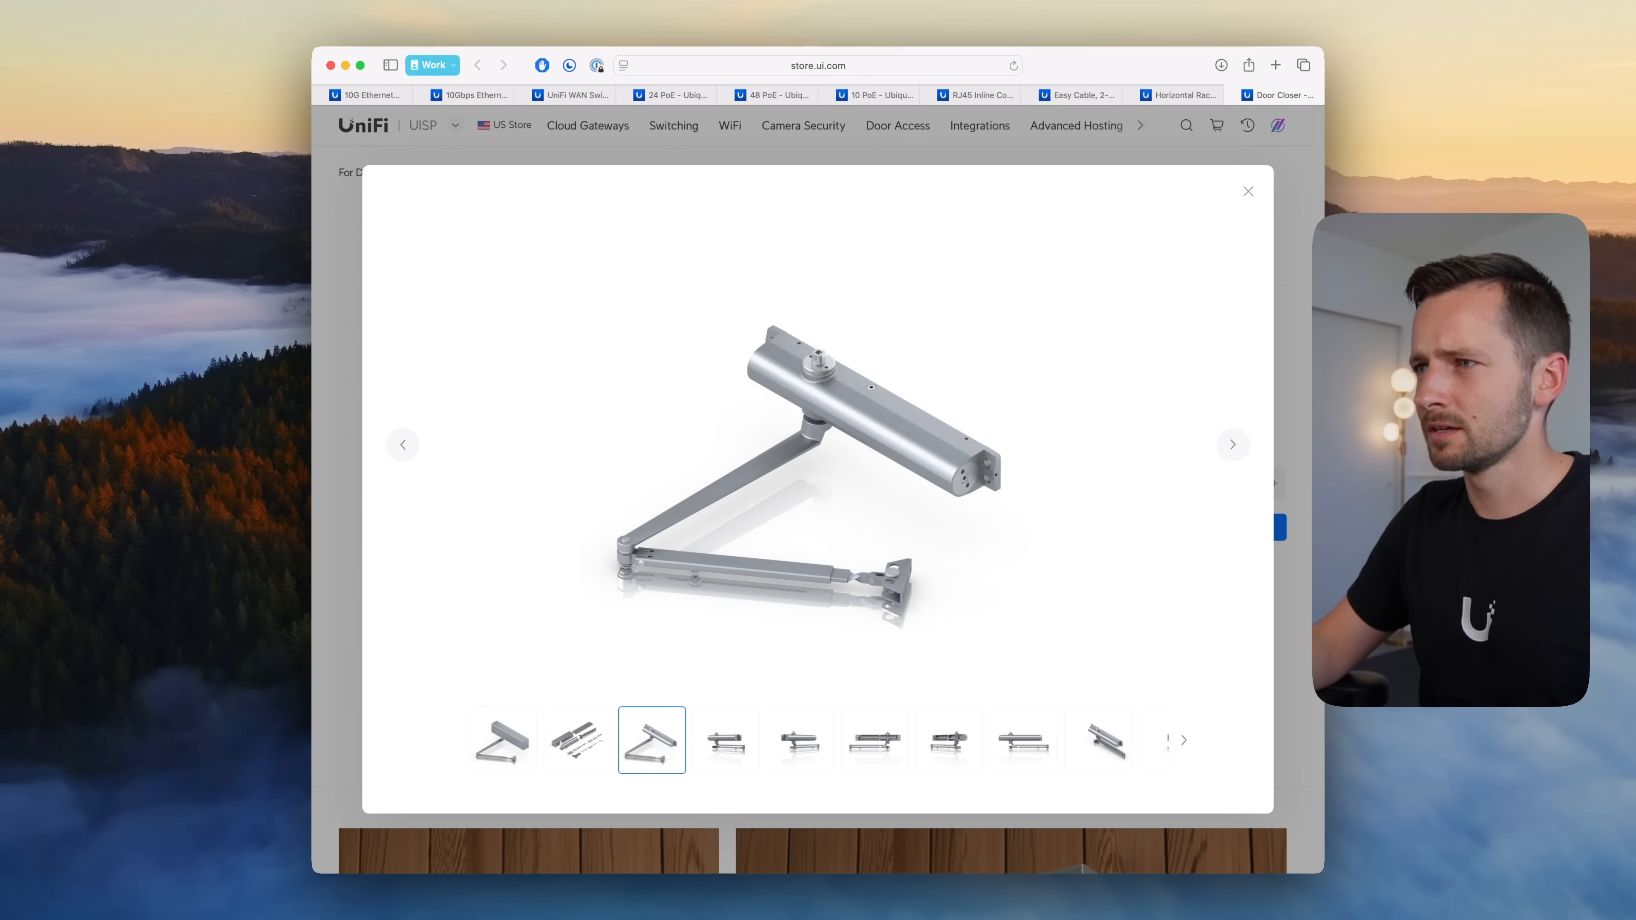
left_click(800, 741)
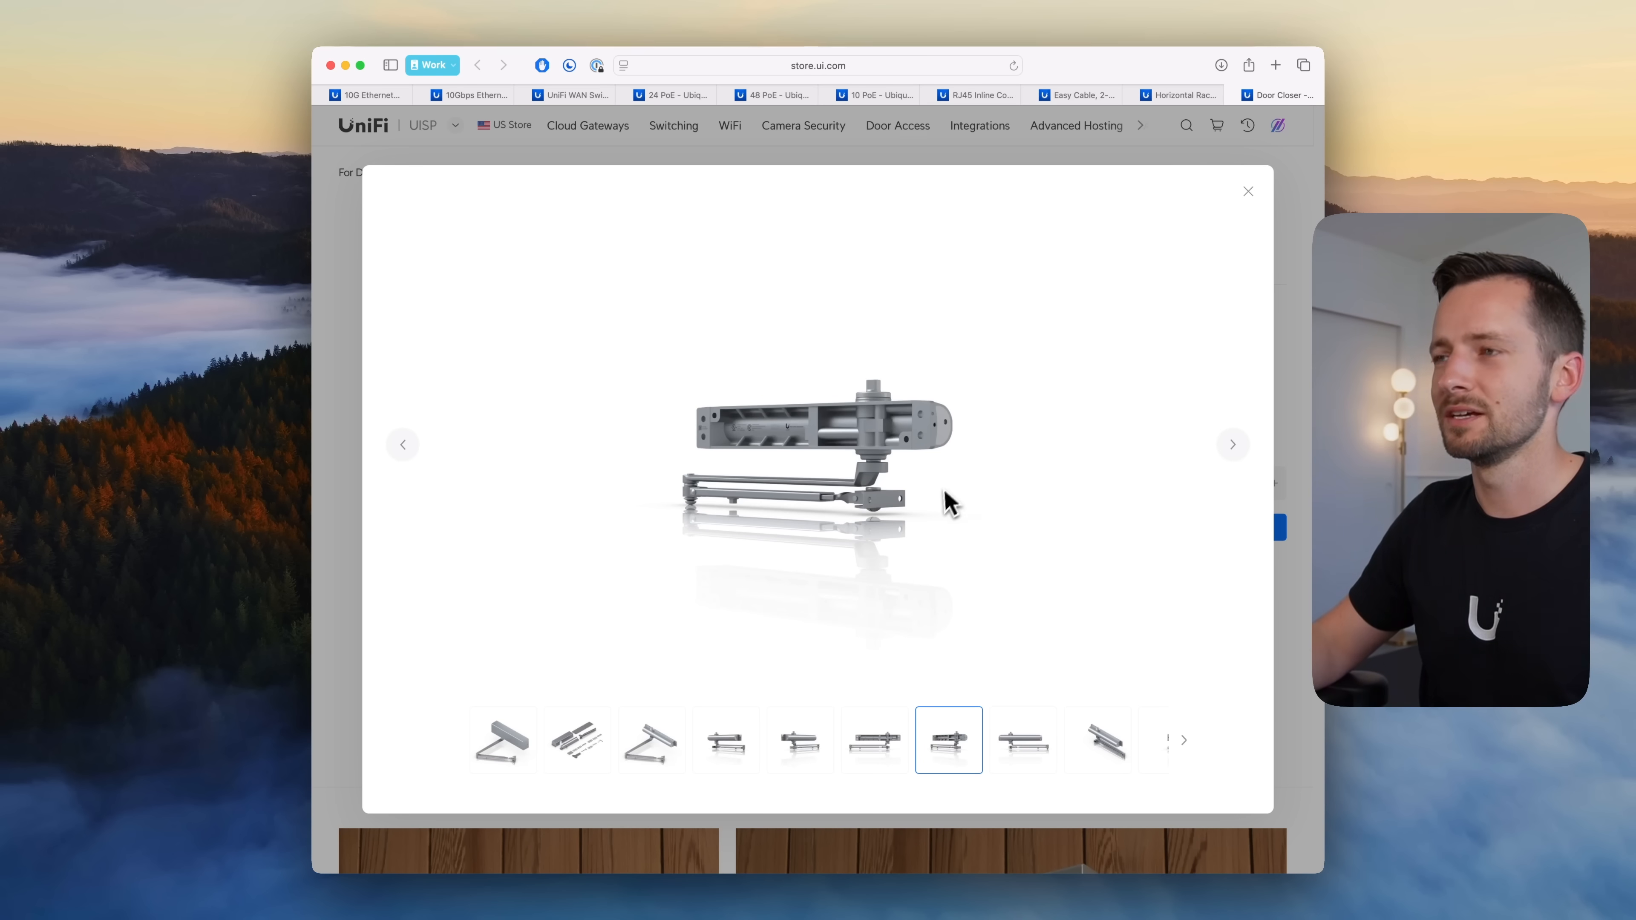
left_click(1233, 443)
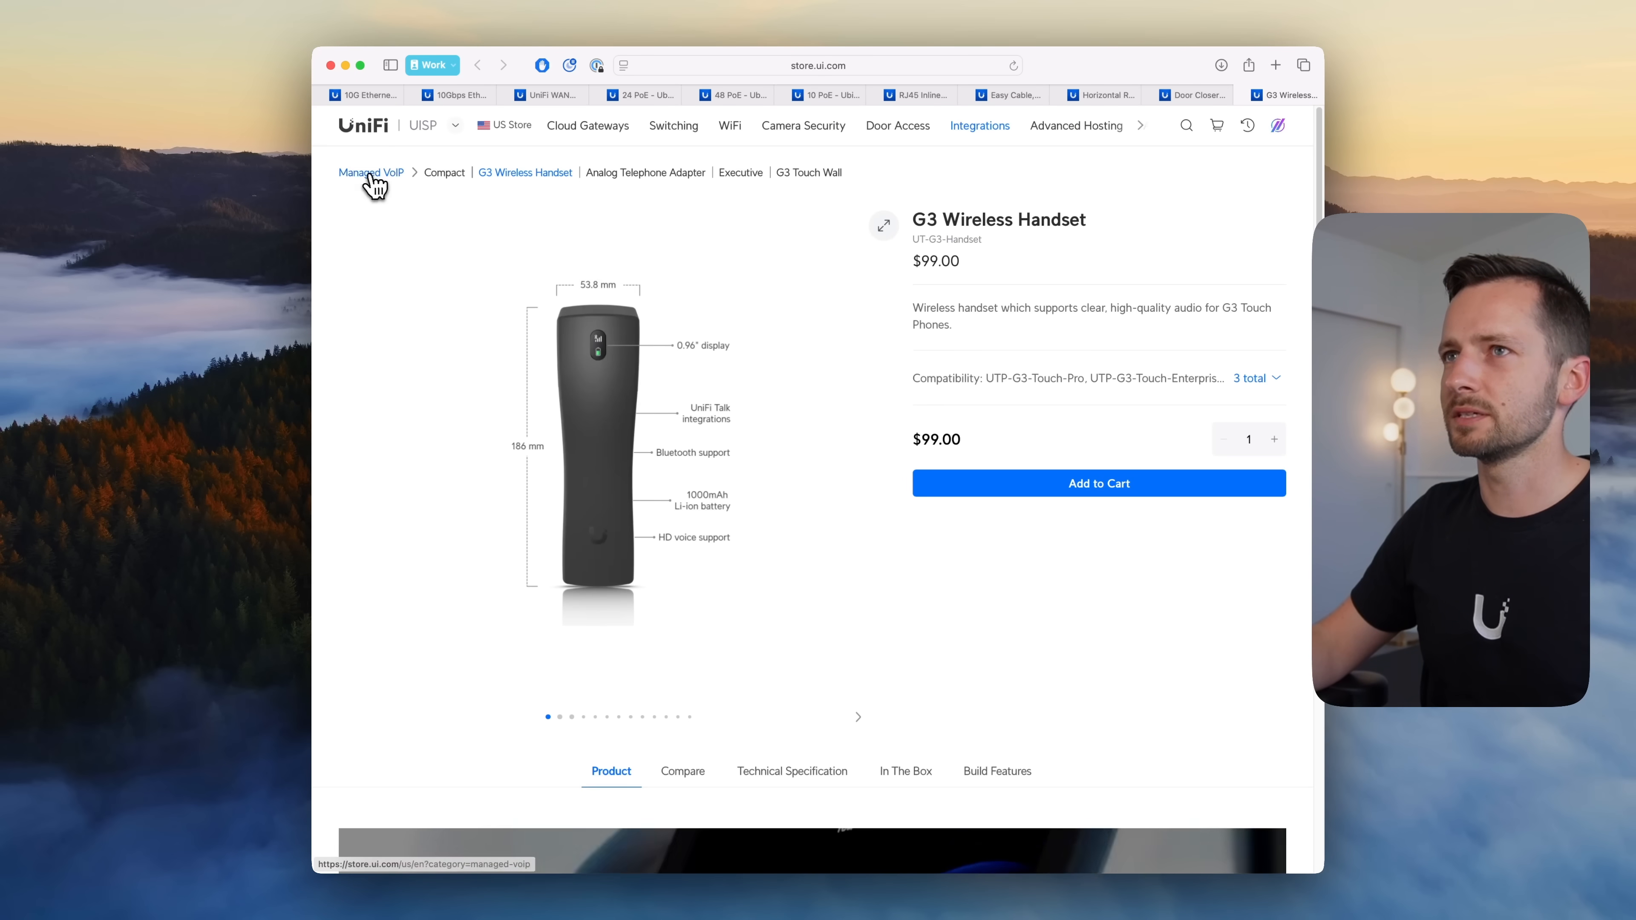
Step: From the Managed VoIP lineup, open the $99 G3 Wireless Handset page and scroll its details
left_click(371, 172)
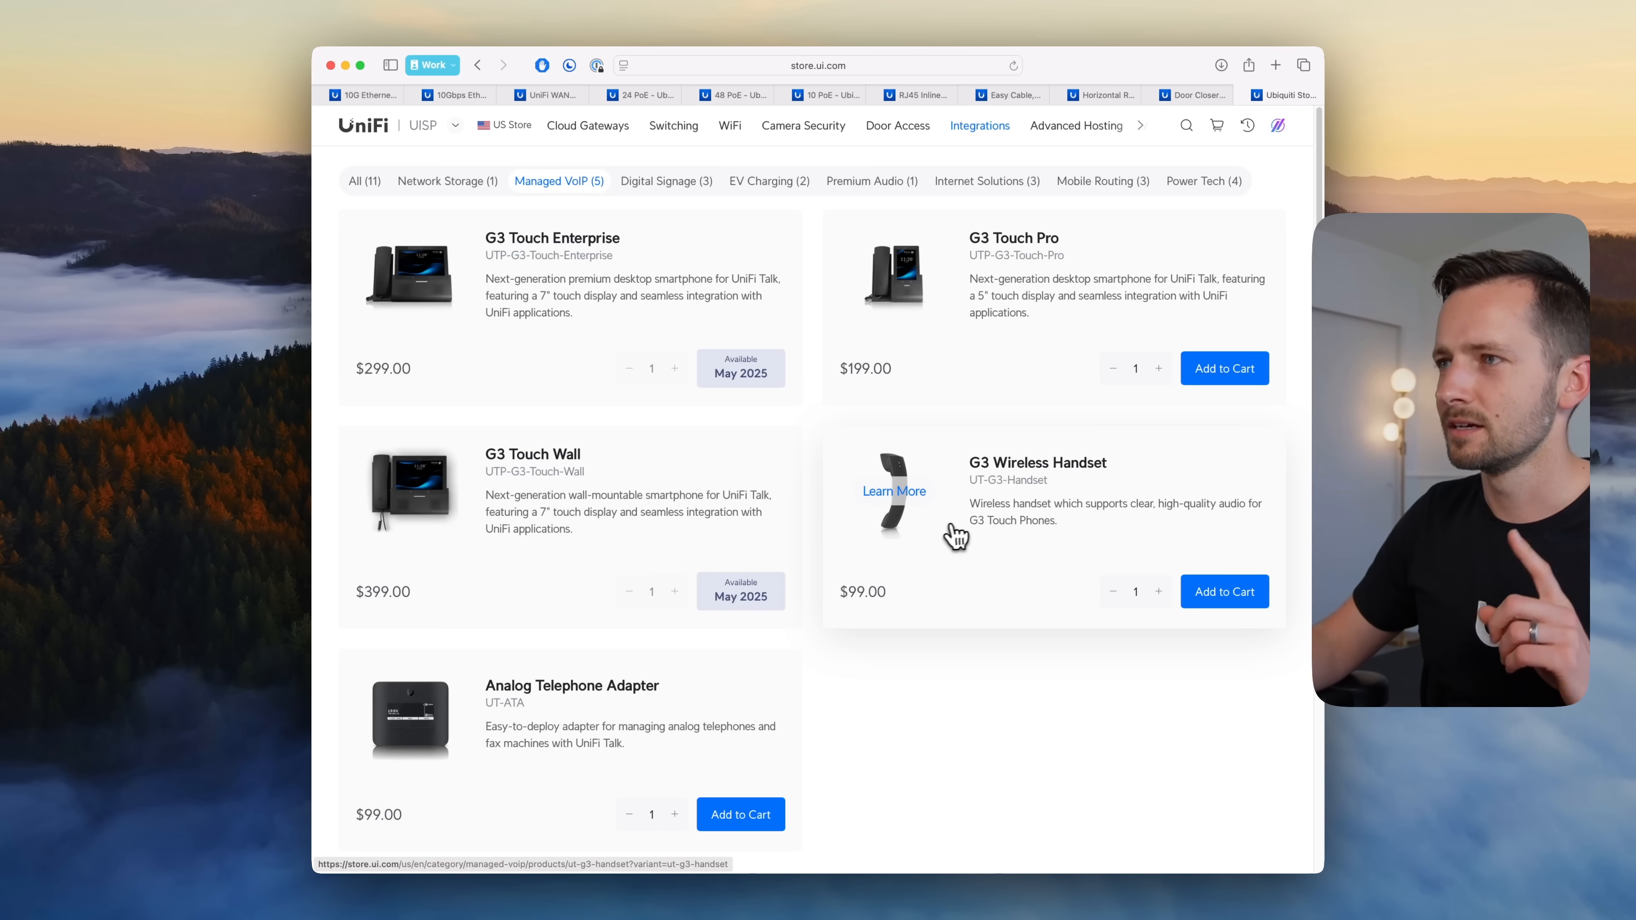
mouse_move(914, 560)
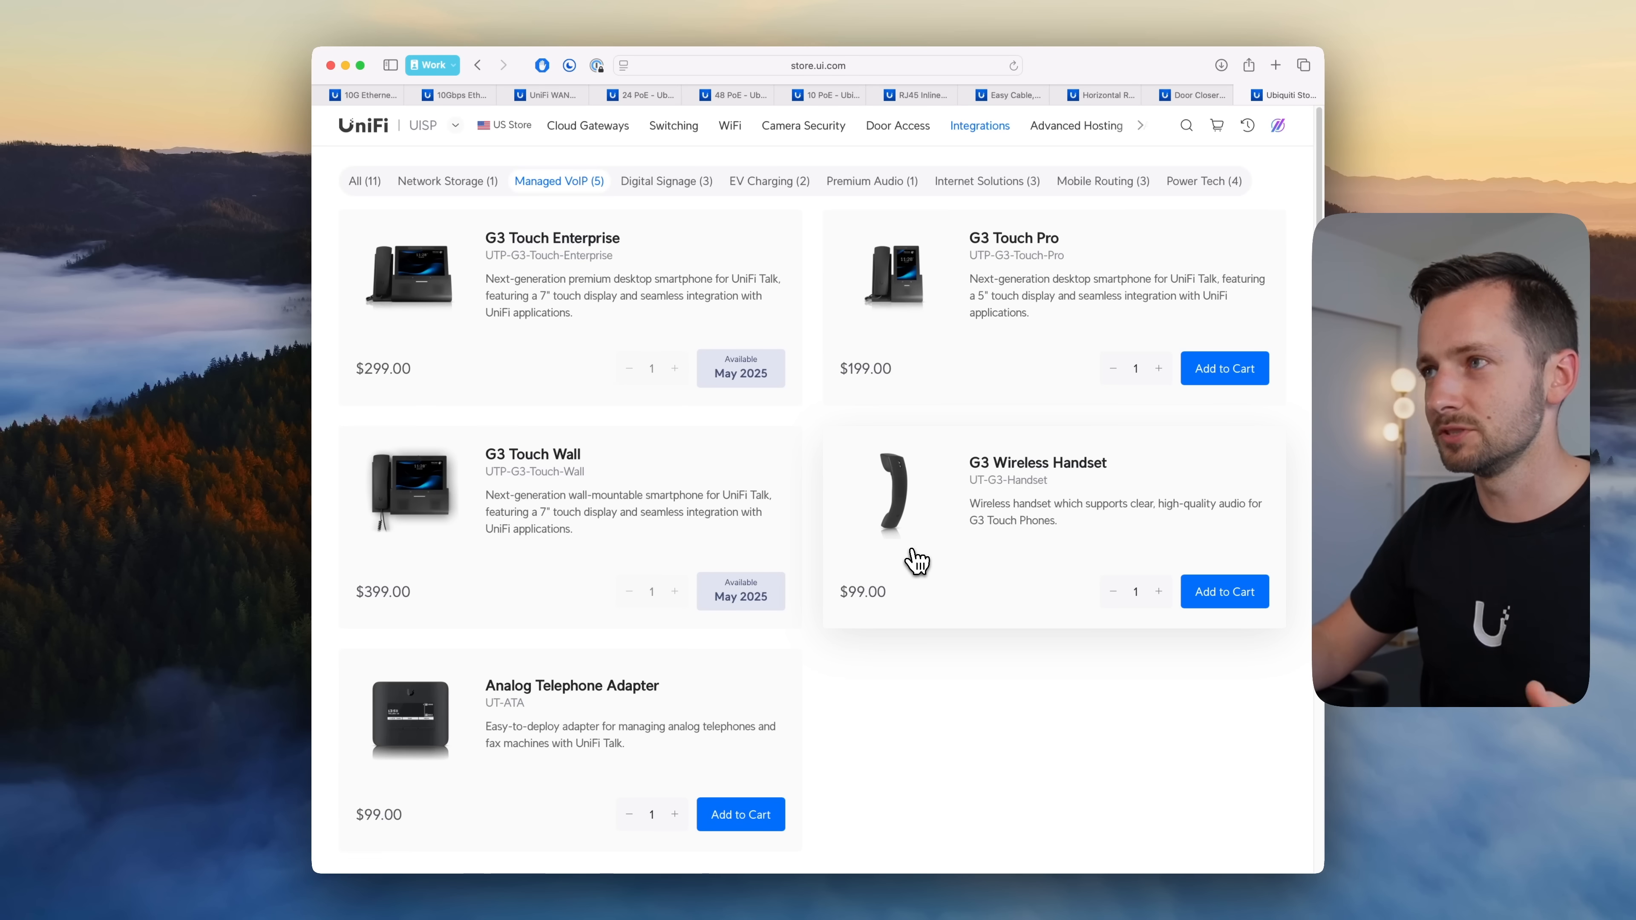
mouse_move(914, 529)
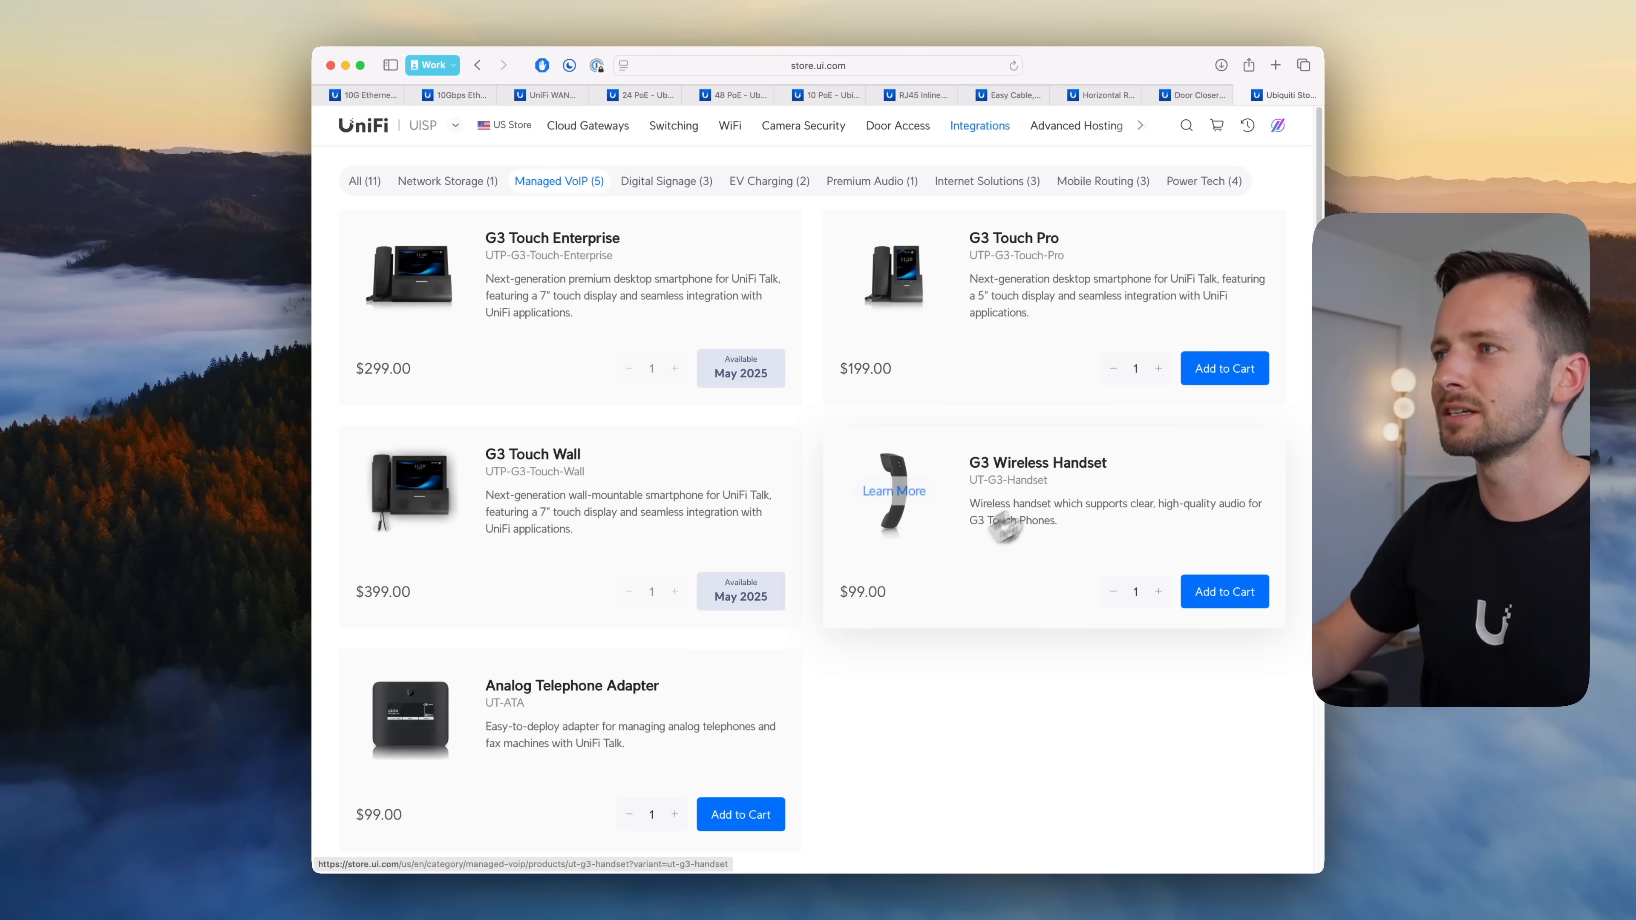
left_click(893, 491)
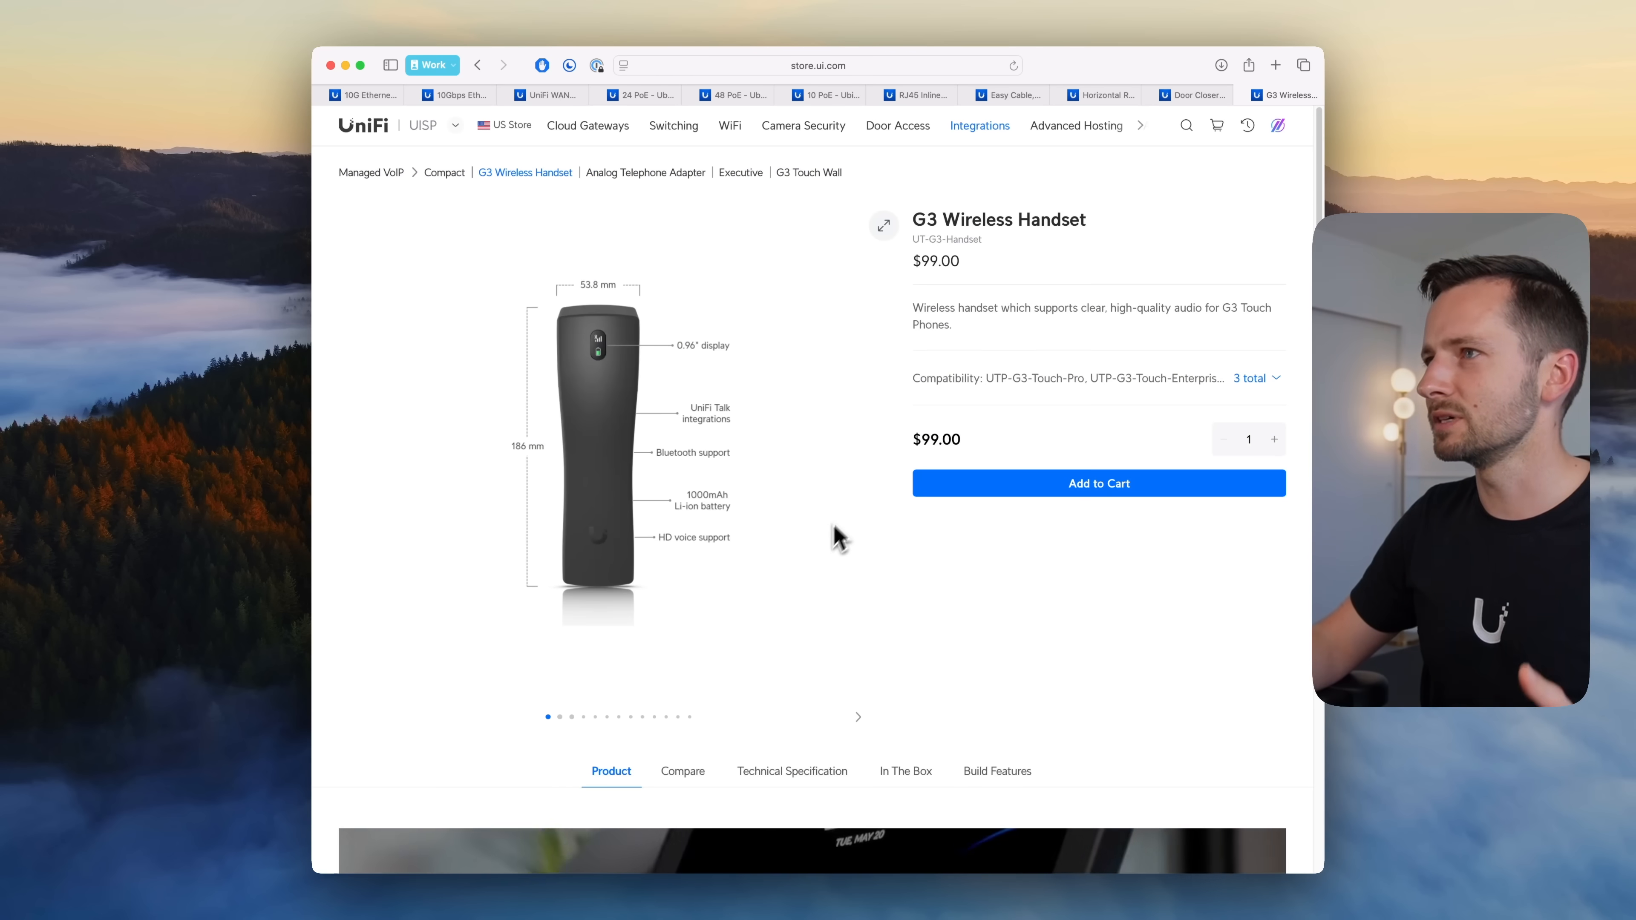
scroll("down", 3)
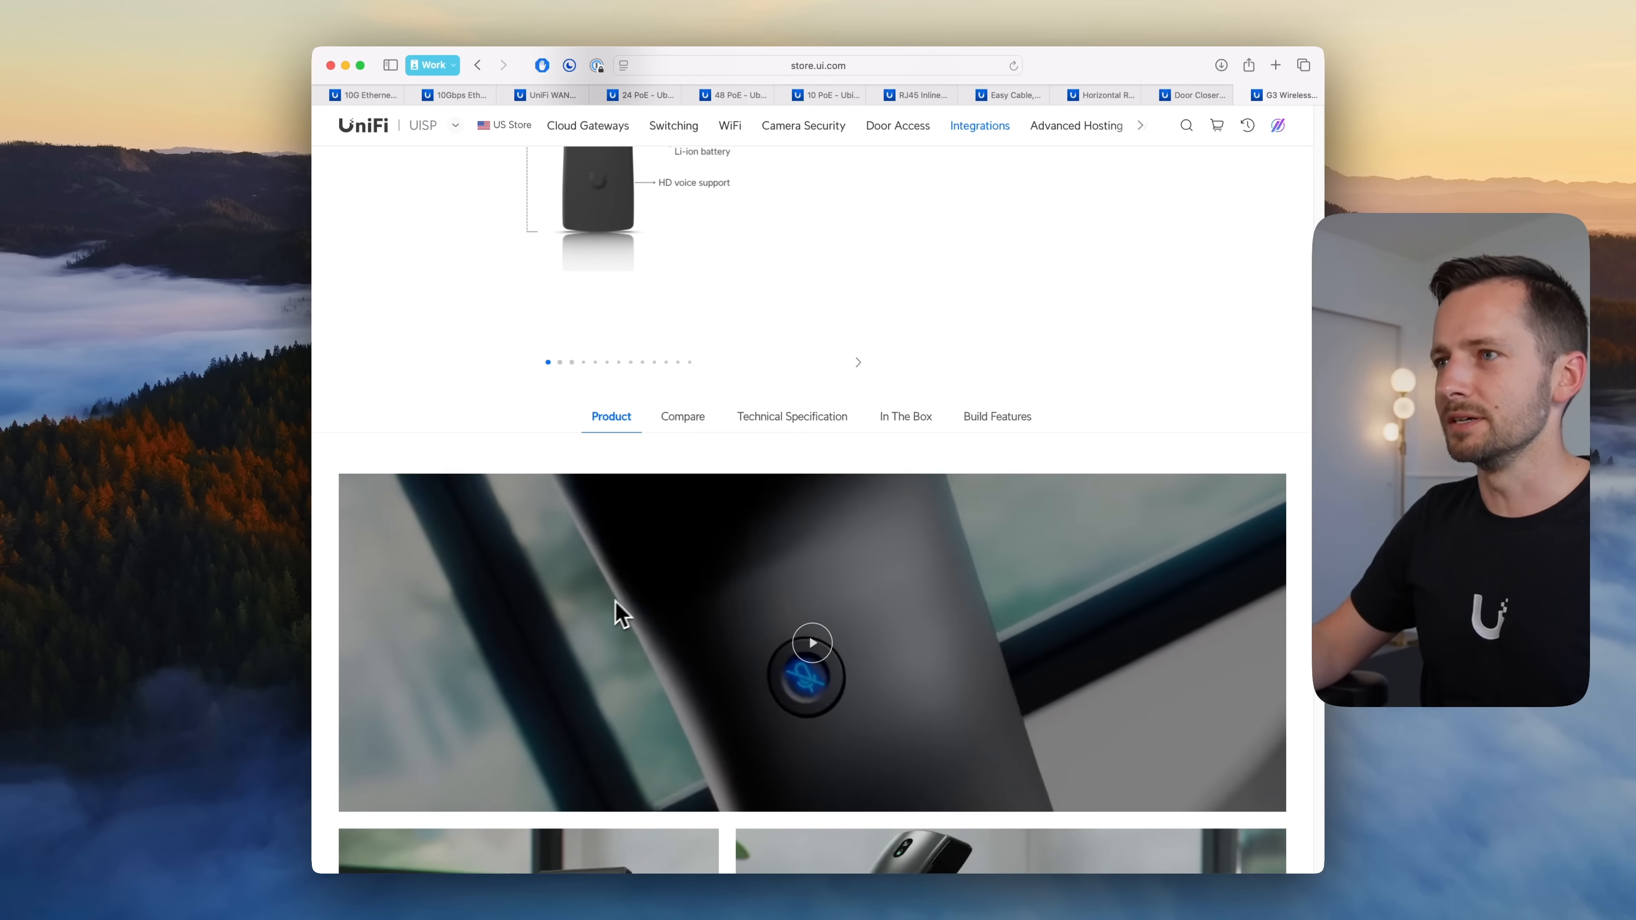
scroll("down", 3)
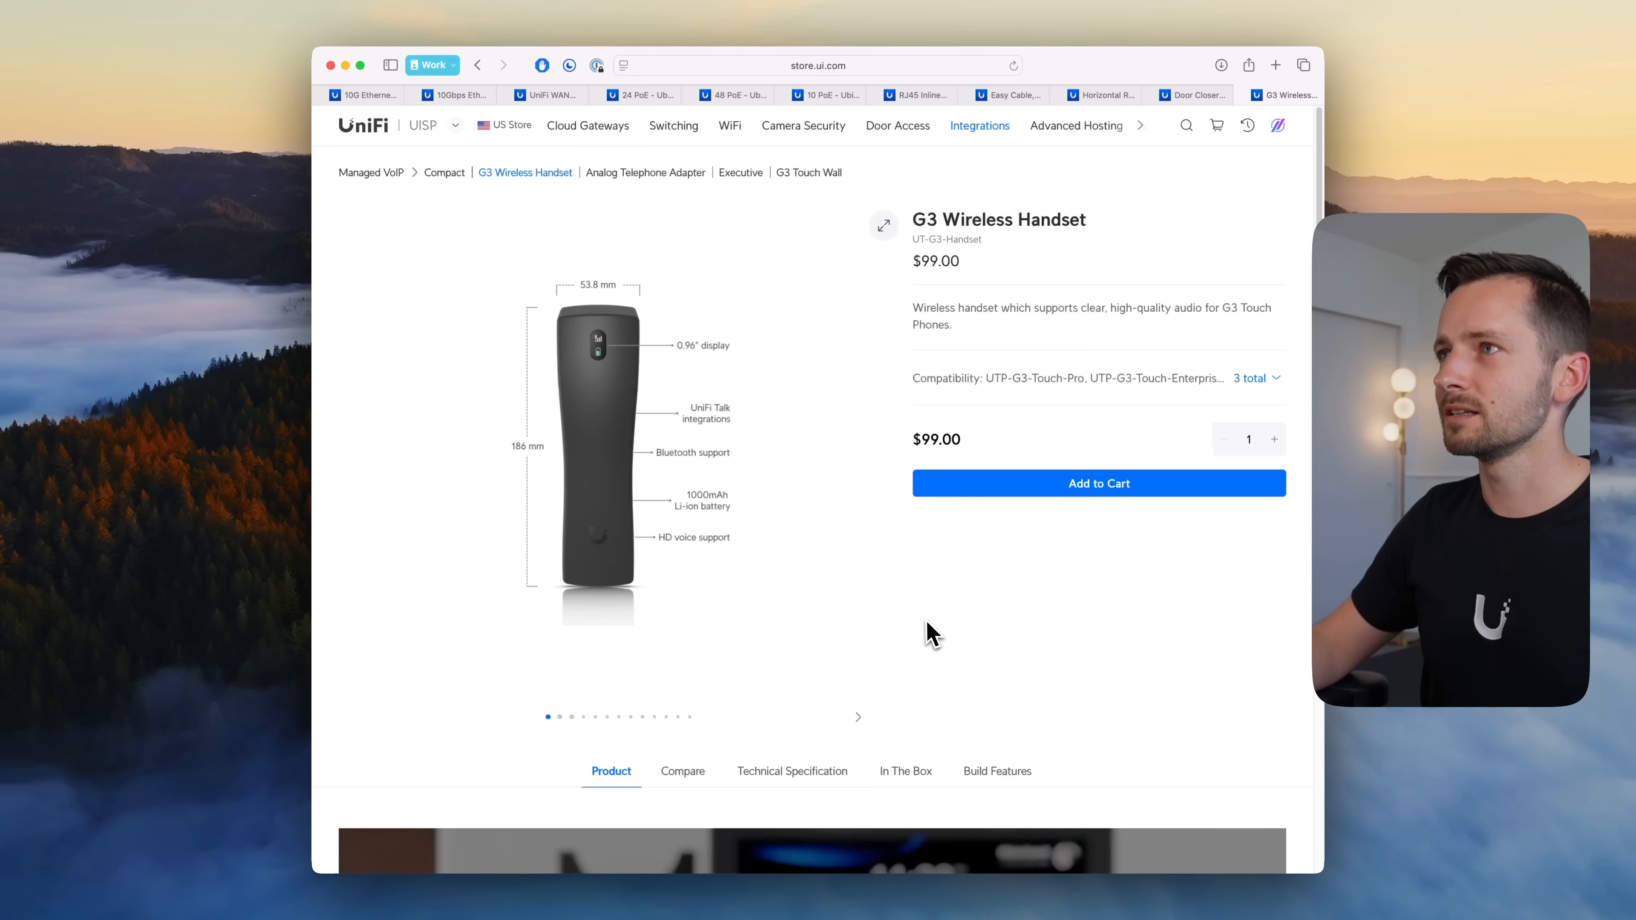
mouse_move(991, 409)
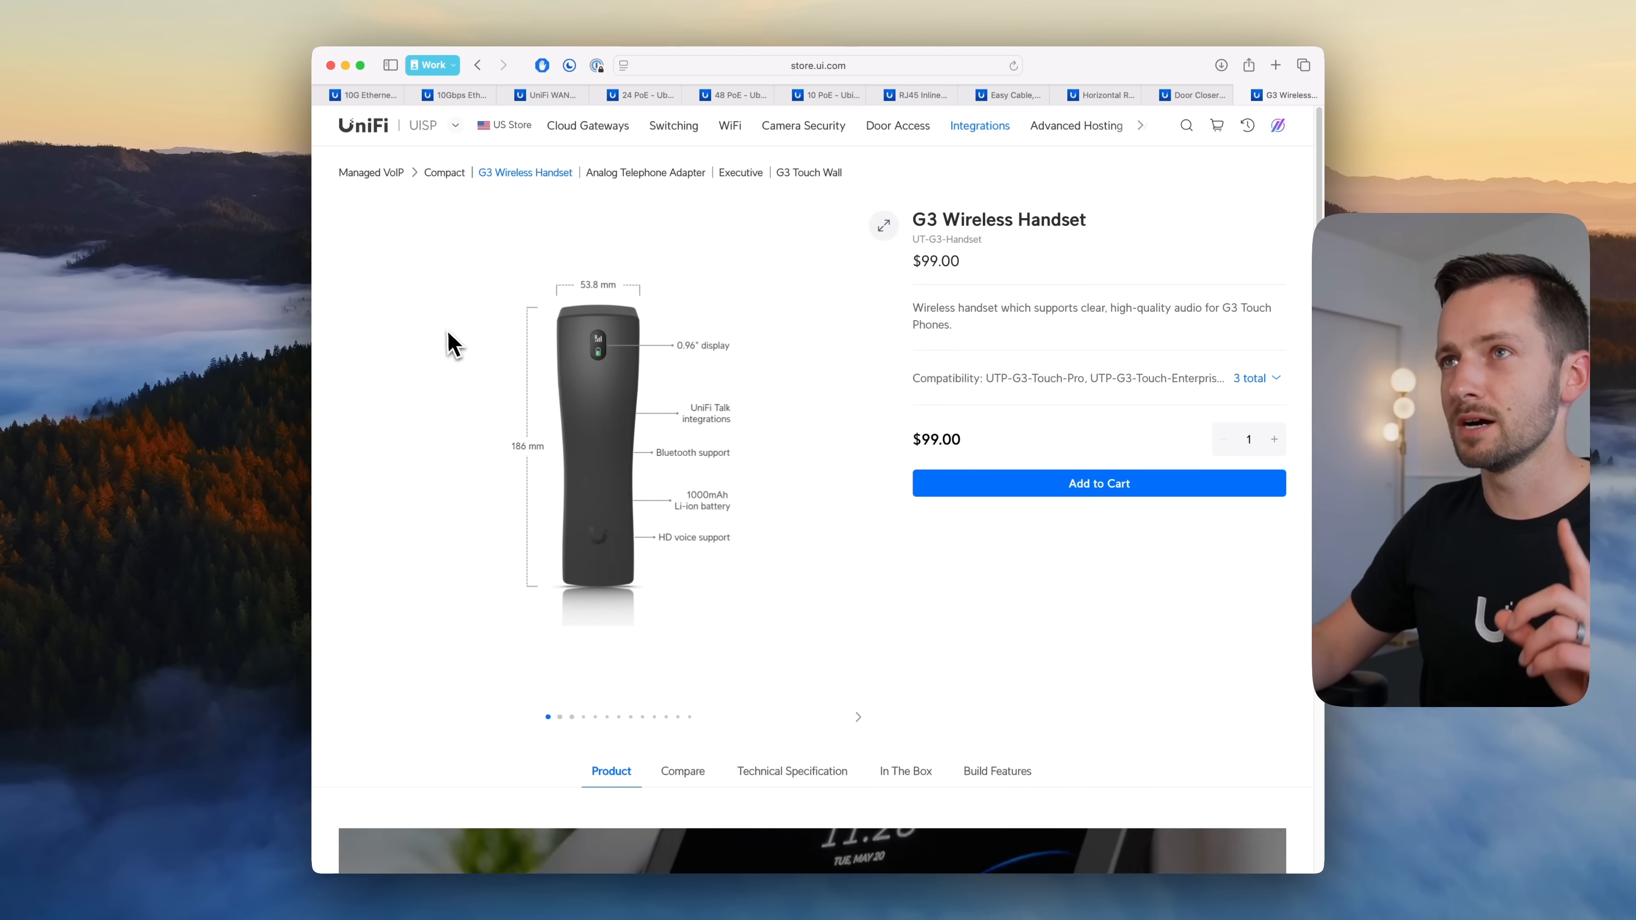
mouse_move(433, 261)
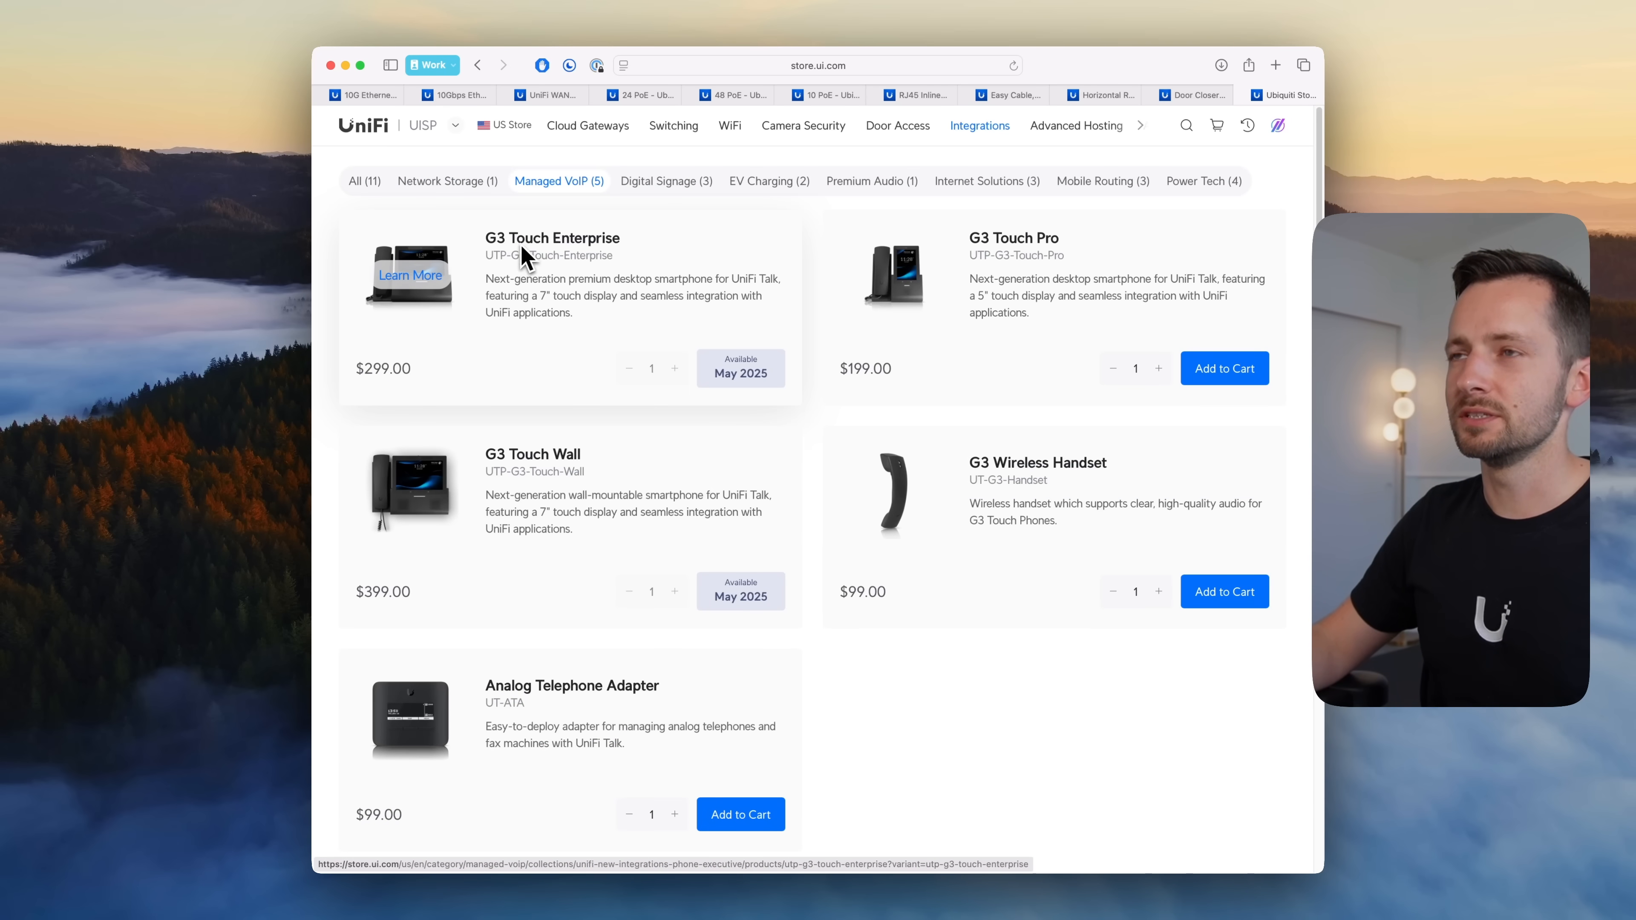
mouse_move(679, 434)
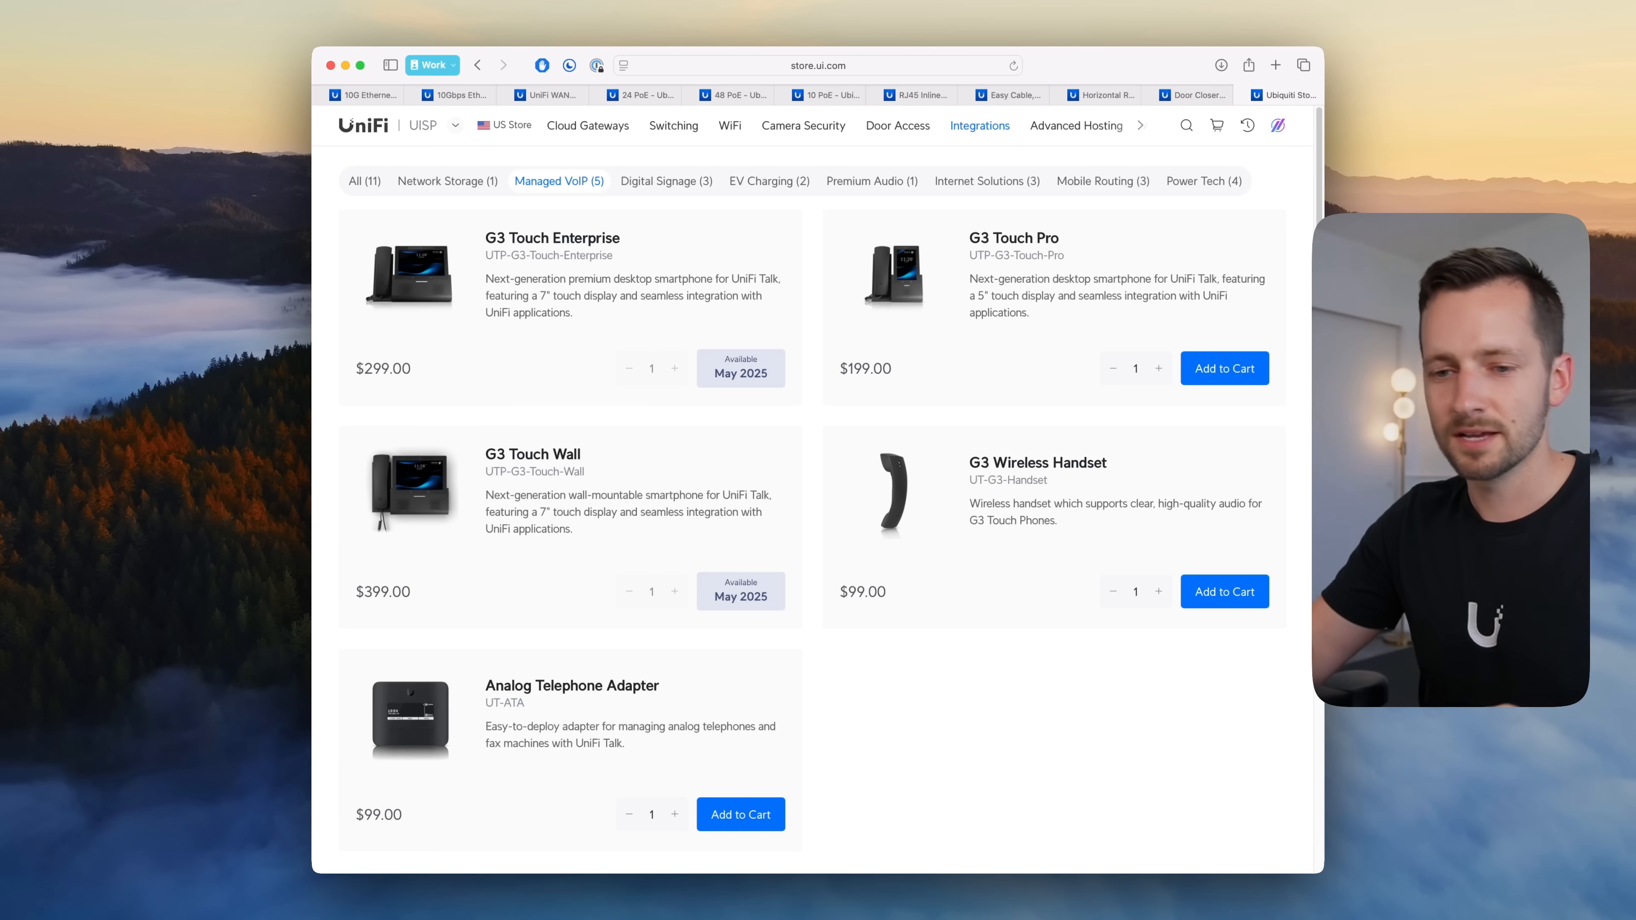
mouse_move(409, 275)
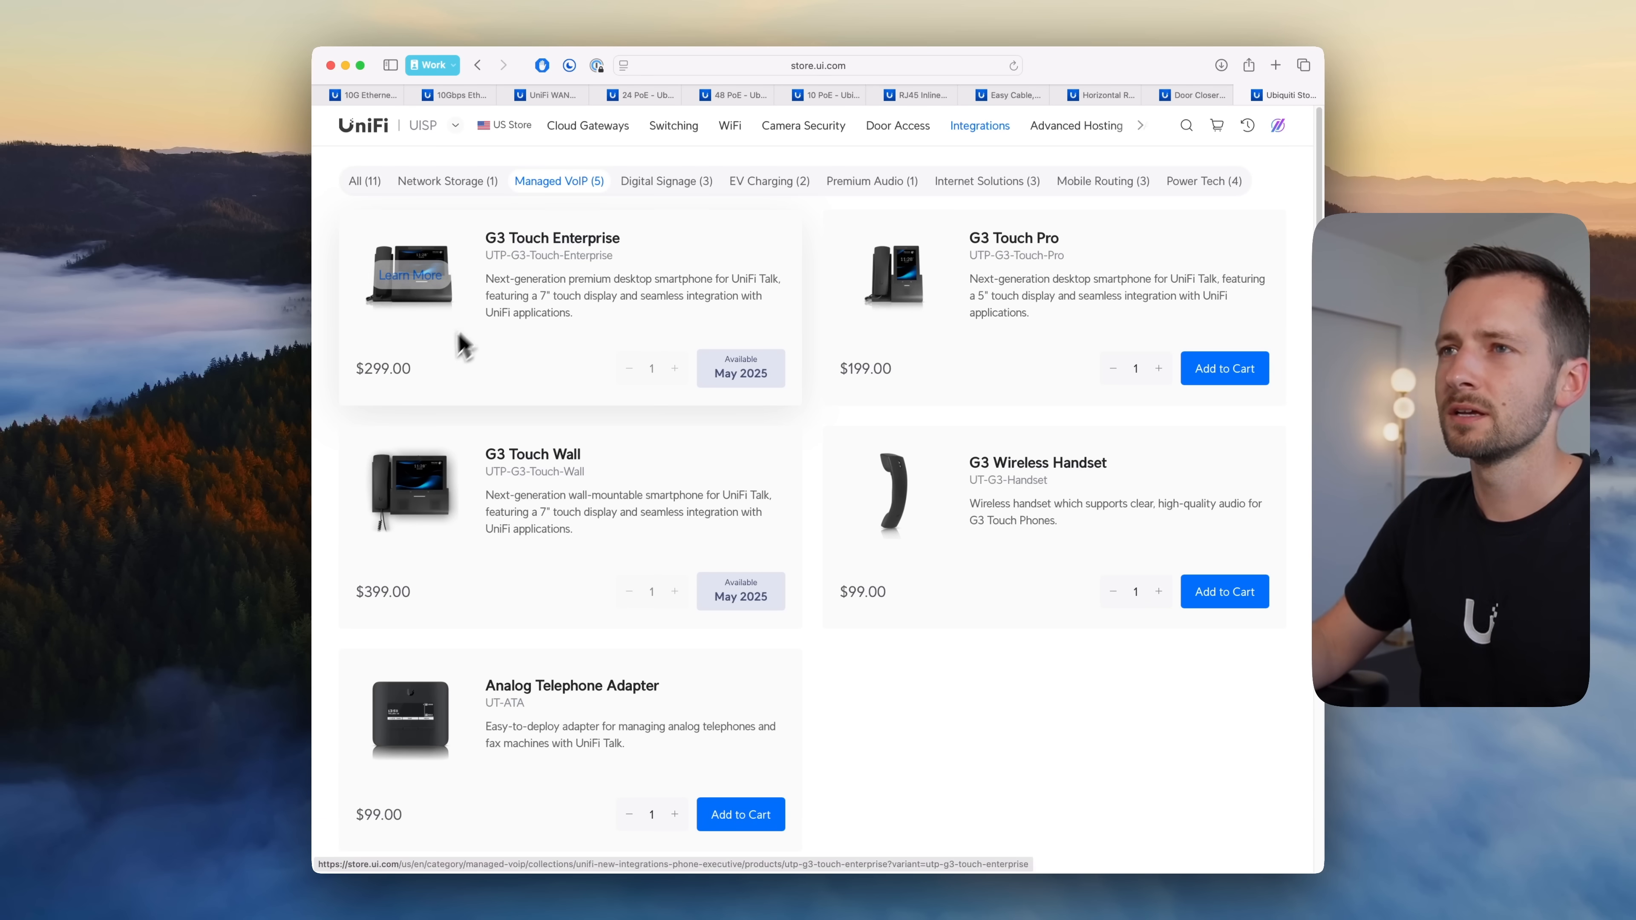
mouse_move(572, 362)
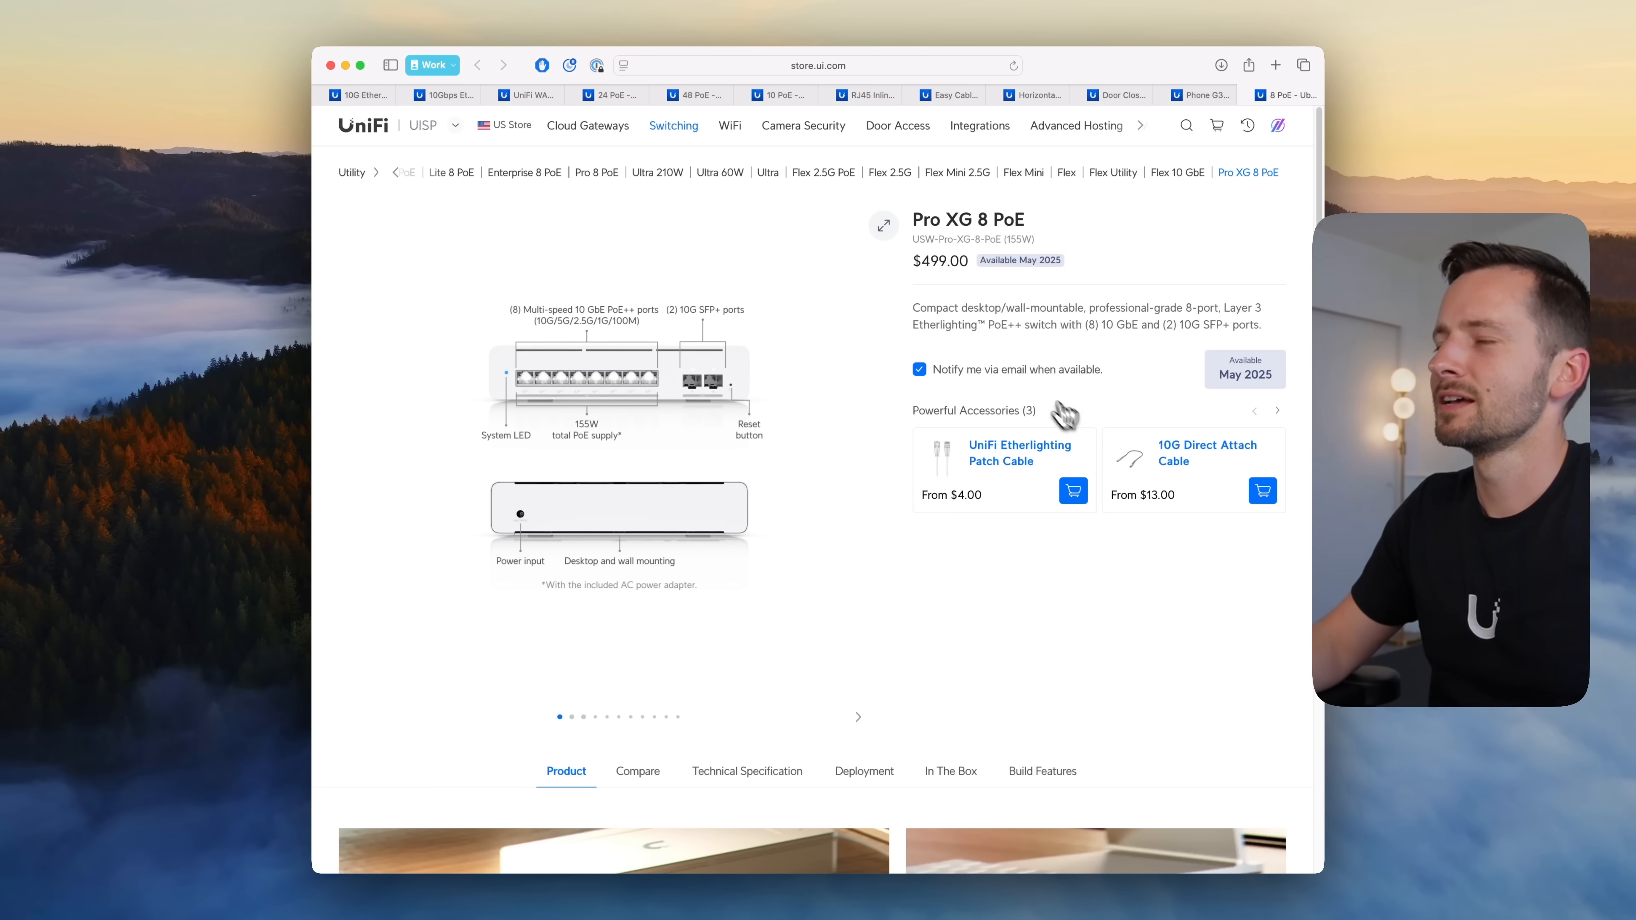
mouse_move(1000, 322)
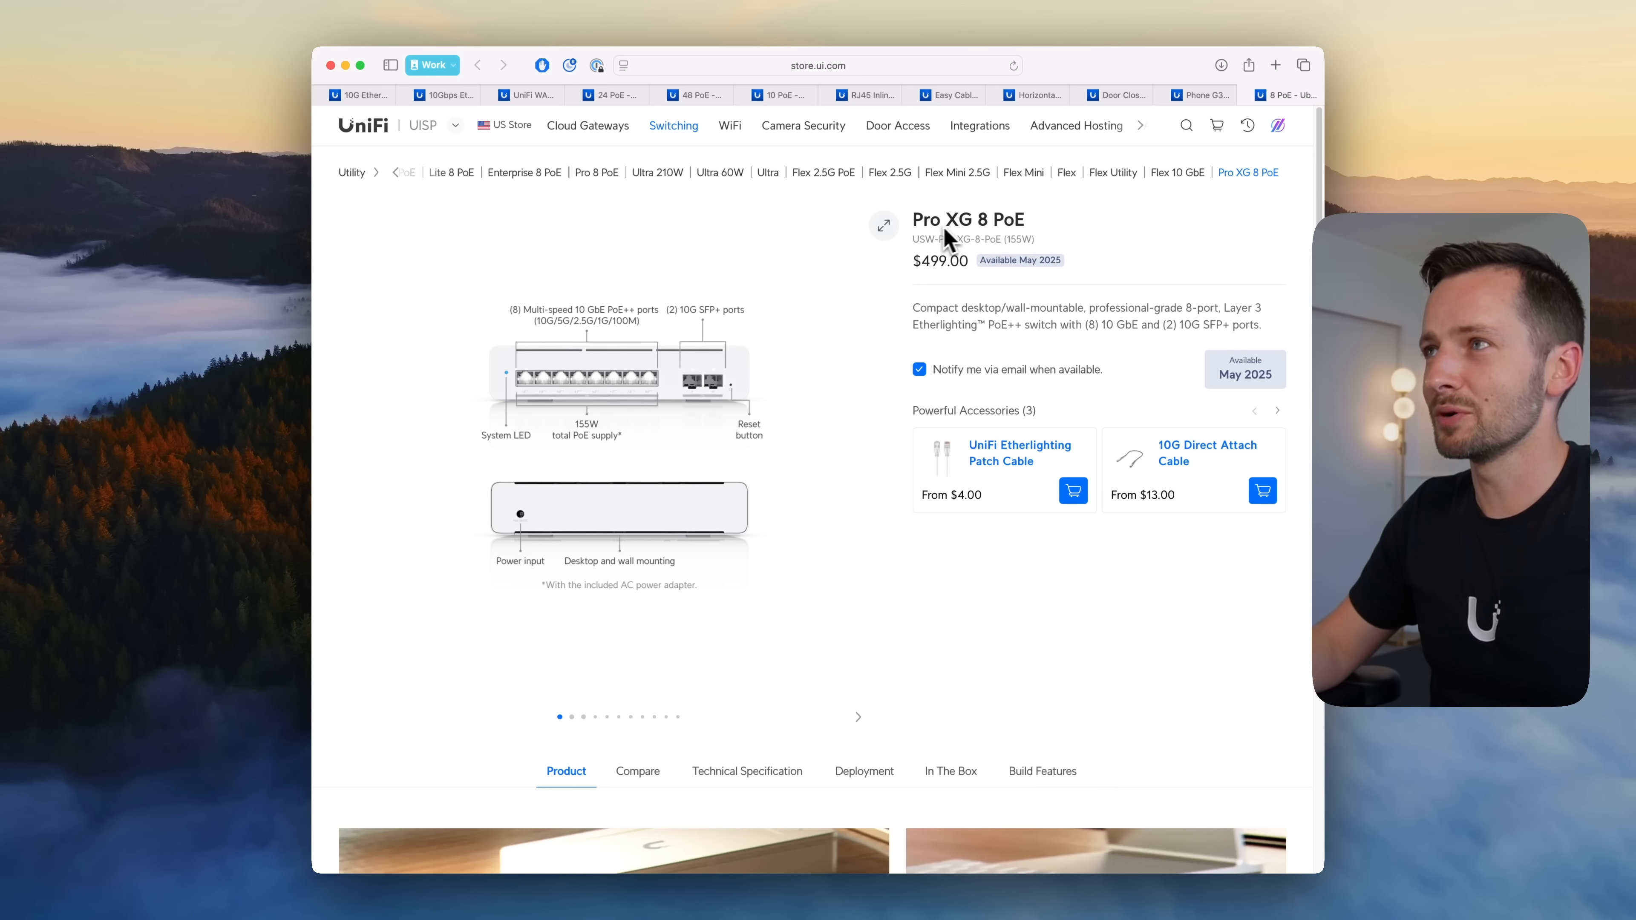
mouse_move(657, 386)
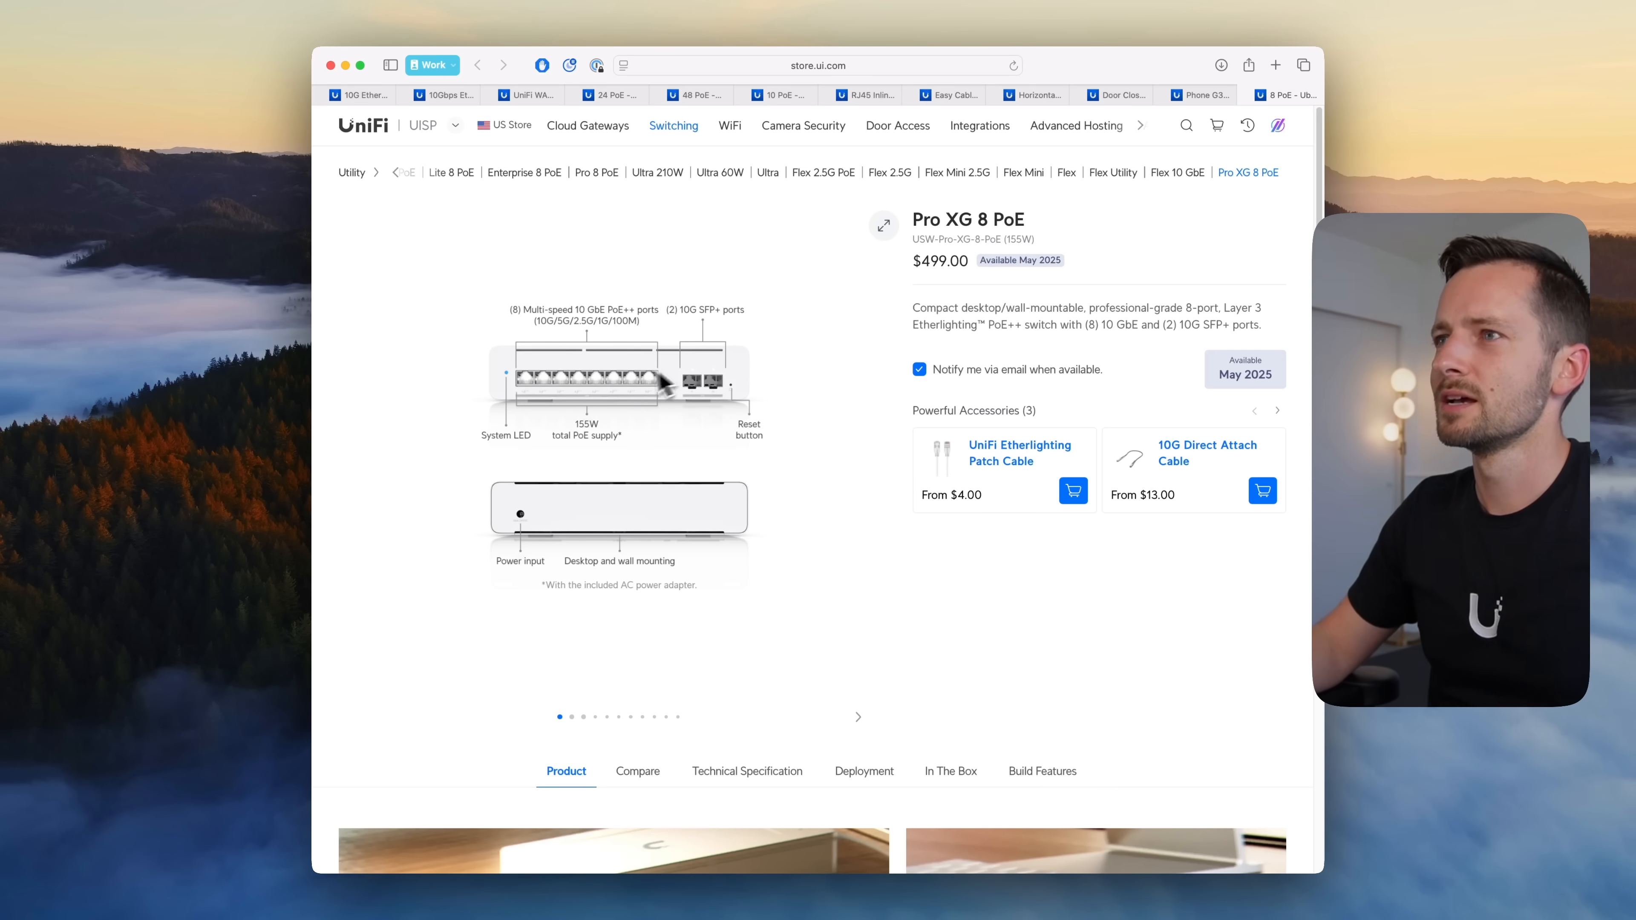
mouse_move(640, 431)
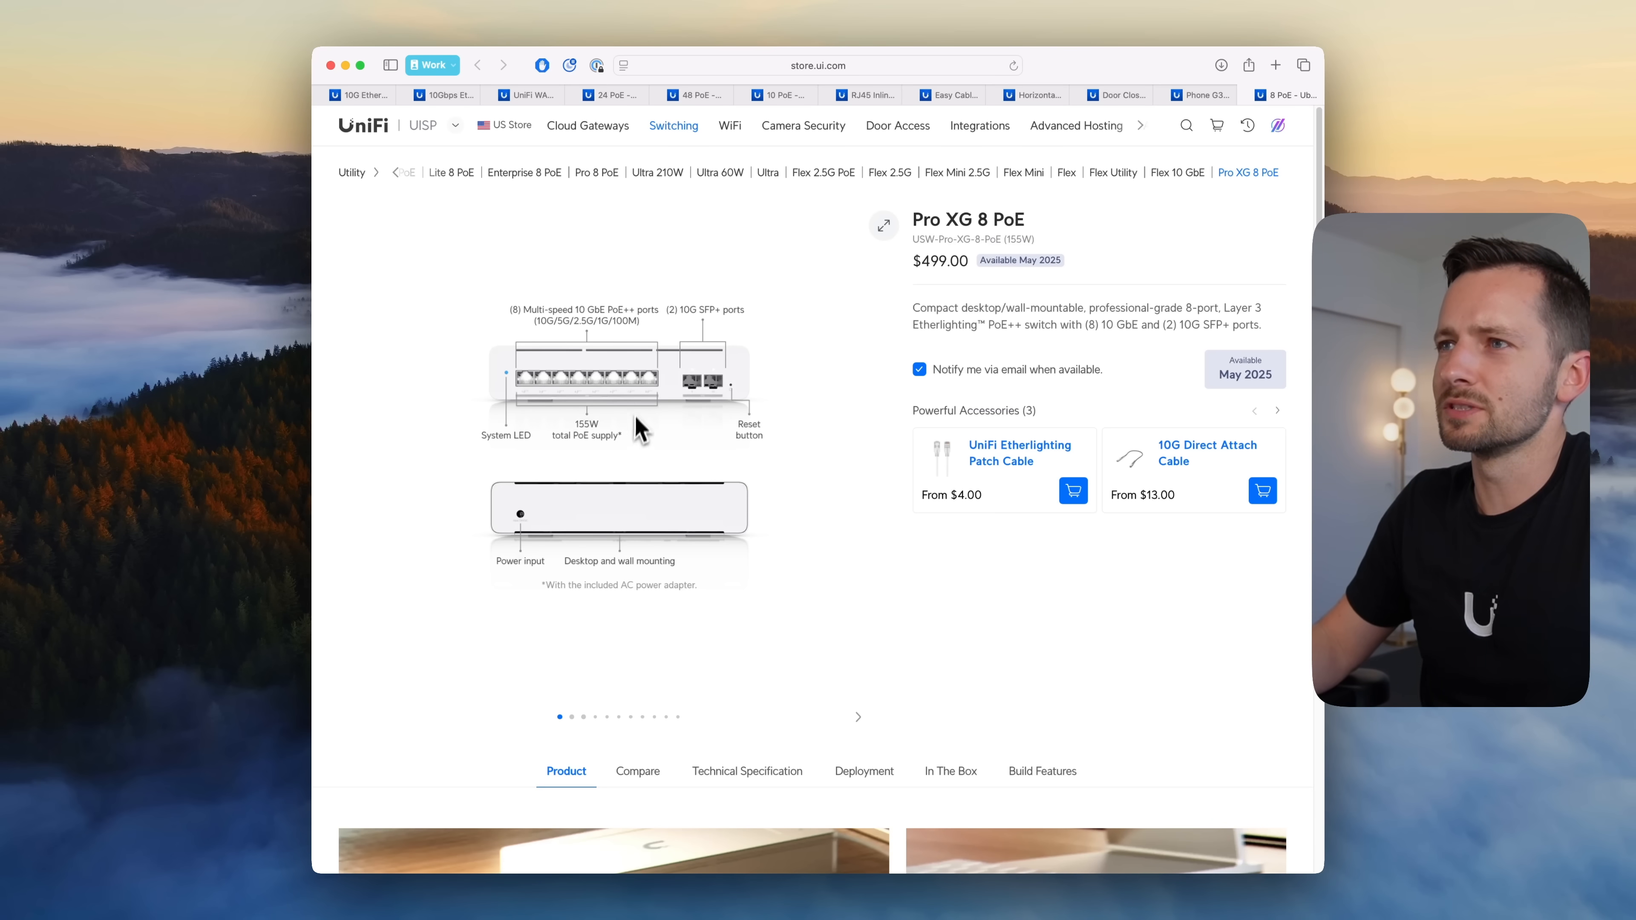
mouse_move(574, 443)
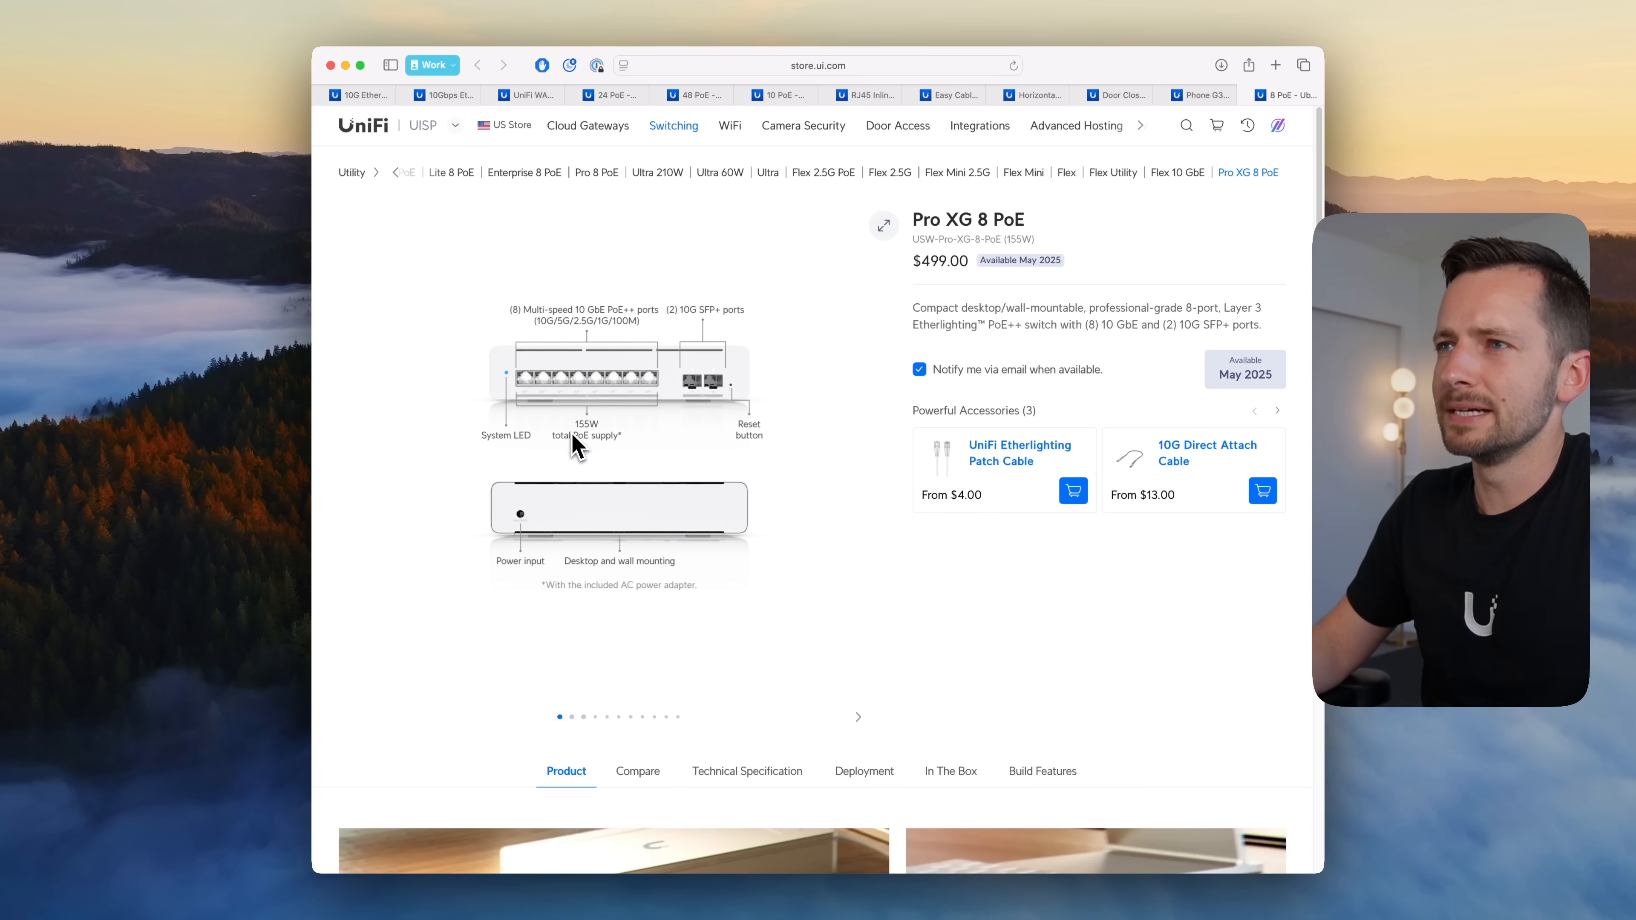
mouse_move(586, 451)
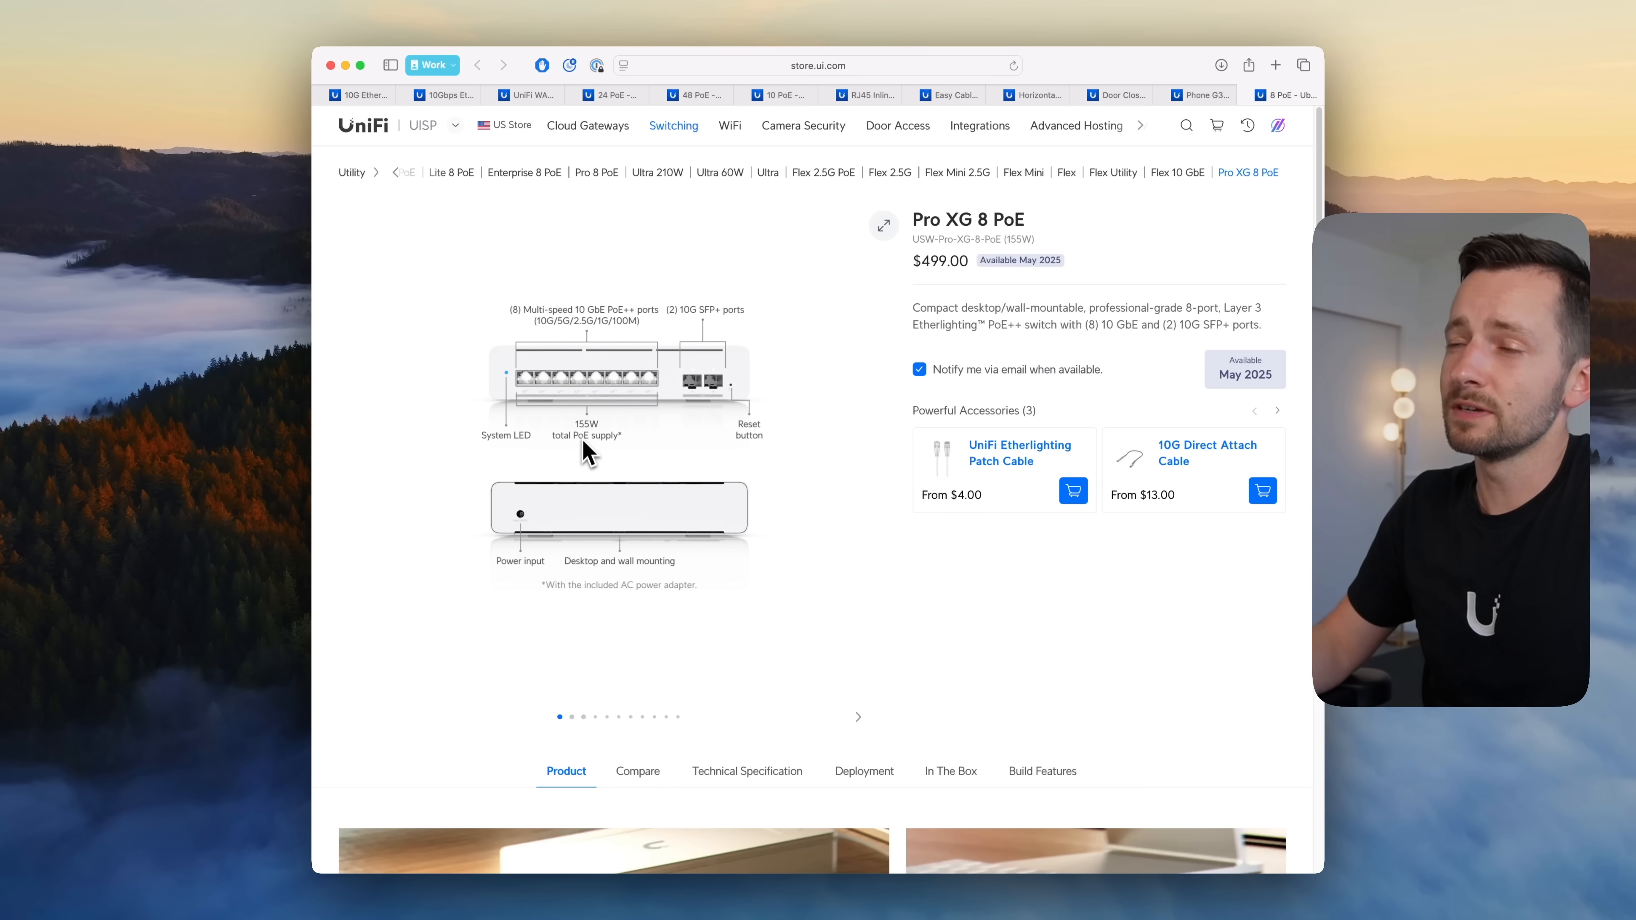
mouse_move(598, 433)
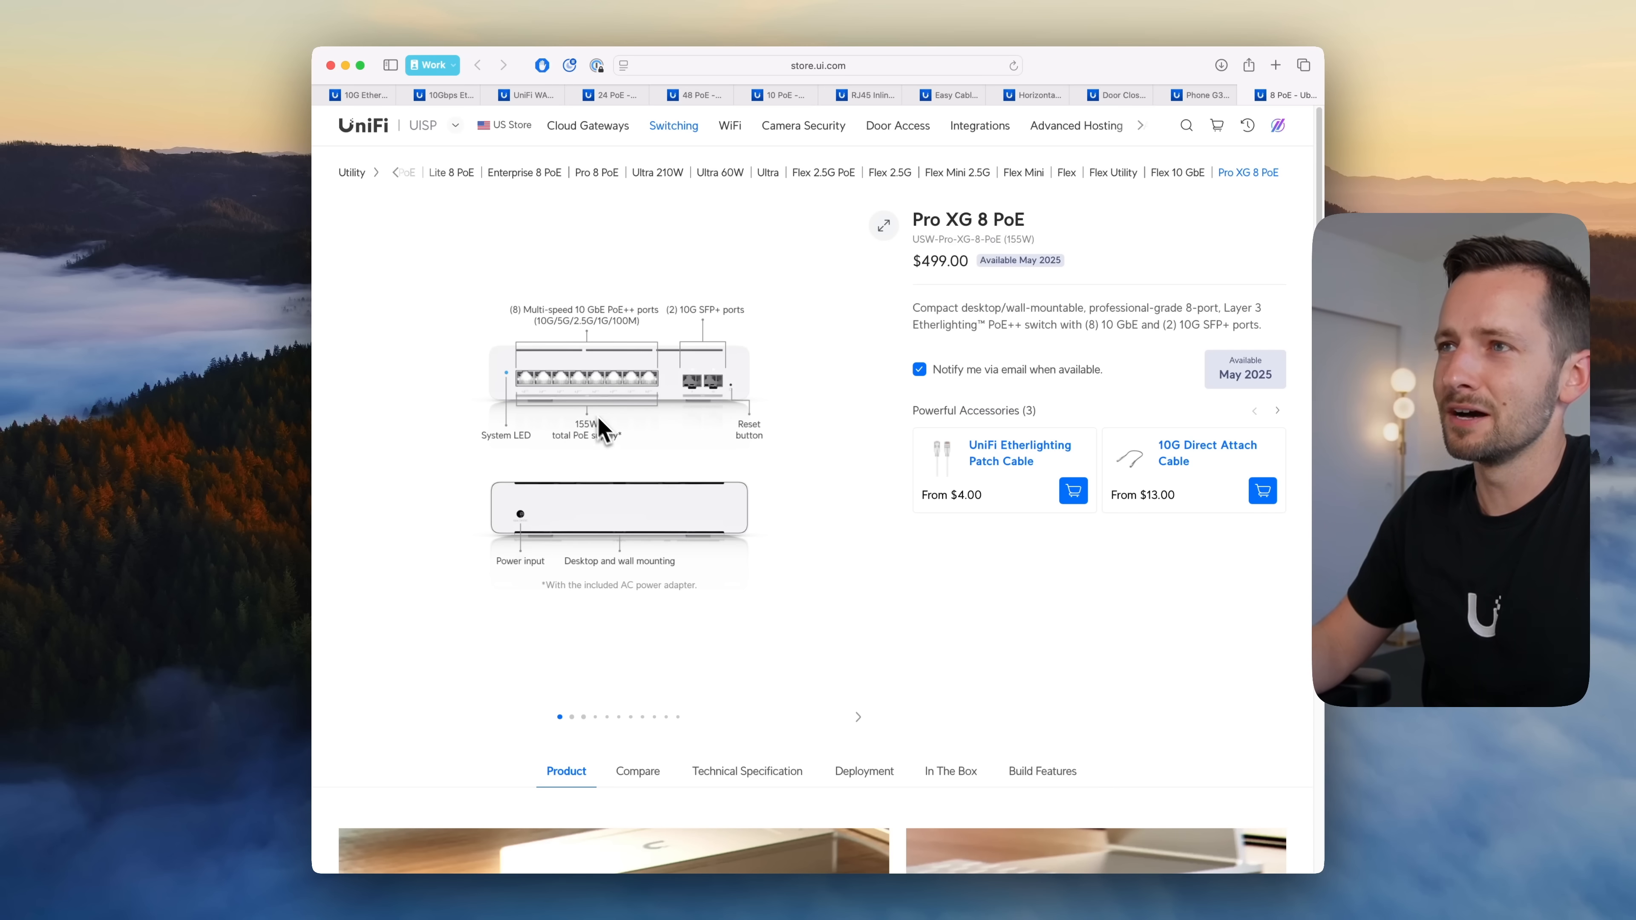
mouse_move(637, 348)
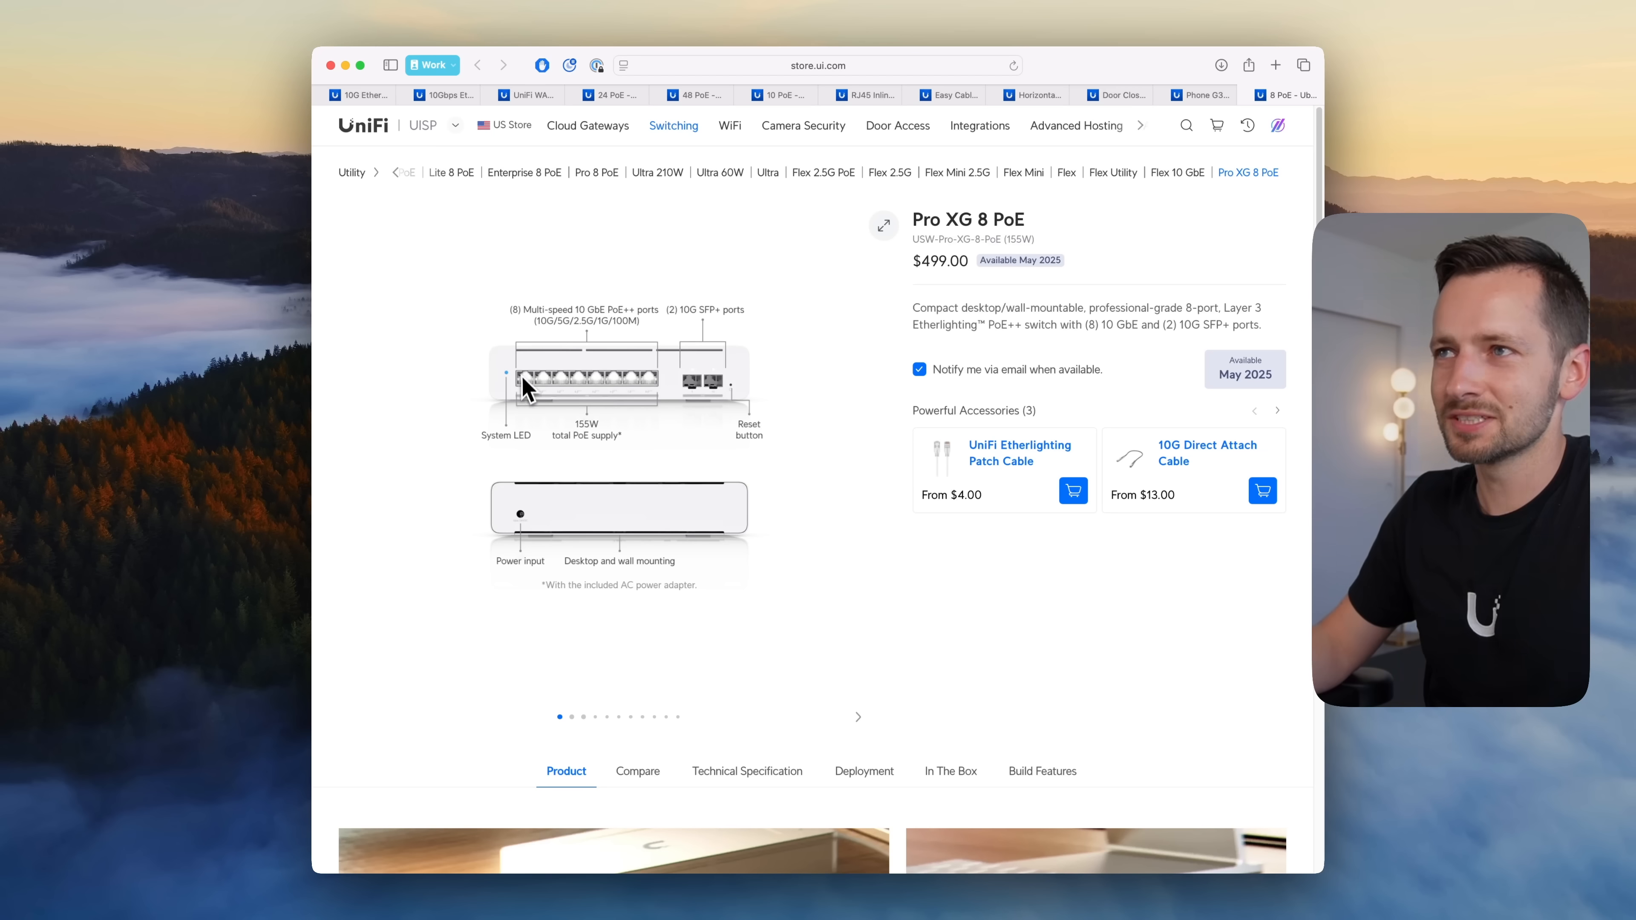
mouse_move(718, 367)
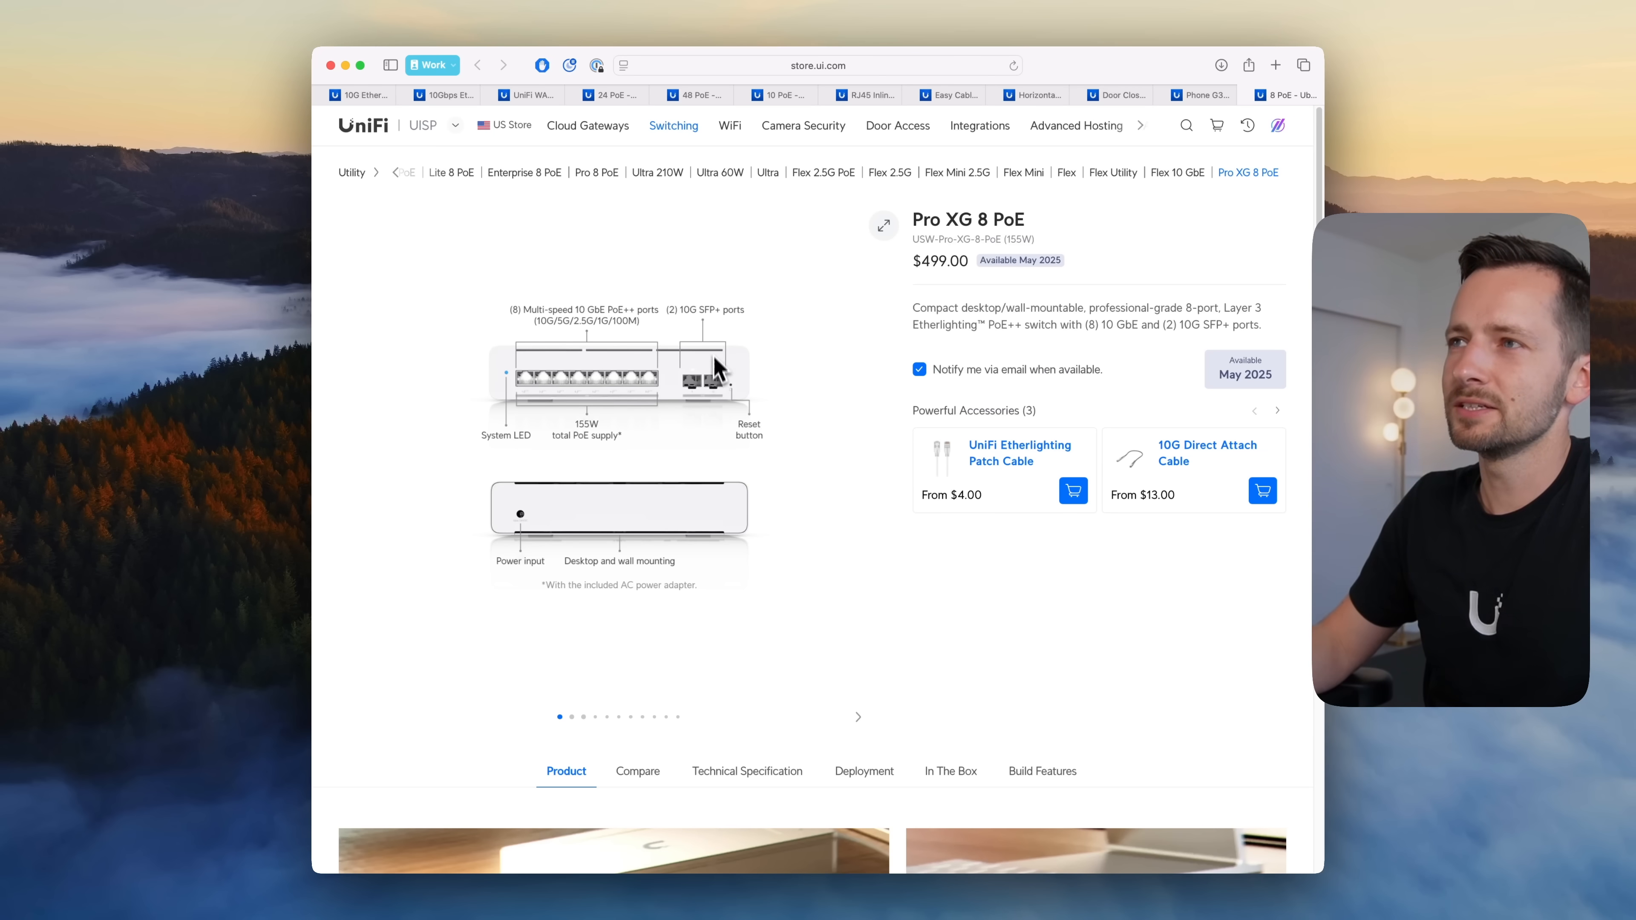
scroll("down", 3)
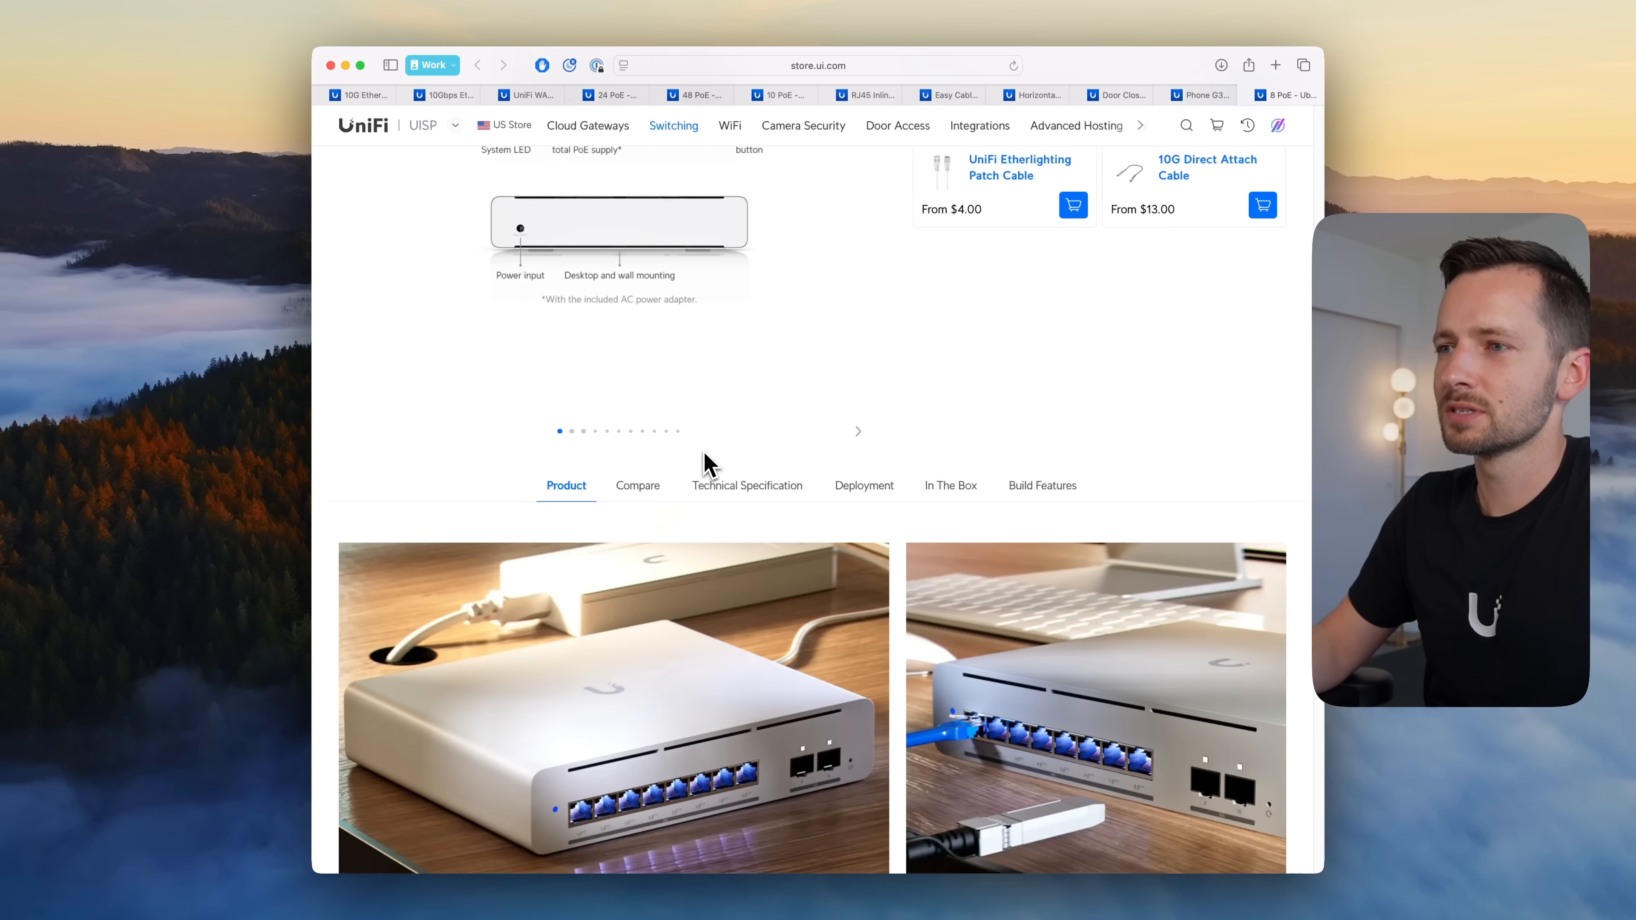
scroll("down", 3)
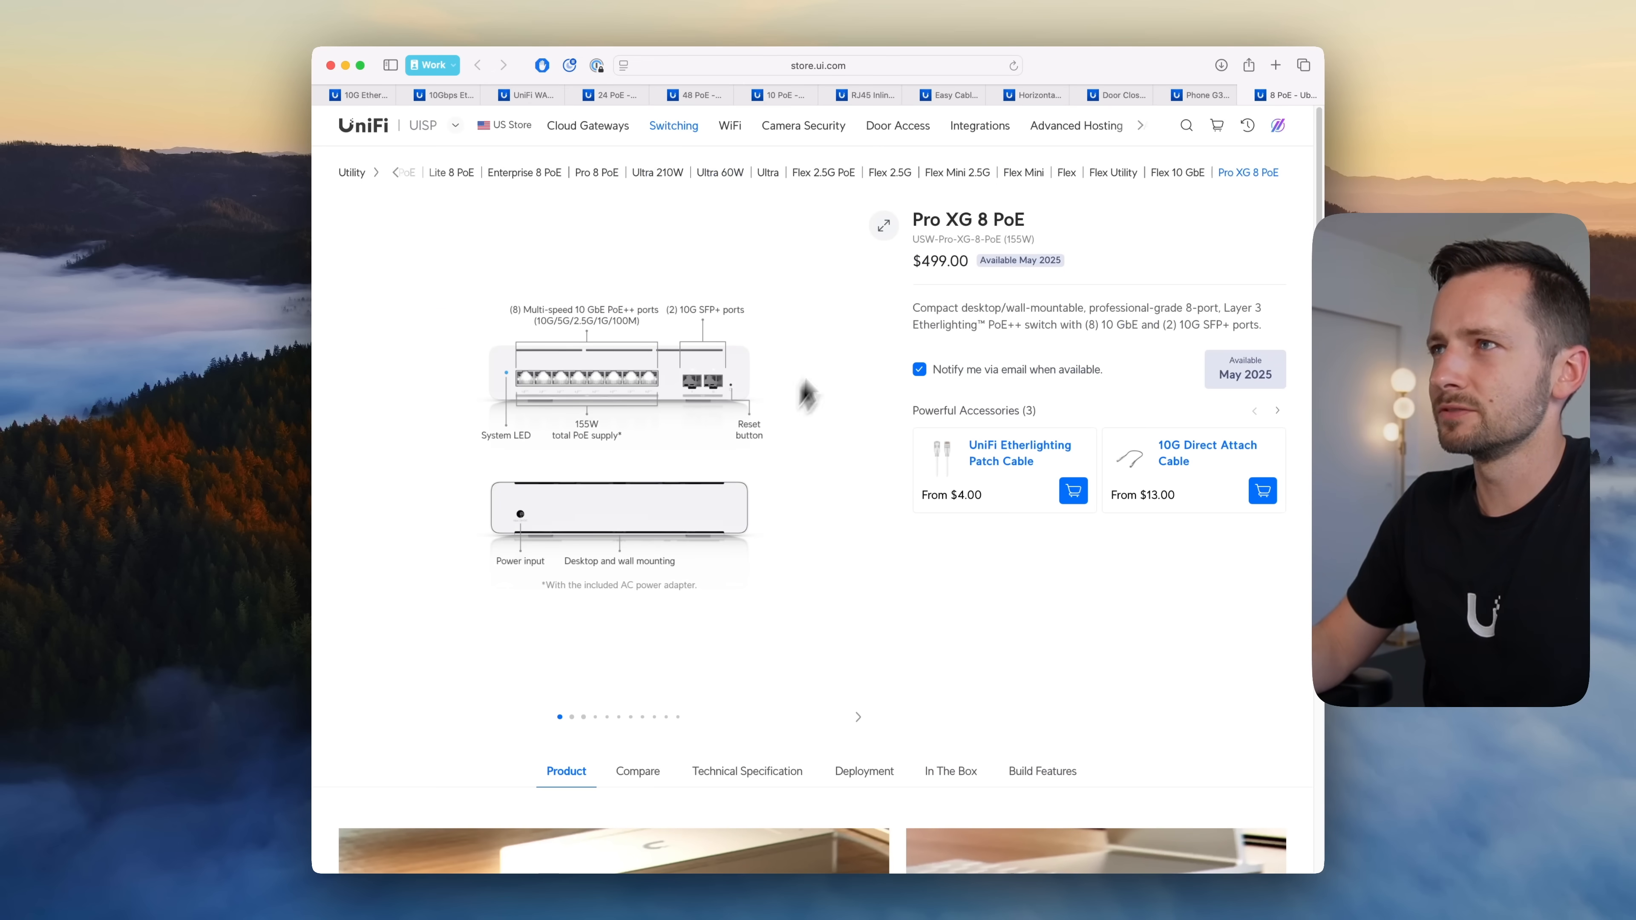
Step: Enlarge the Pro XG switch photos, view an angled shot, then close the gallery
left_click(883, 225)
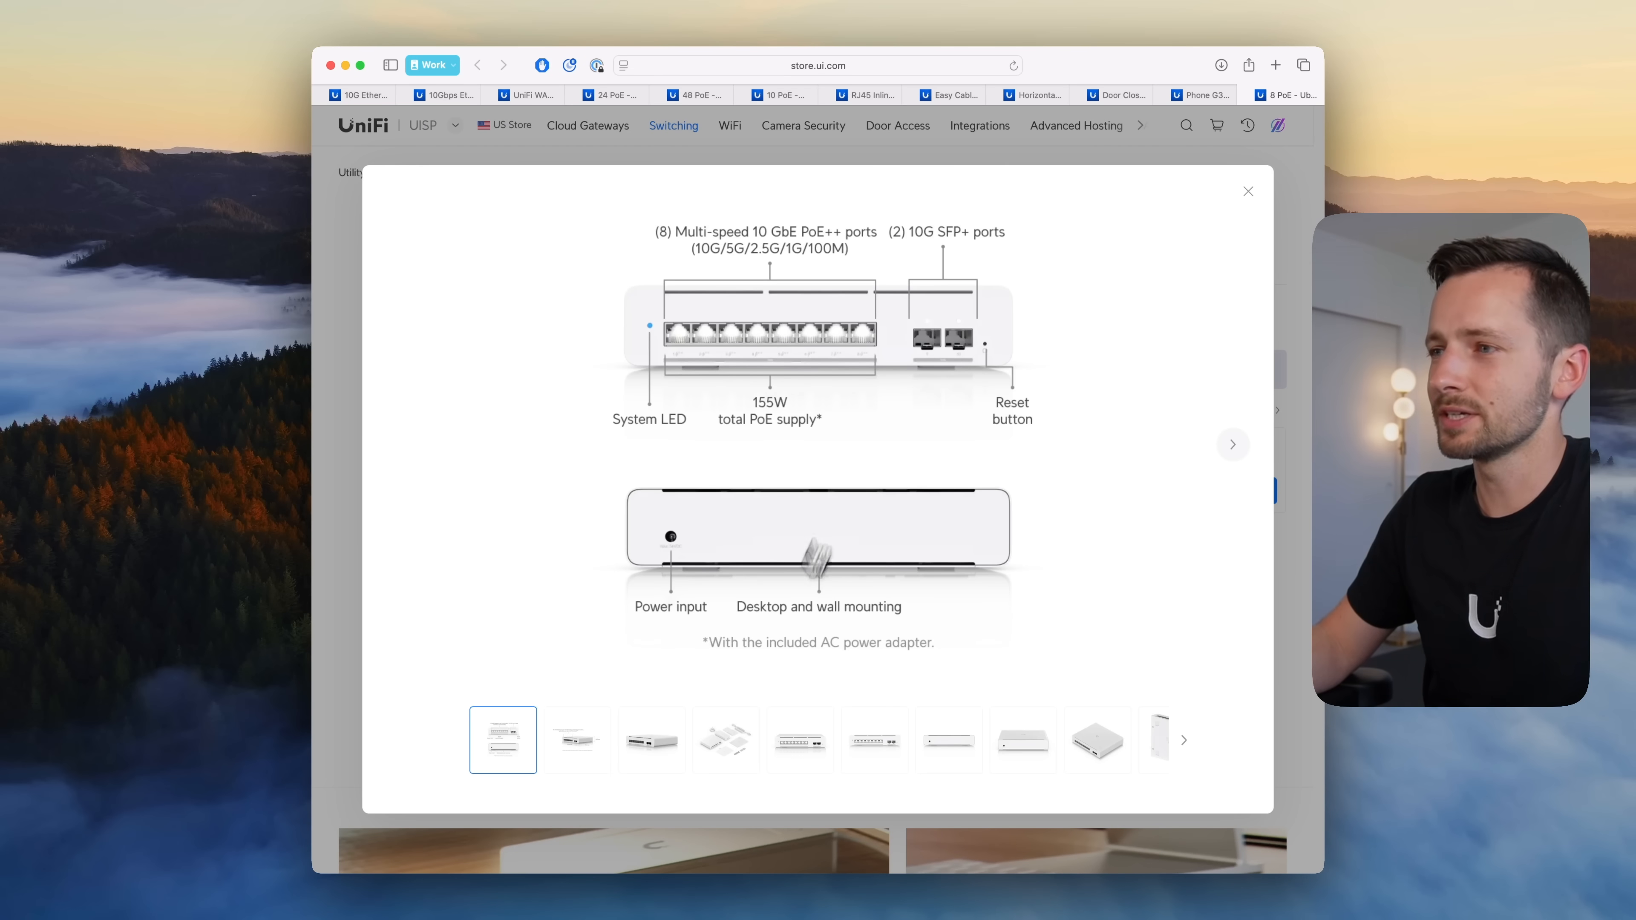
left_click(651, 740)
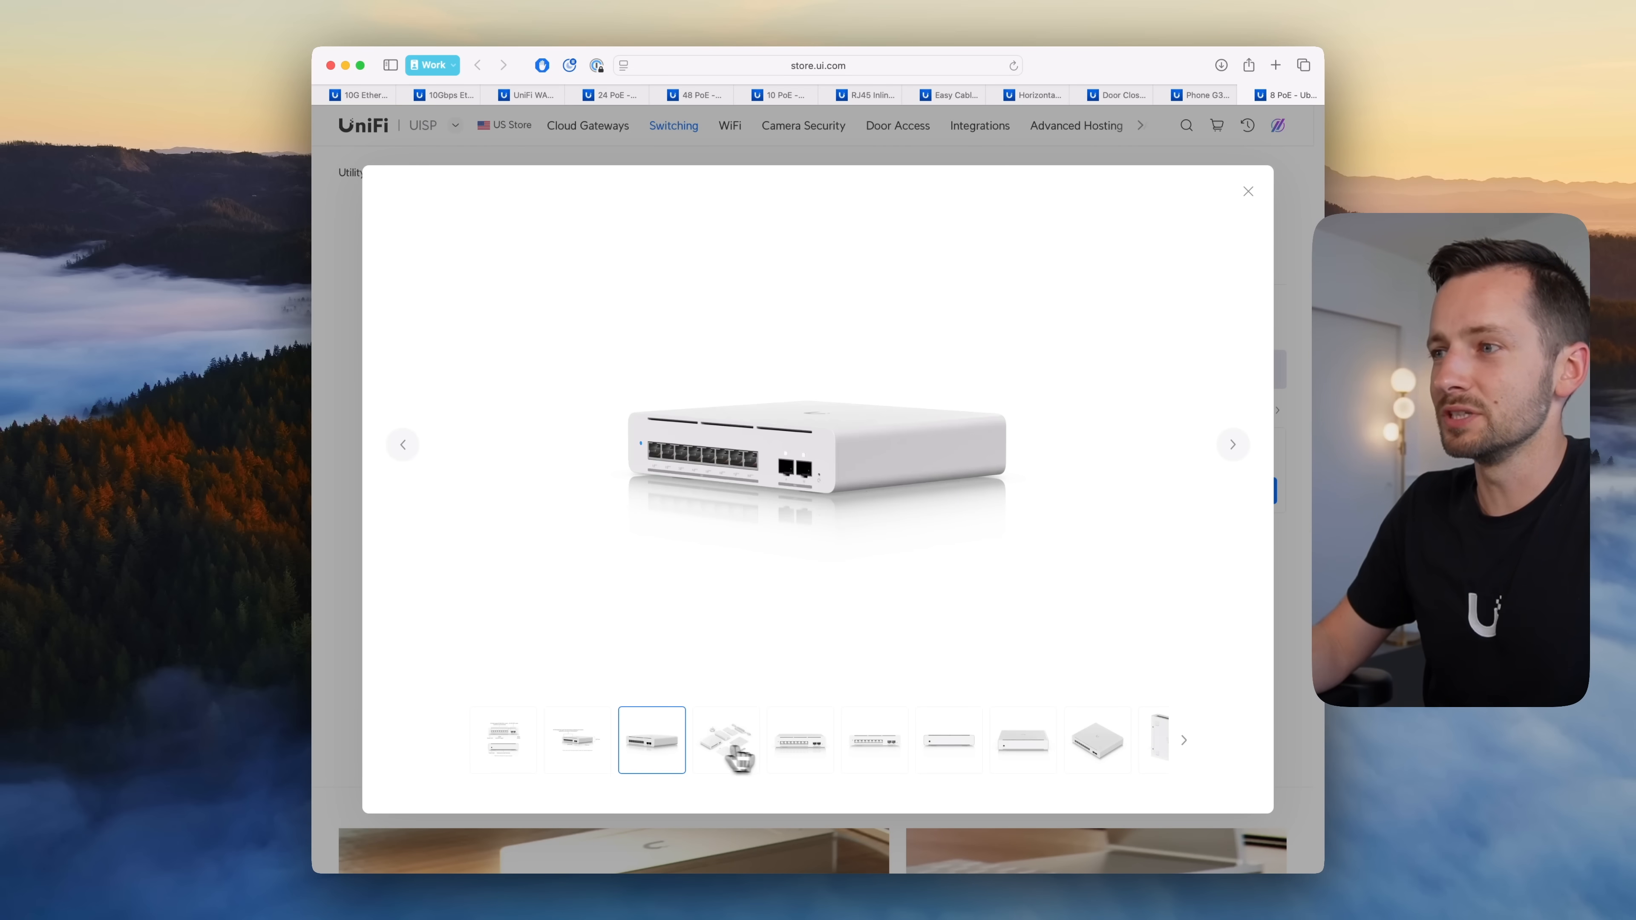
left_click(948, 740)
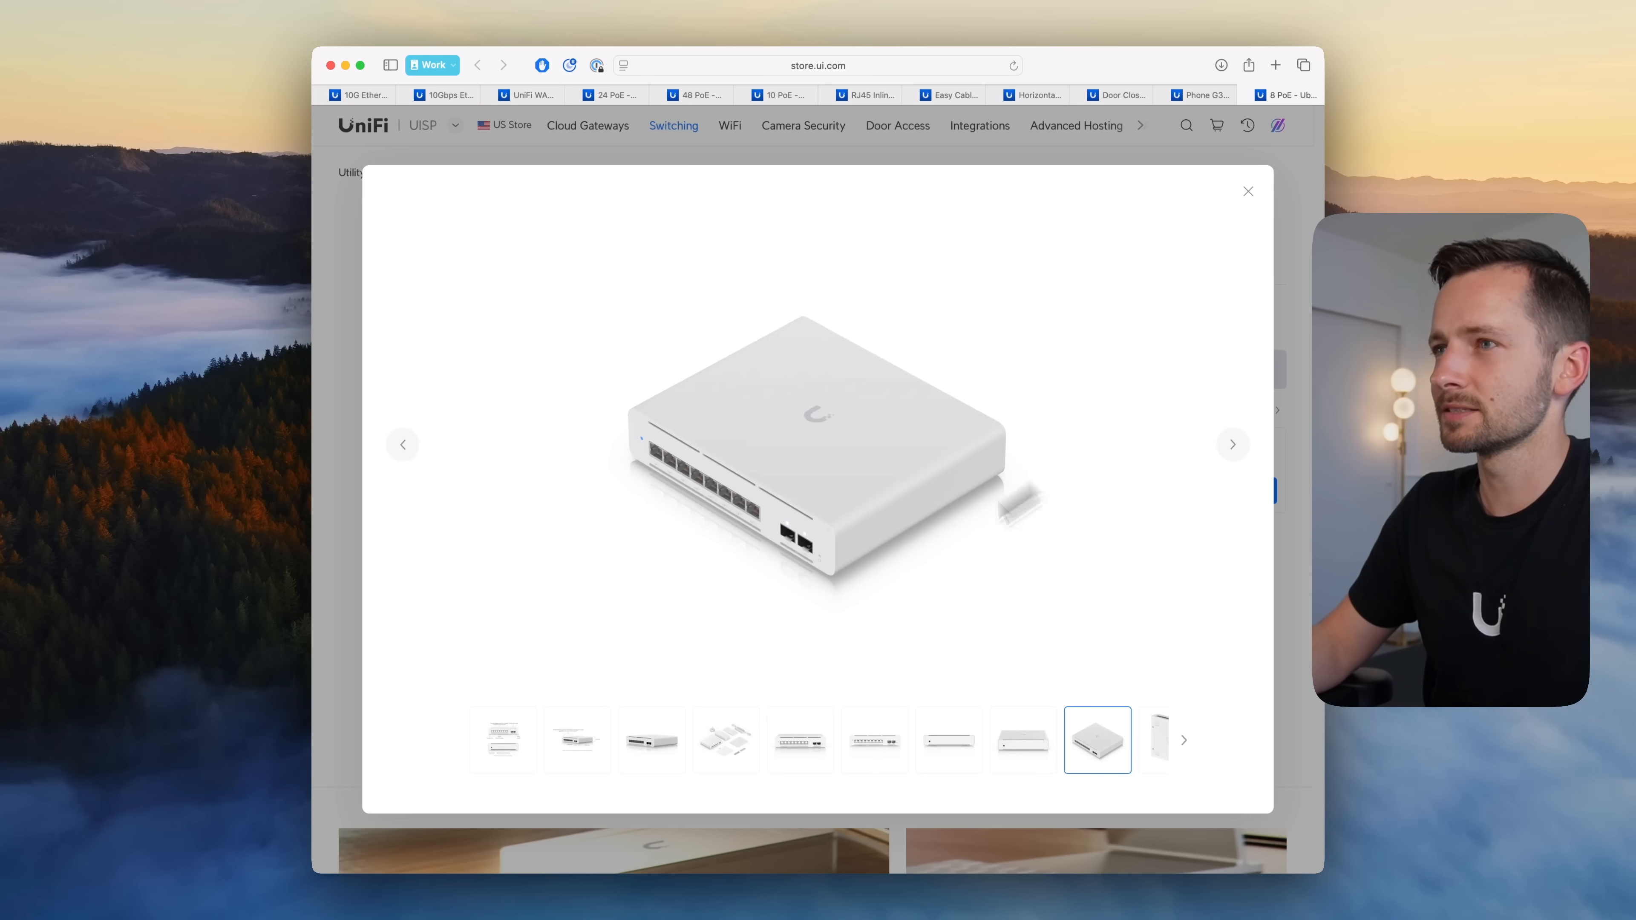
left_click(1247, 191)
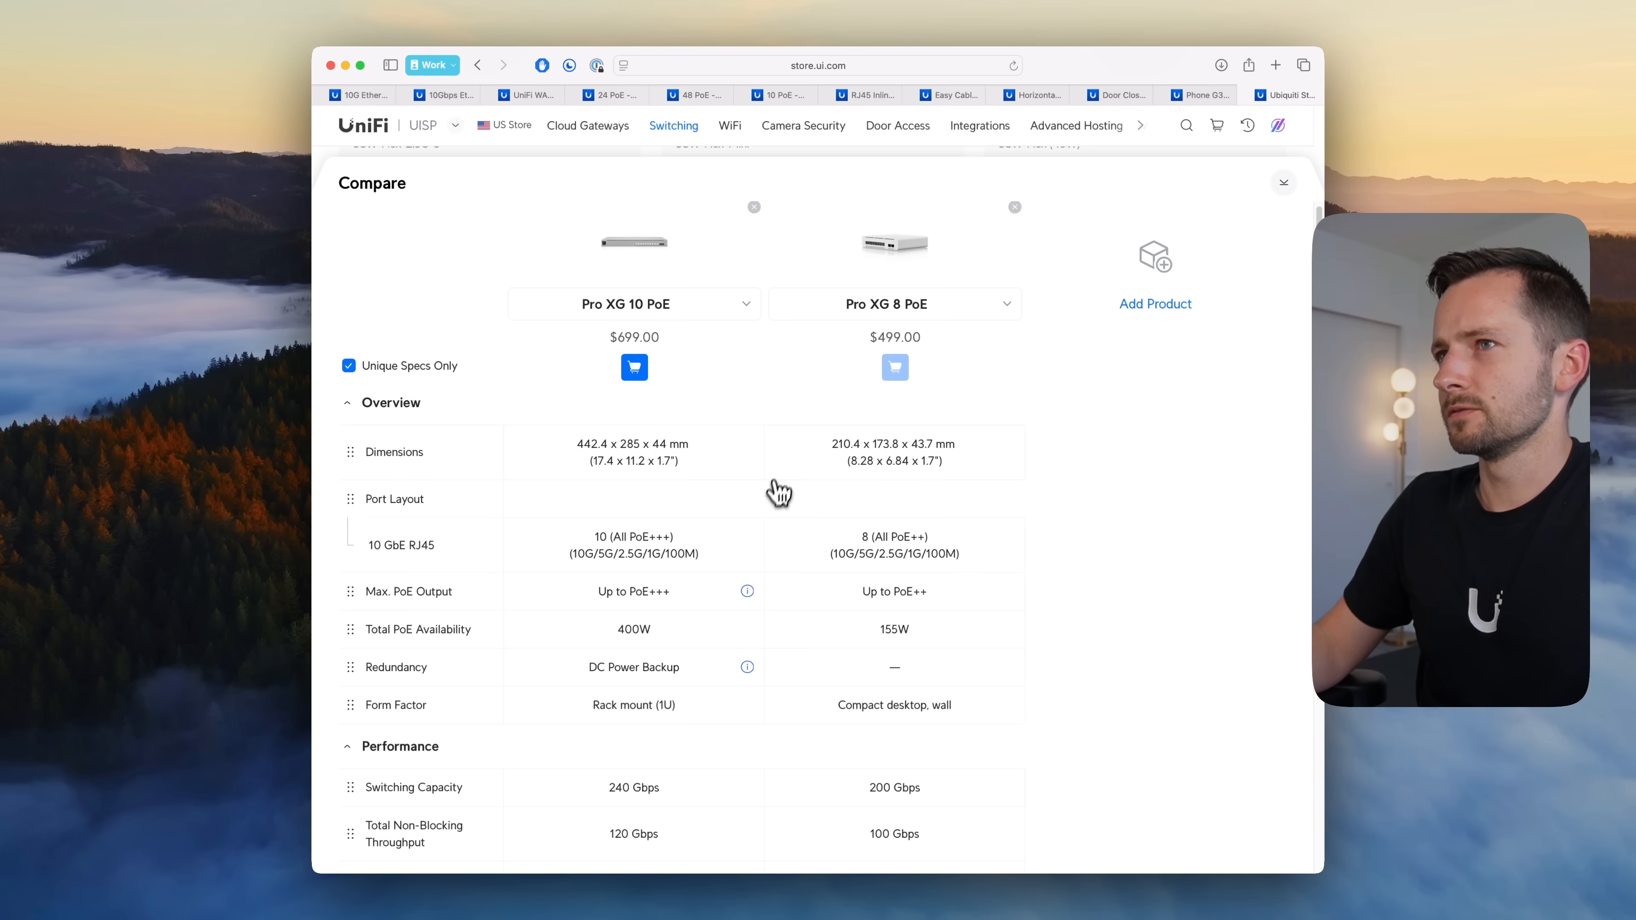
scroll("down", 3)
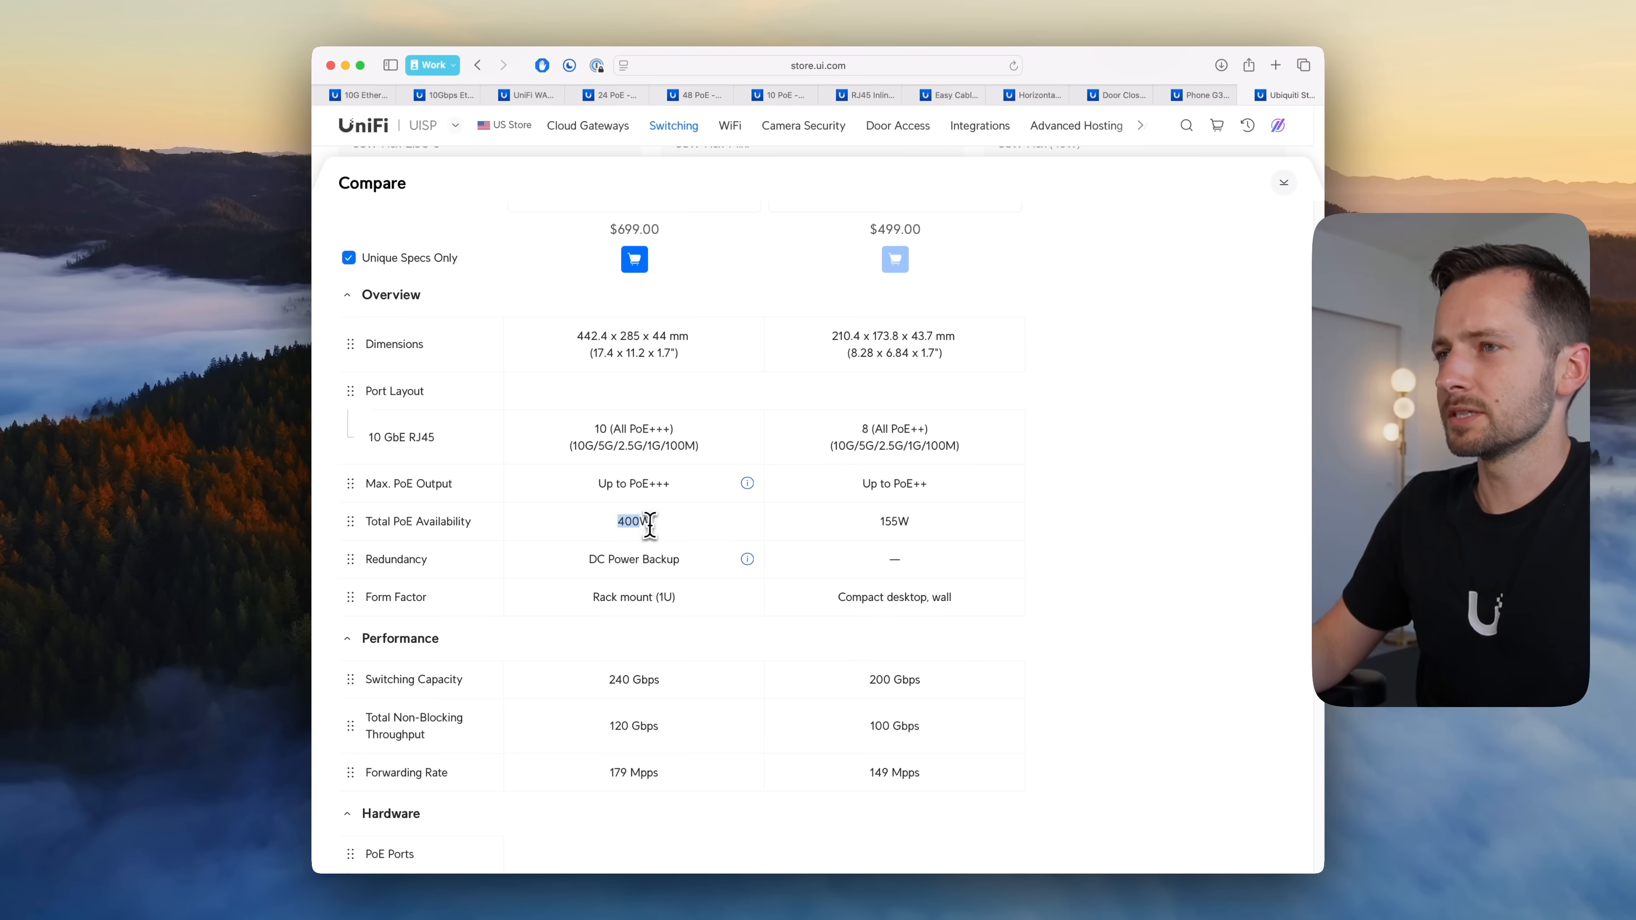
scroll("down", 3)
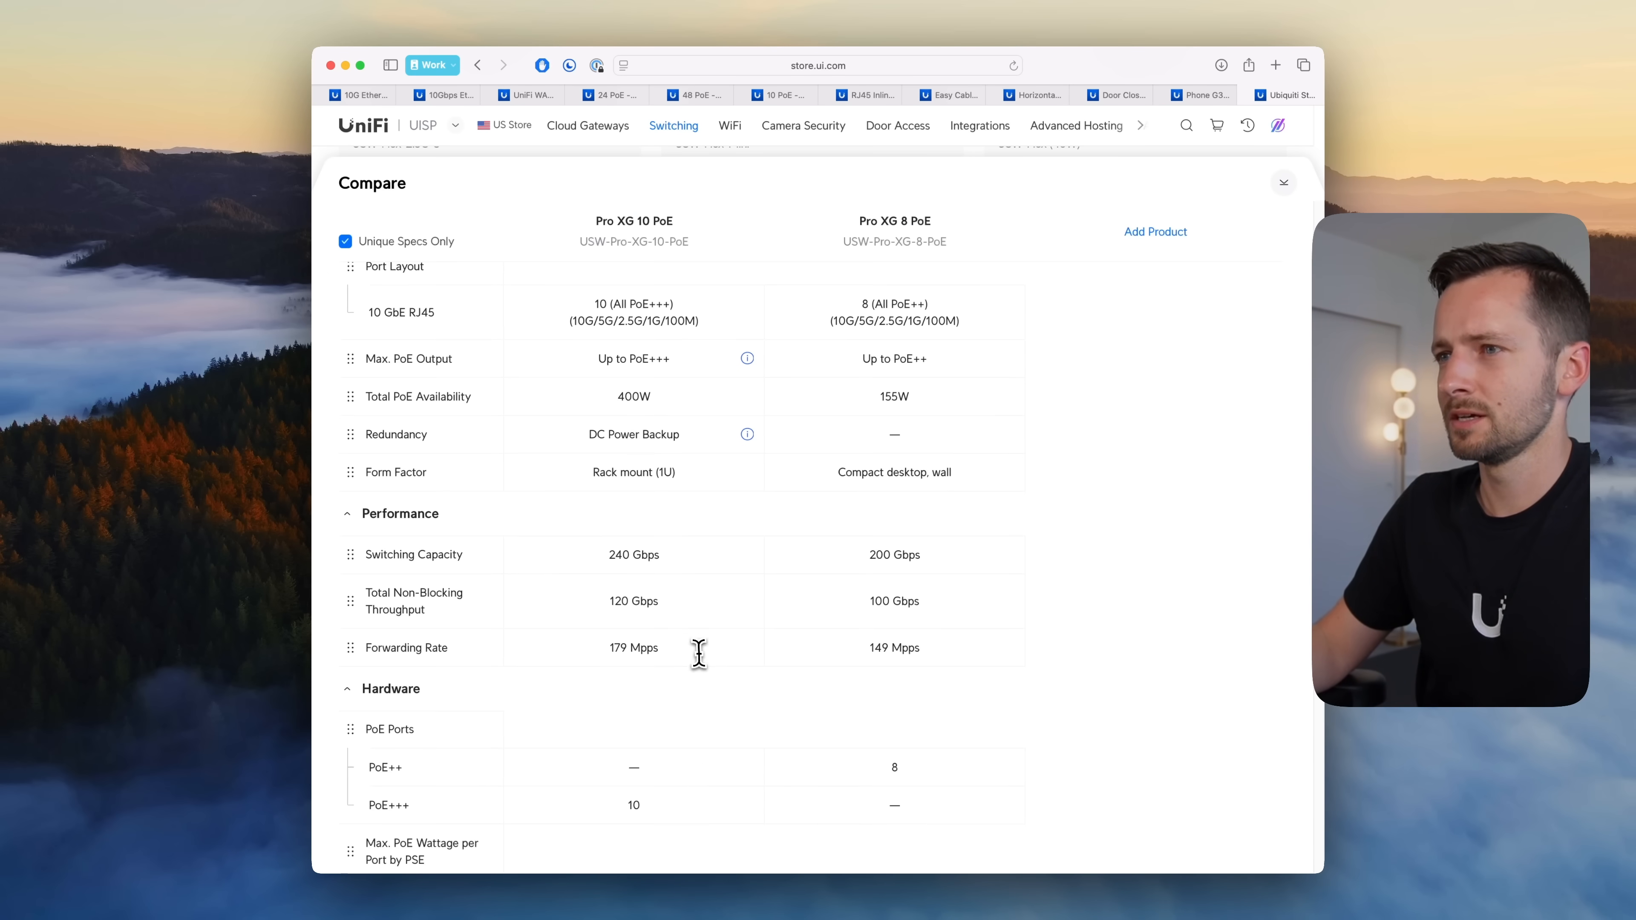
scroll("down", 3)
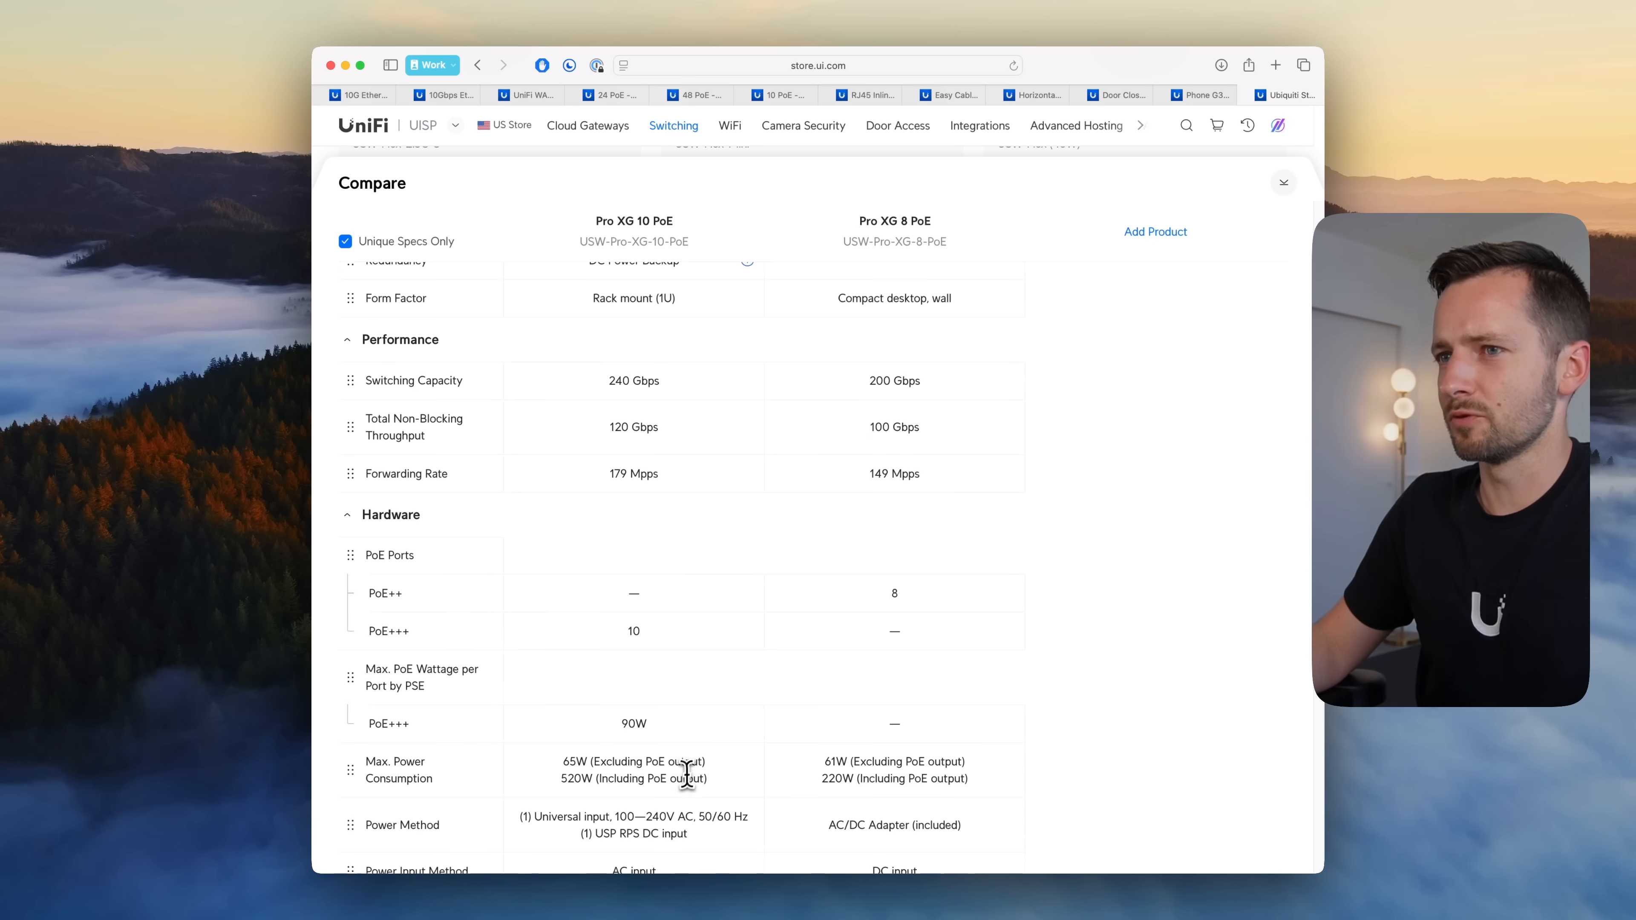
scroll("down", 3)
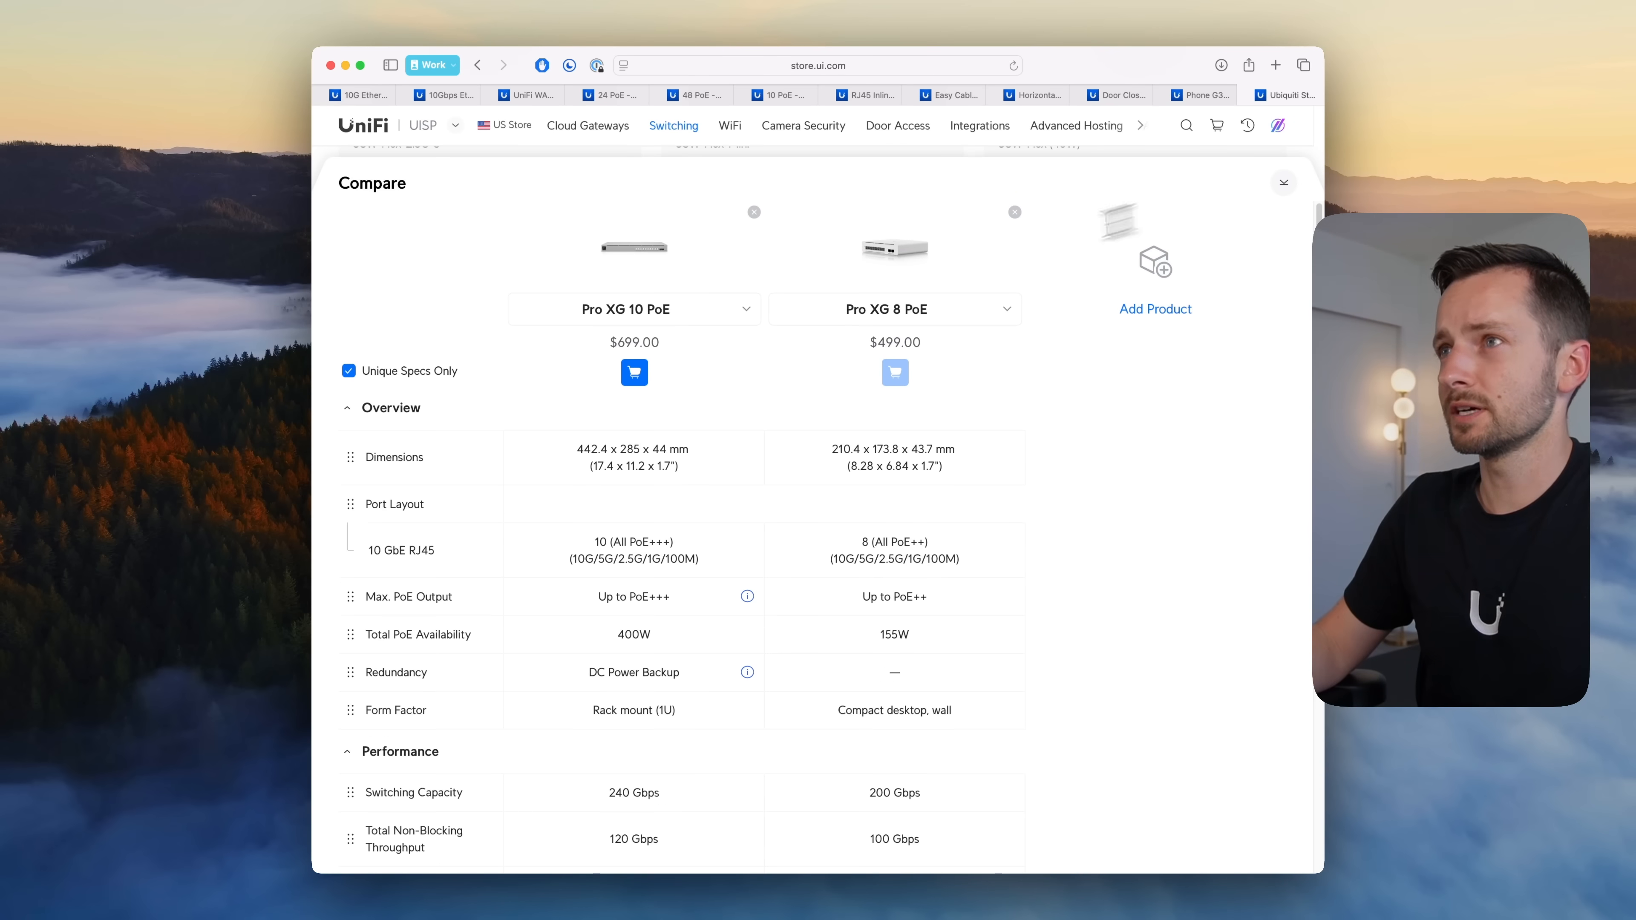
mouse_move(949, 326)
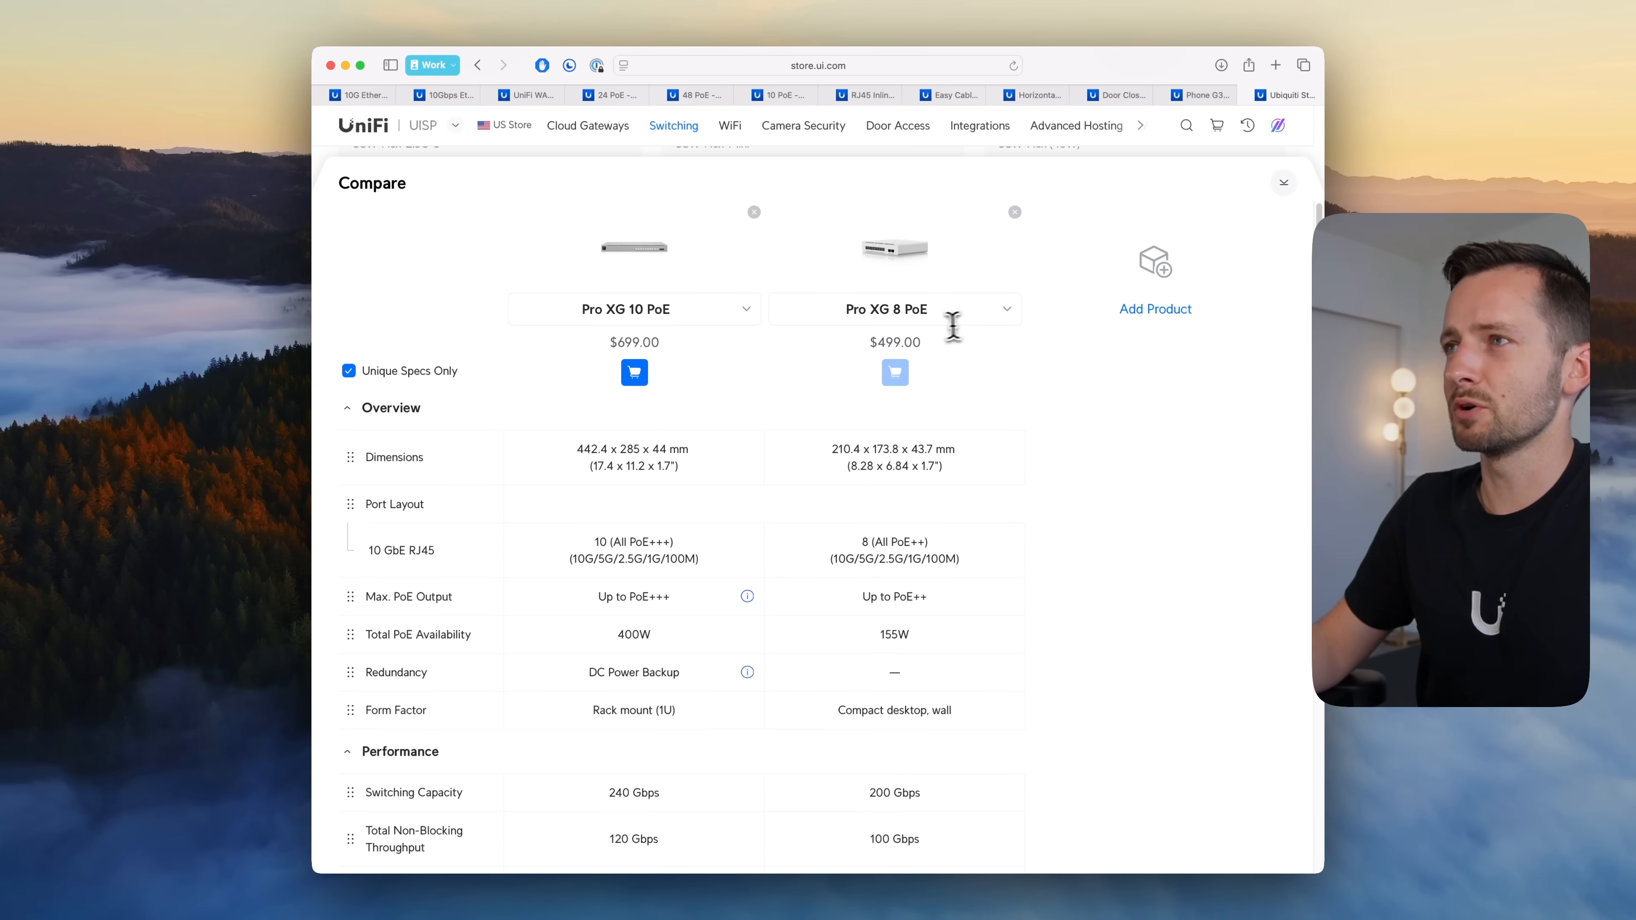